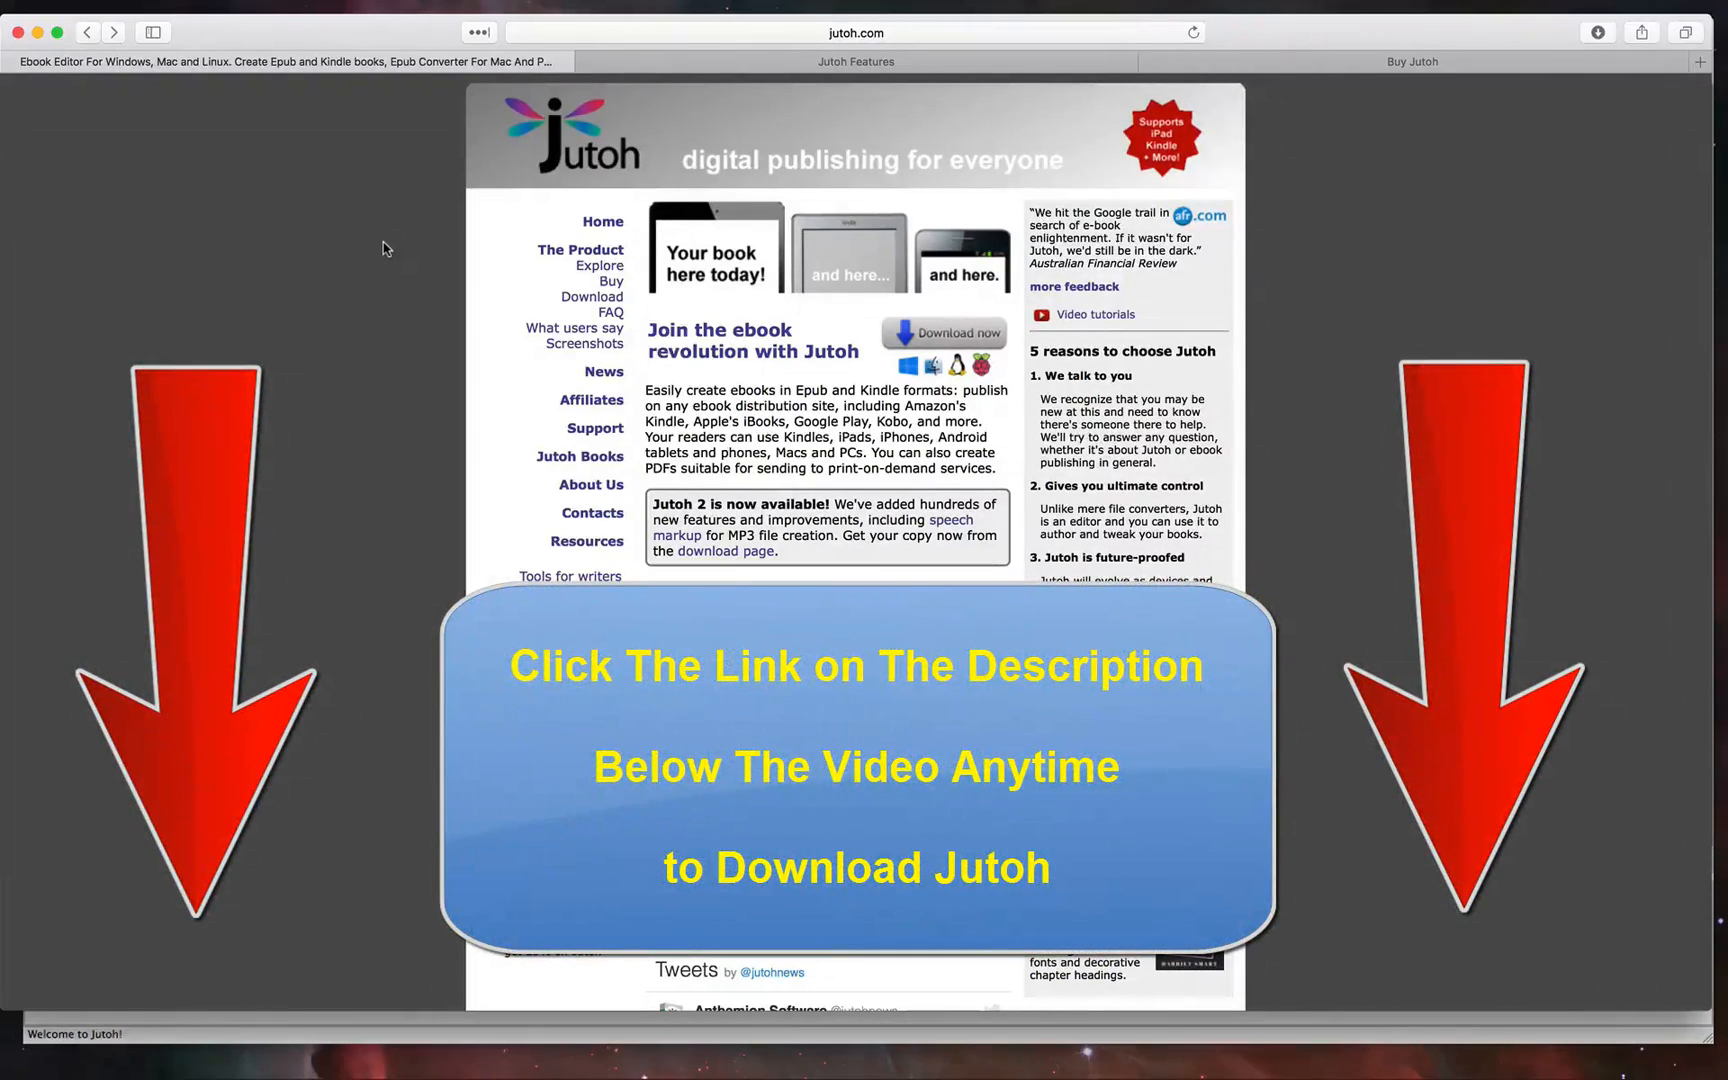
Scroll the jutoh.com page before switching to the Jutoh app's welcome window
scroll(down, 3)
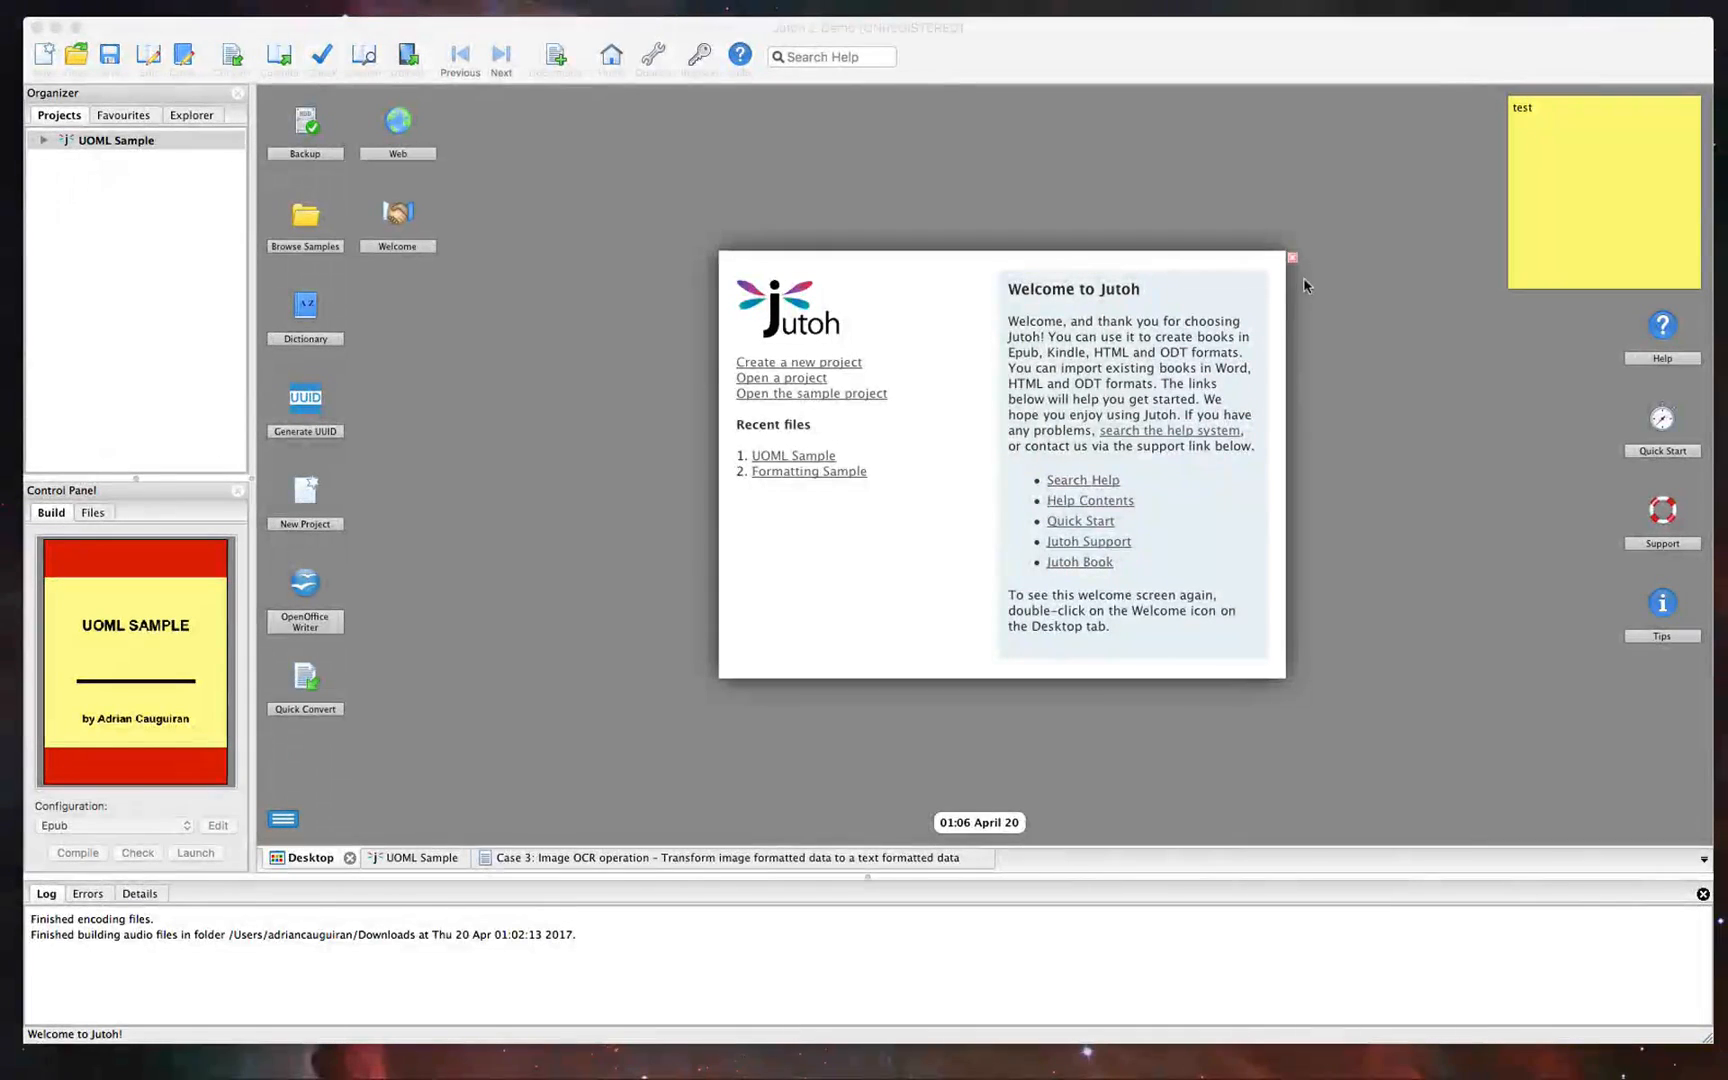
Close the Welcome to Jutoh window to reveal the desktop with the UOML Sample project
click(1292, 258)
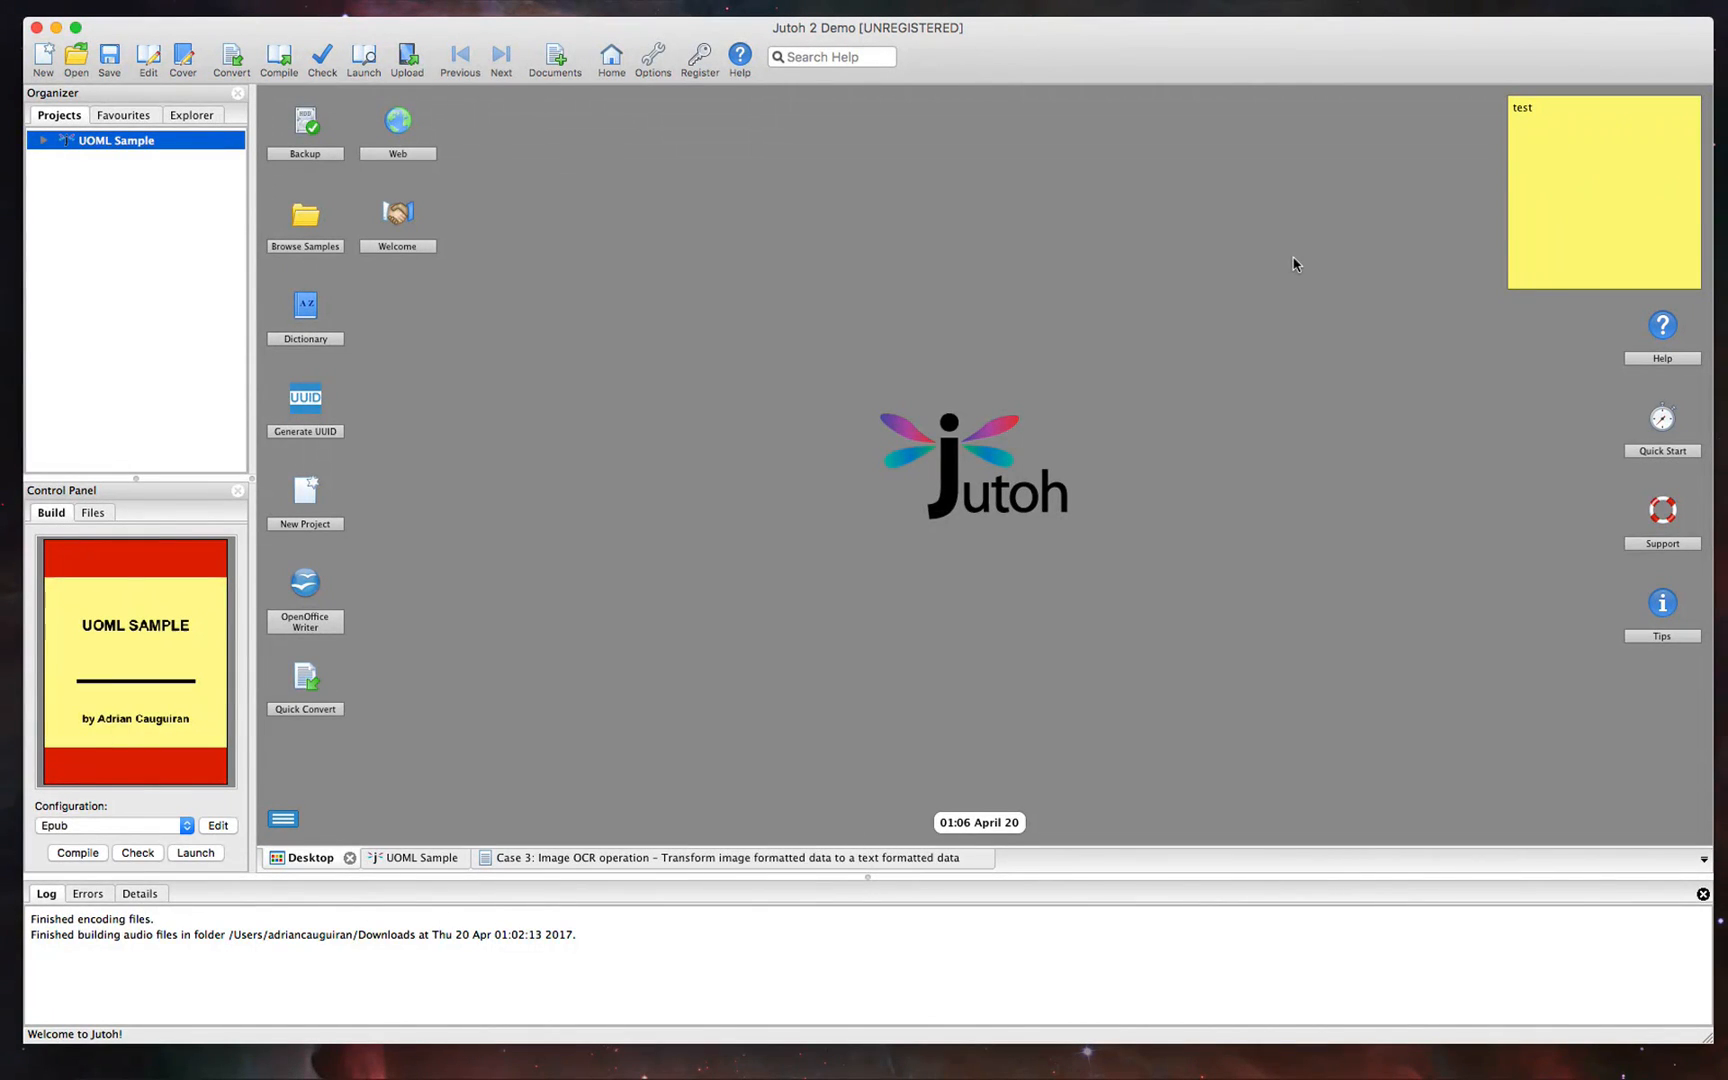
mouse_move(310, 654)
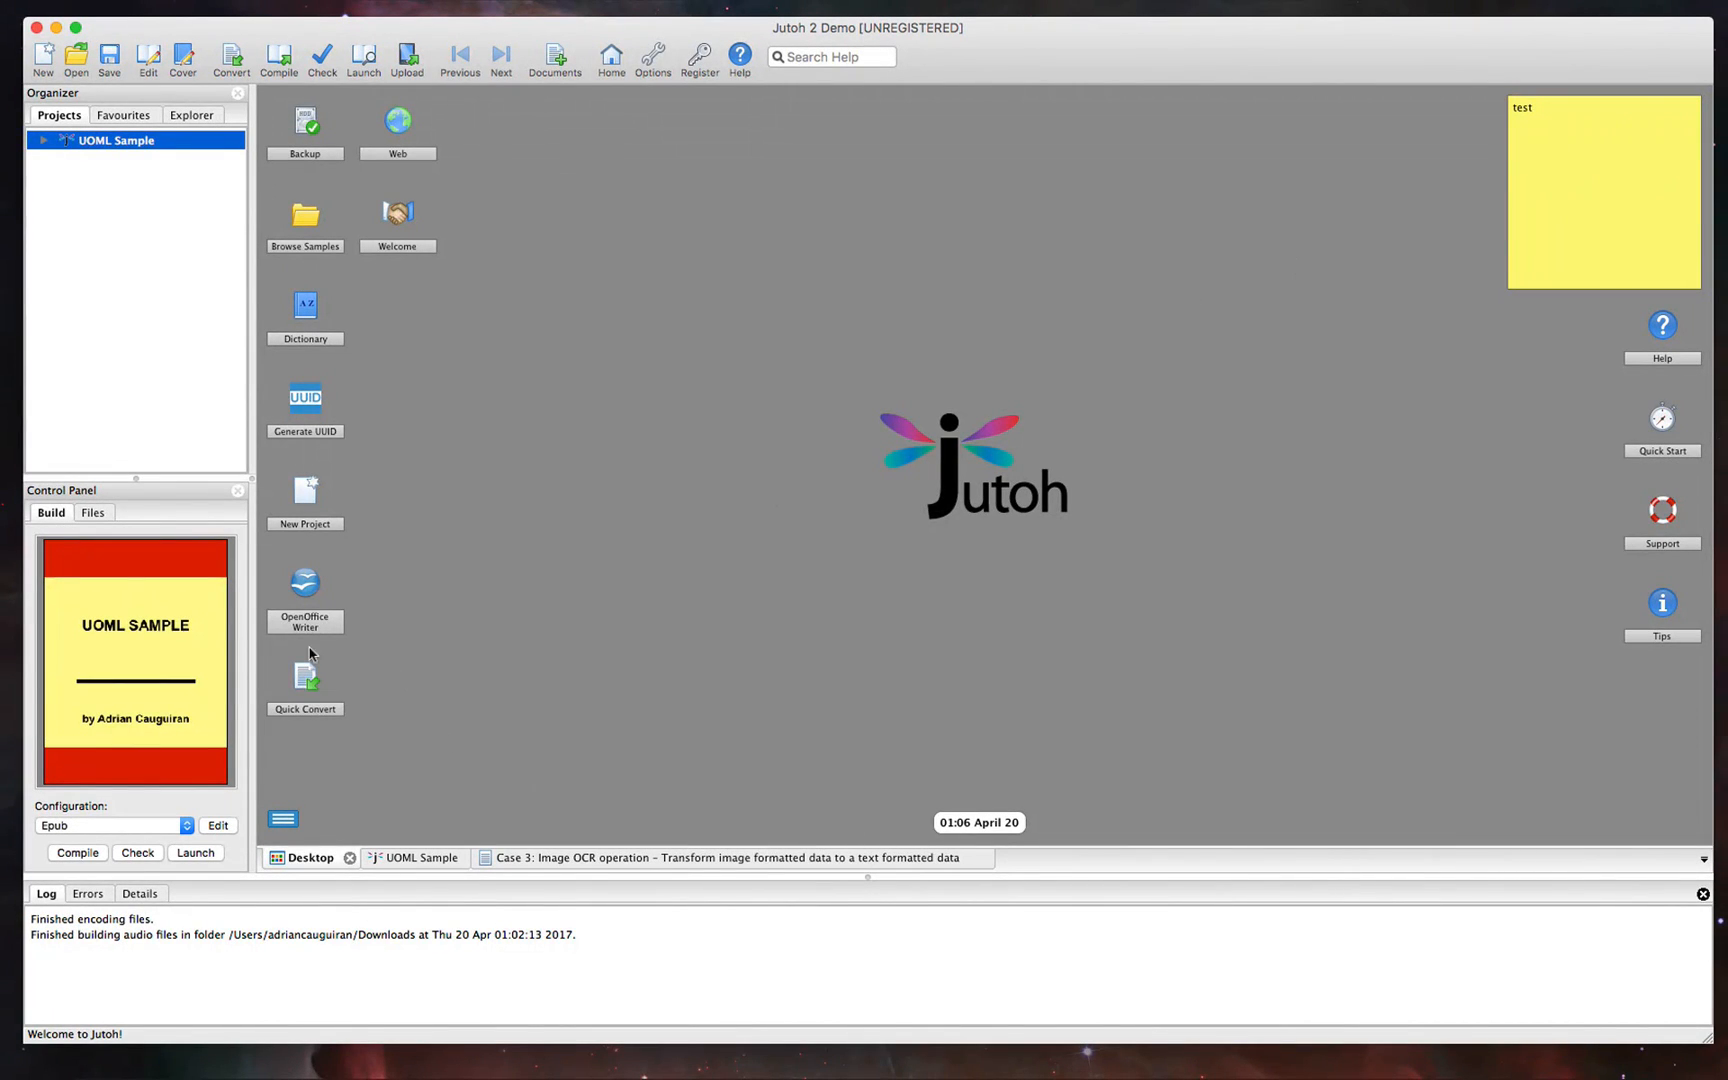
mouse_move(306, 580)
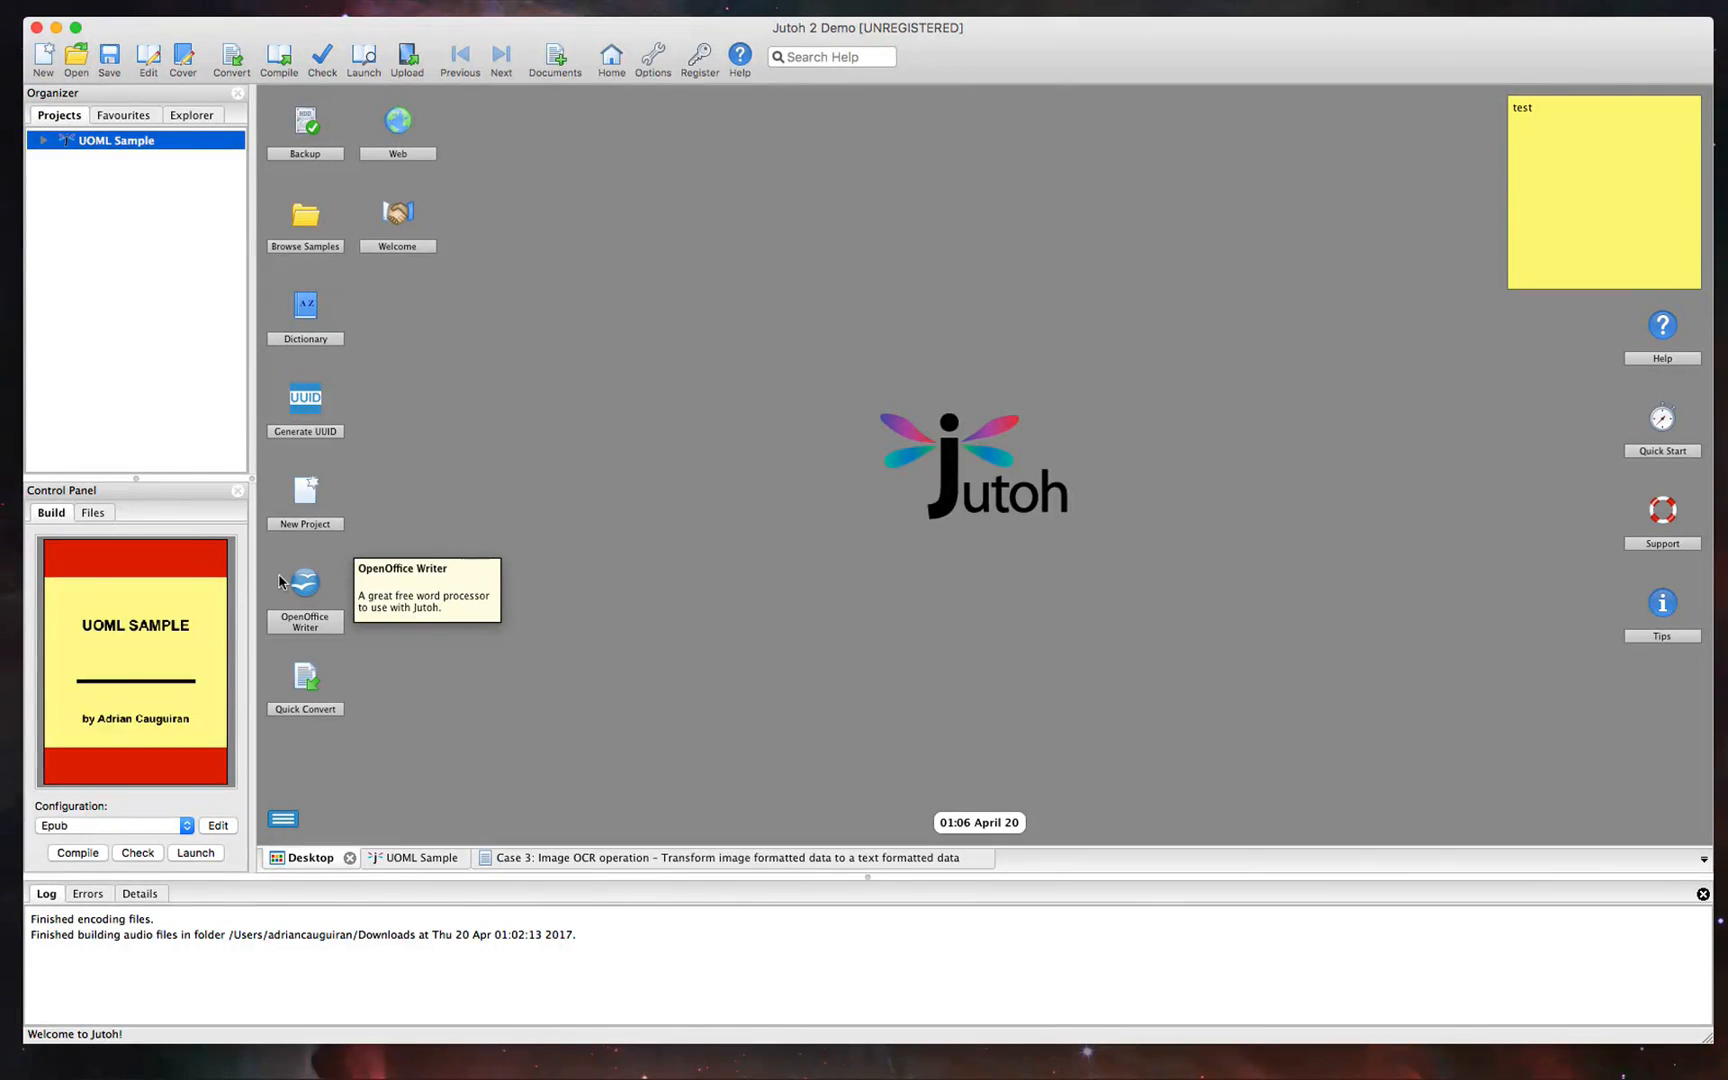
mouse_move(304, 298)
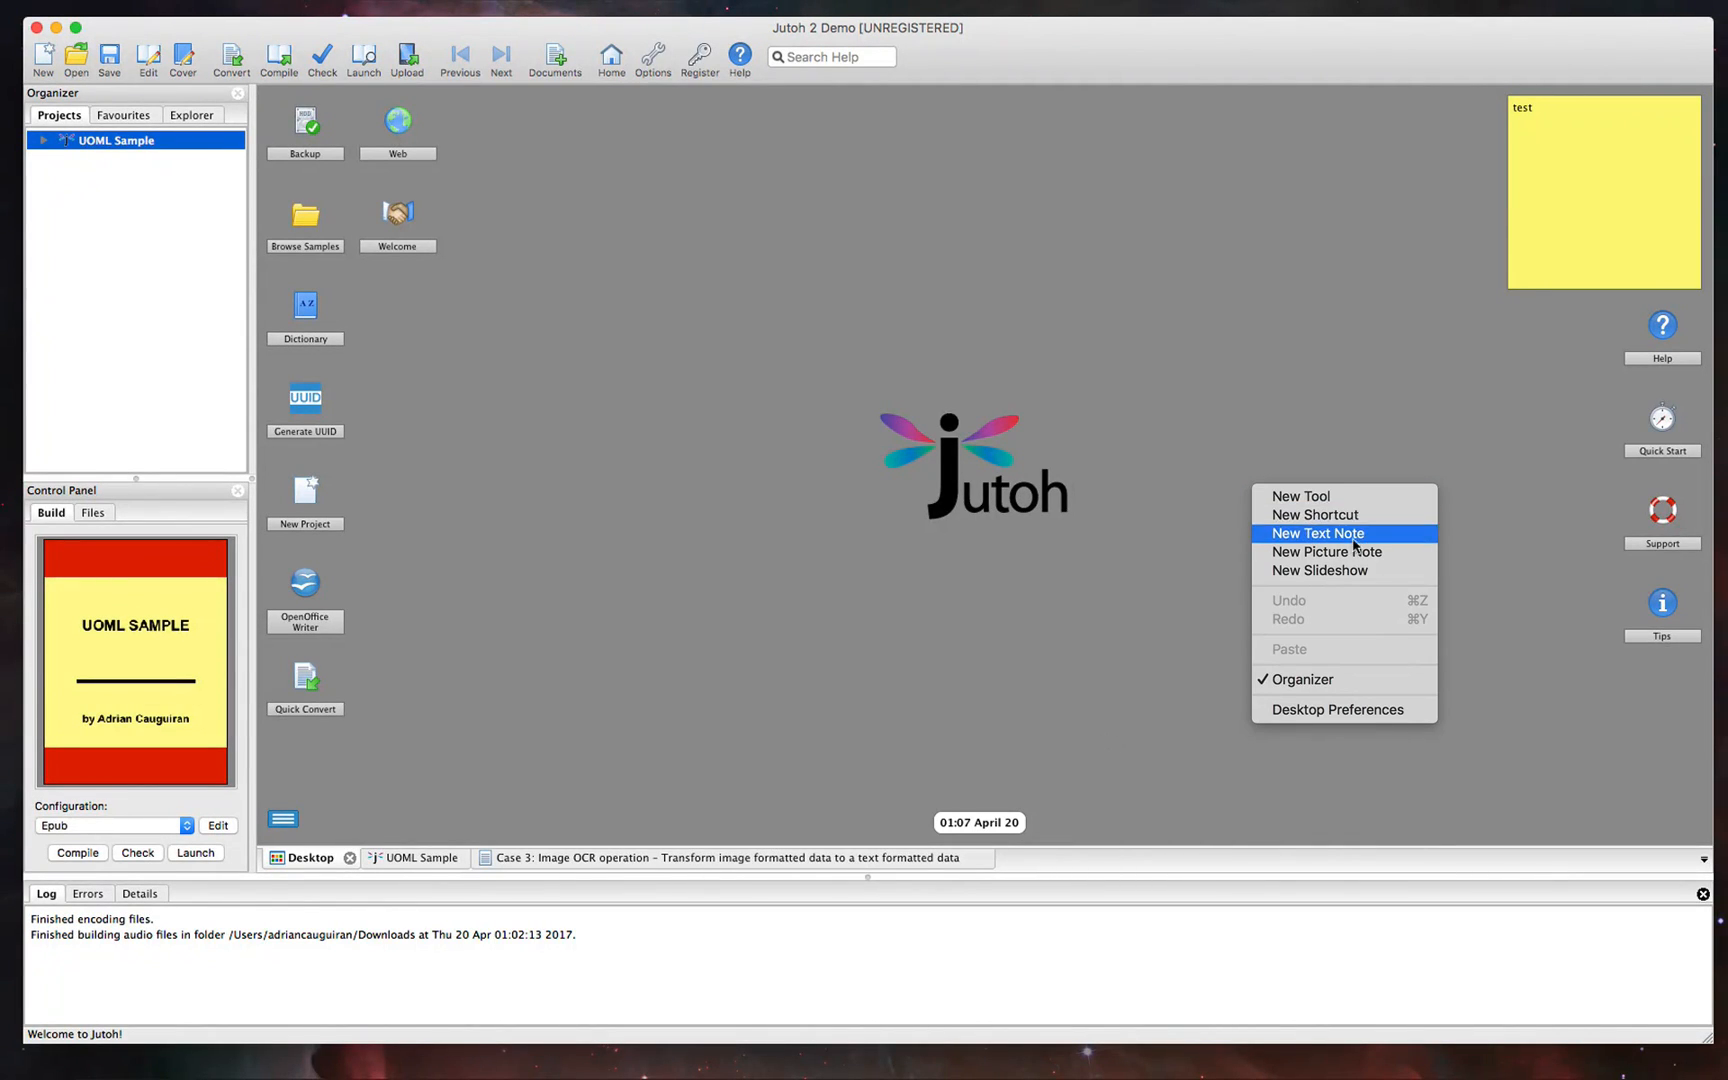
Add a new desktop text note reading "this is a text note" via the desktop context menu
click(1564, 248)
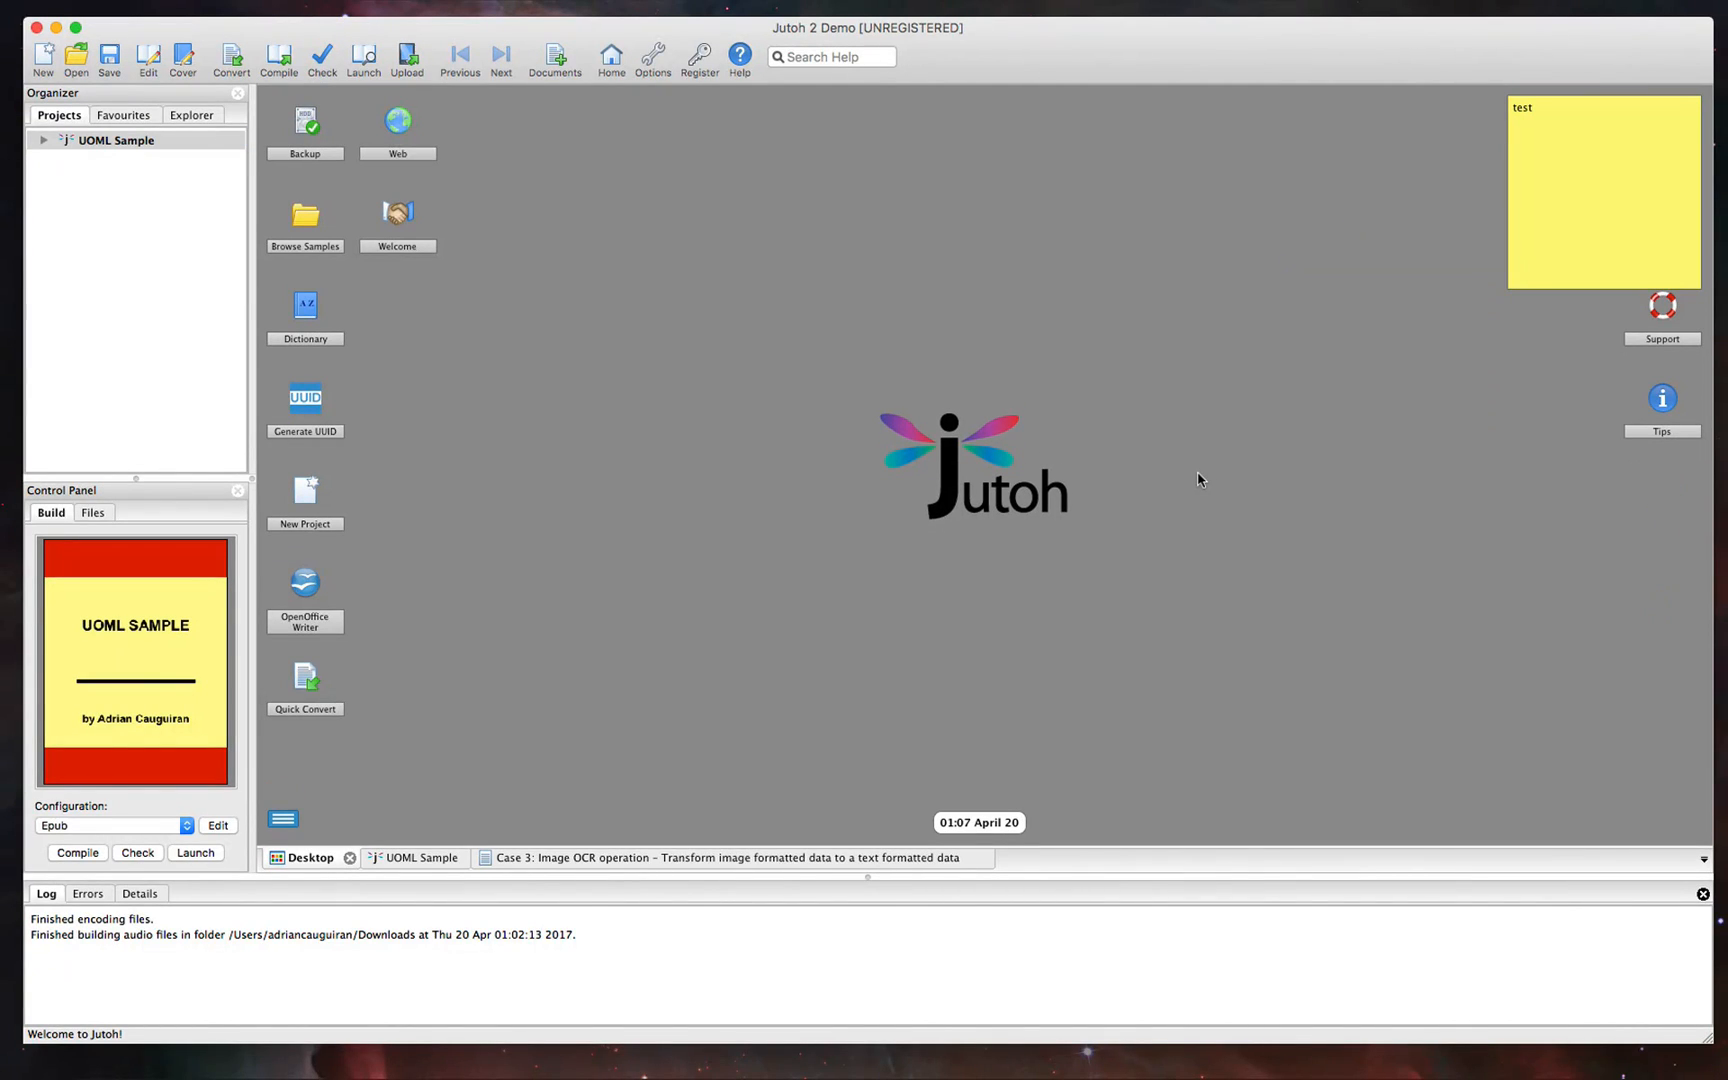
right_click(1200, 478)
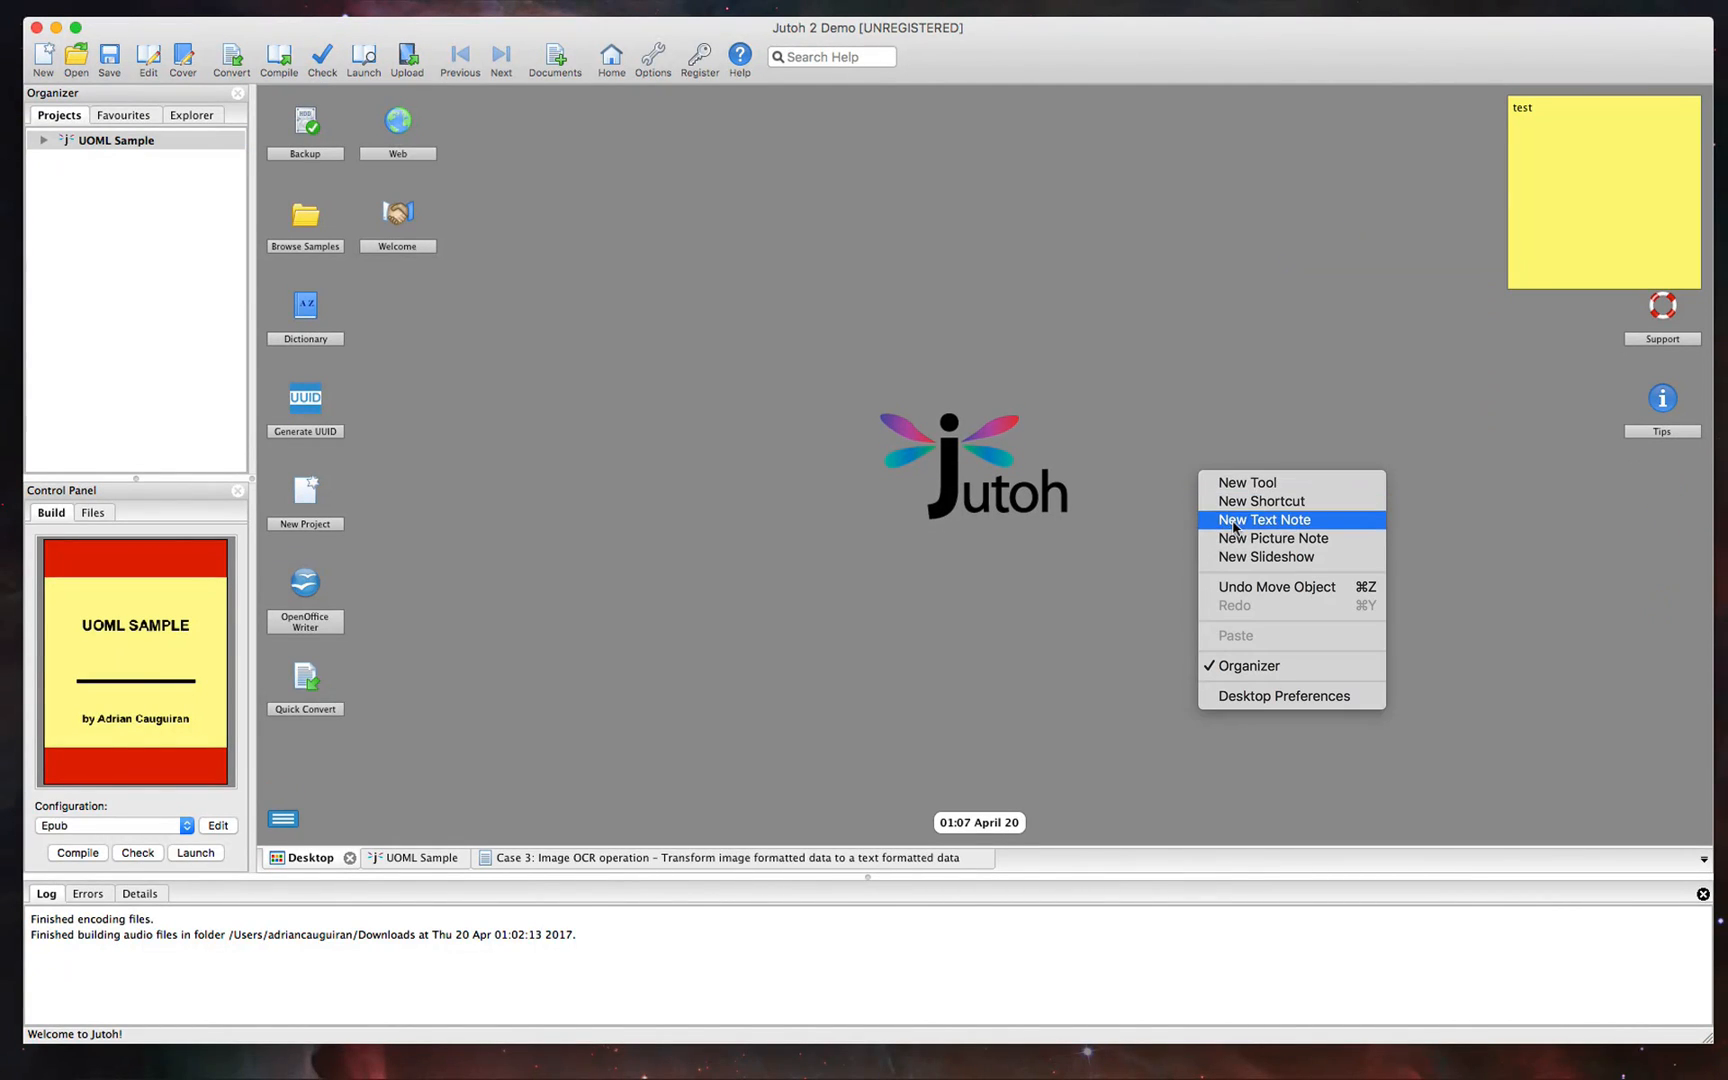
click(1264, 520)
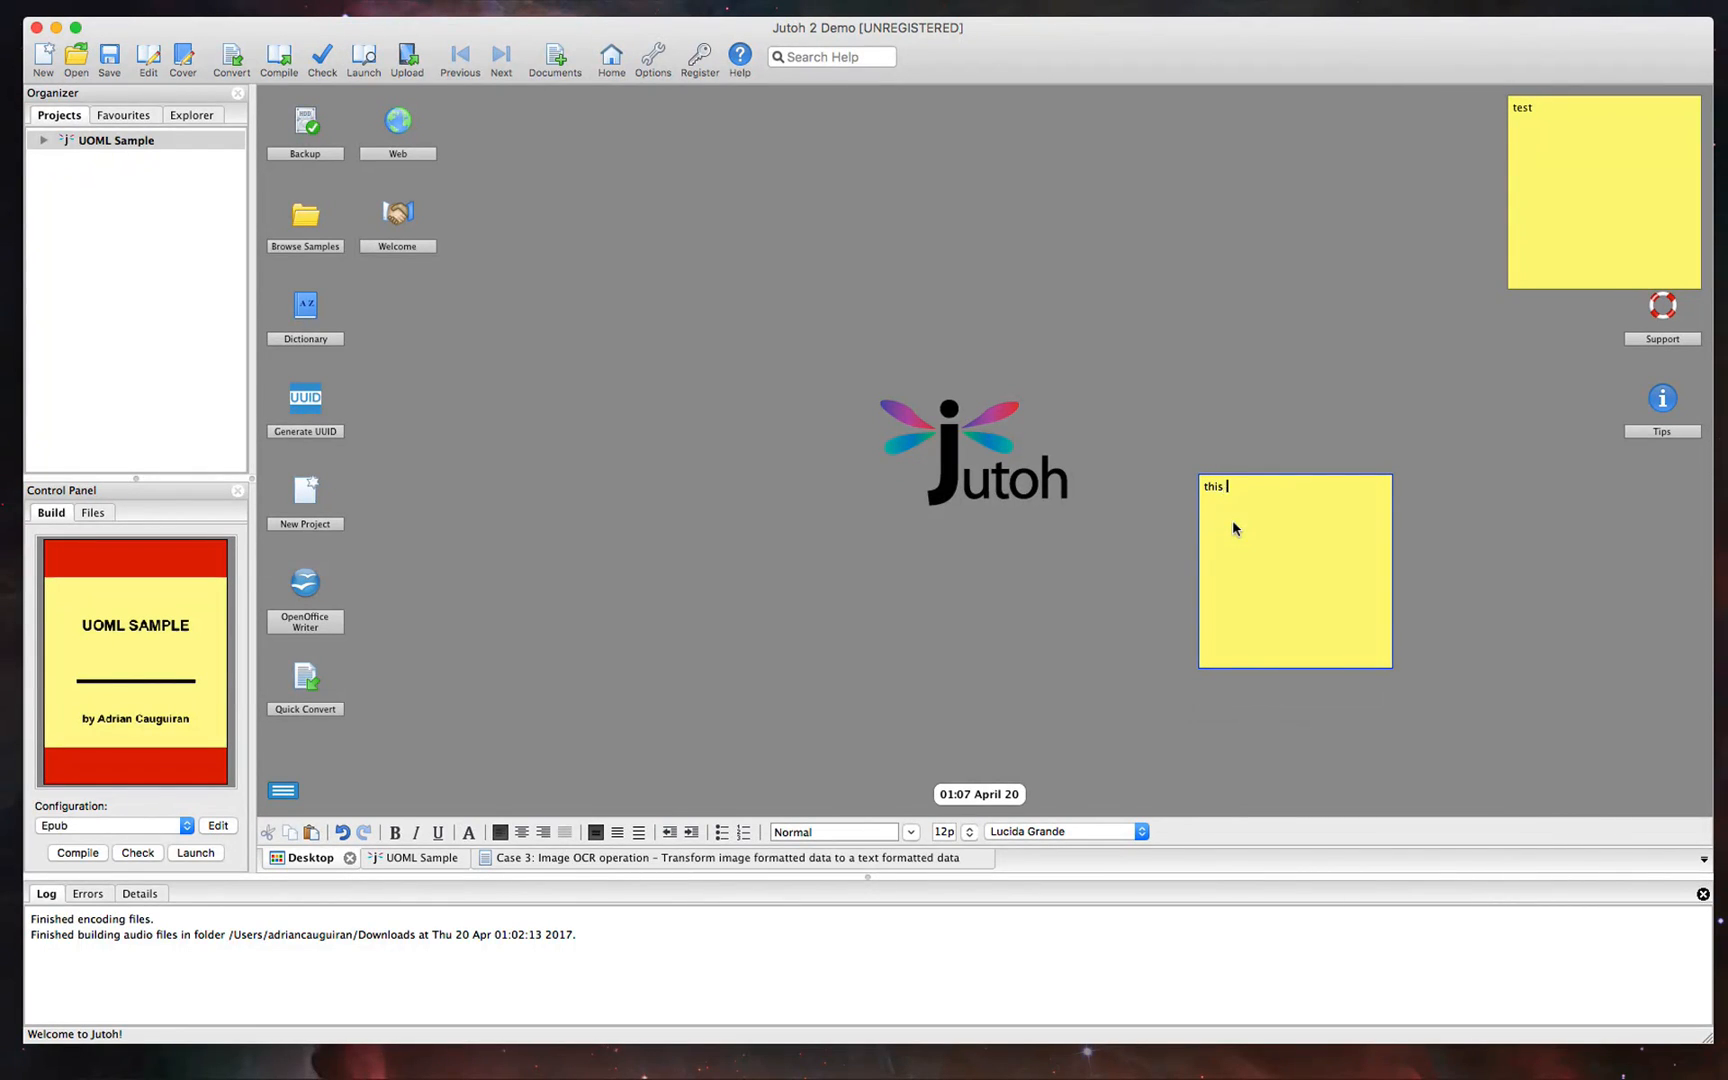
text(is a text note)
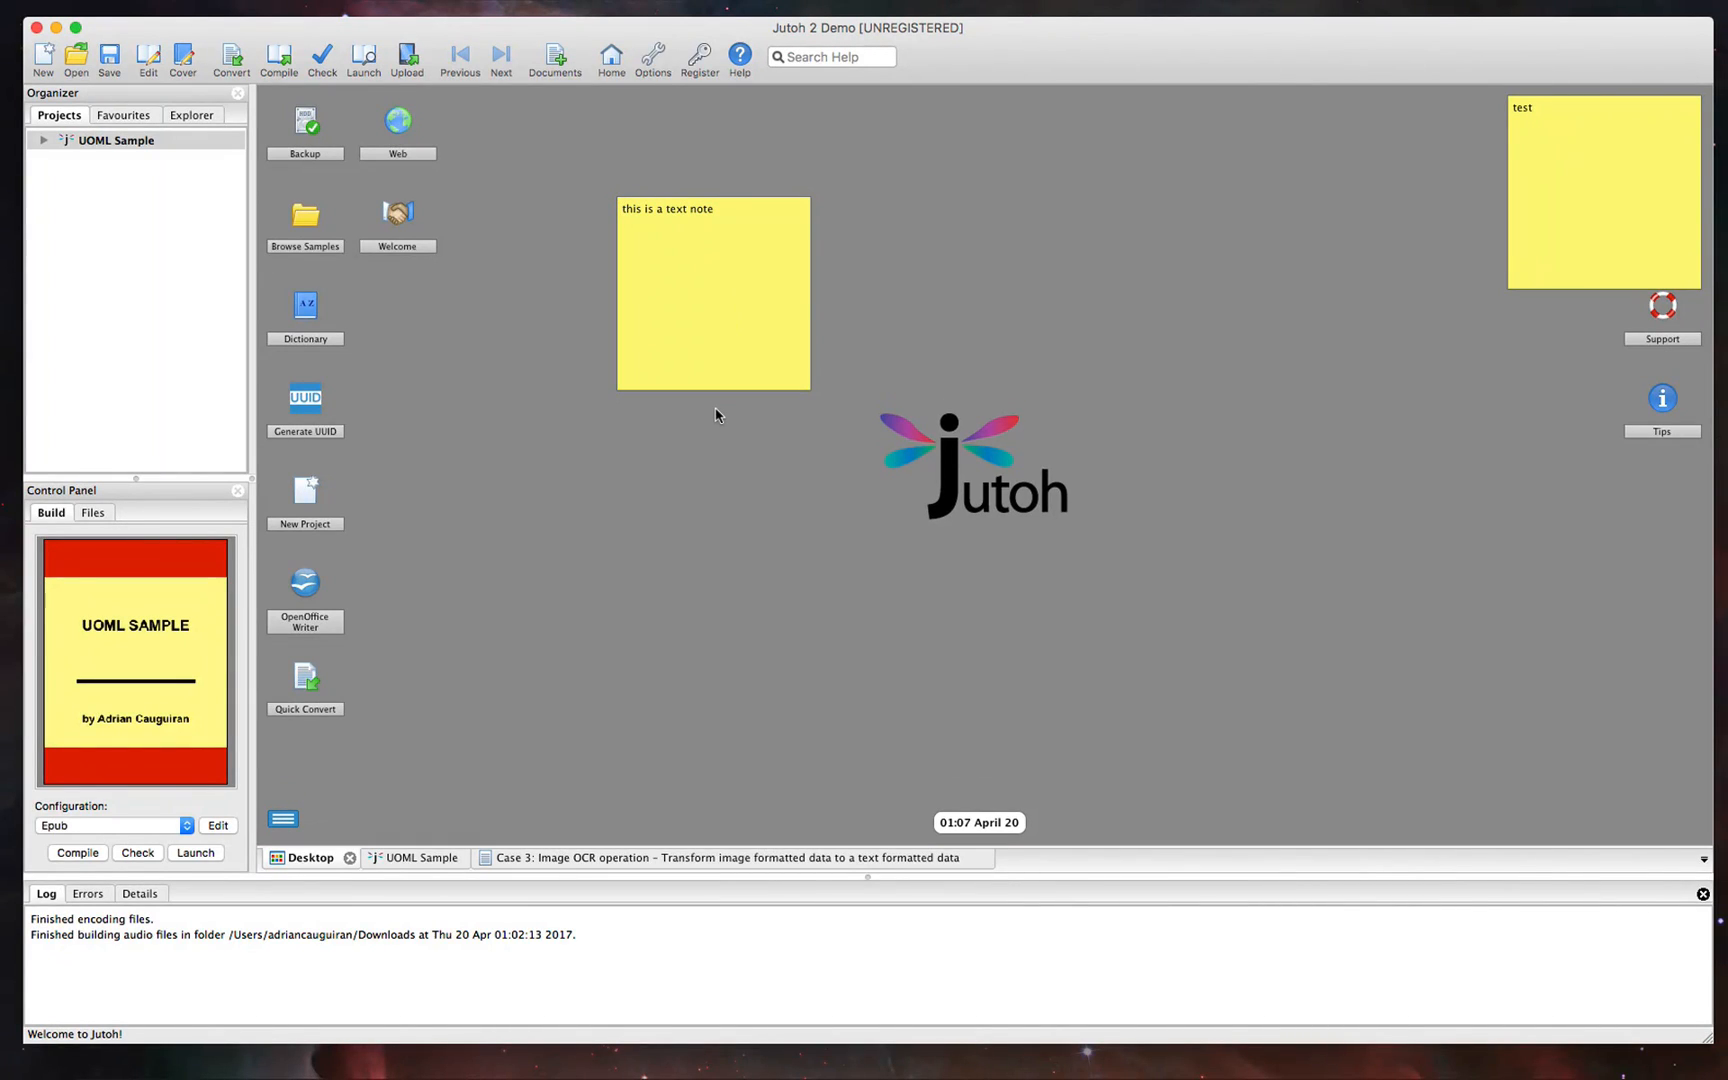
click(420, 858)
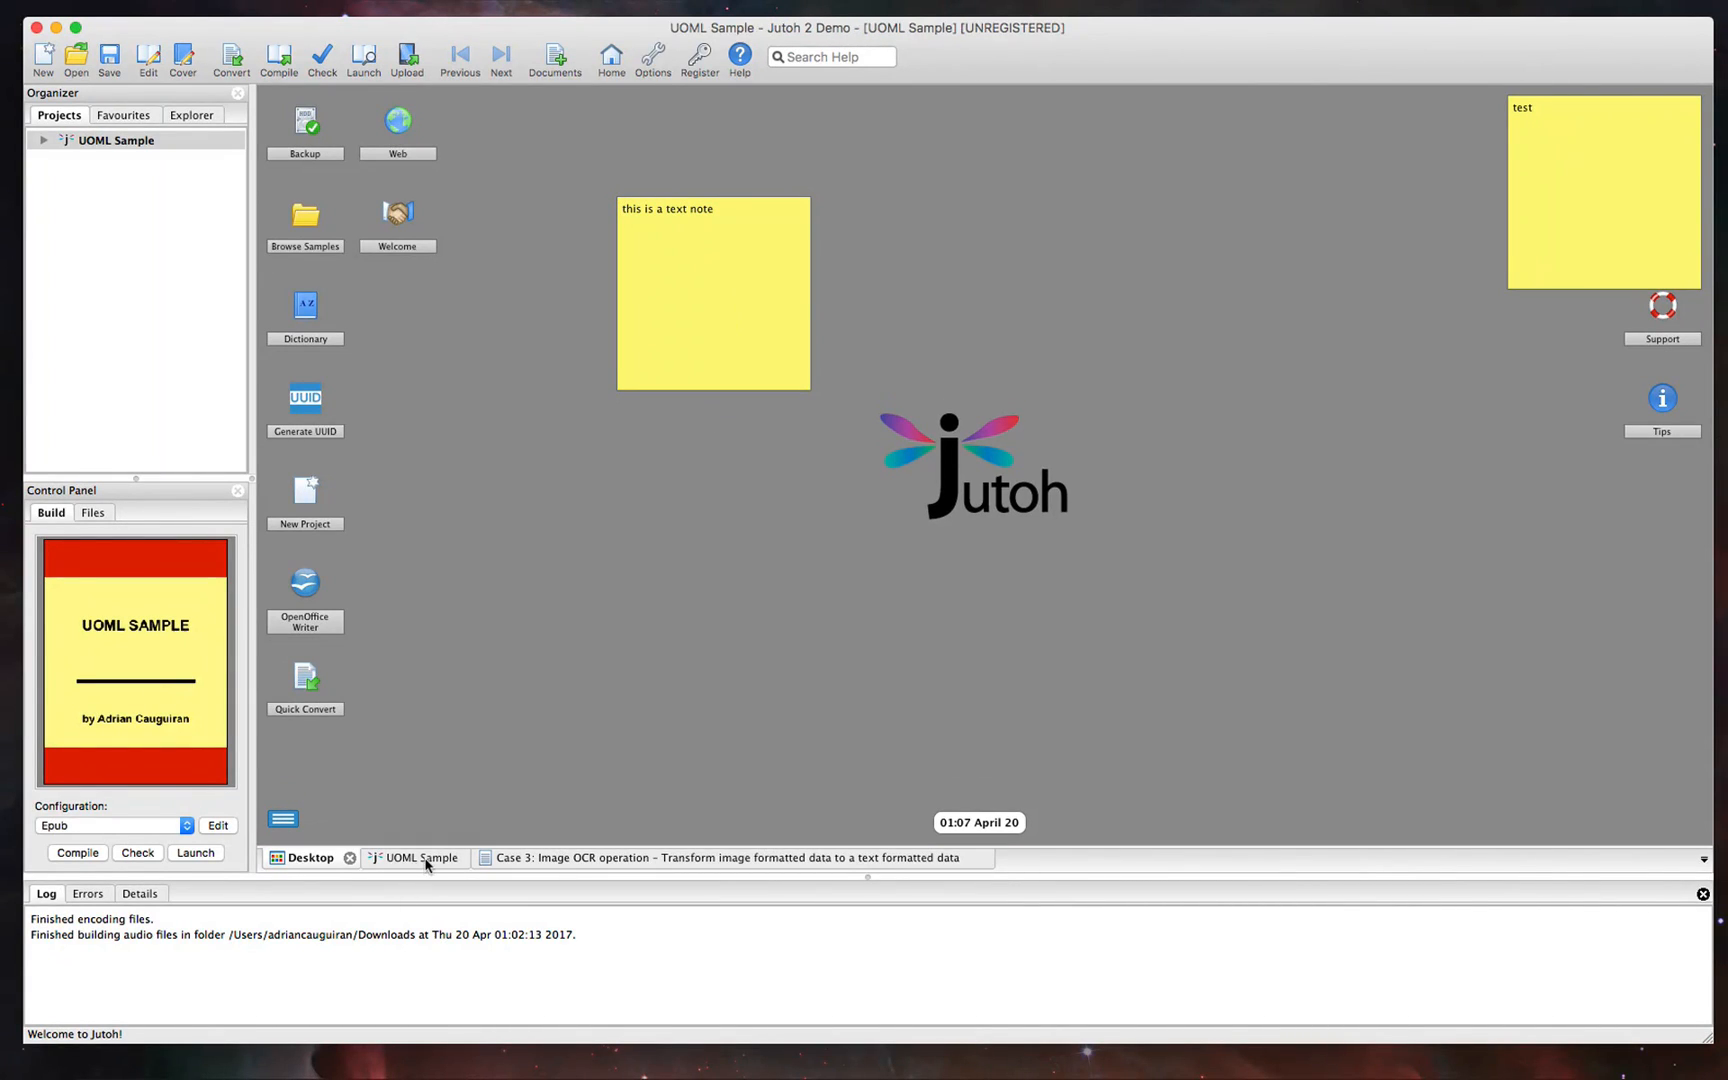
click(312, 858)
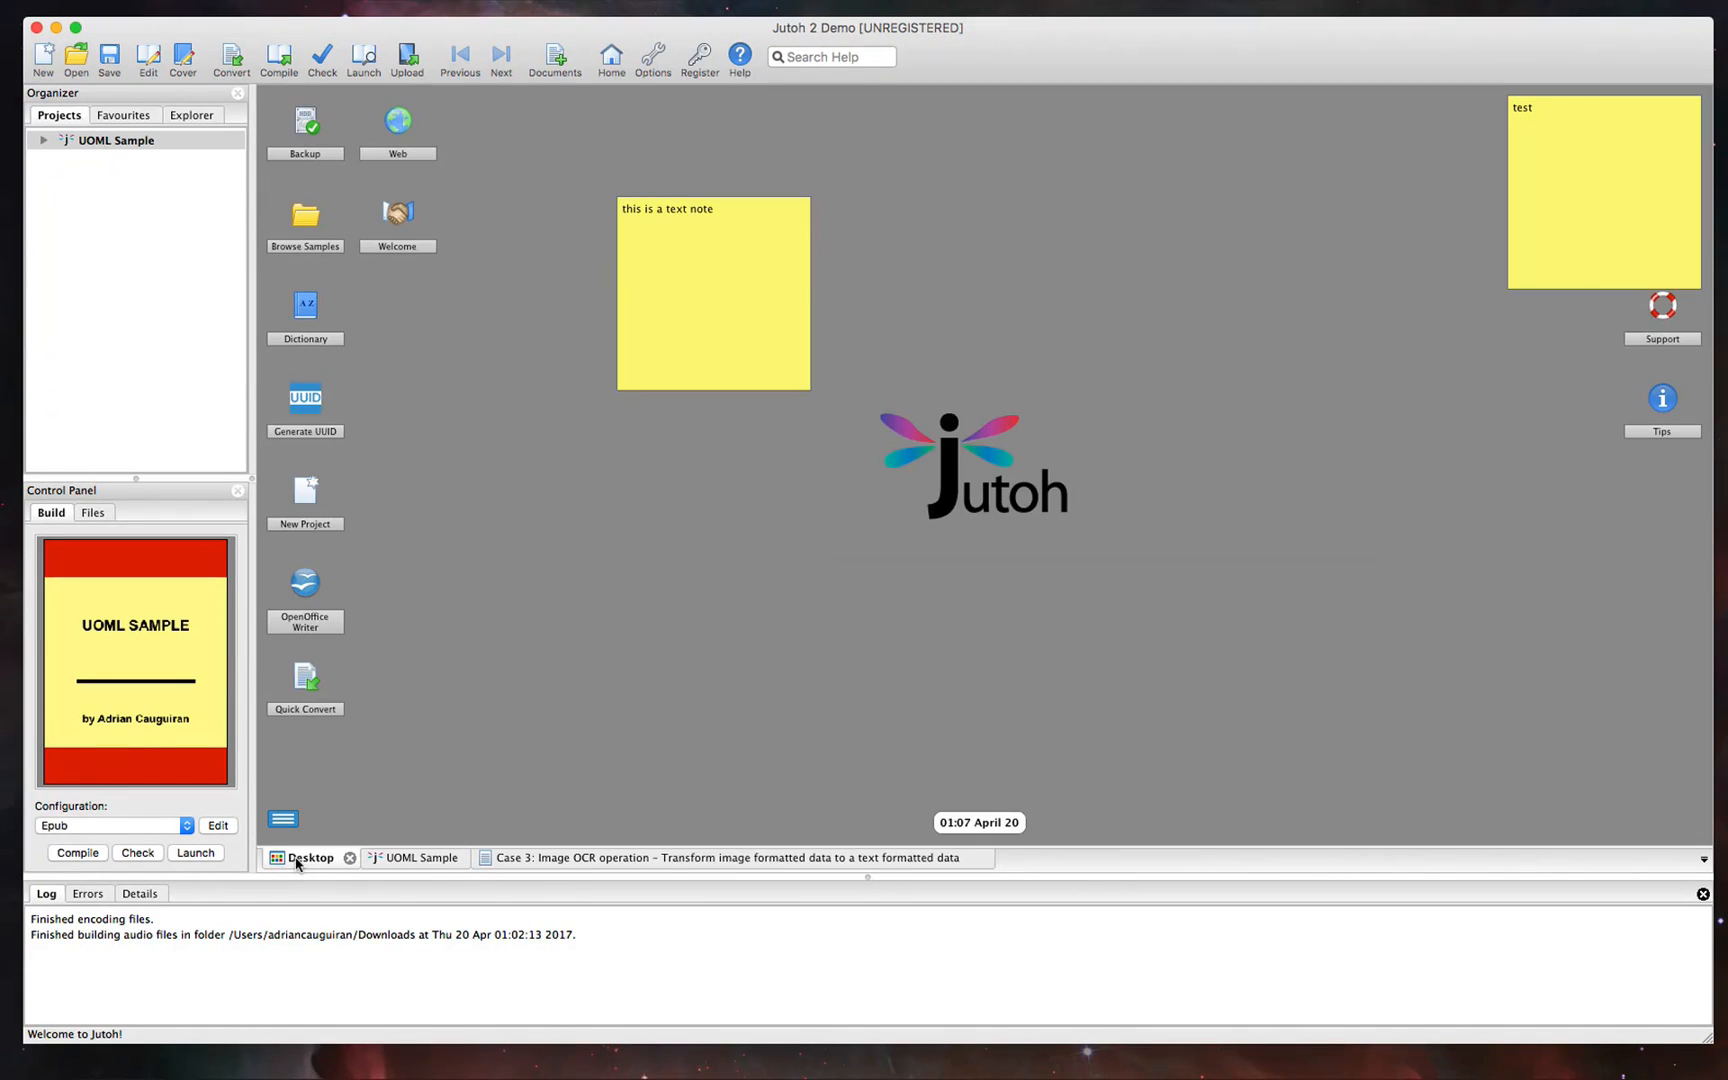
click(408, 858)
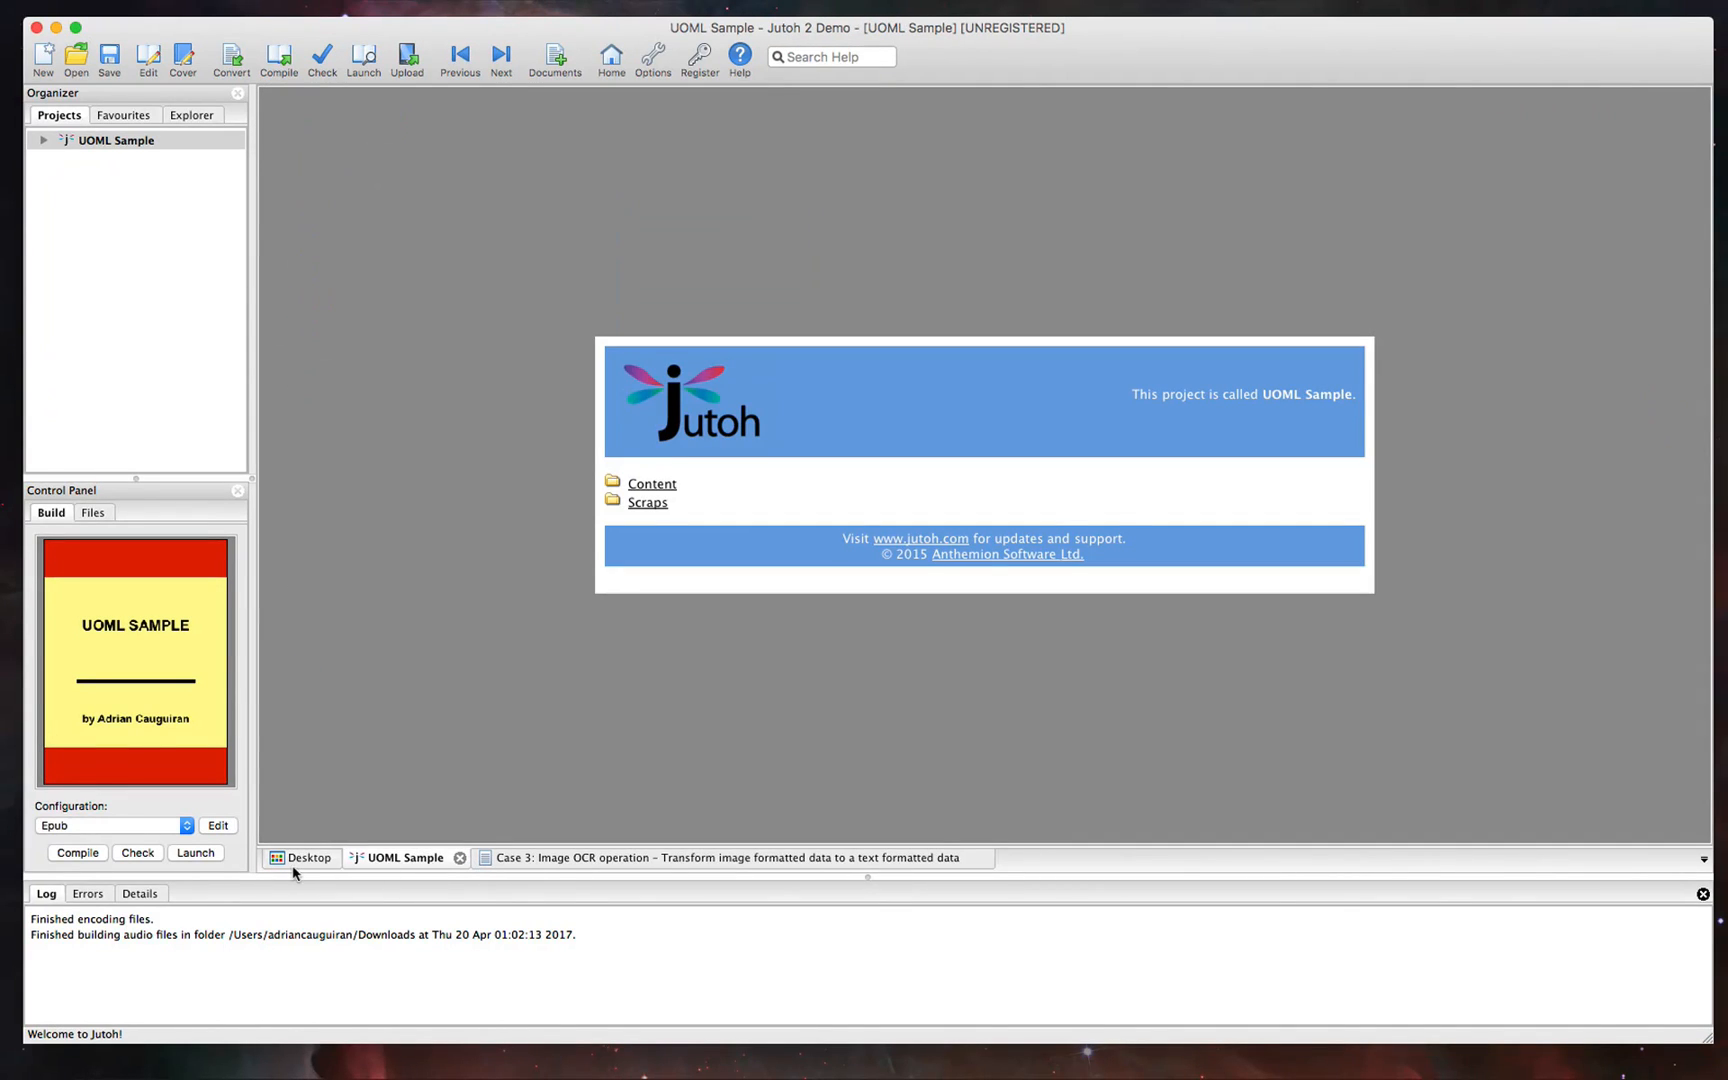
click(310, 858)
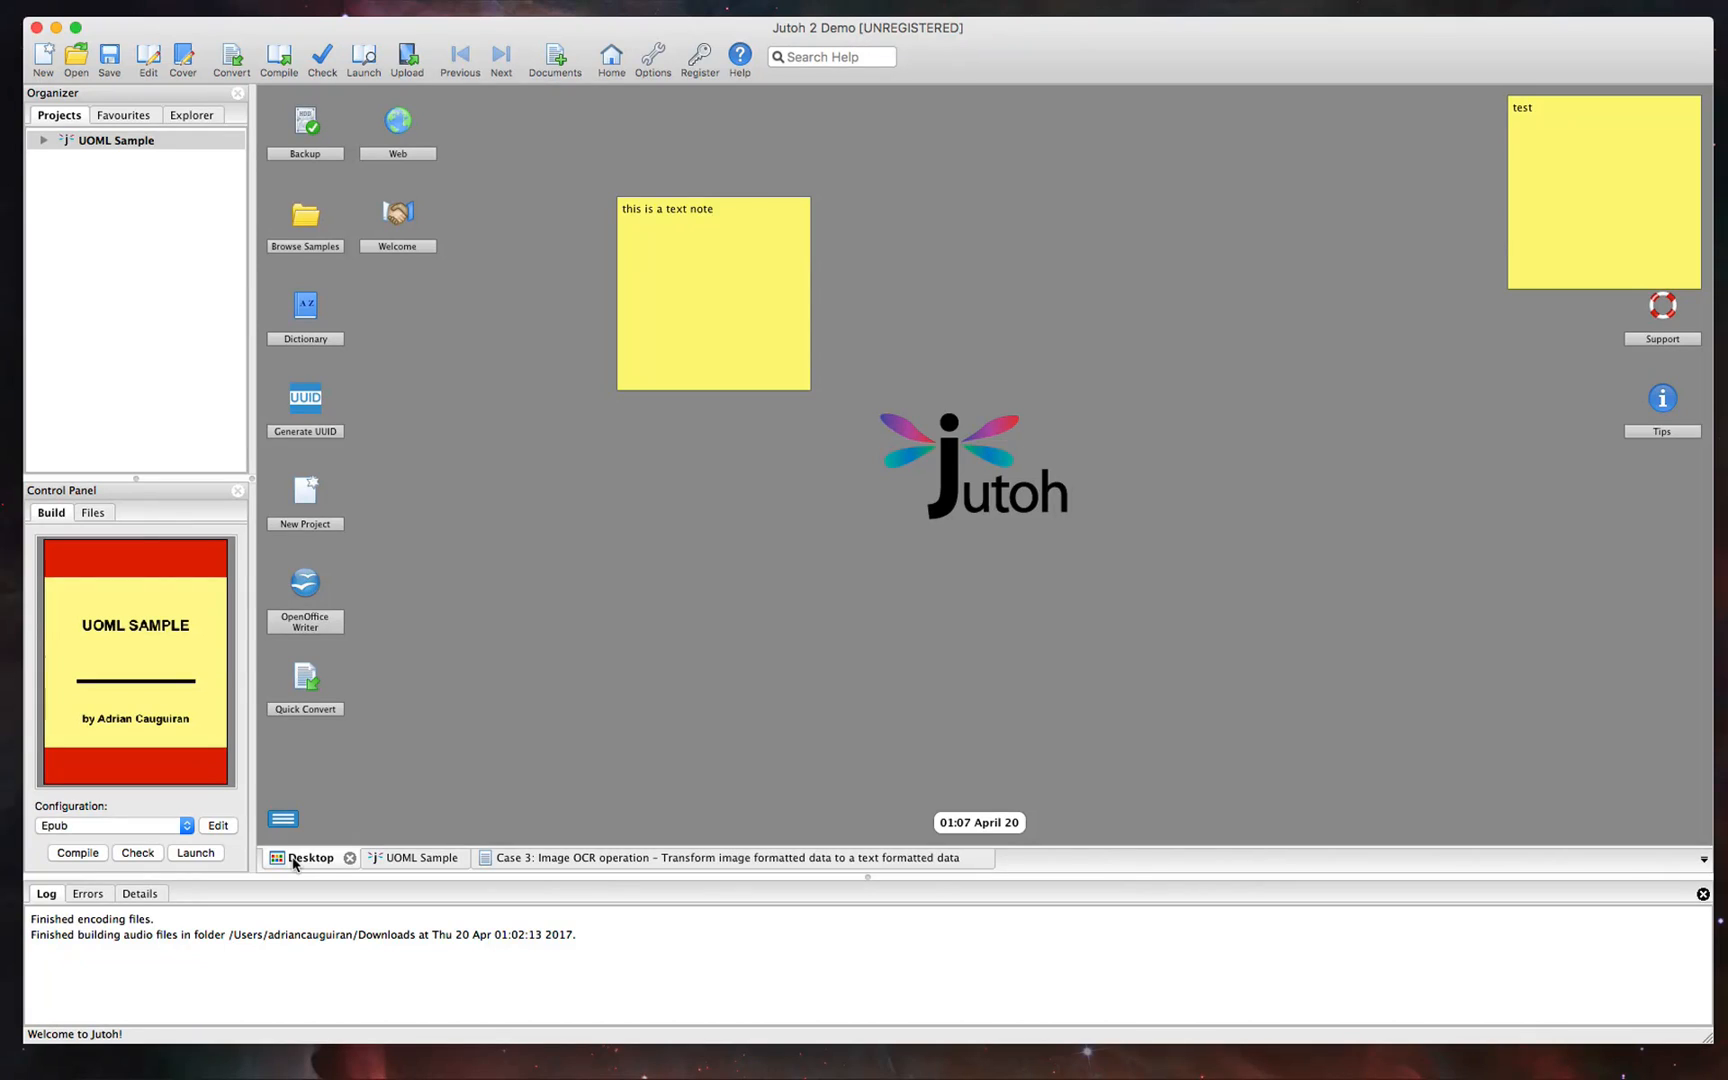
mouse_move(144, 58)
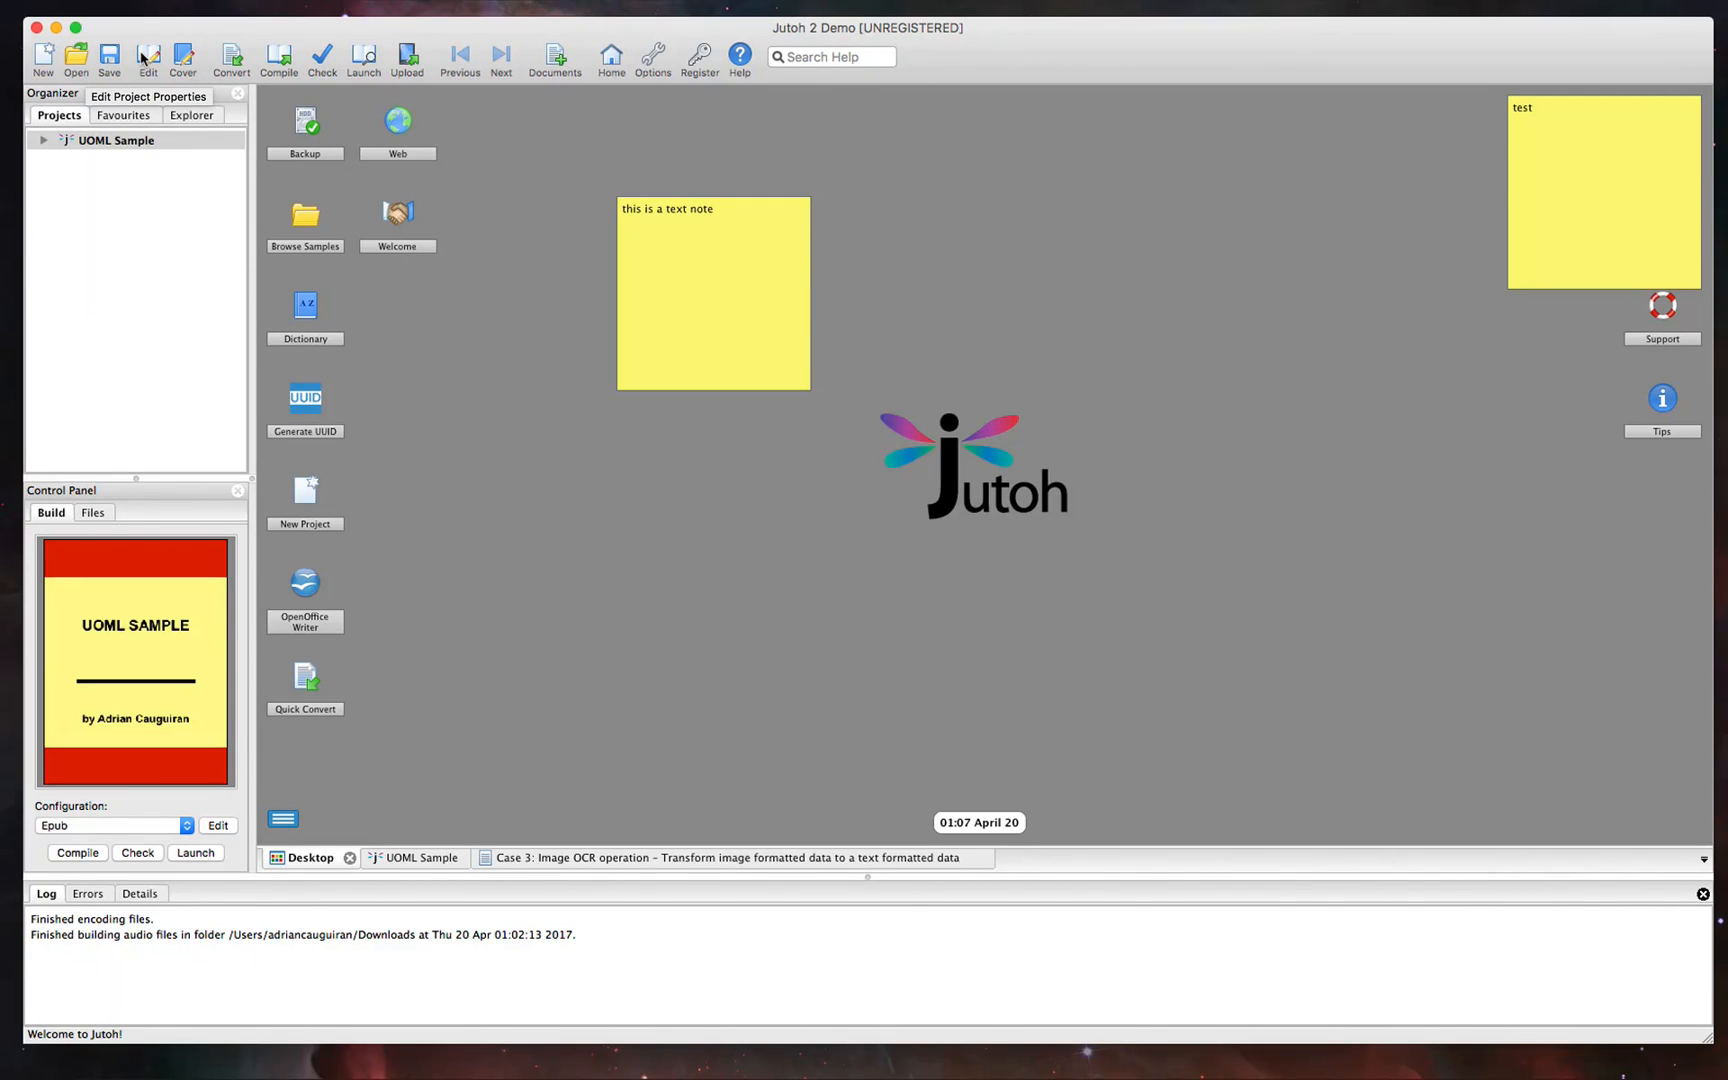
mouse_move(42, 58)
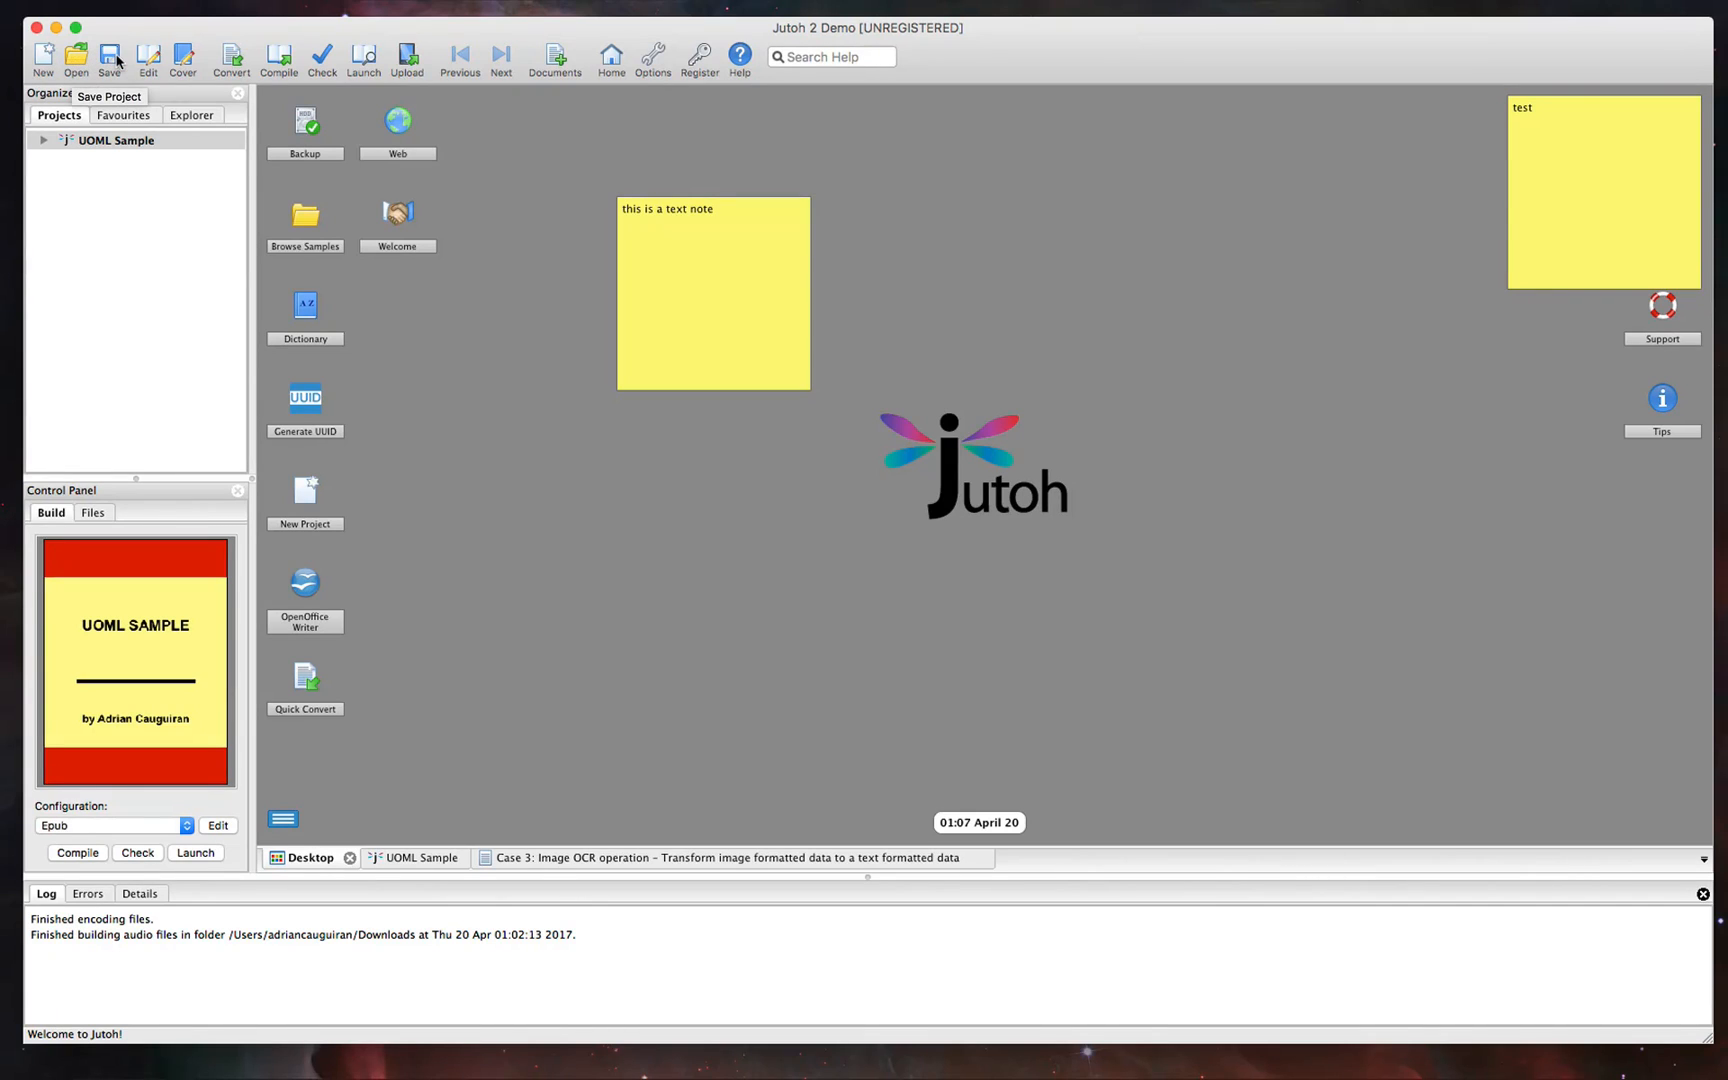
mouse_move(148, 60)
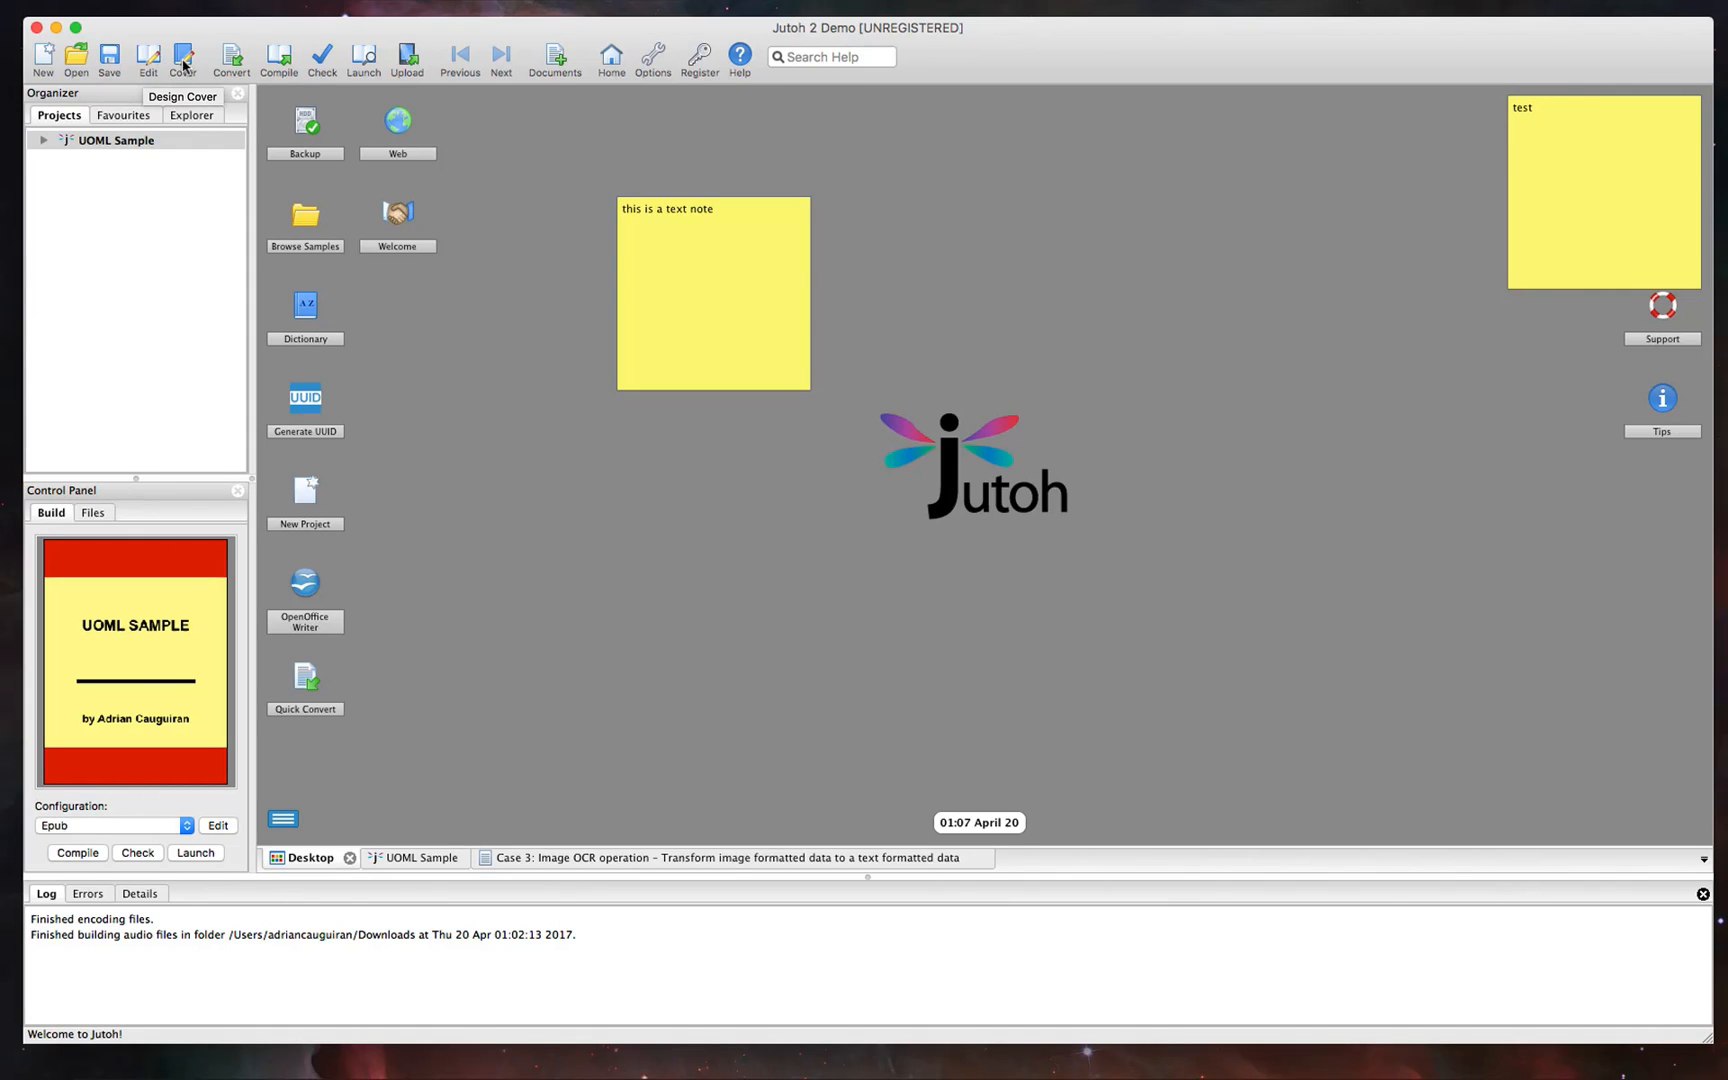
mouse_move(230, 58)
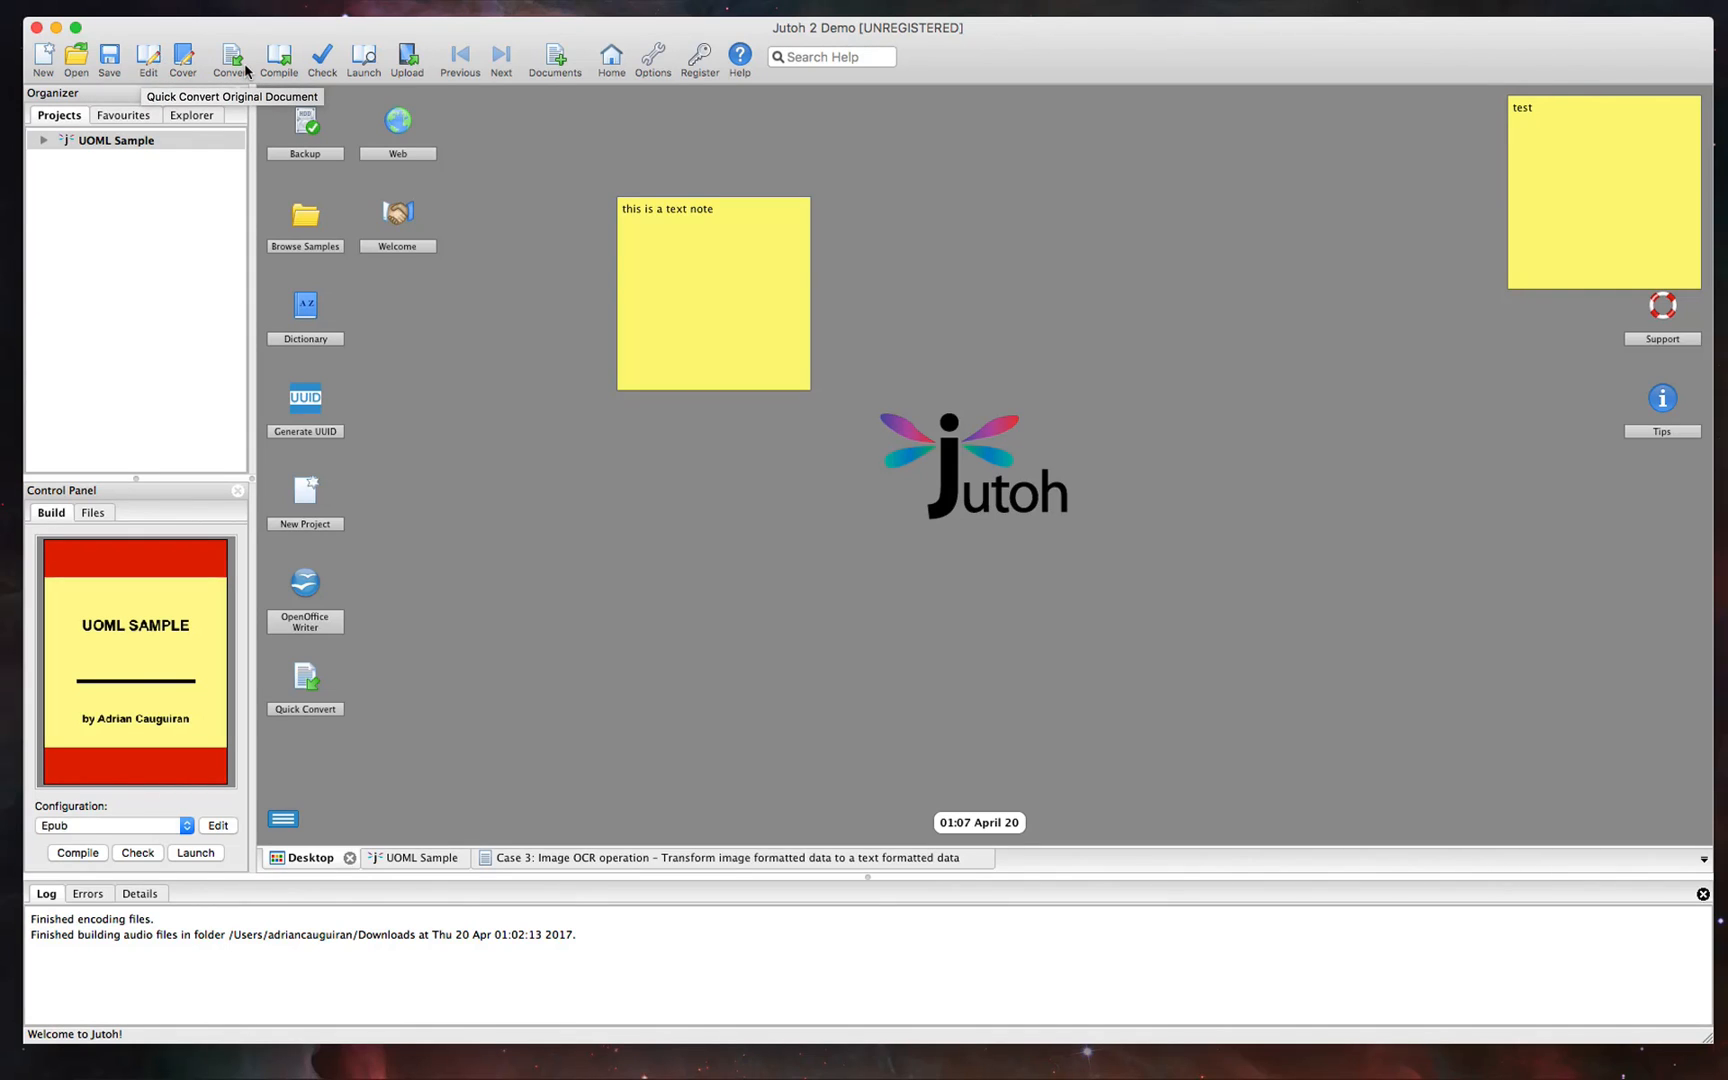
mouse_move(278, 58)
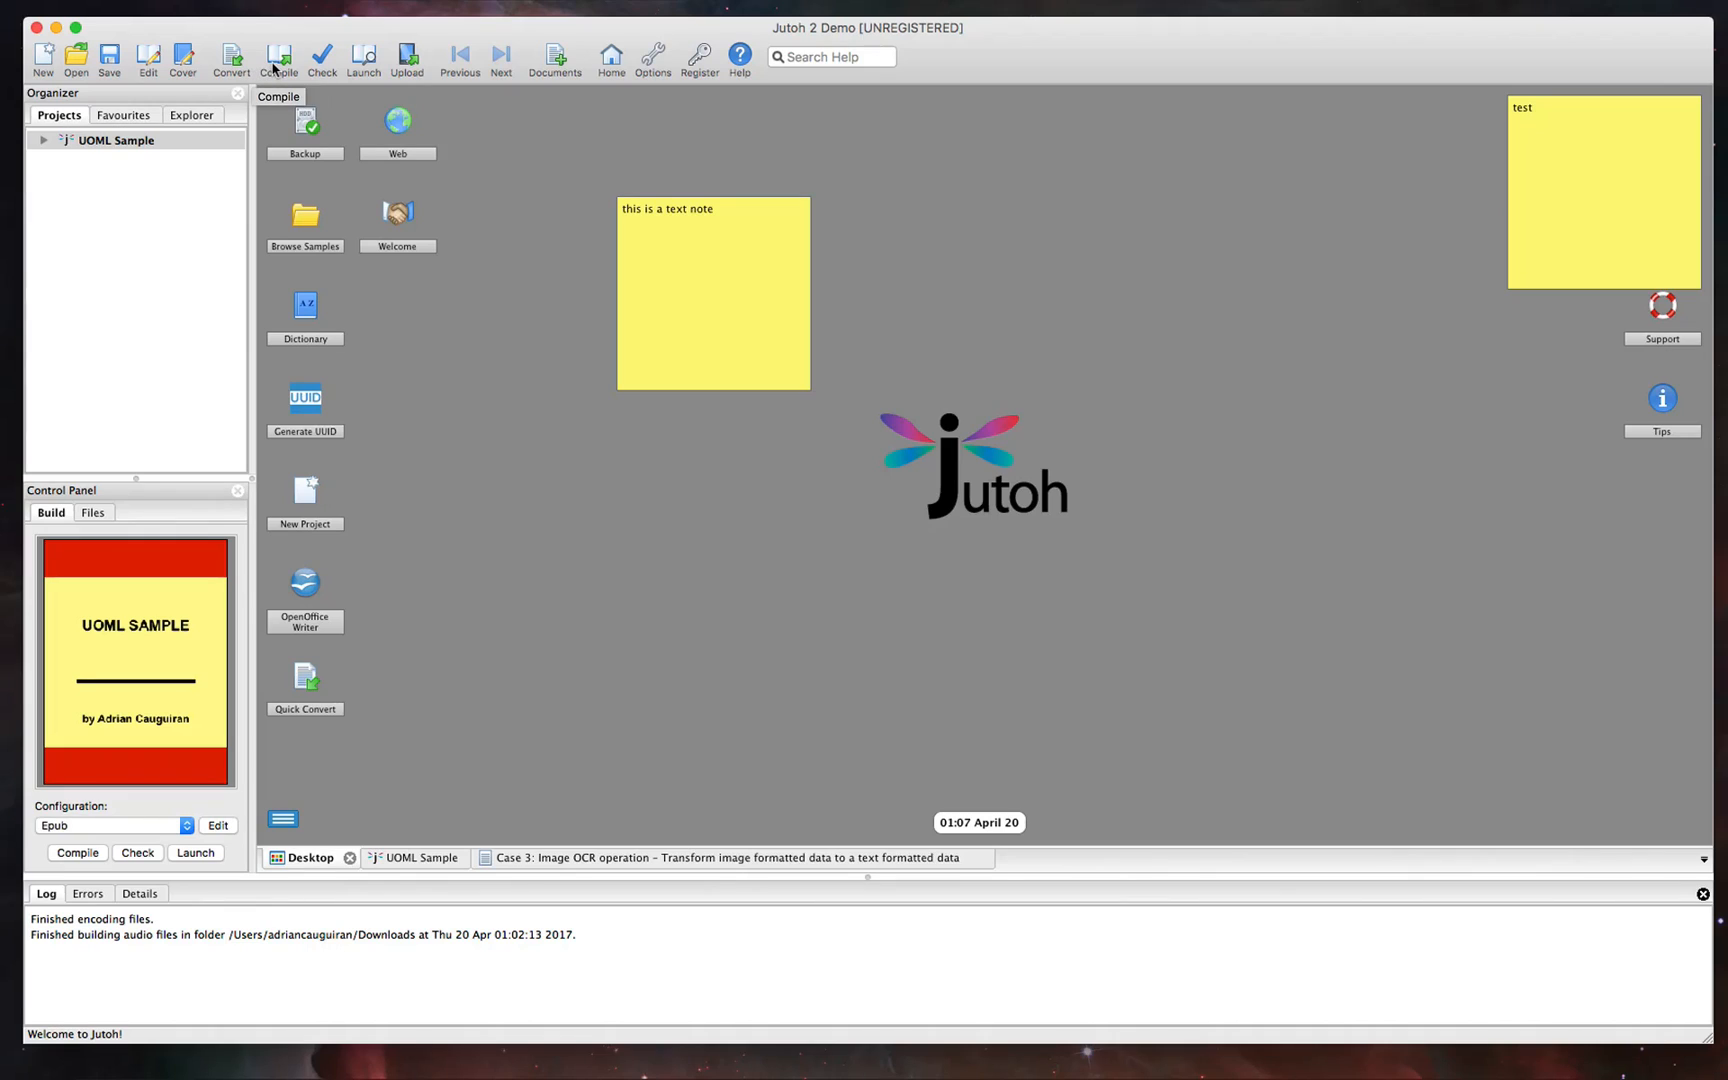
mouse_move(322, 58)
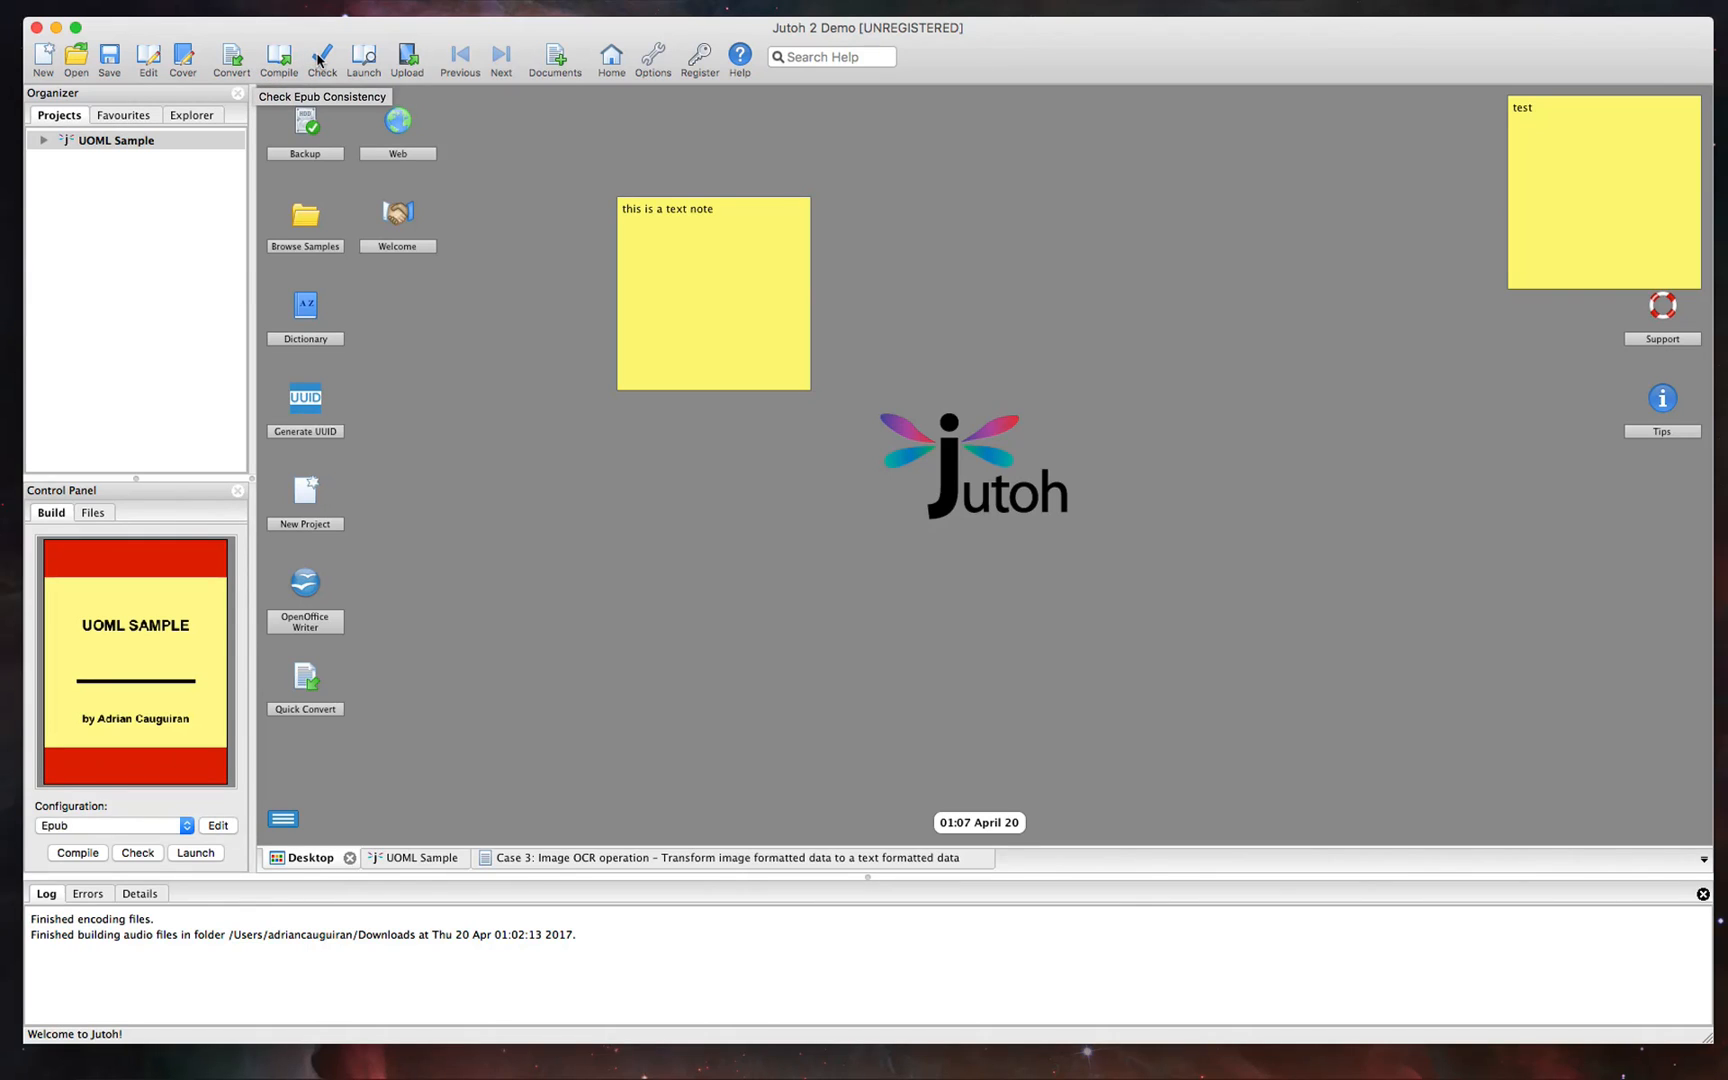
mouse_move(362, 58)
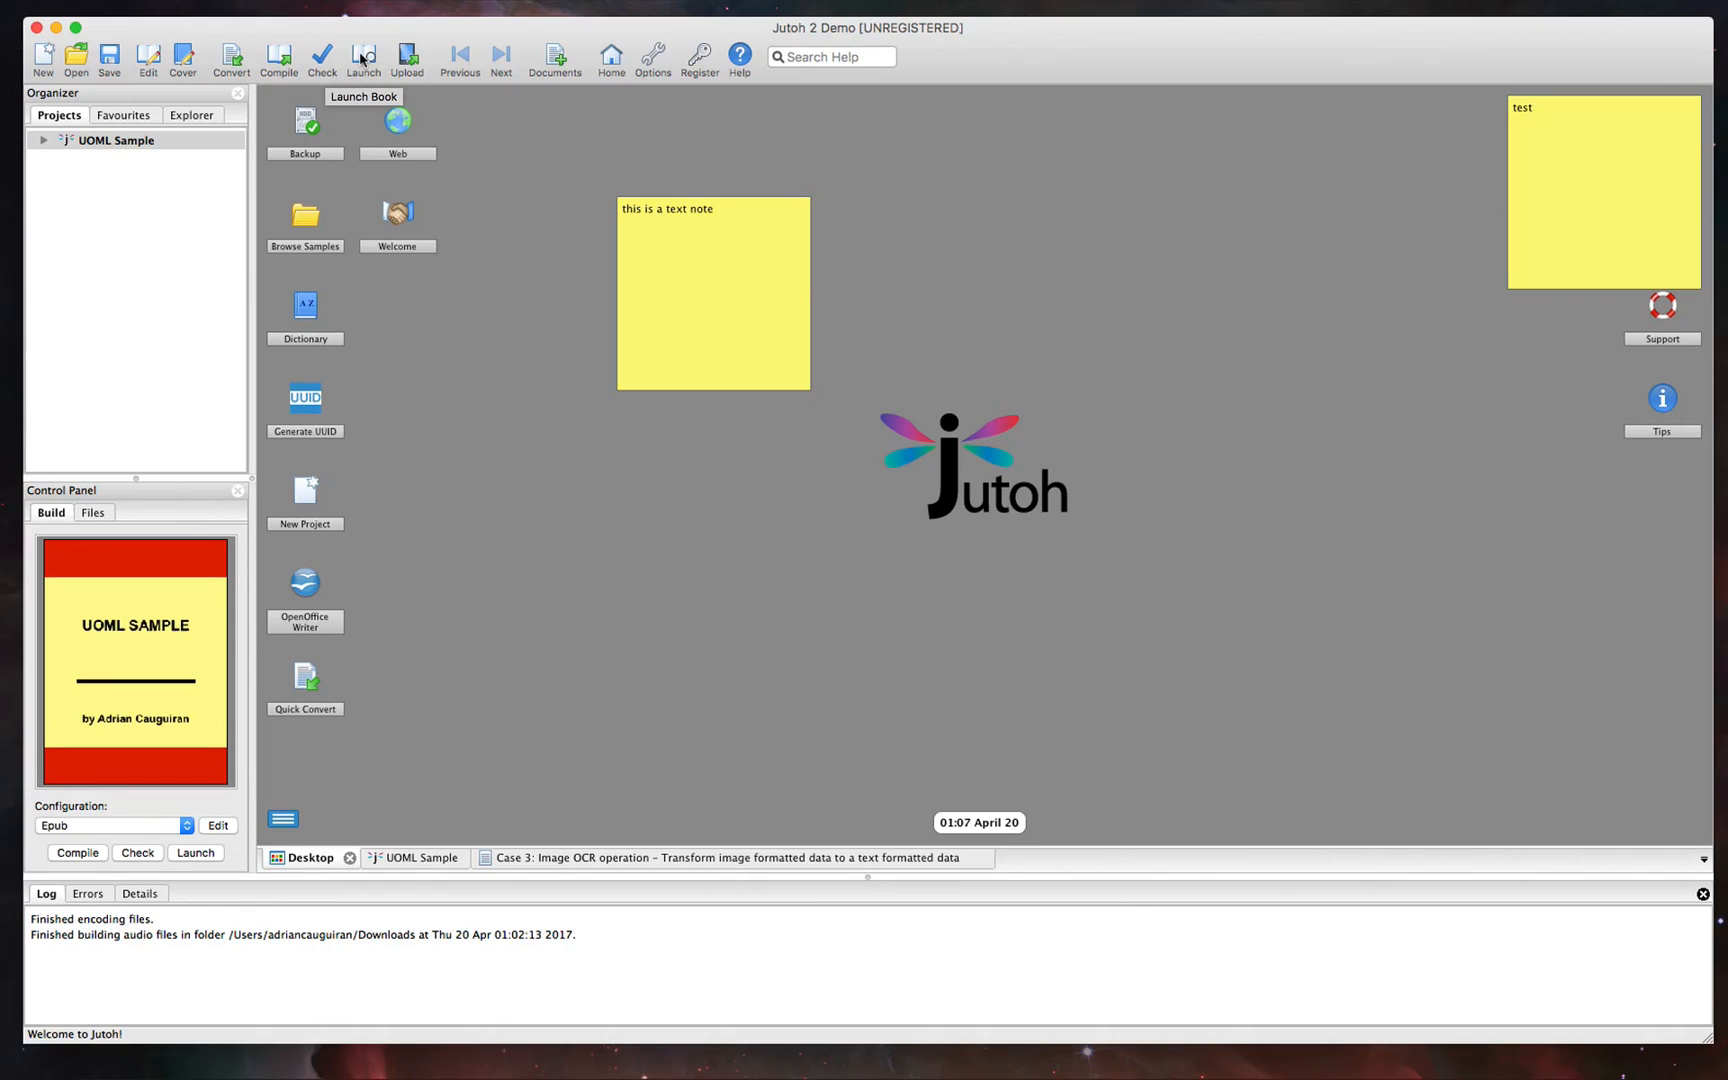
mouse_move(406, 58)
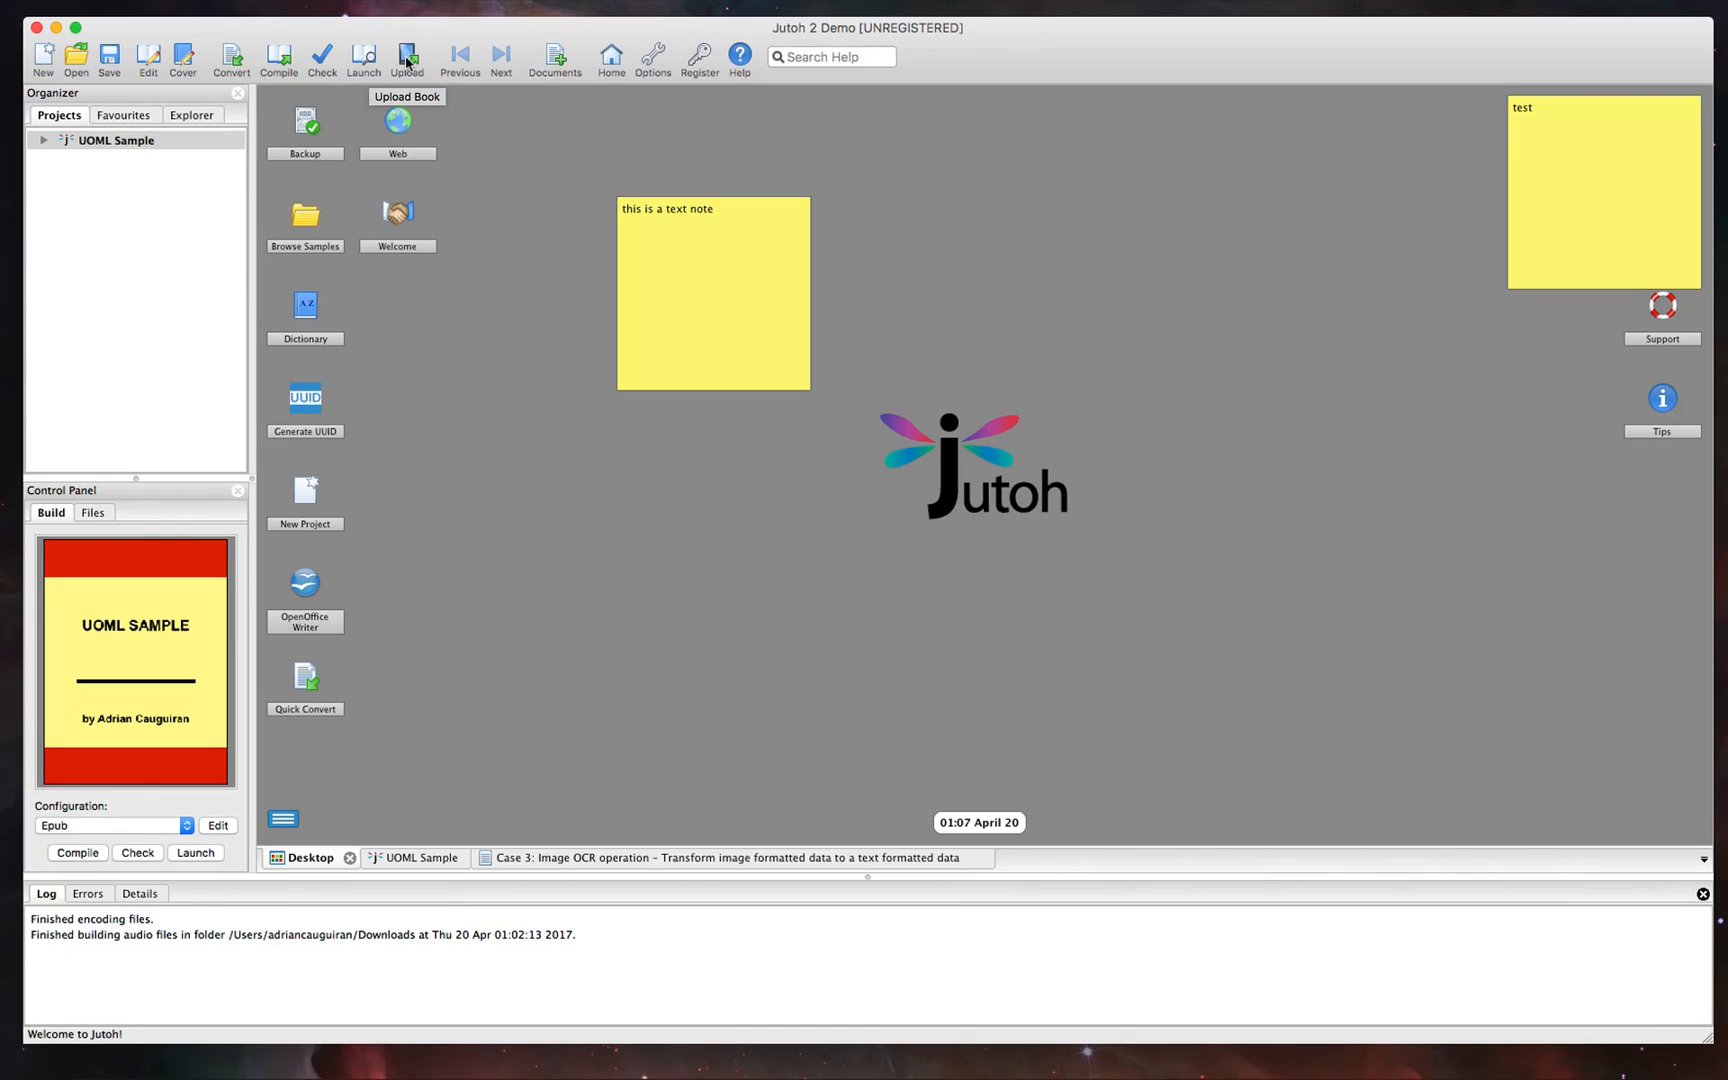
mouse_move(642, 58)
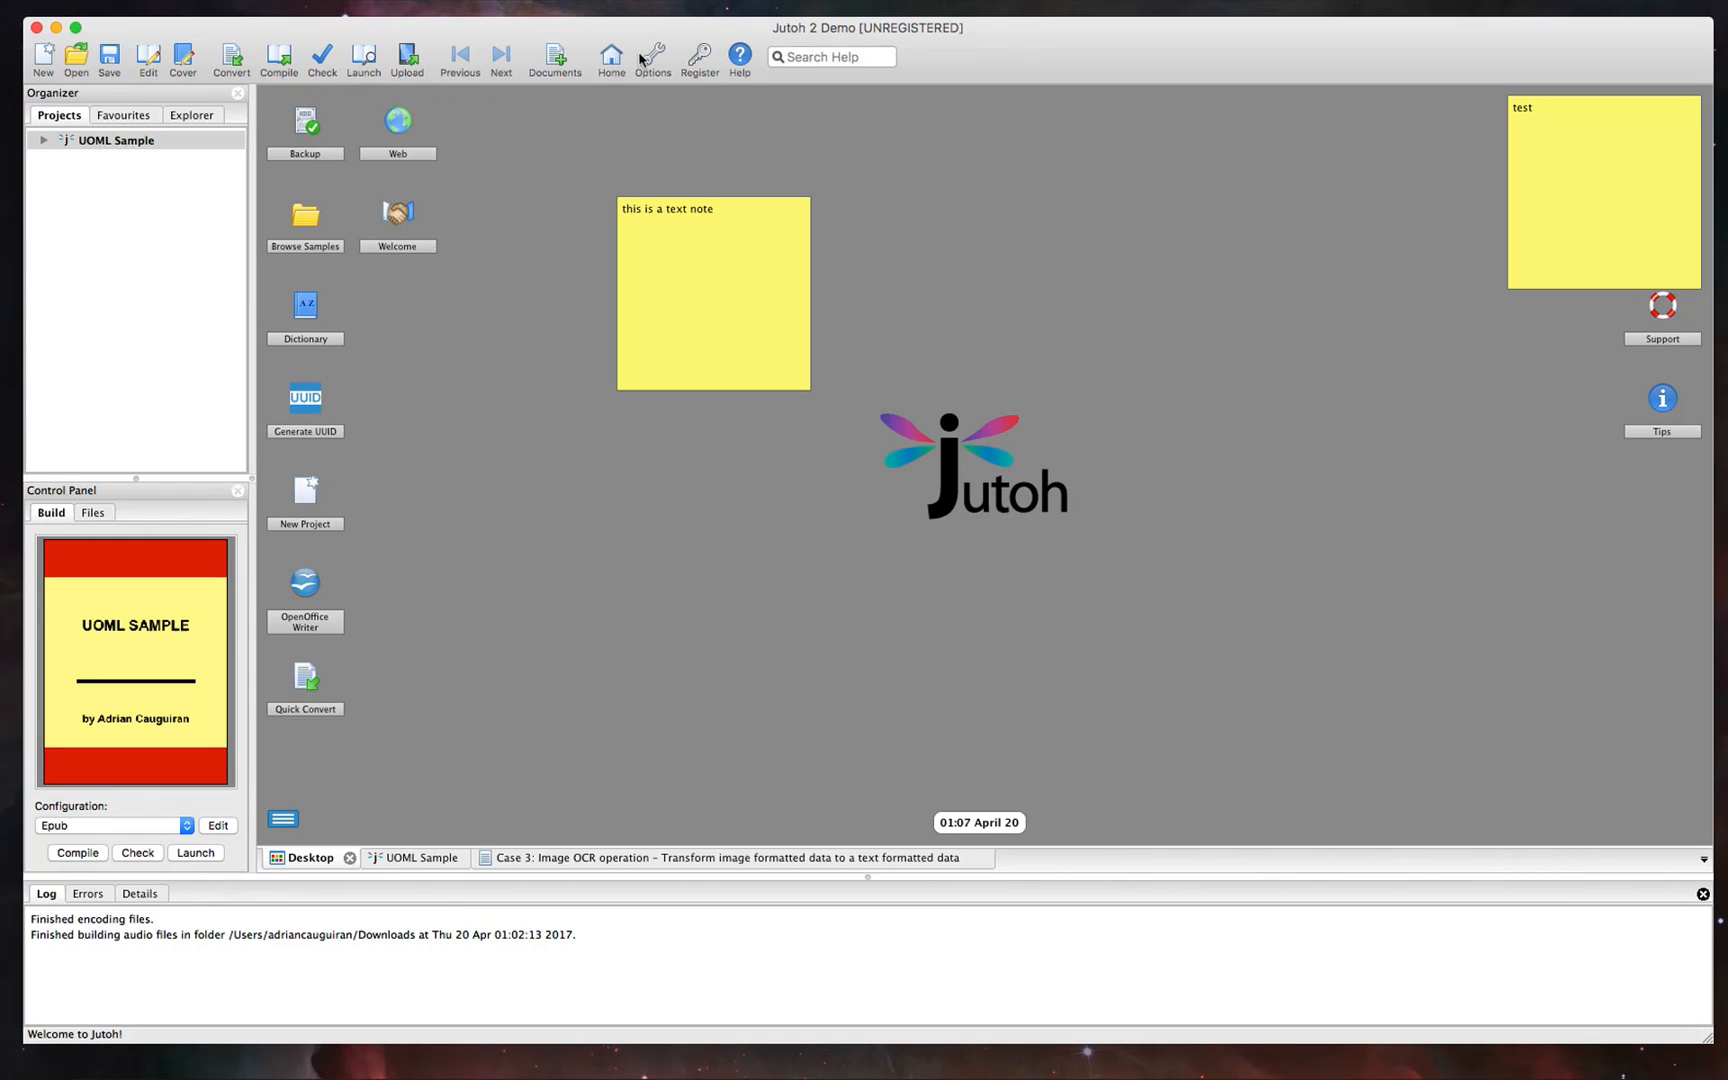
click(652, 52)
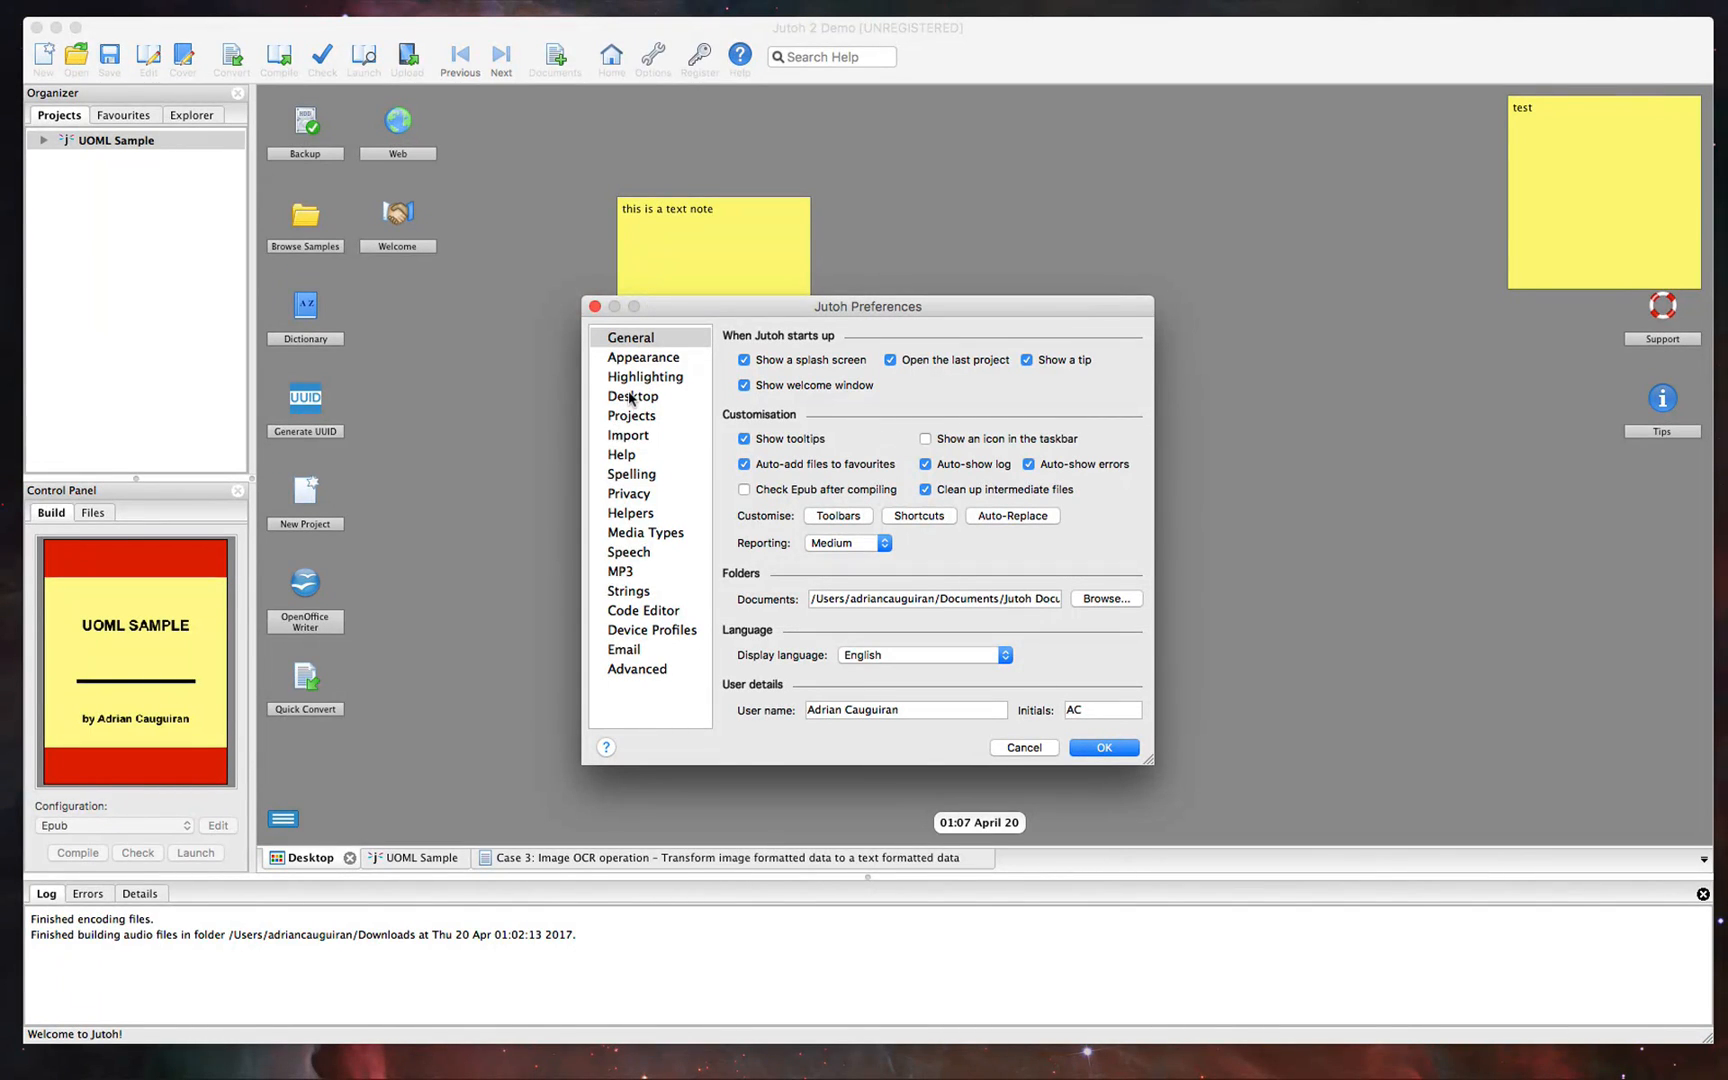
click(642, 356)
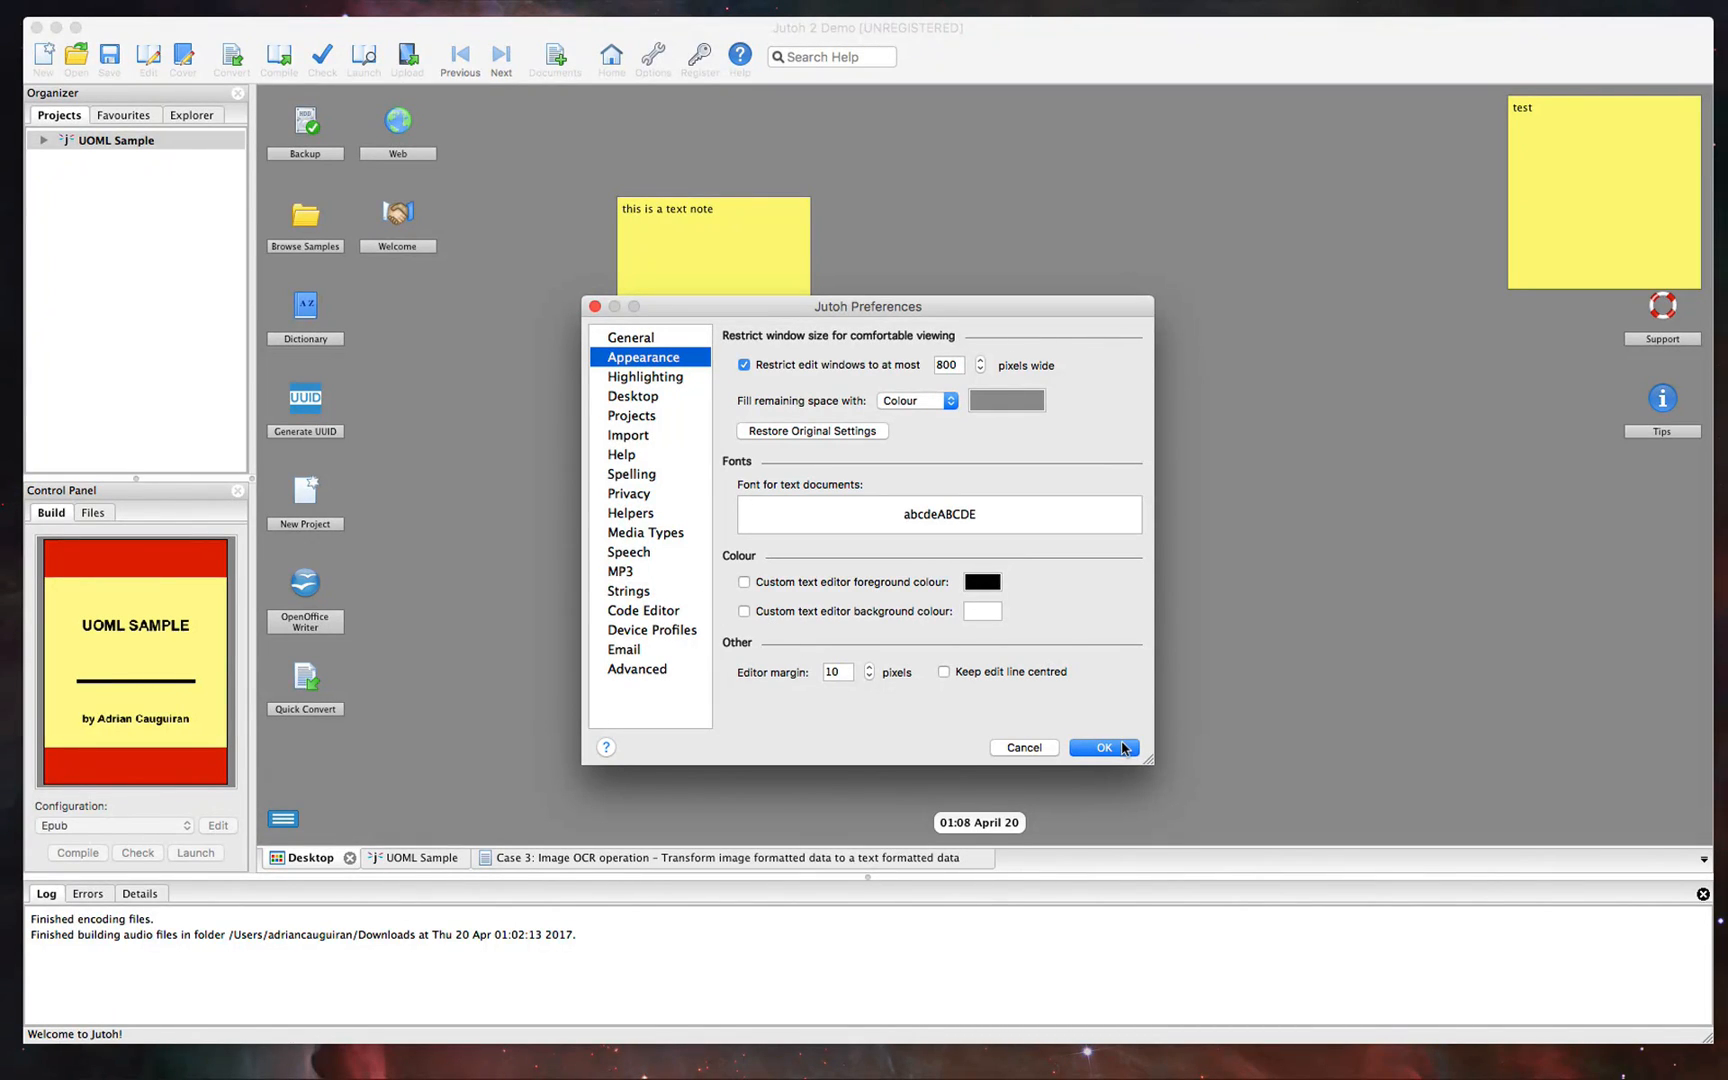
click(1102, 748)
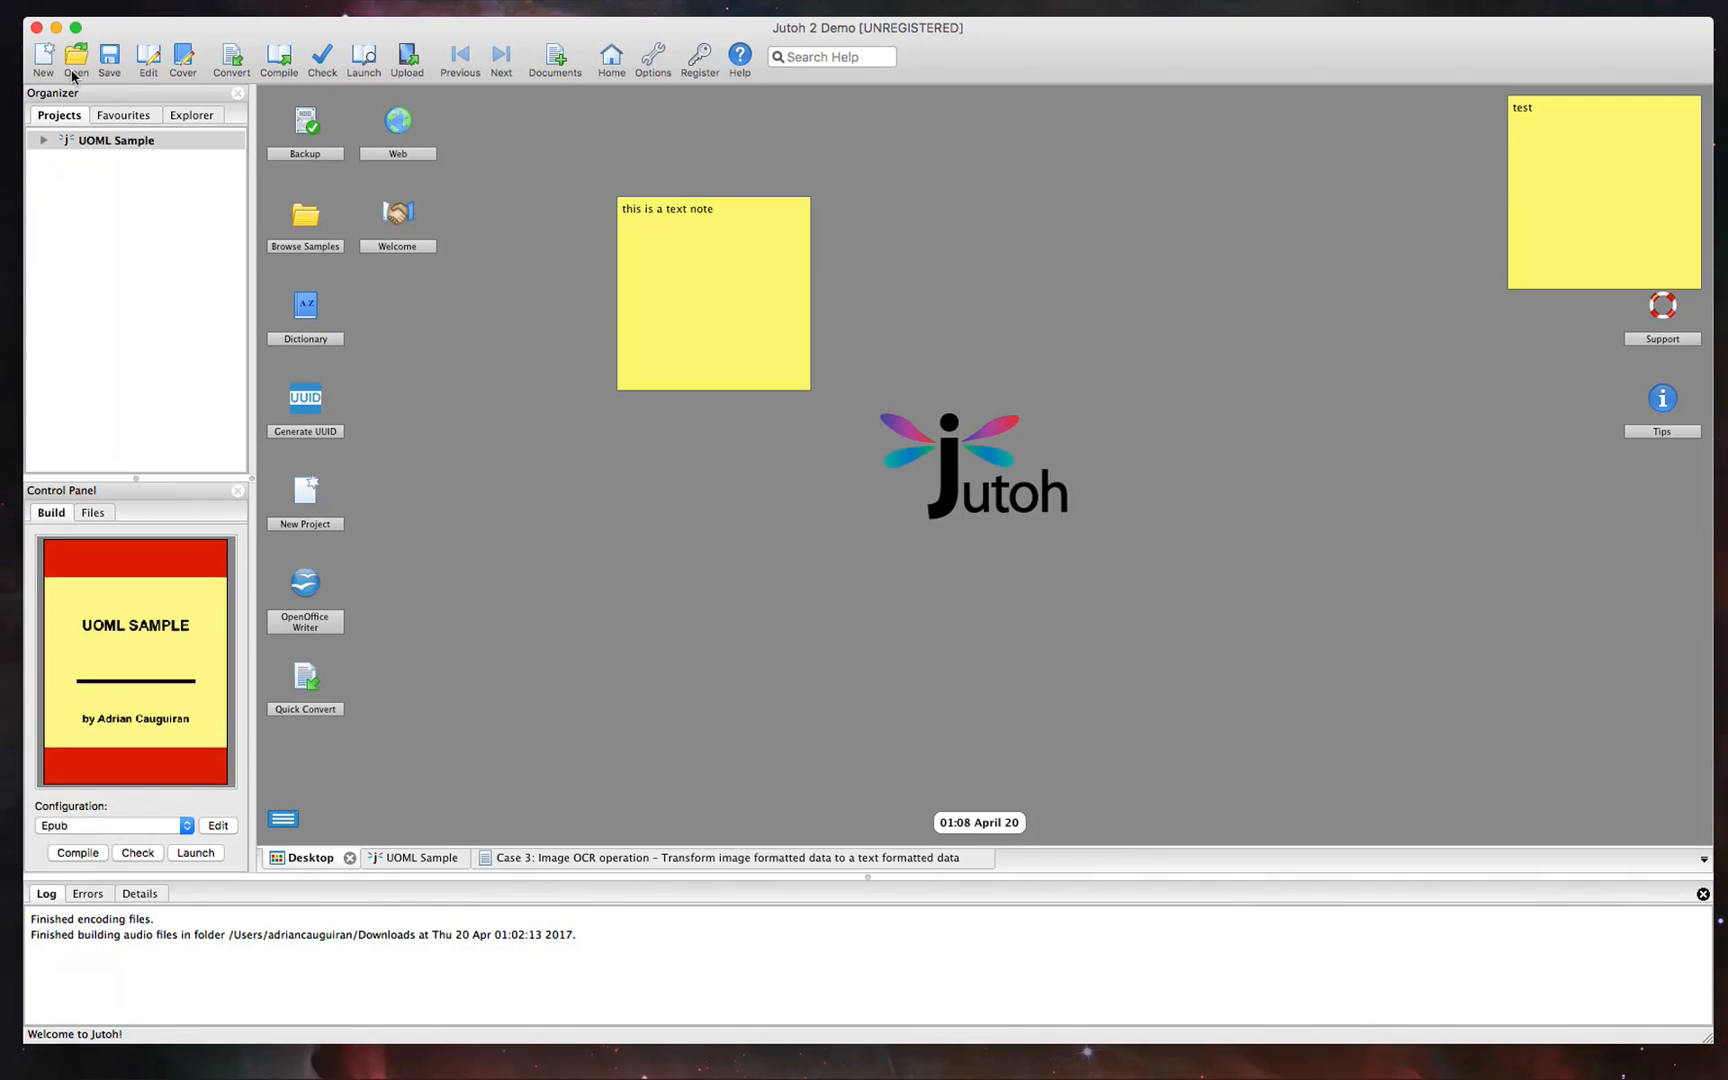
mouse_move(42, 58)
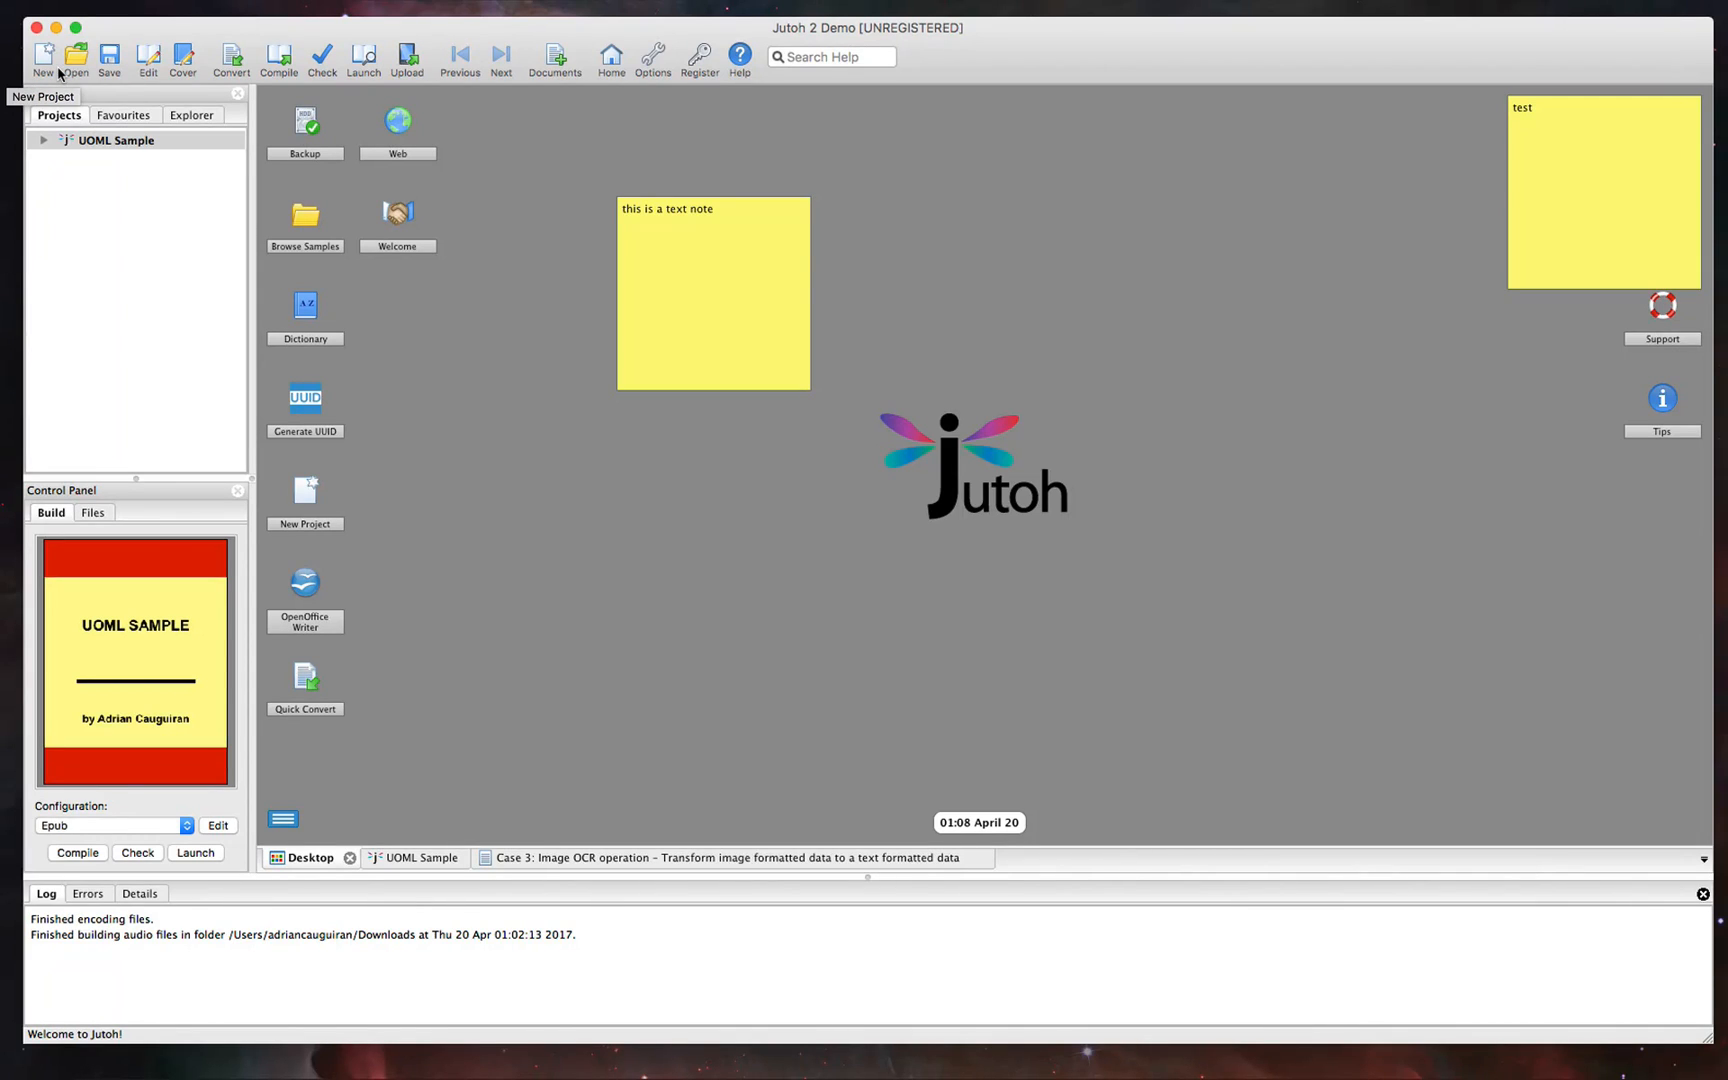
click(42, 58)
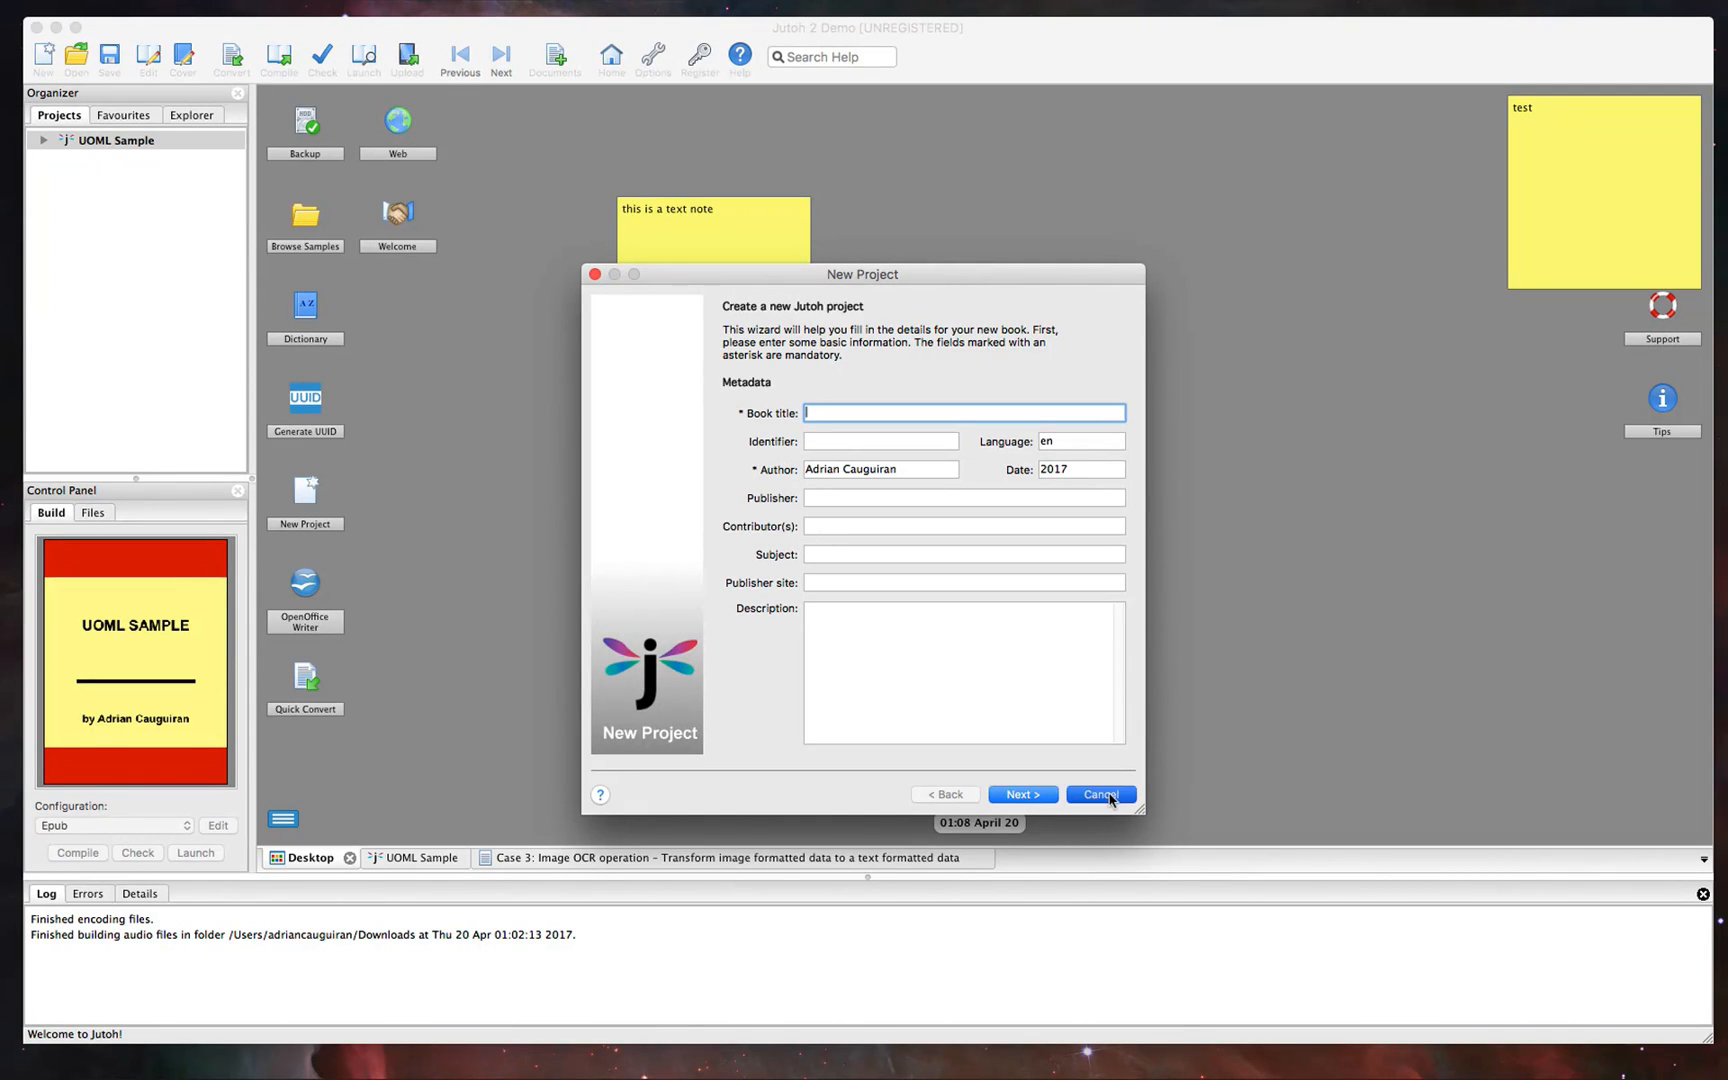
click(1098, 794)
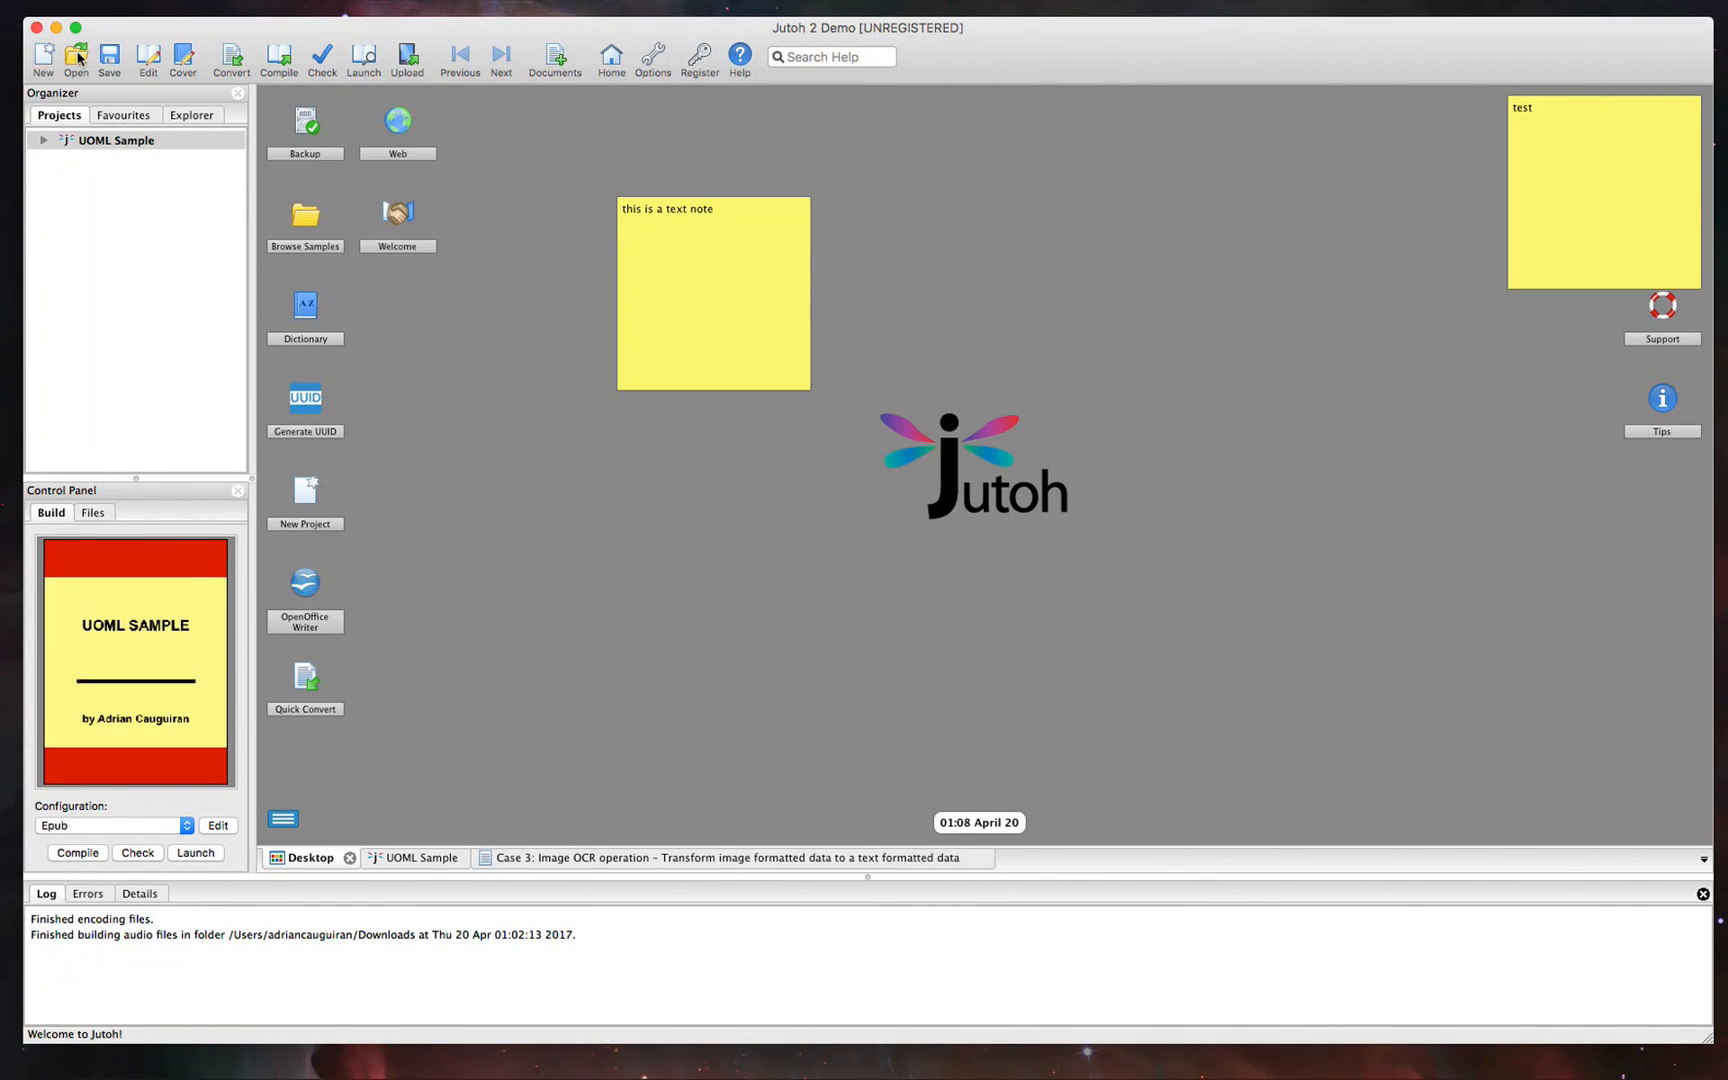
mouse_move(524, 246)
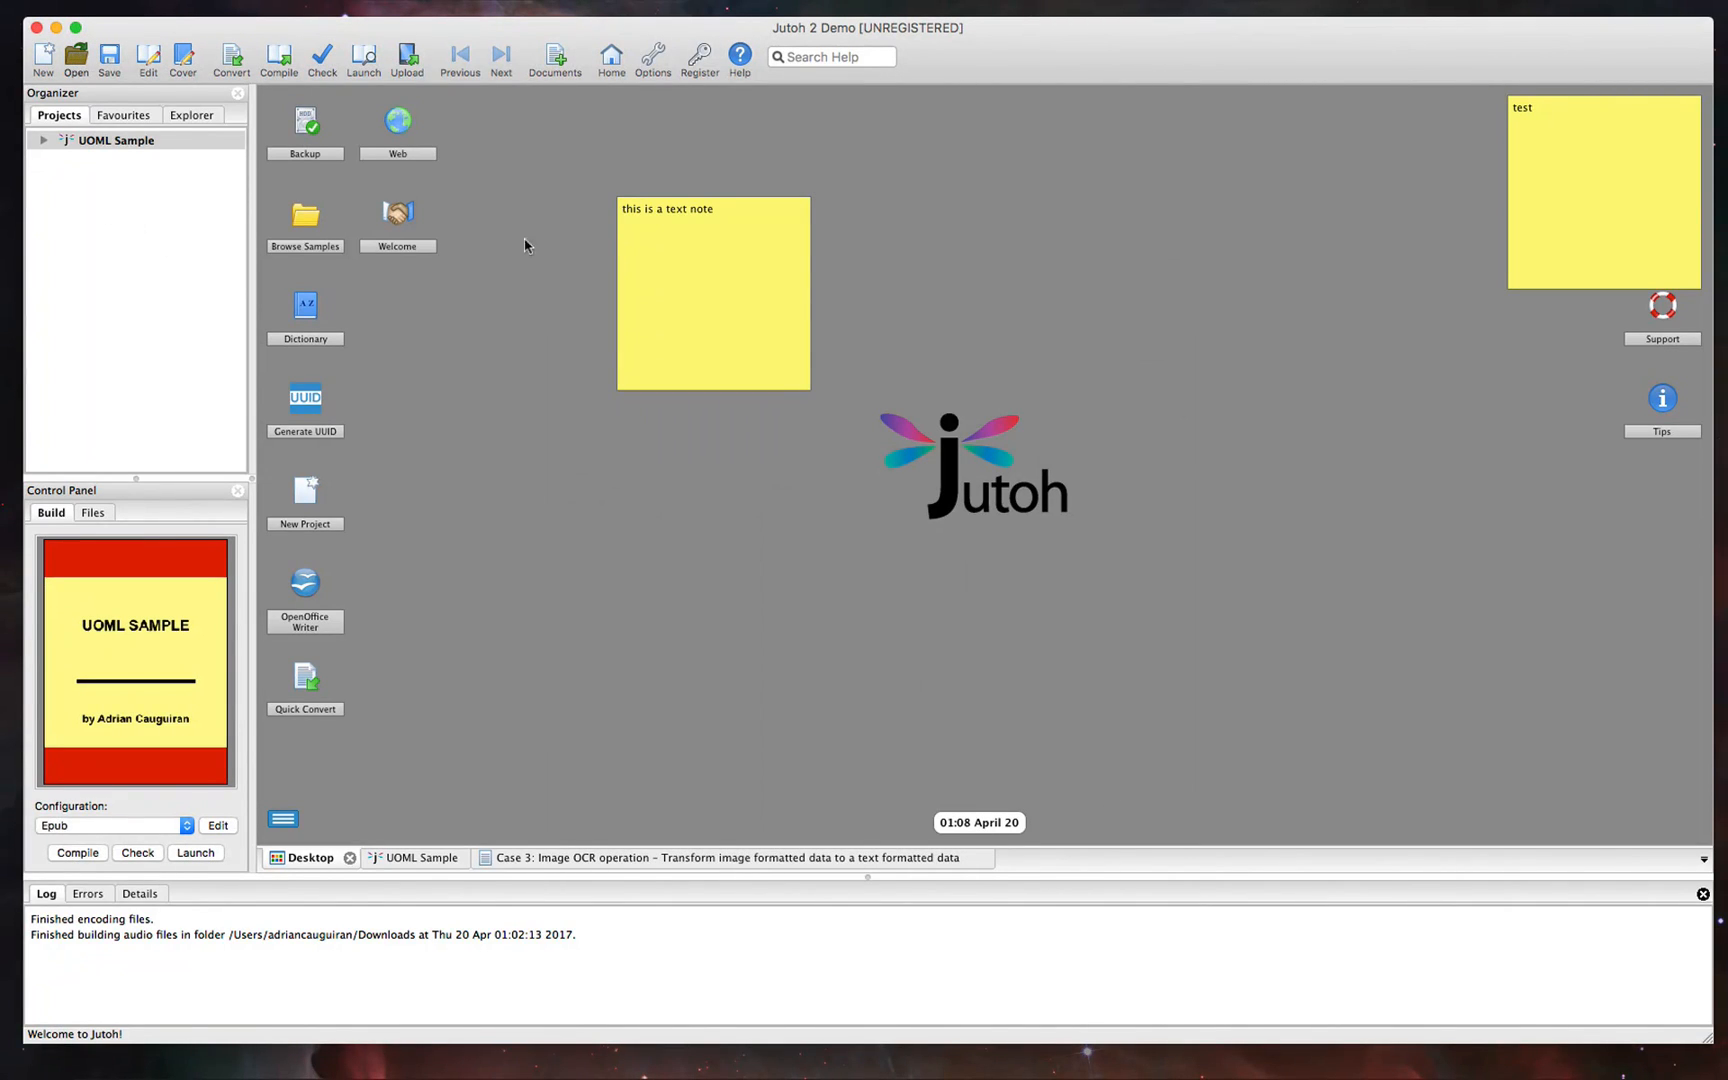
Browse the Open dialog's file-type filter, then cancel back to the desktop
click(74, 52)
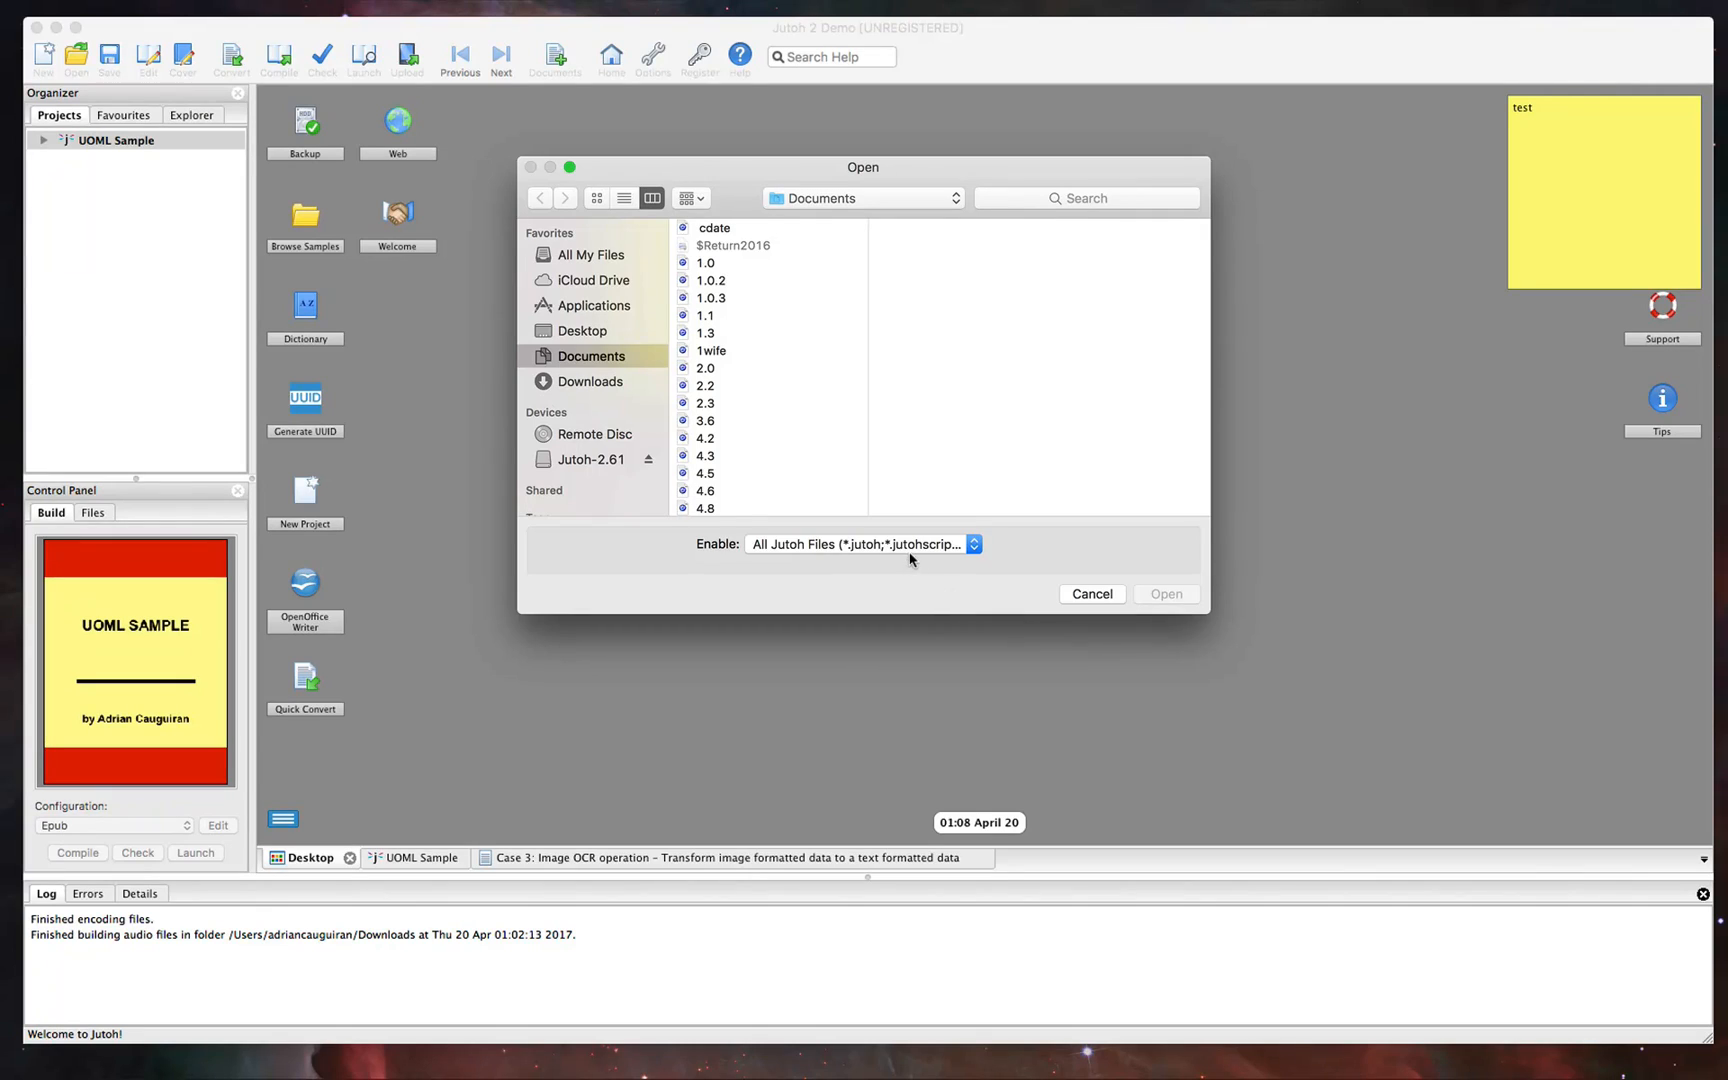
click(862, 544)
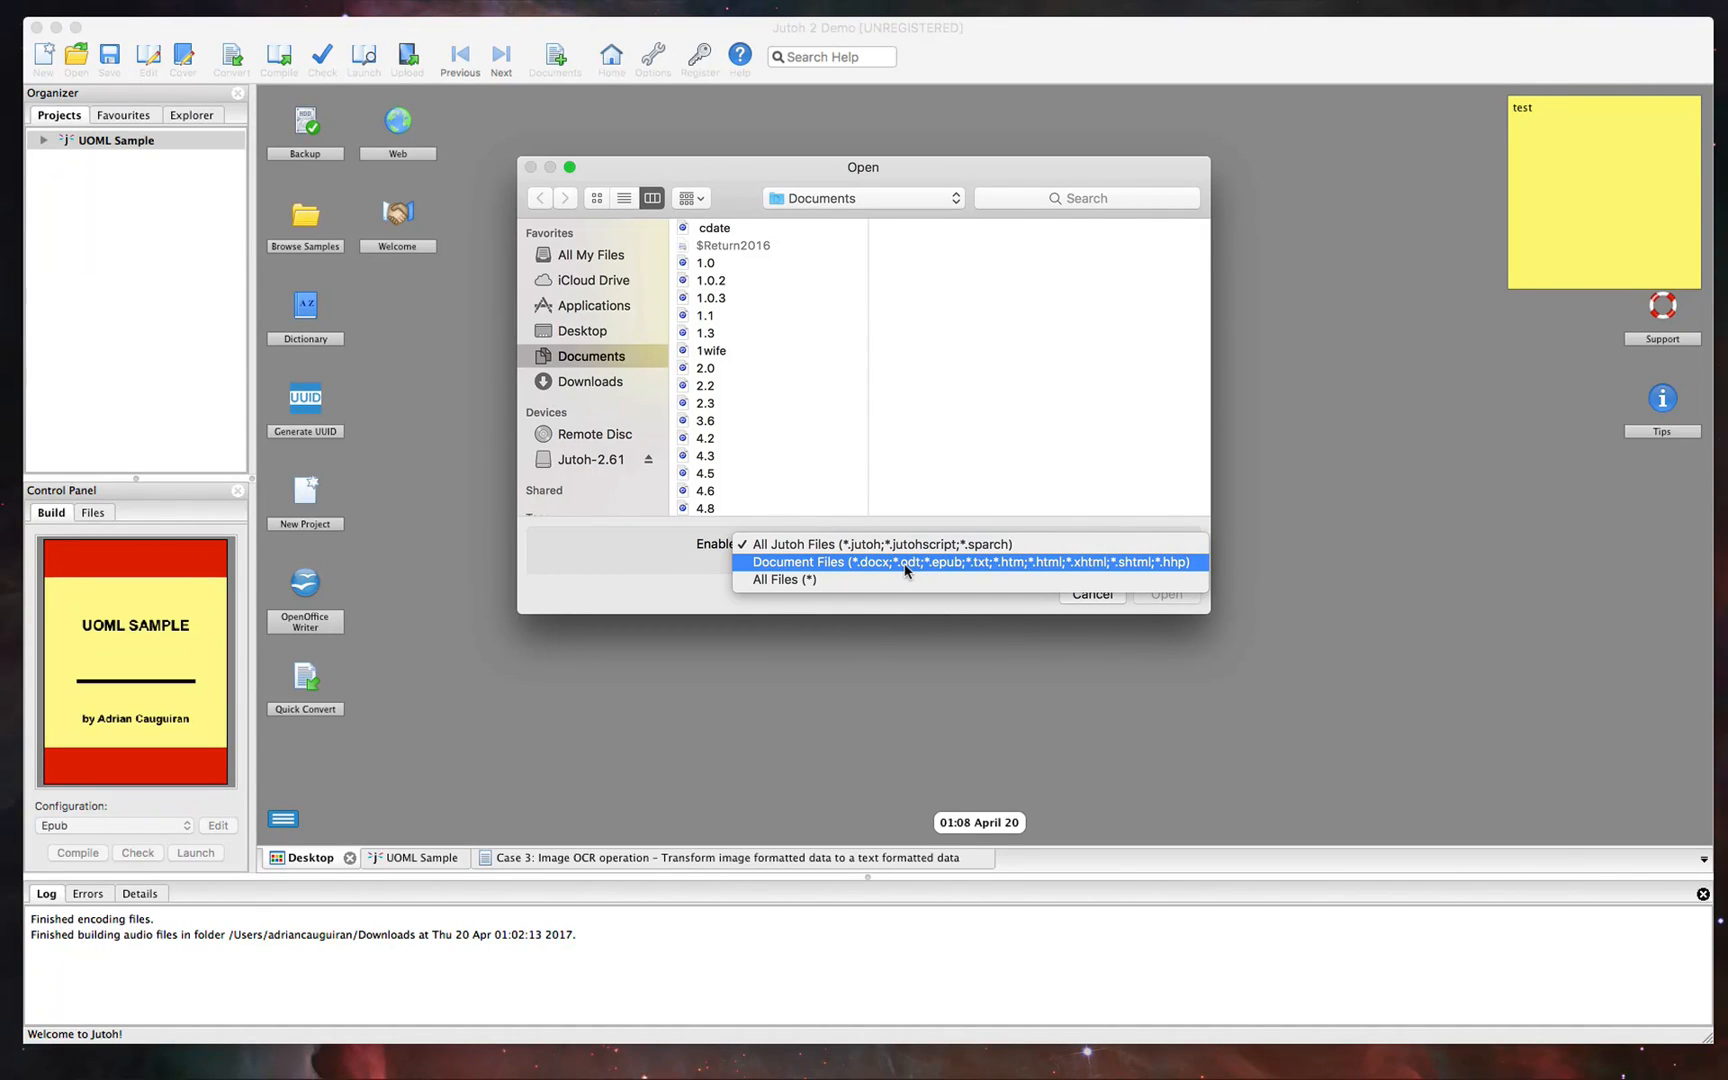
mouse_move(902, 570)
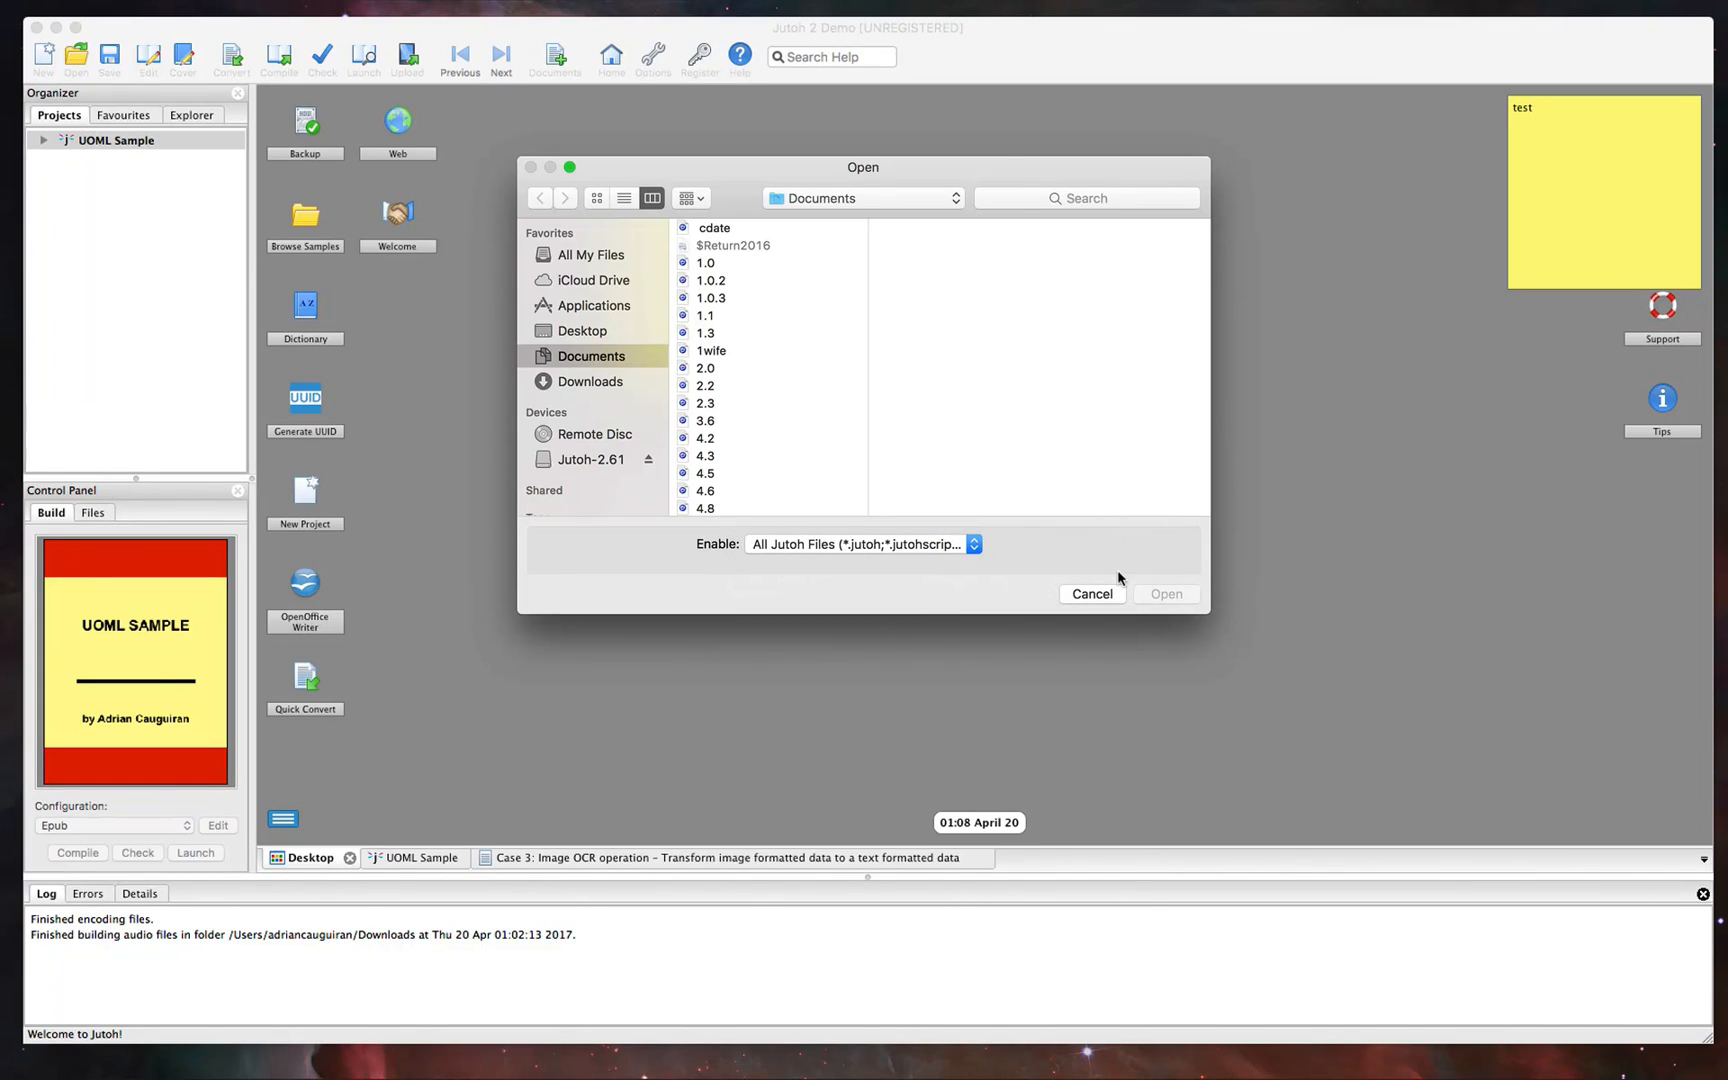
click(1090, 592)
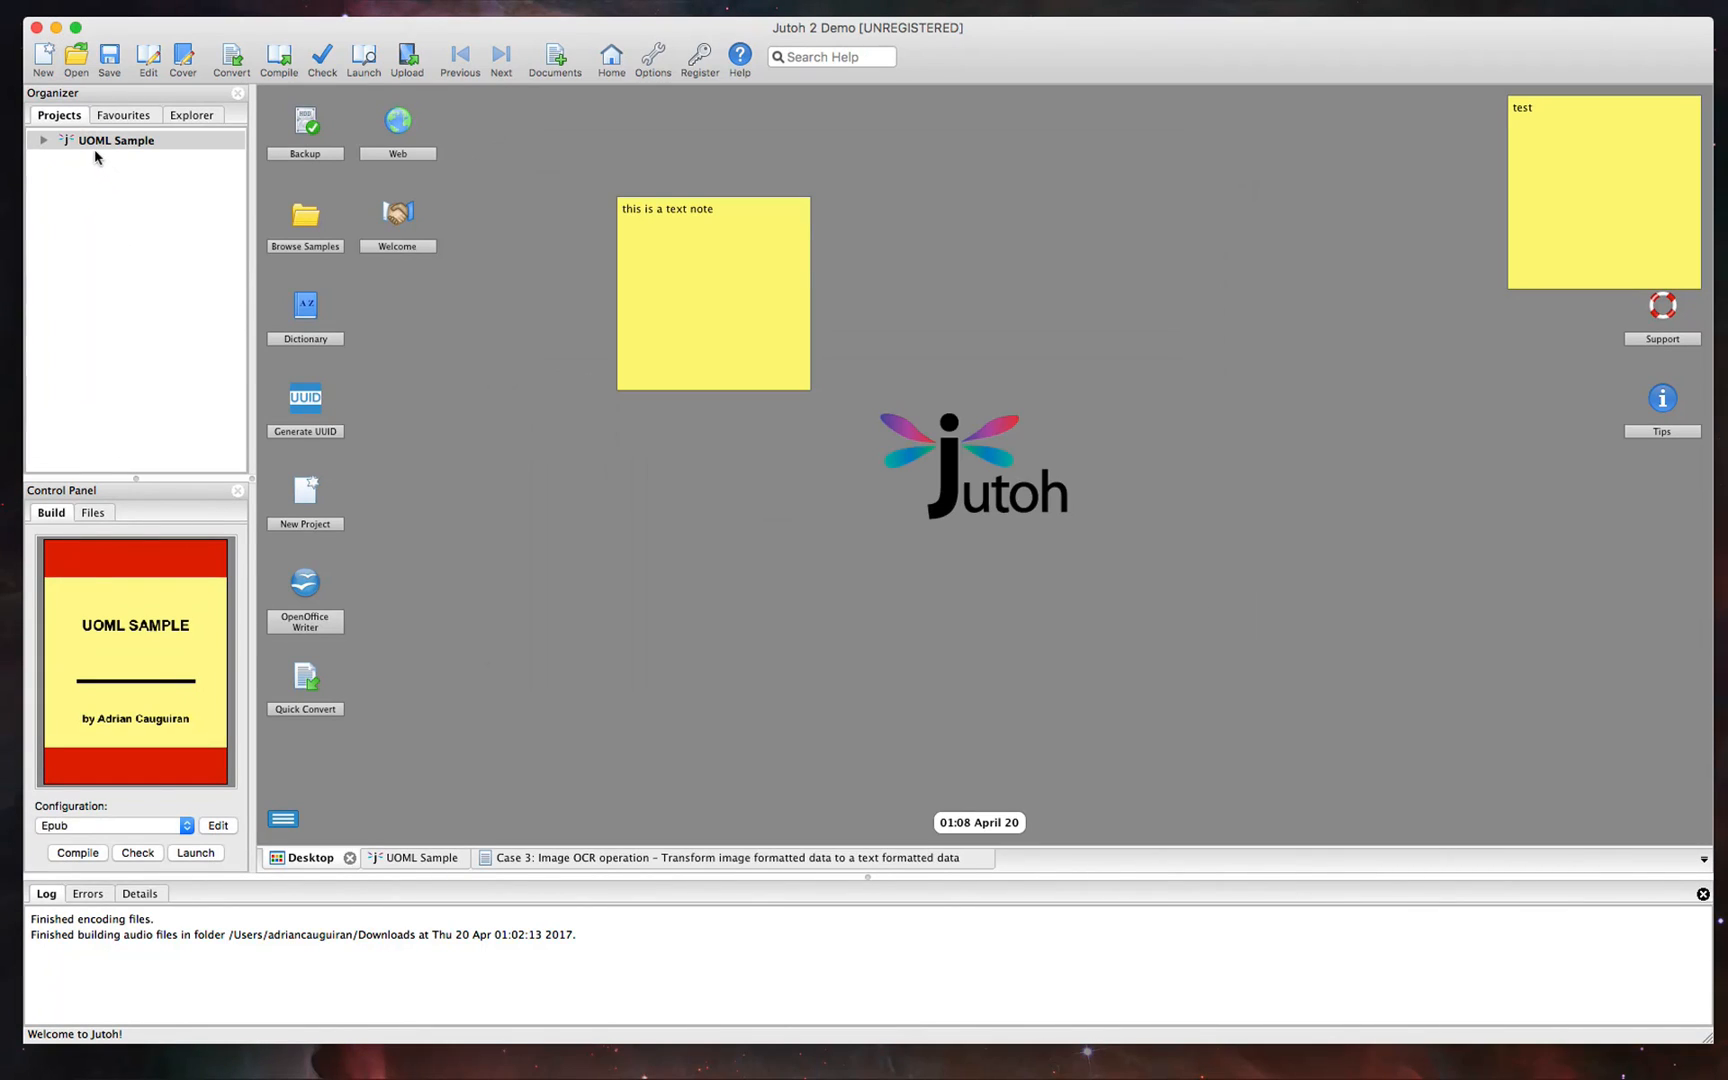
Open UOML Sample and view its Case Studies, Usage of UOML Instructions and C API examples chapters
click(116, 140)
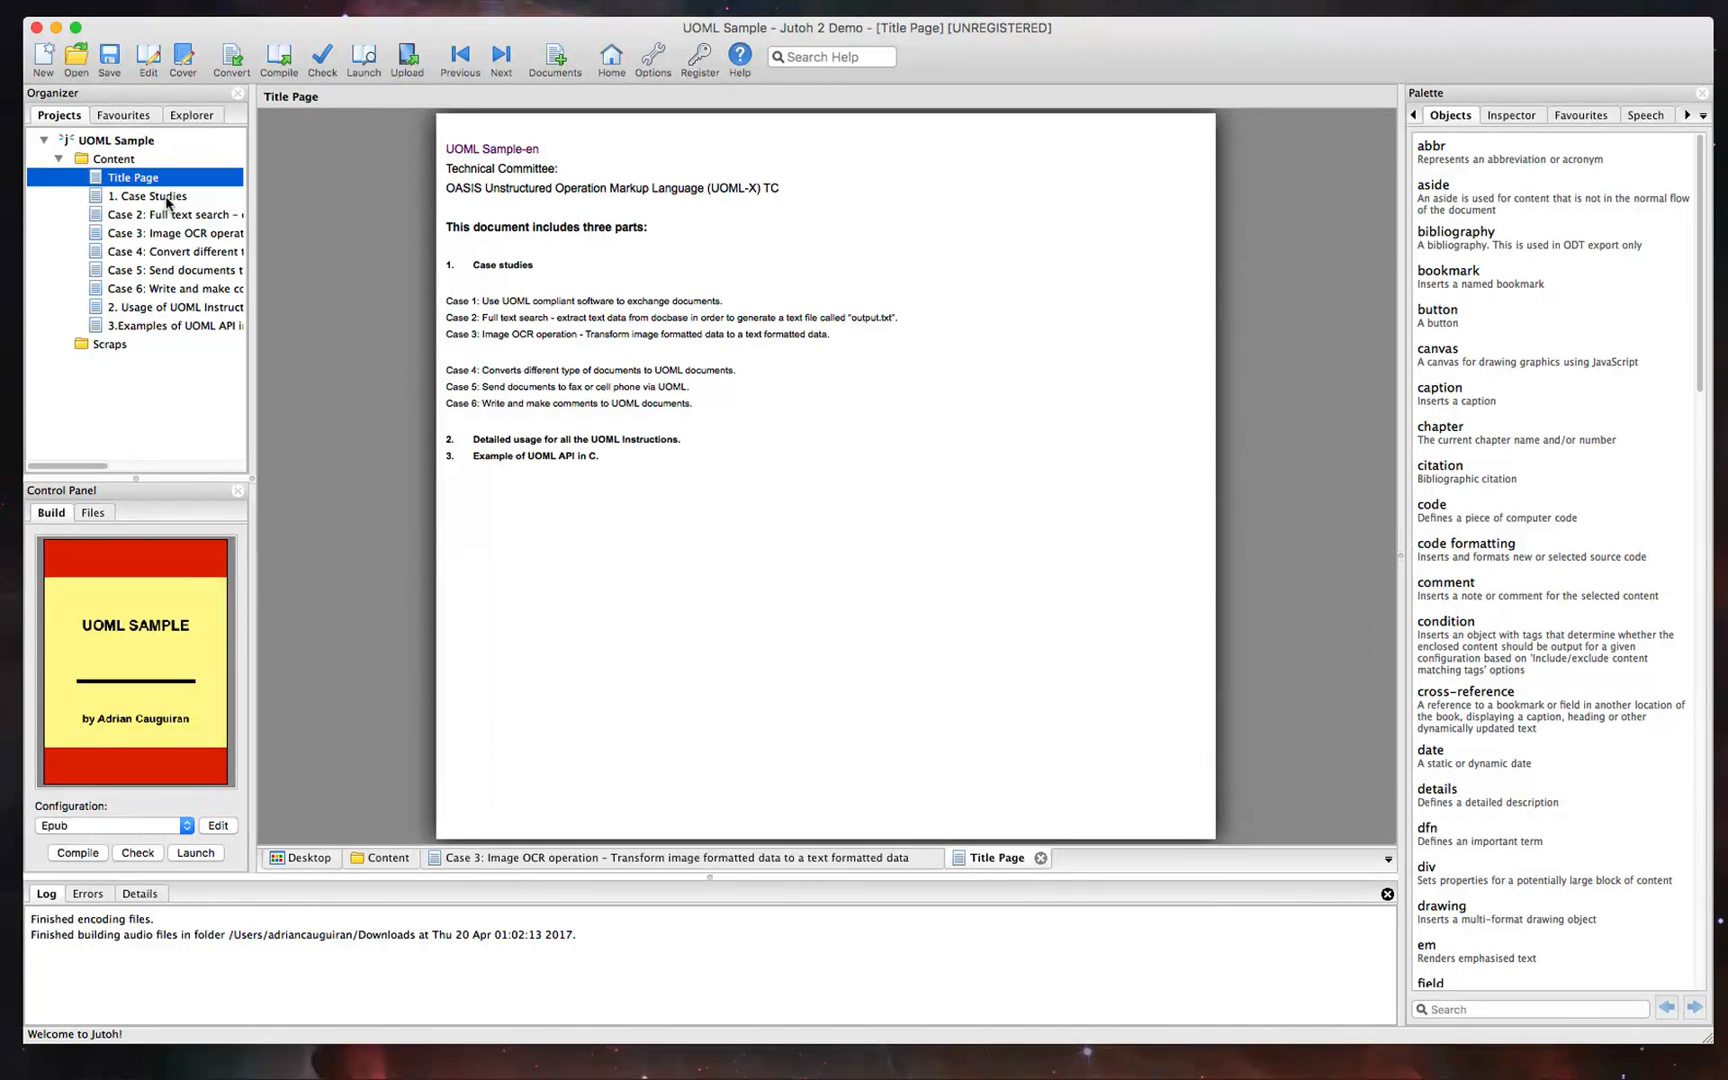
click(148, 196)
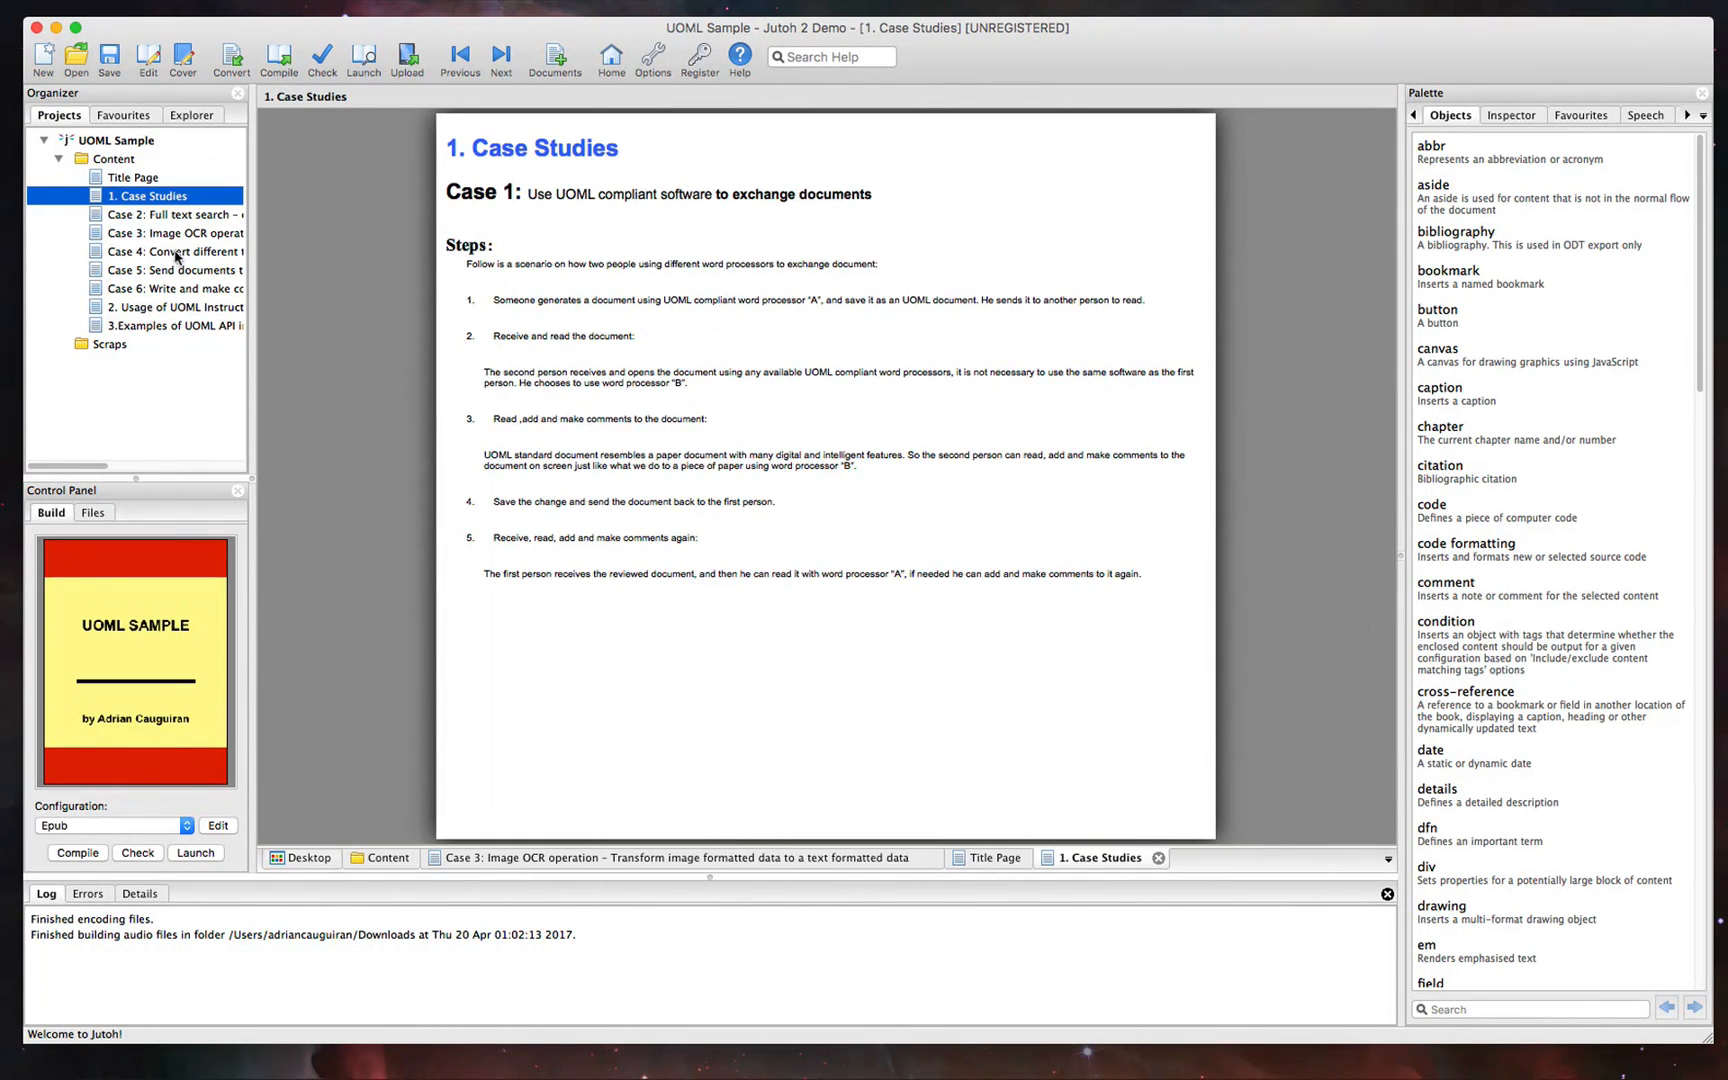
click(174, 270)
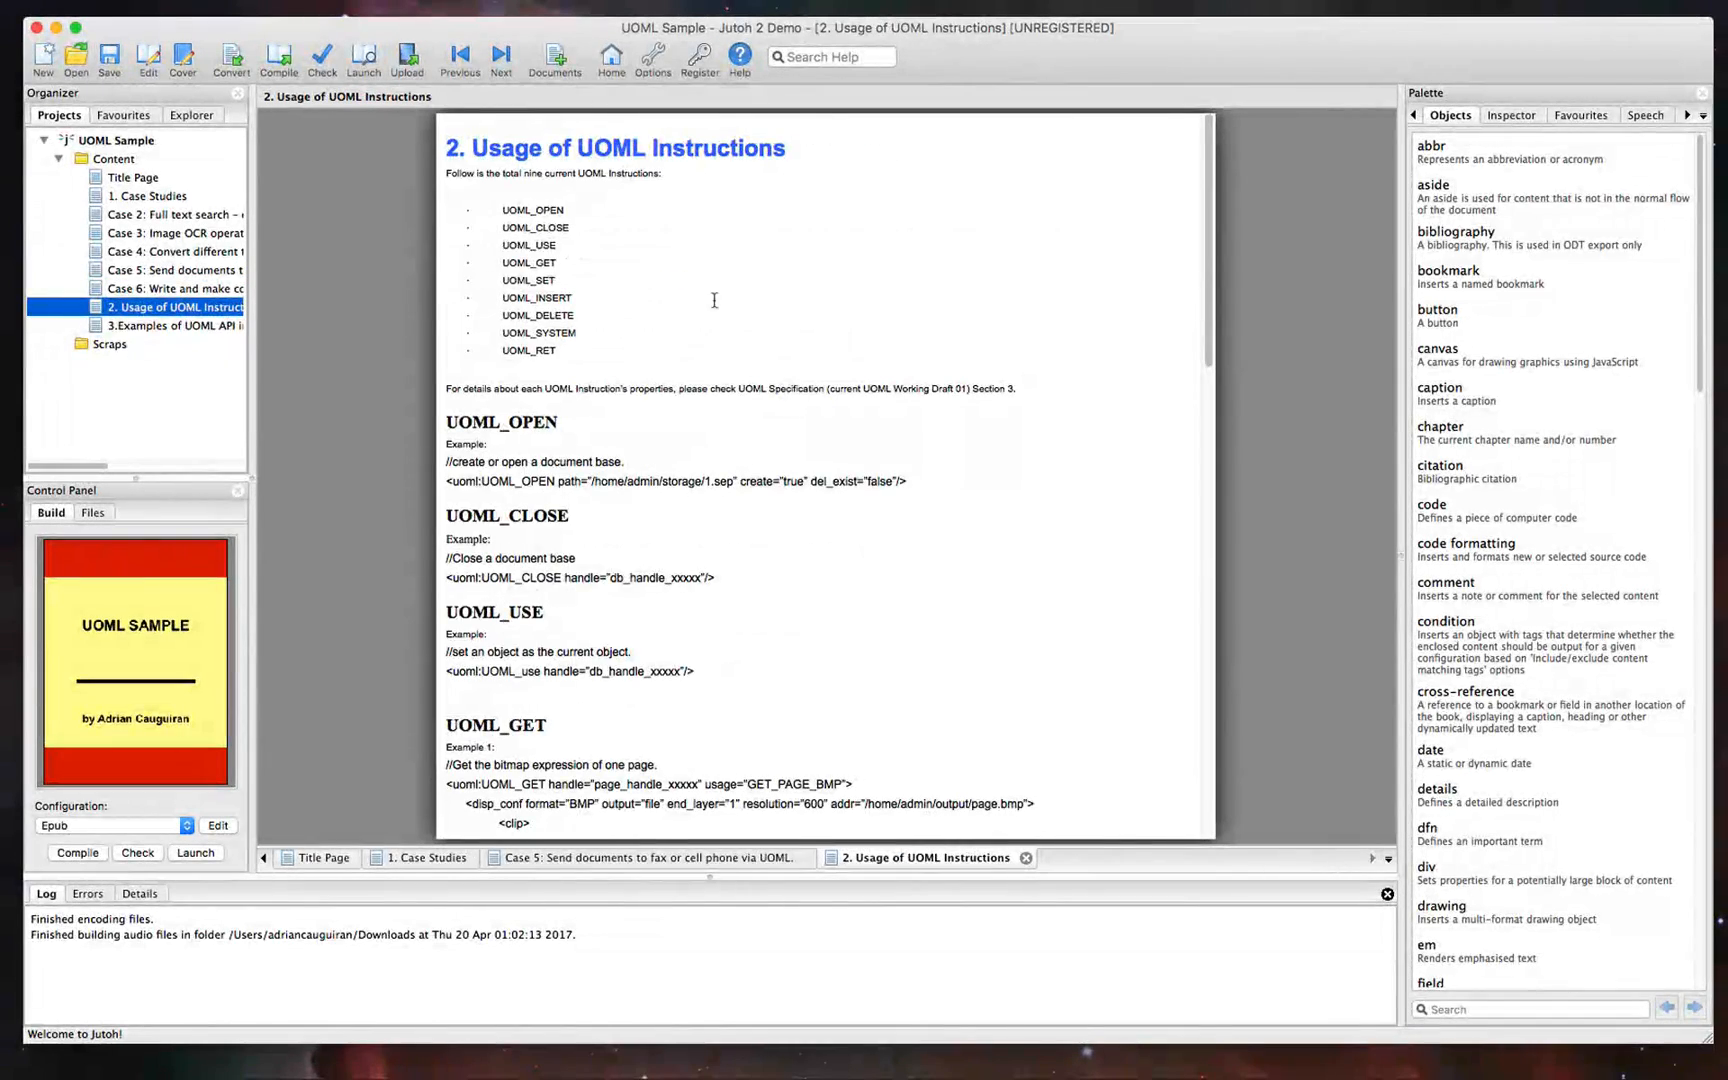
scroll(down, 3)
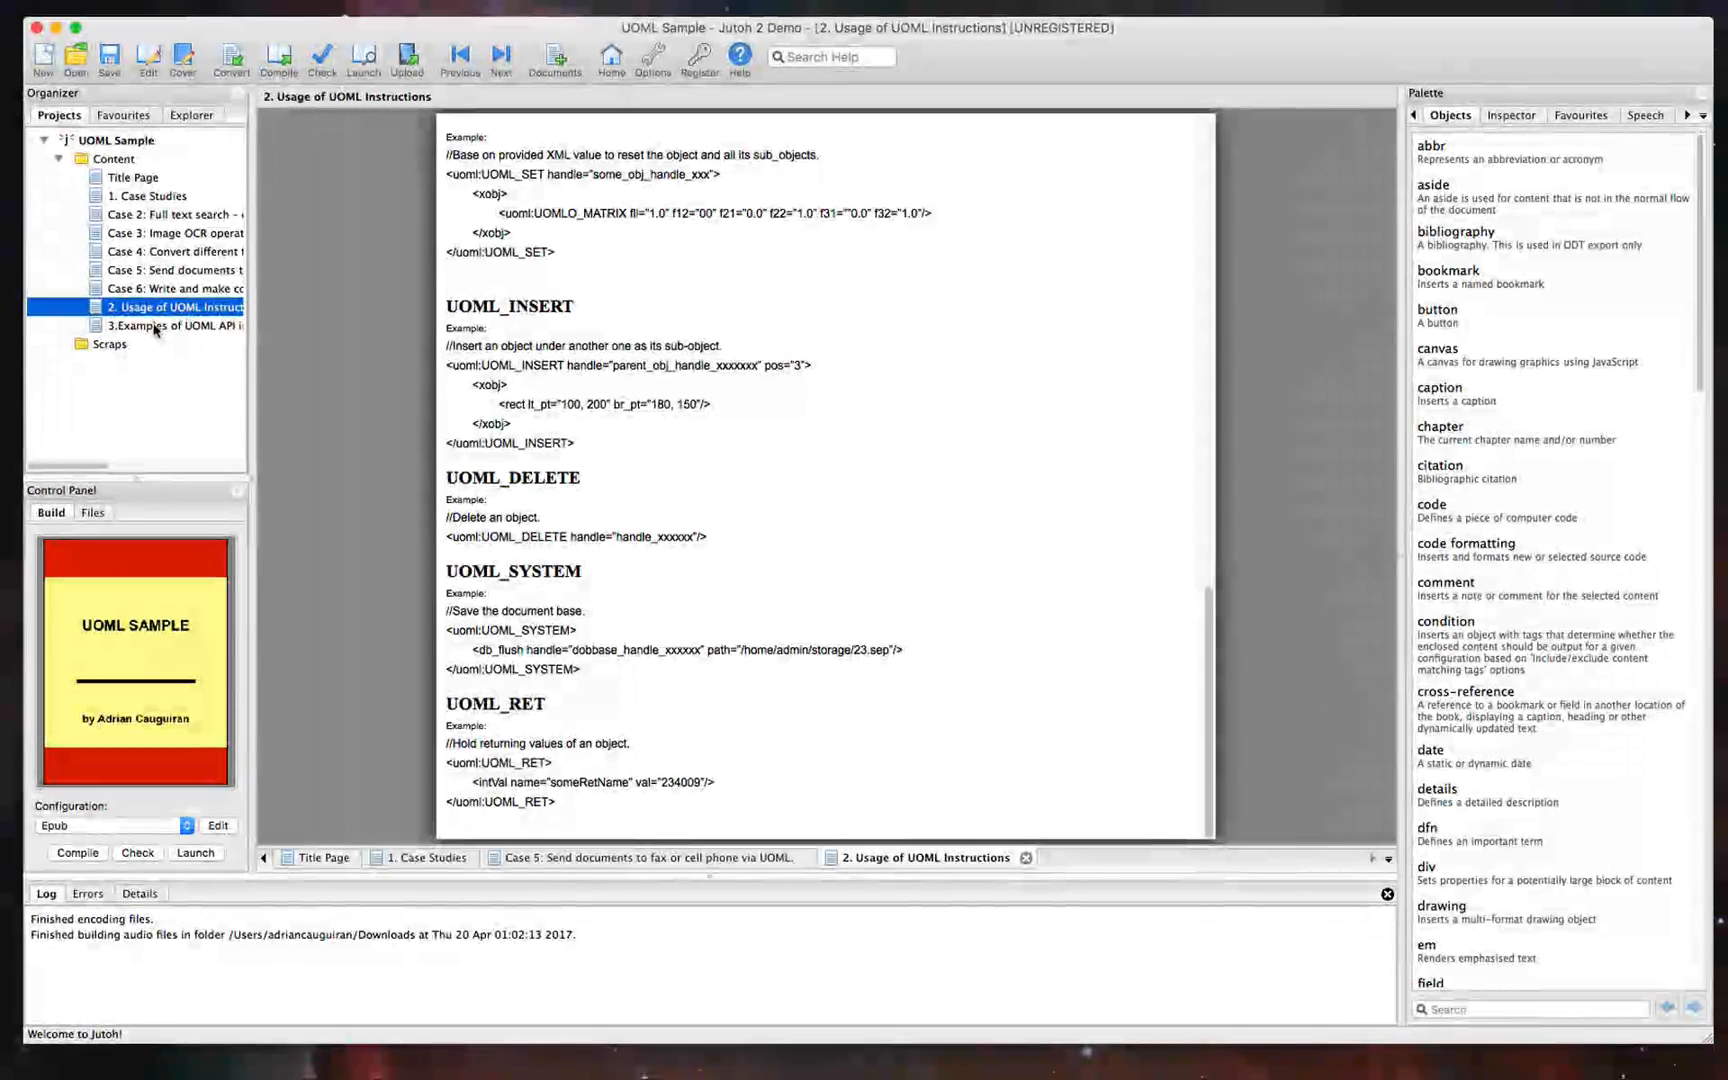
click(176, 326)
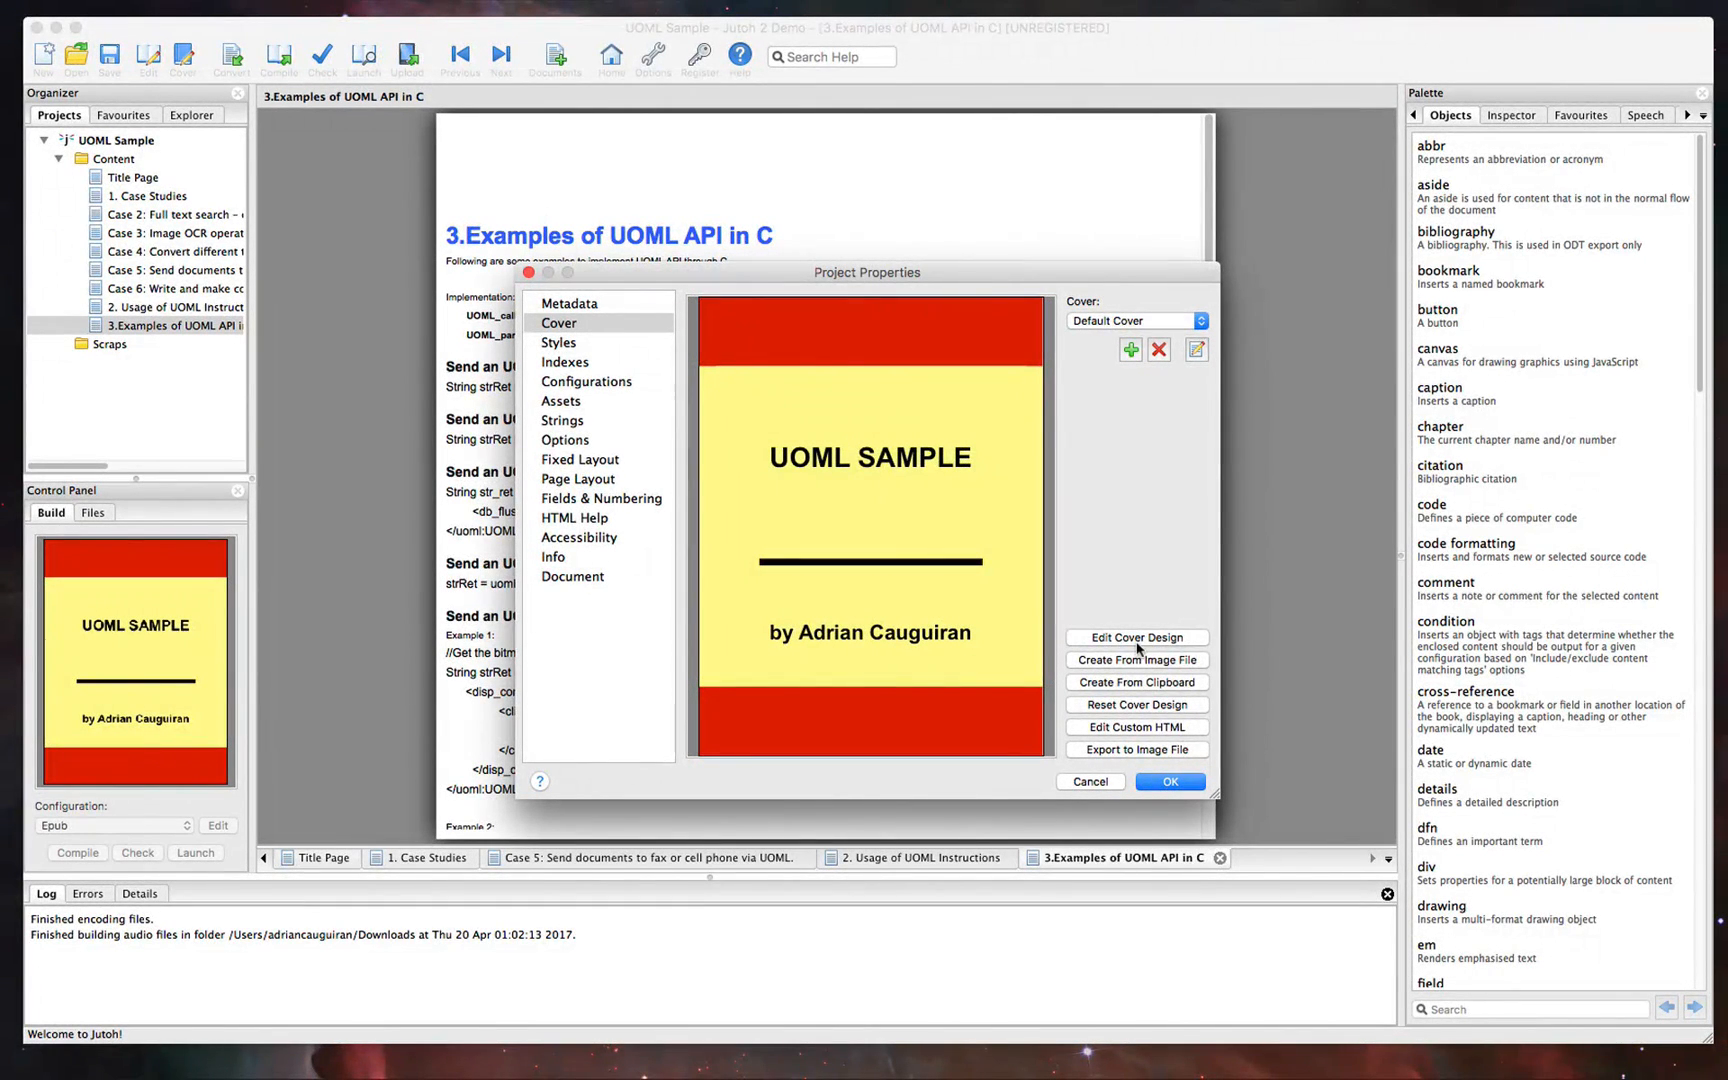
Edit the UOML Sample cover design, viewing its Background and Text settings
click(1136, 636)
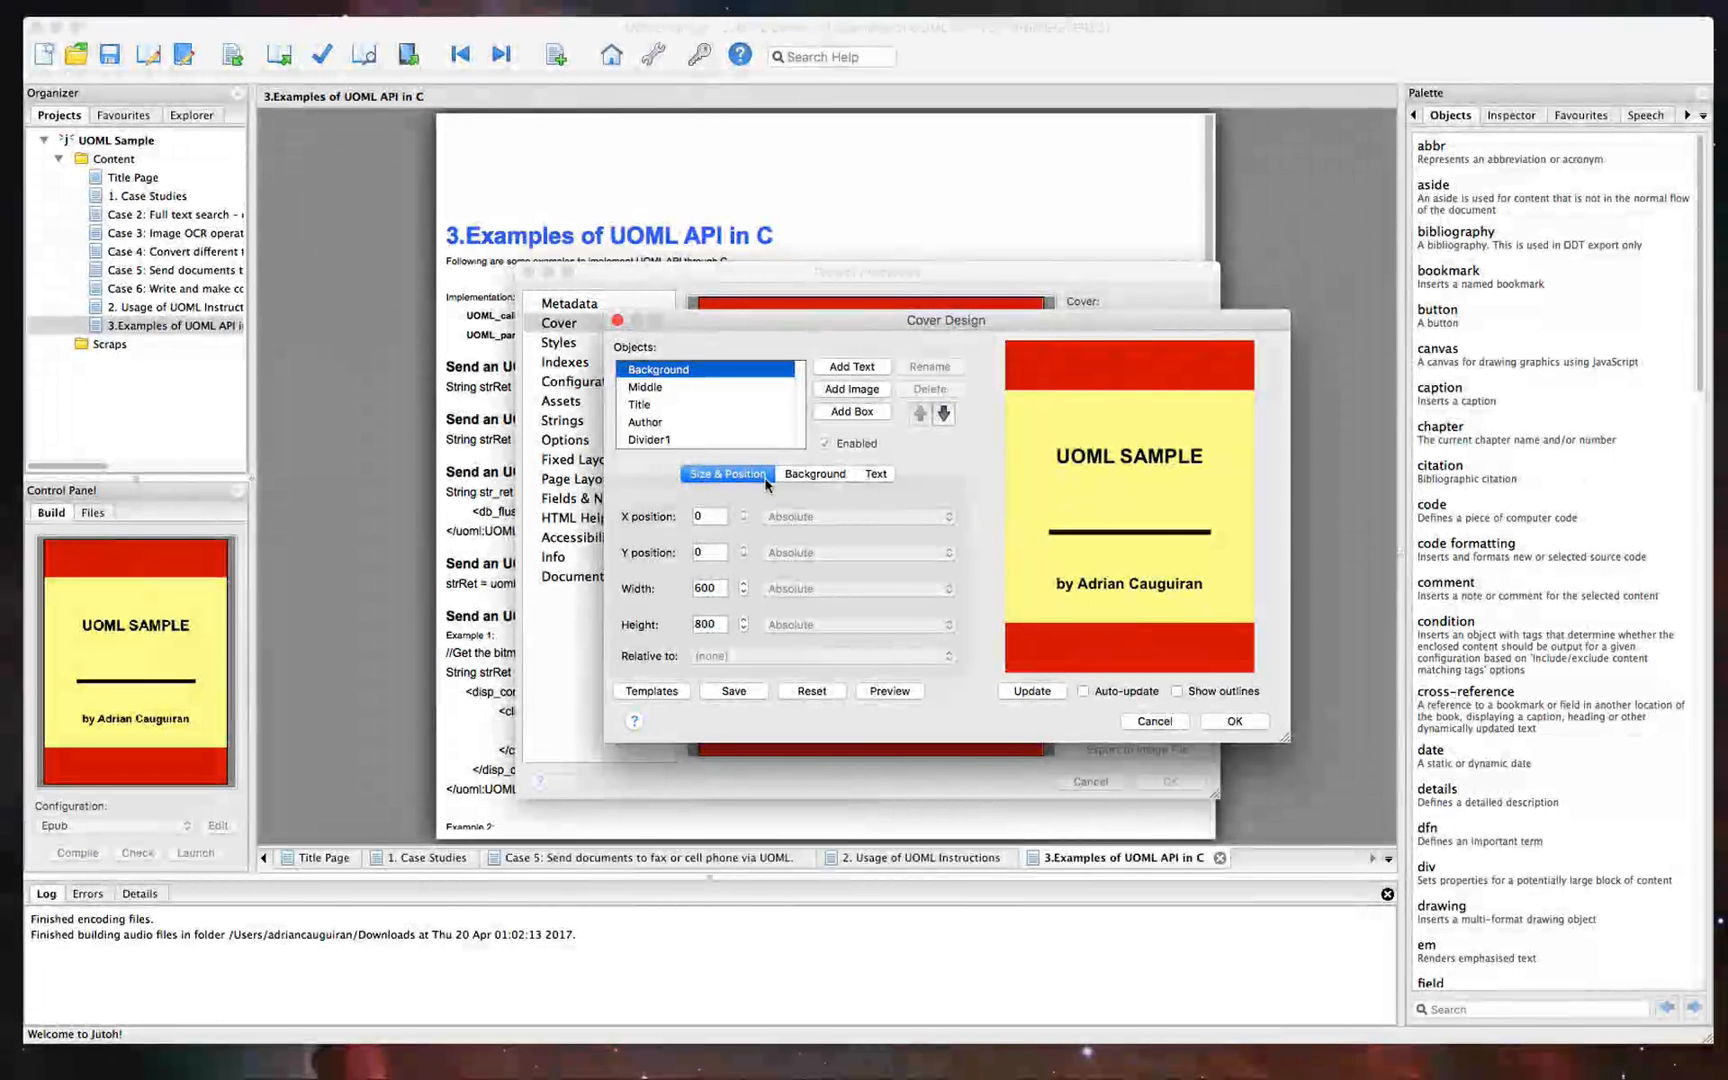
click(814, 474)
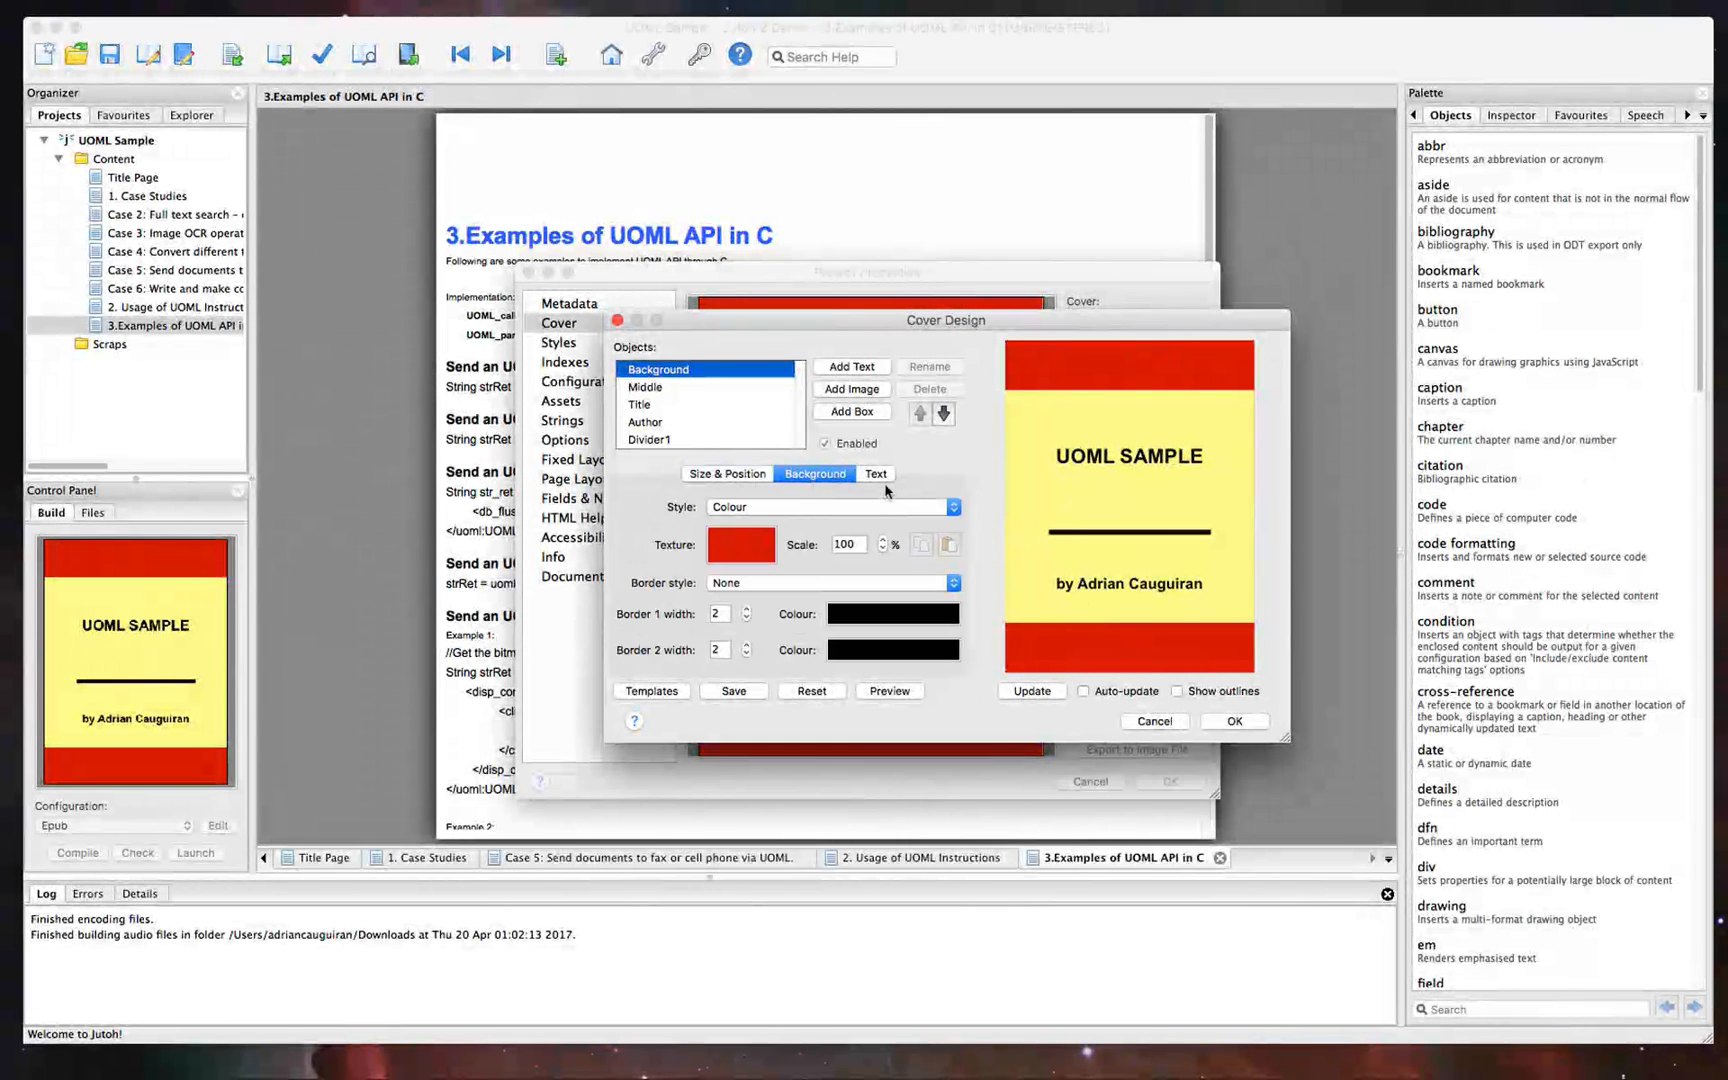
click(876, 472)
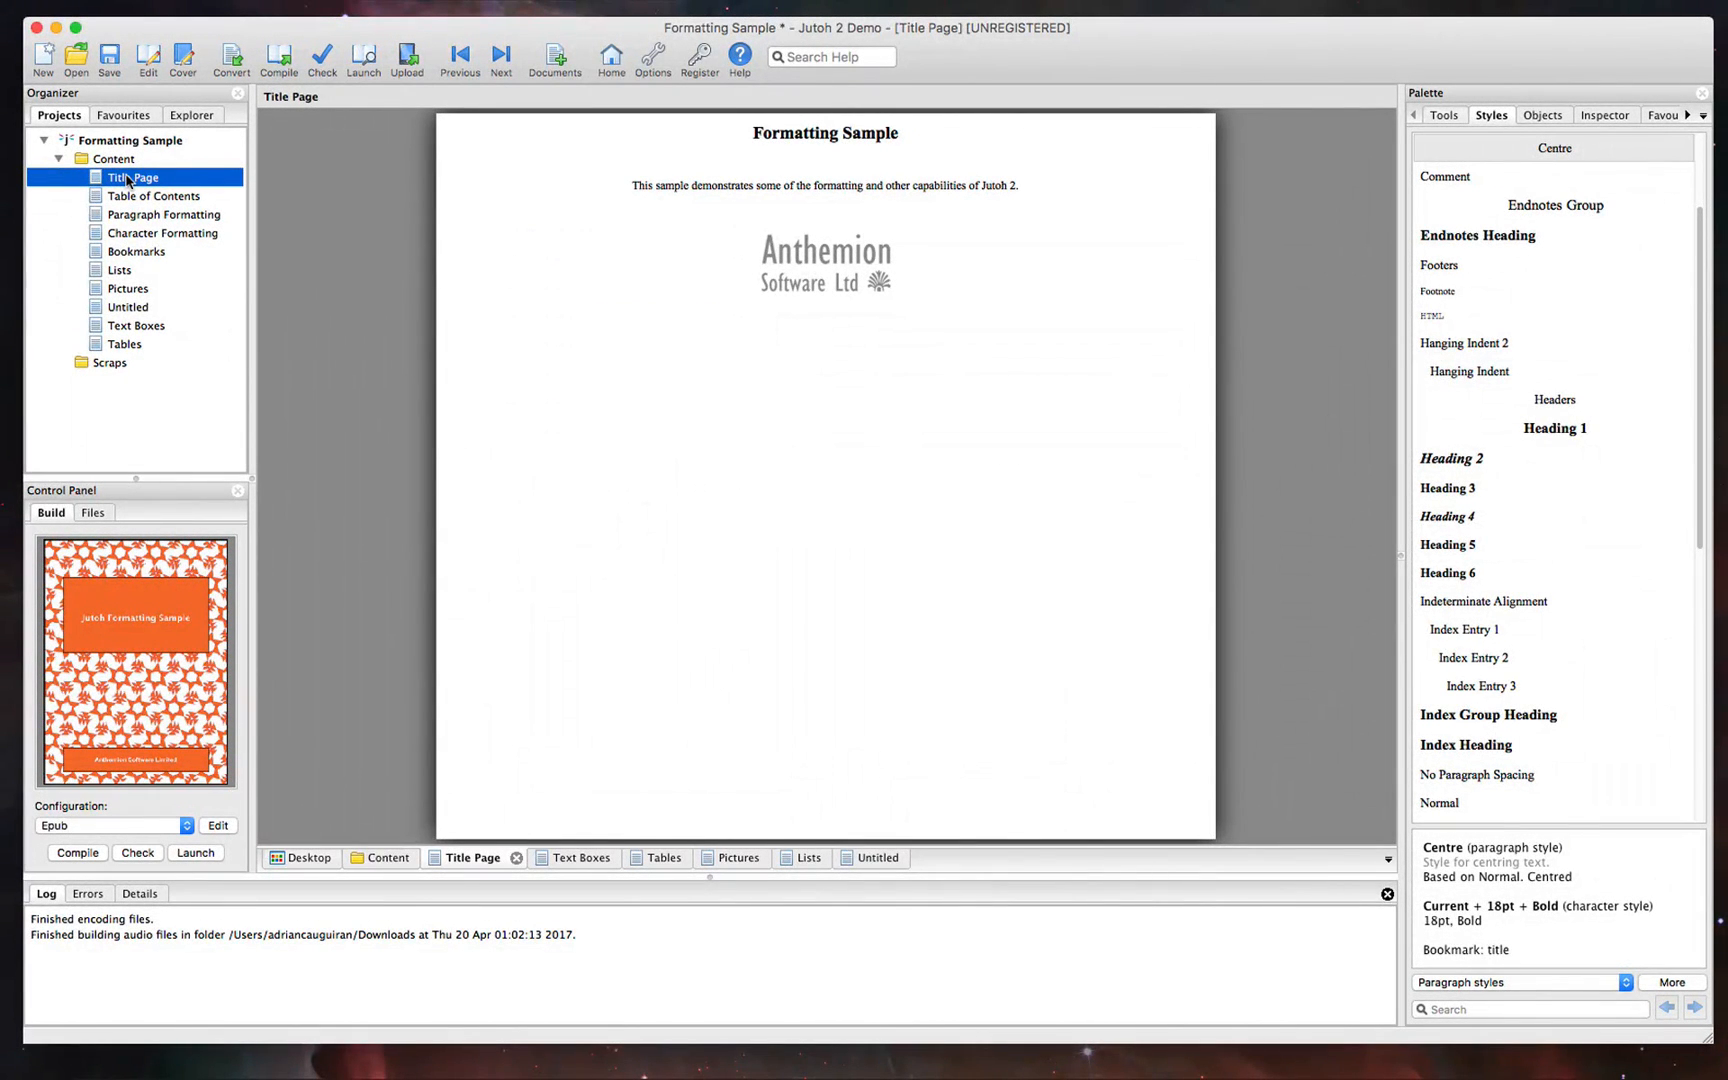
mouse_move(1562, 634)
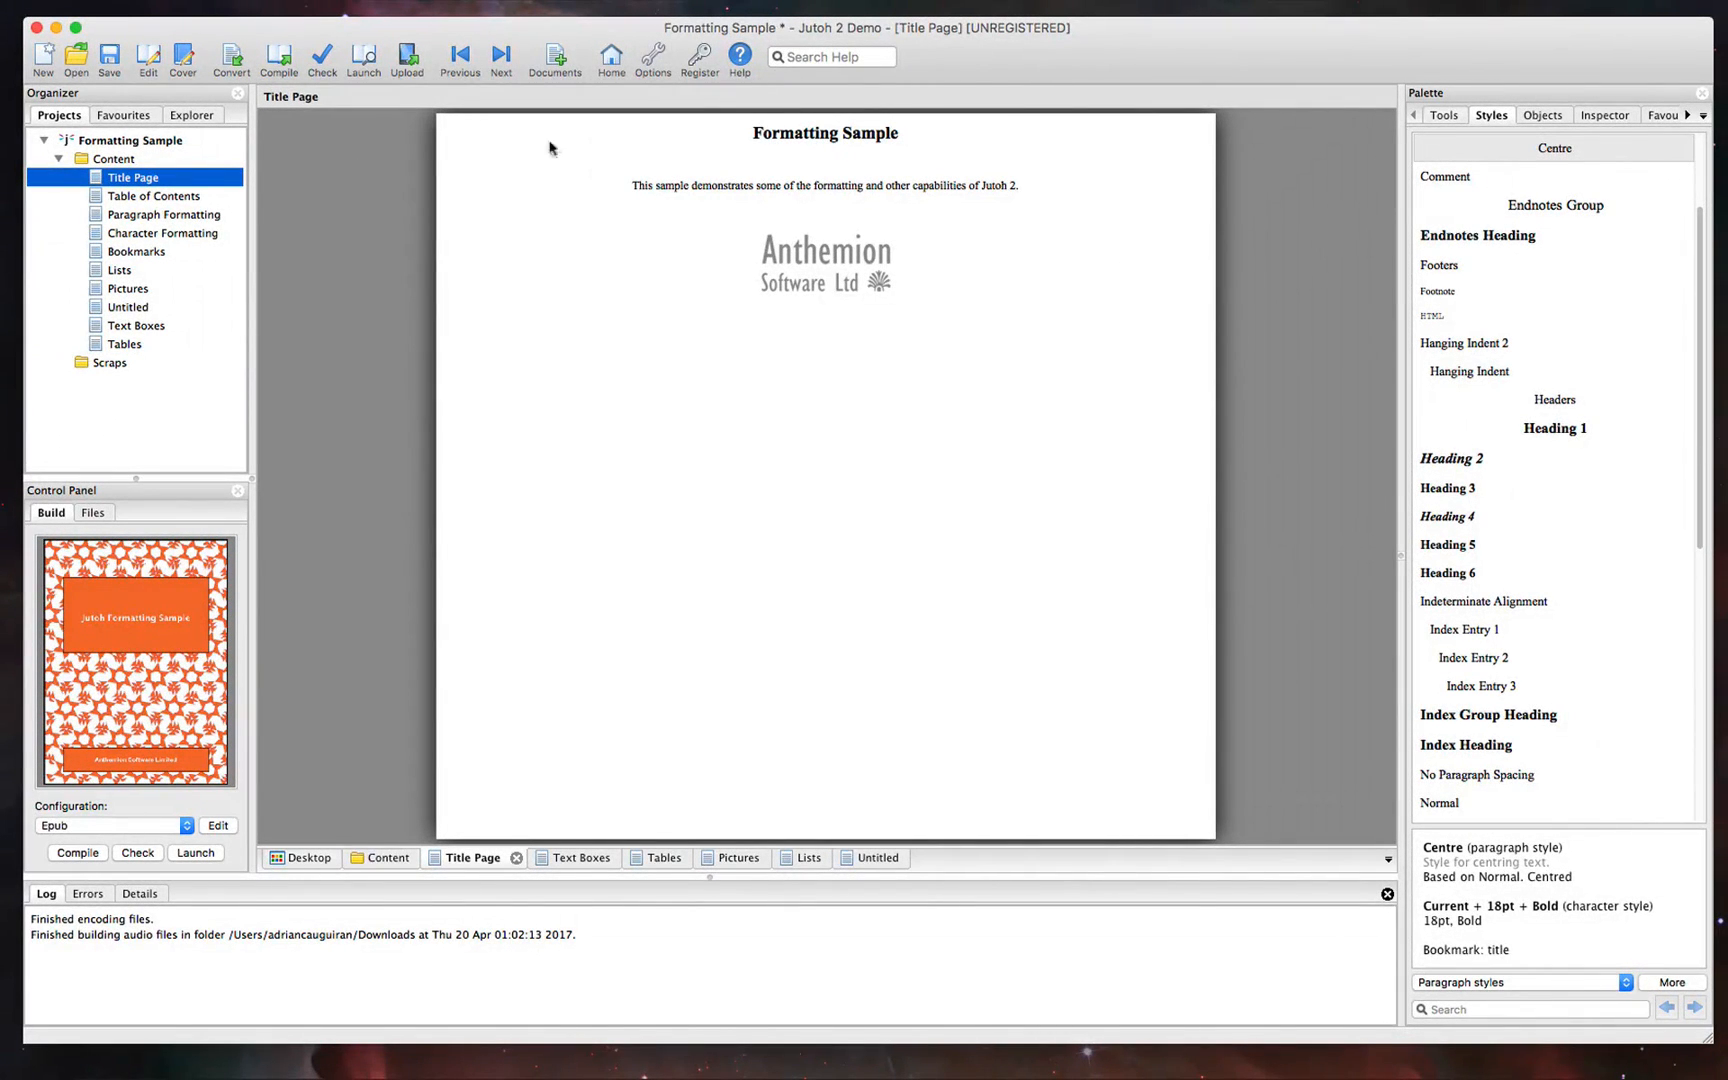
Switch the Palette between Tools and Styles, ending on the formatting tools
click(1442, 114)
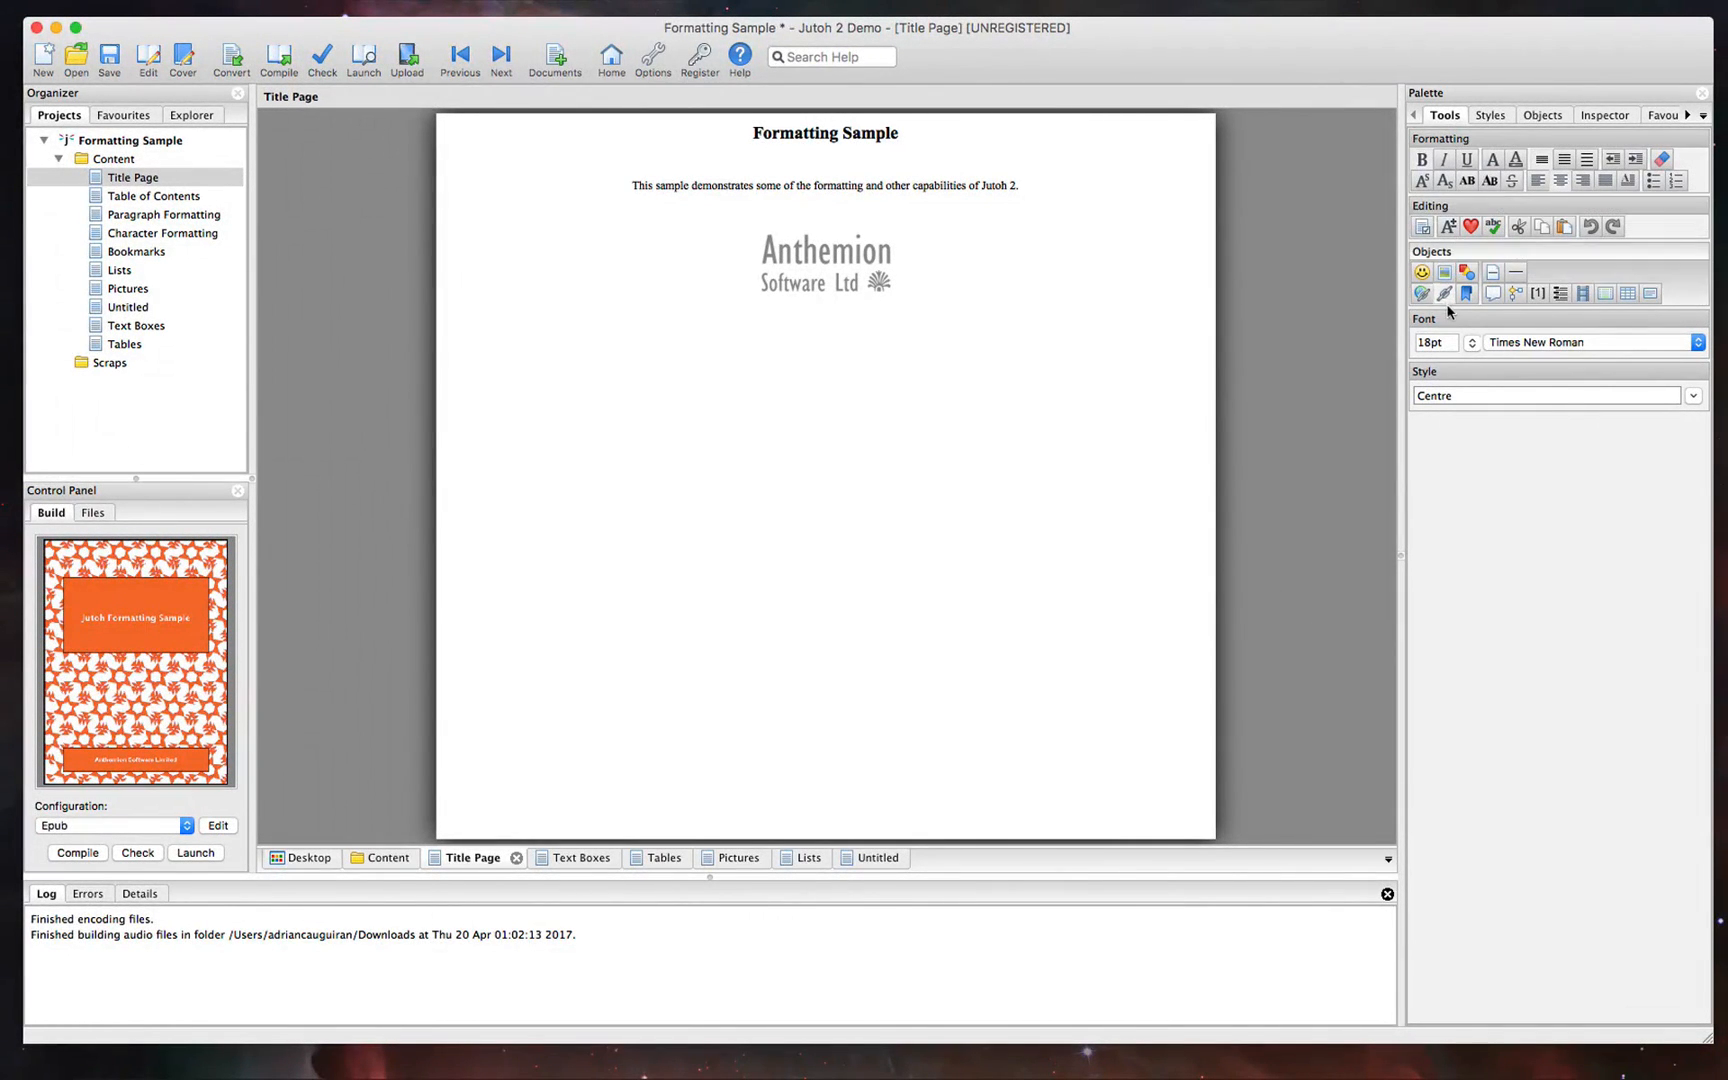
click(1490, 114)
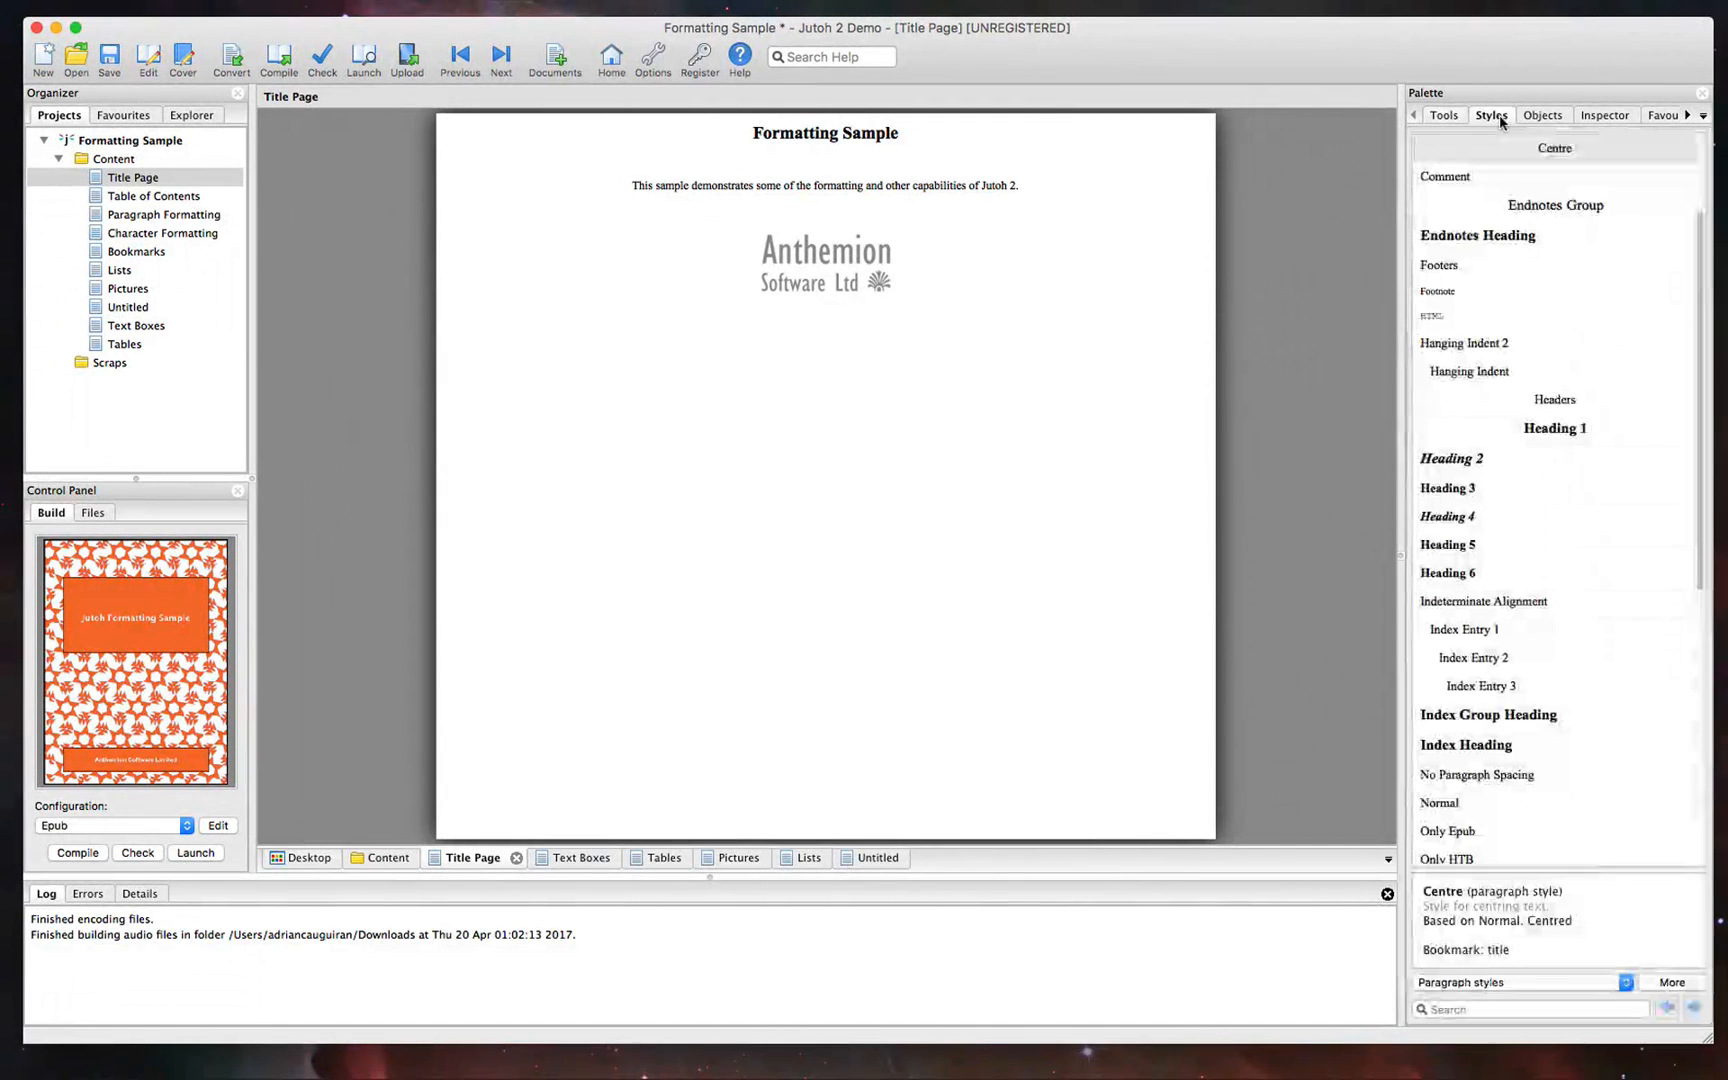
click(1444, 114)
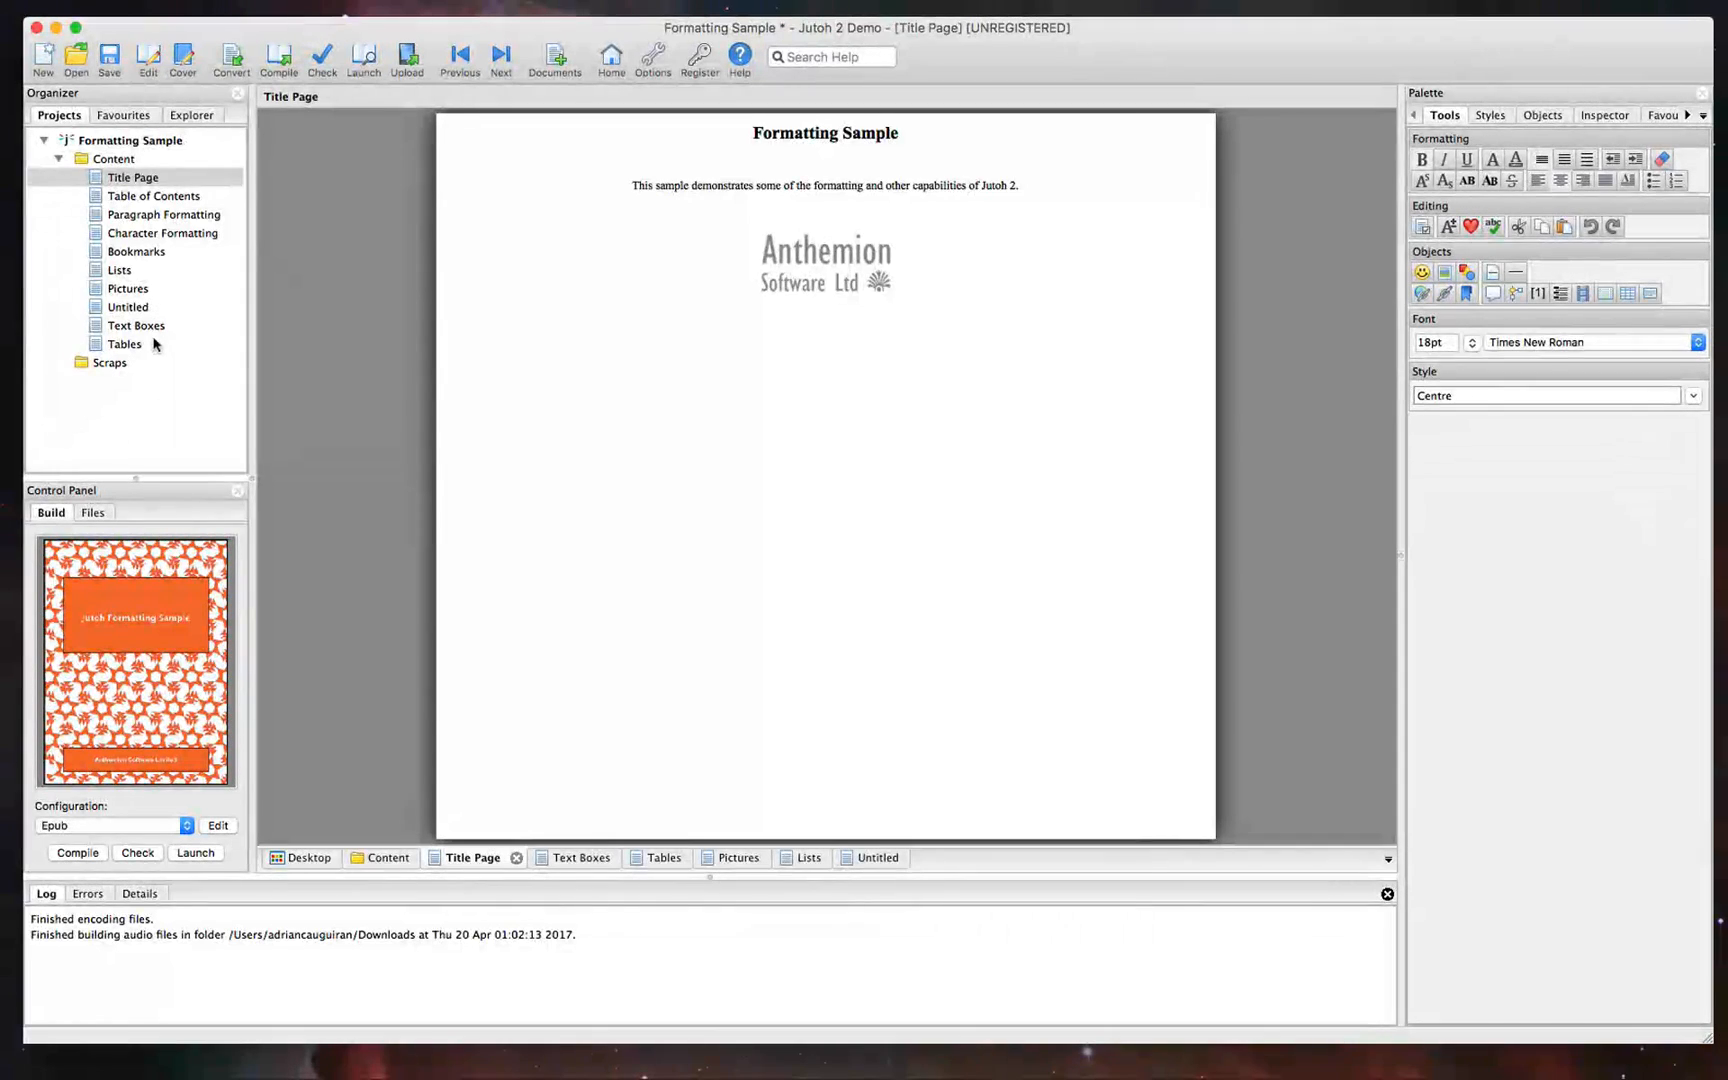
View the Tables, Text Boxes, Lists and Bookmarks chapters, ending on the blank Untitled chapter
click(124, 344)
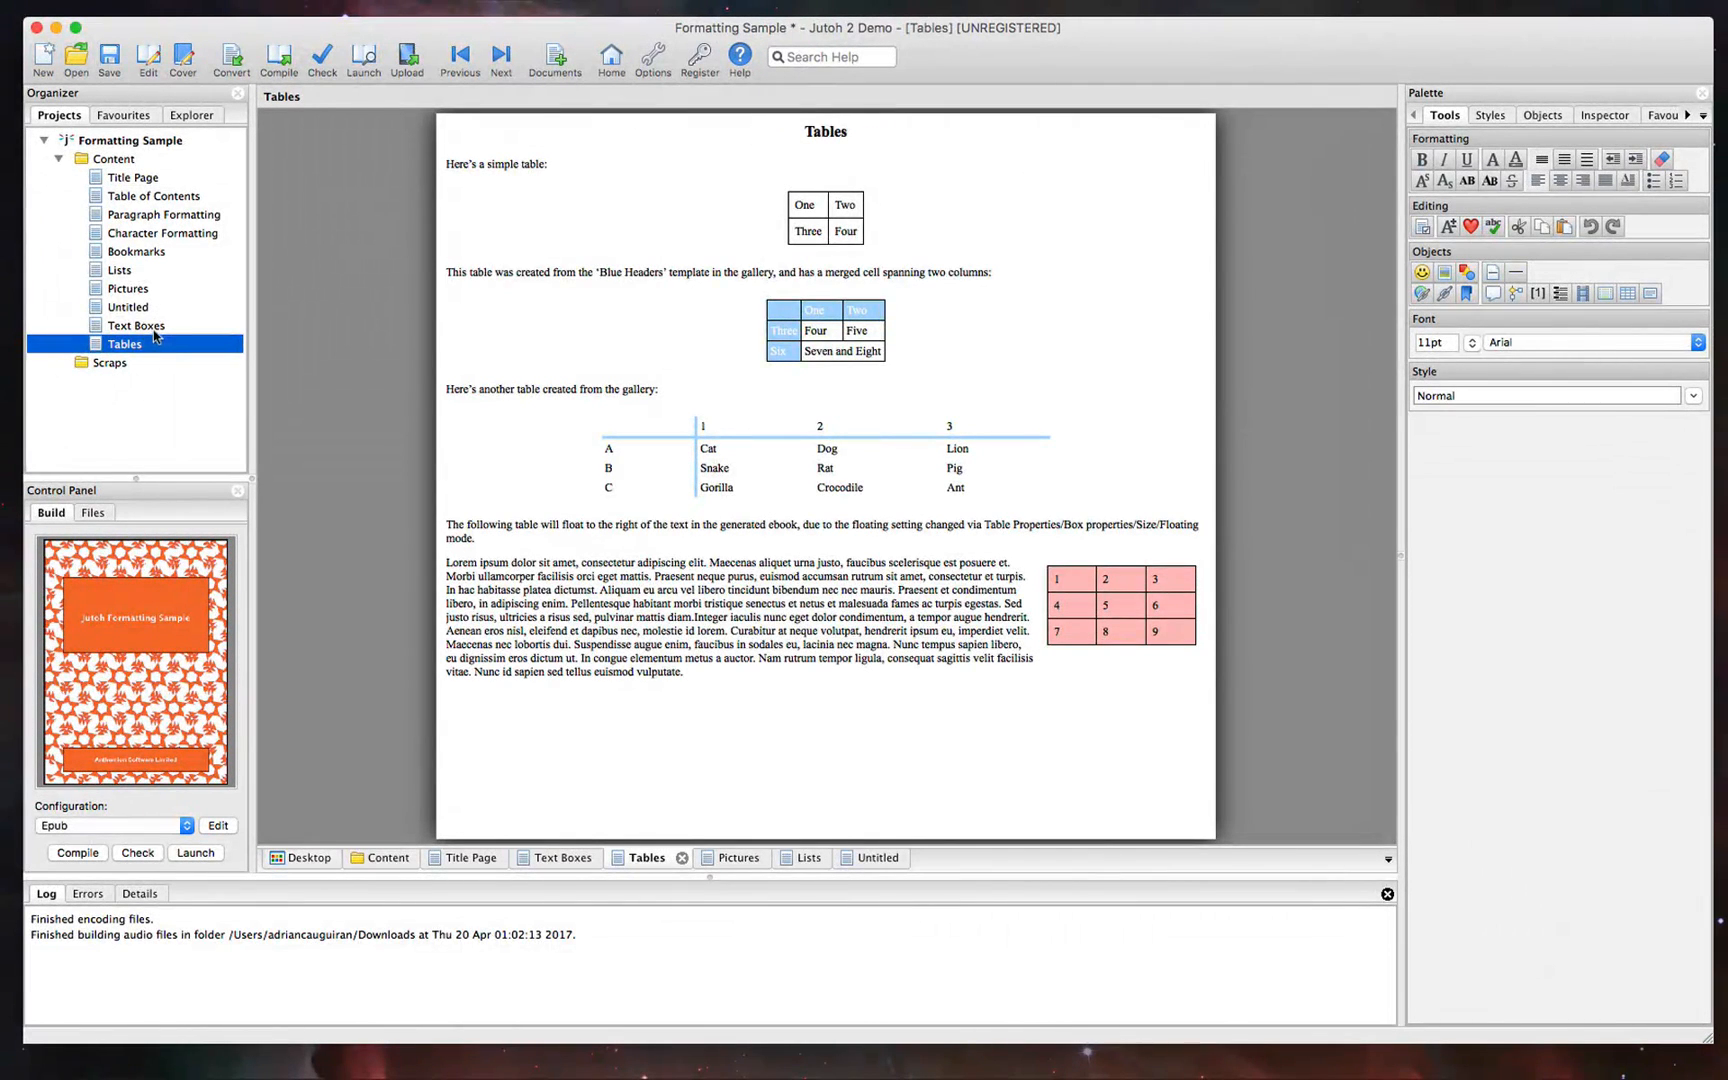
click(136, 326)
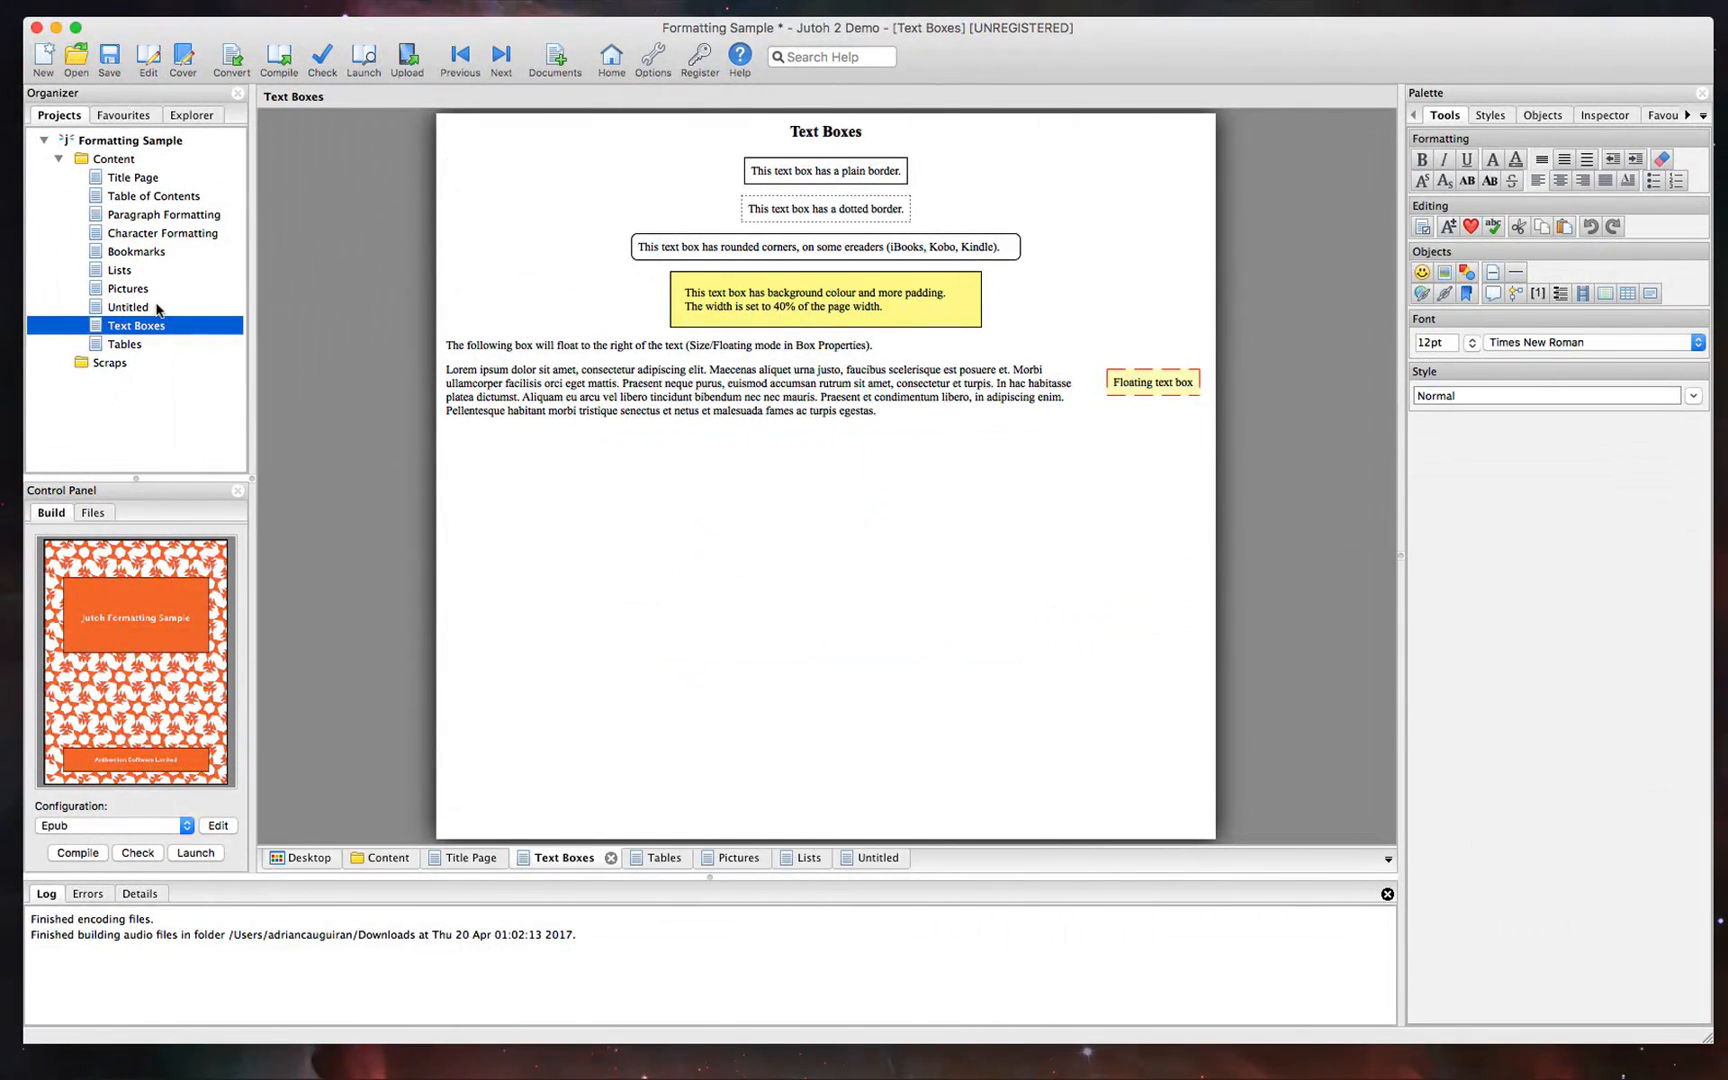
click(128, 306)
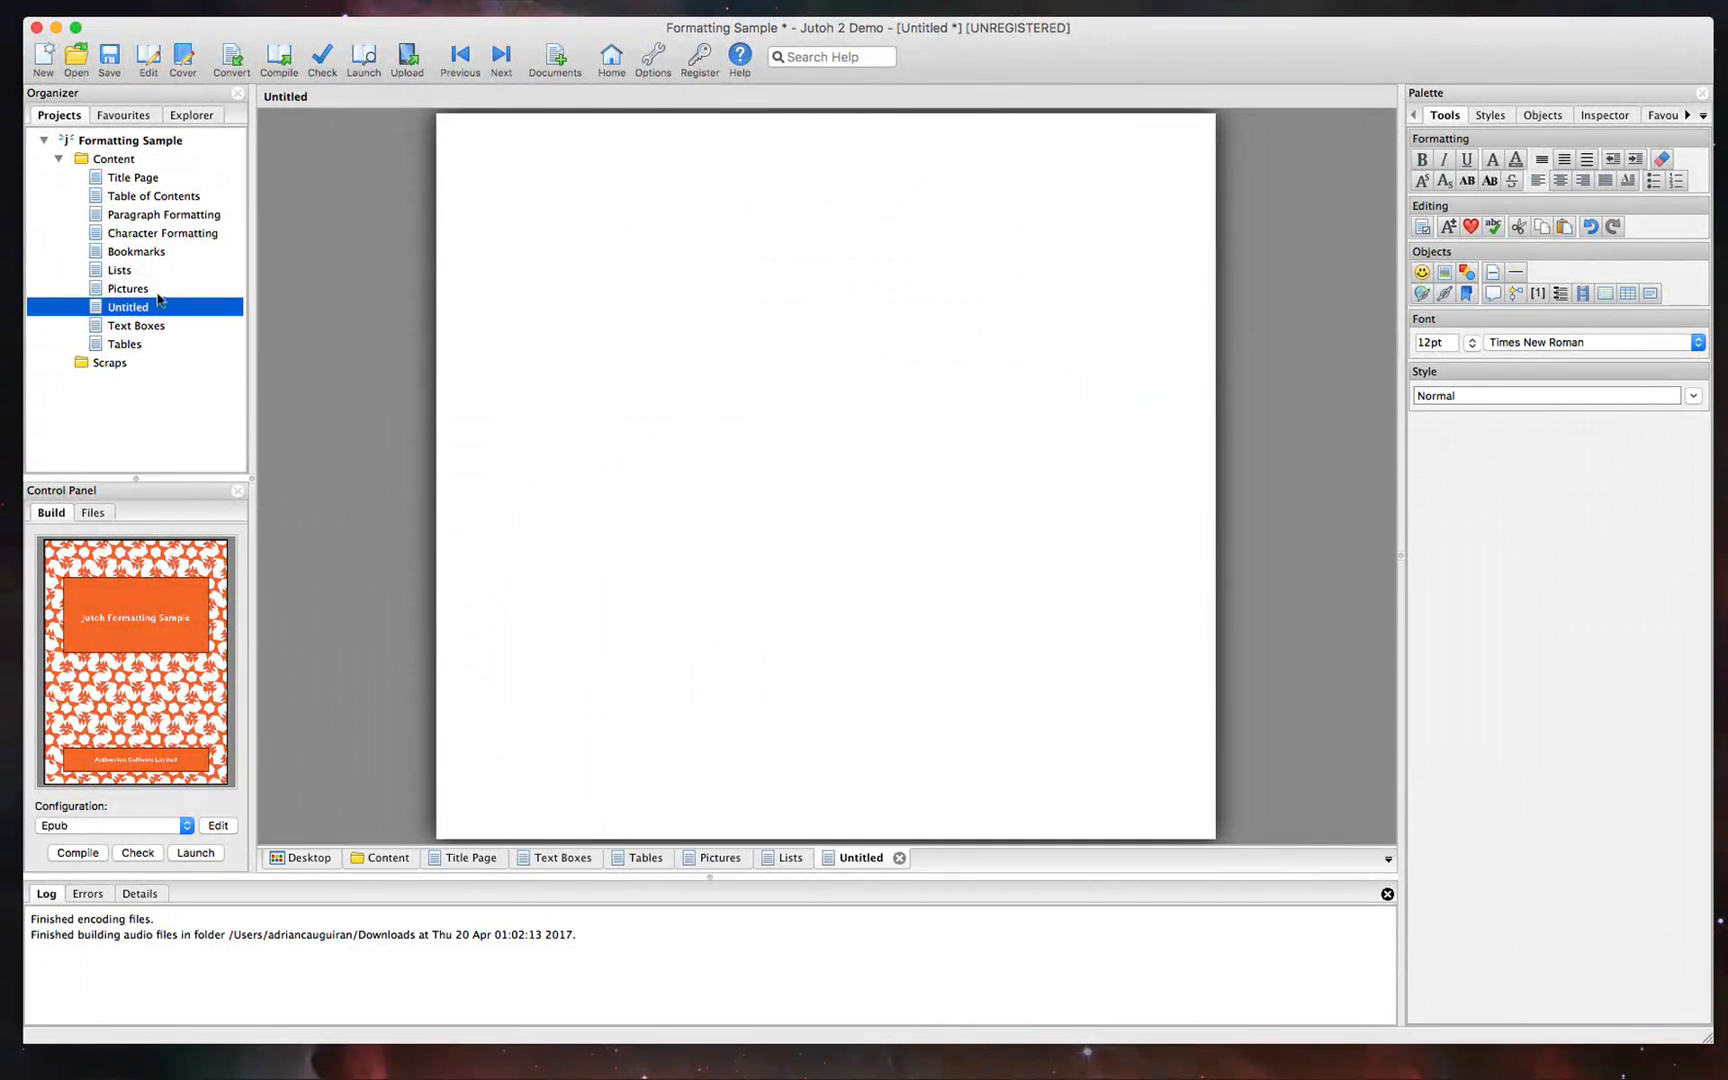
click(120, 270)
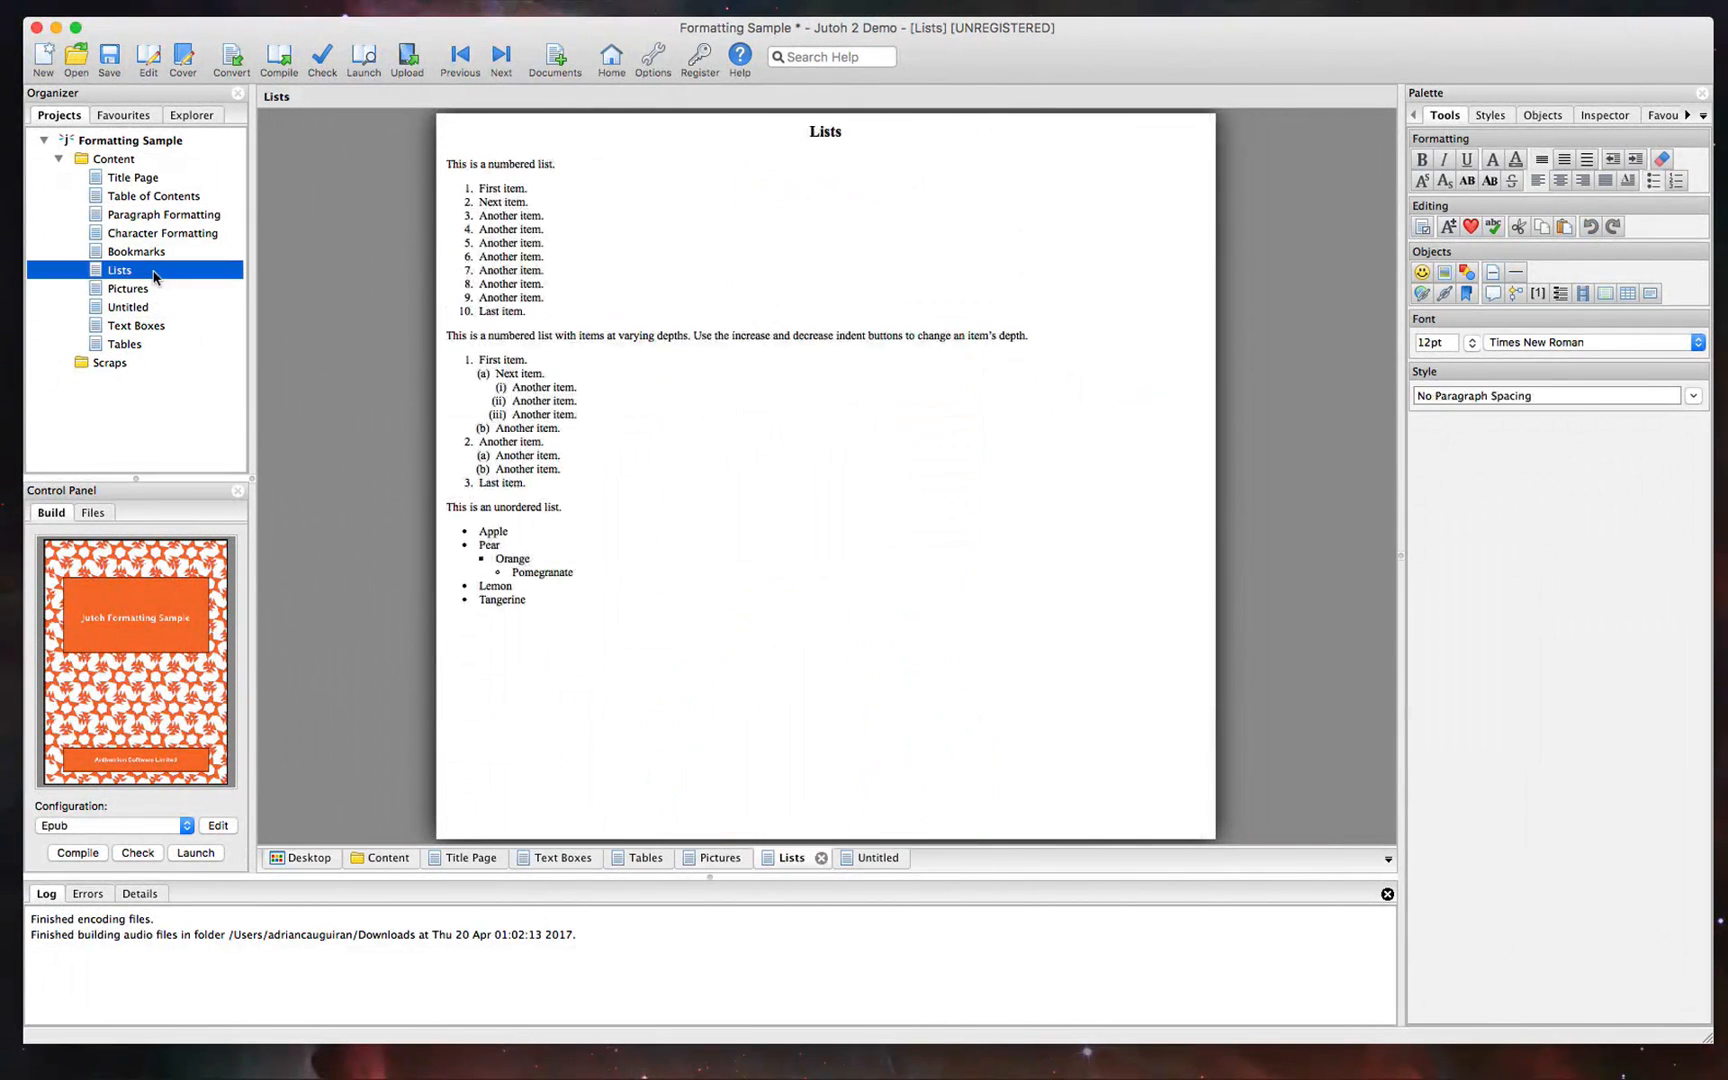
click(136, 252)
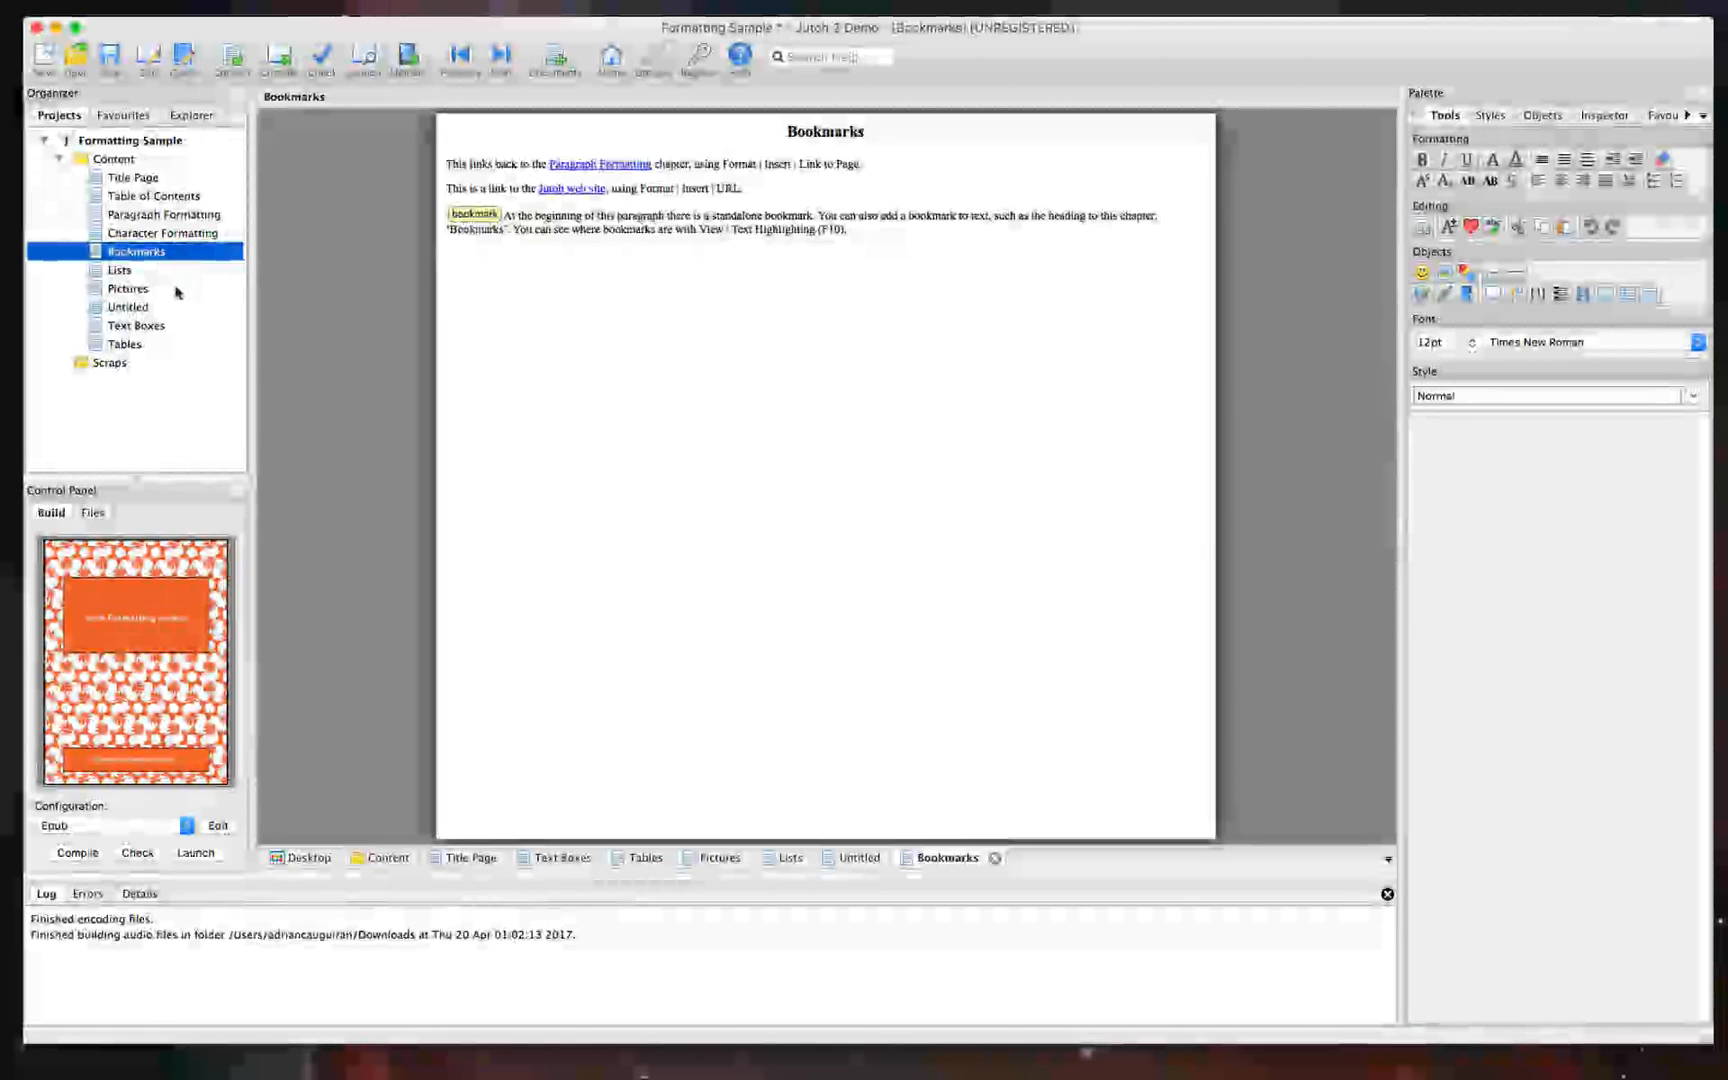
click(128, 306)
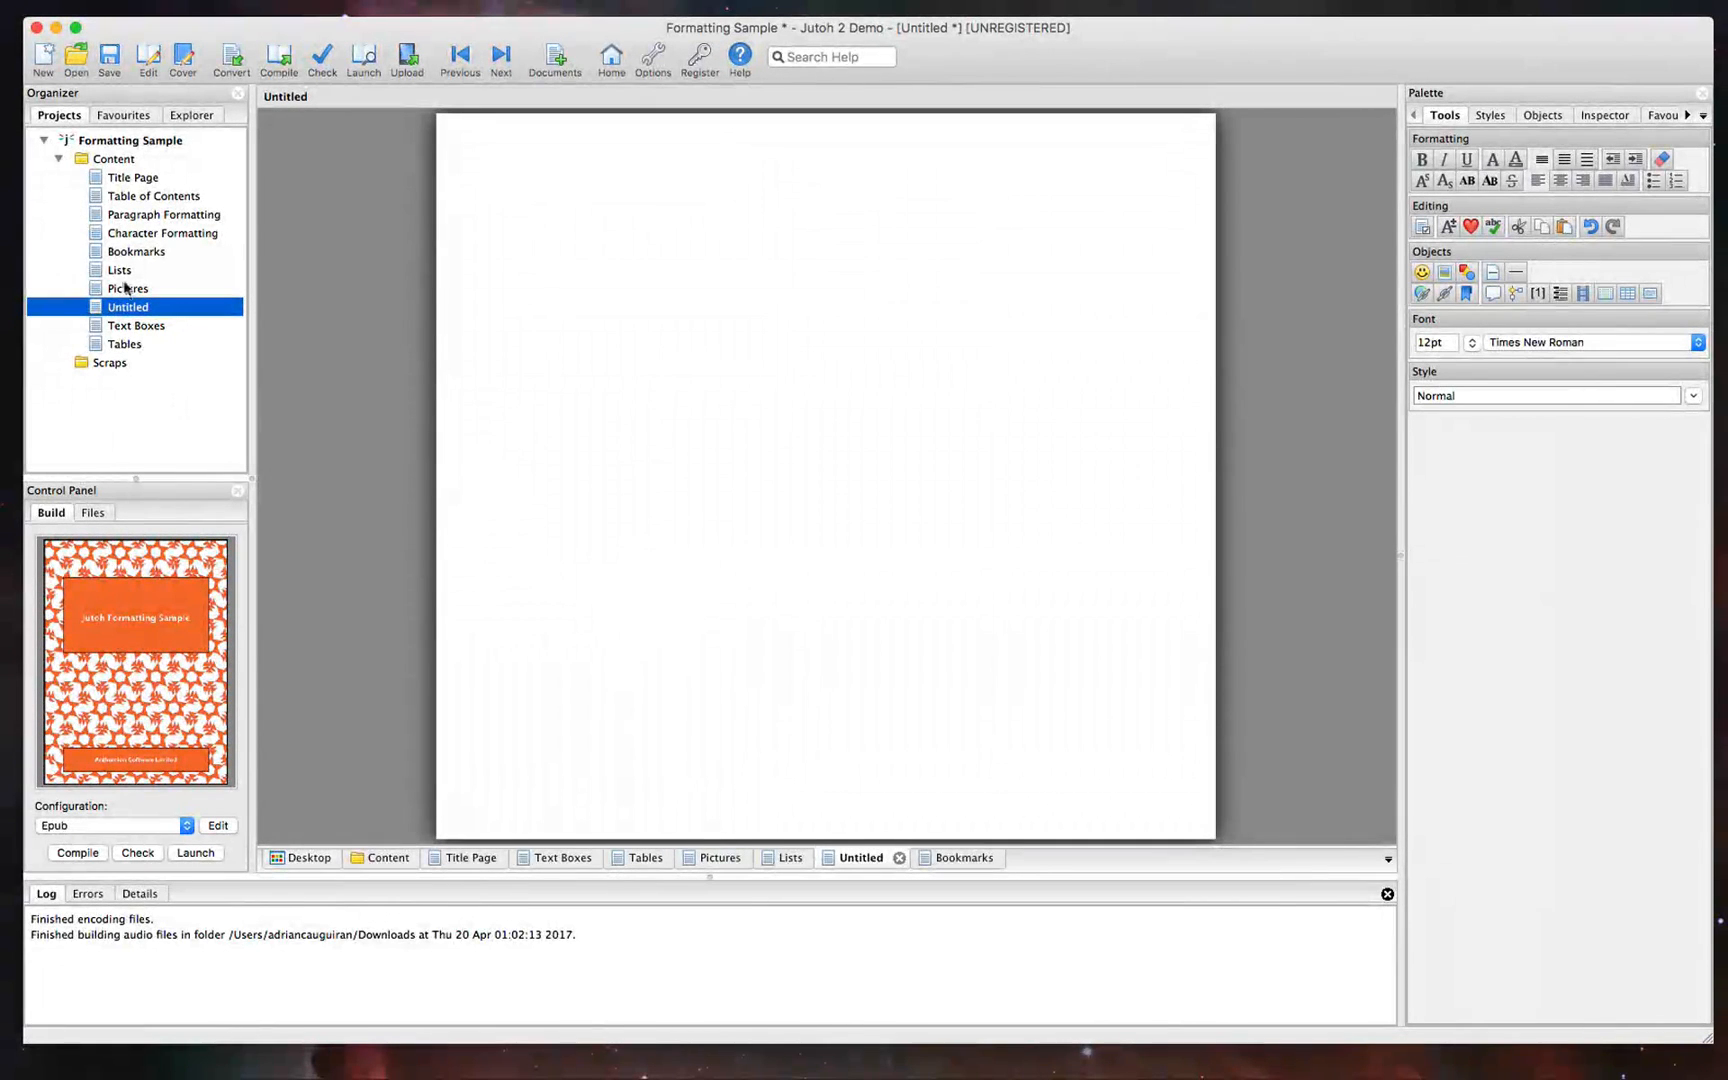
Write "Test this is some text" on the Untitled page and centre it
right_click(114, 158)
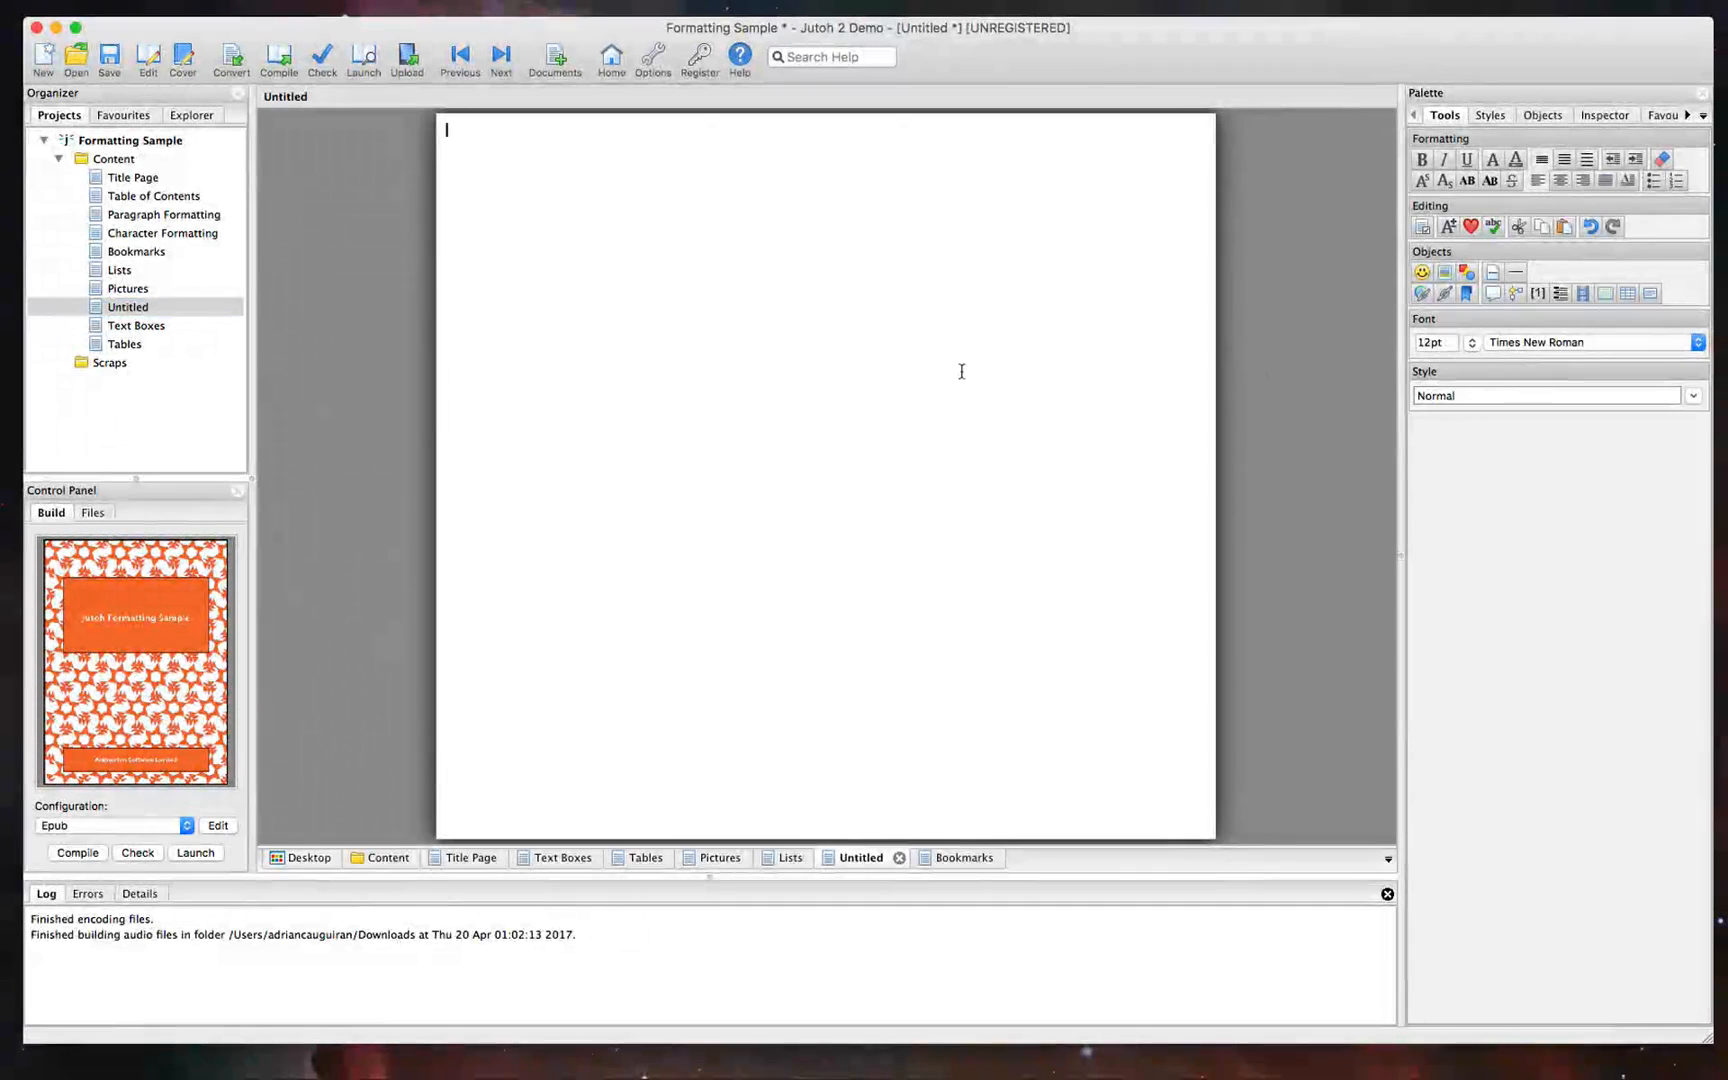
text(TEs)
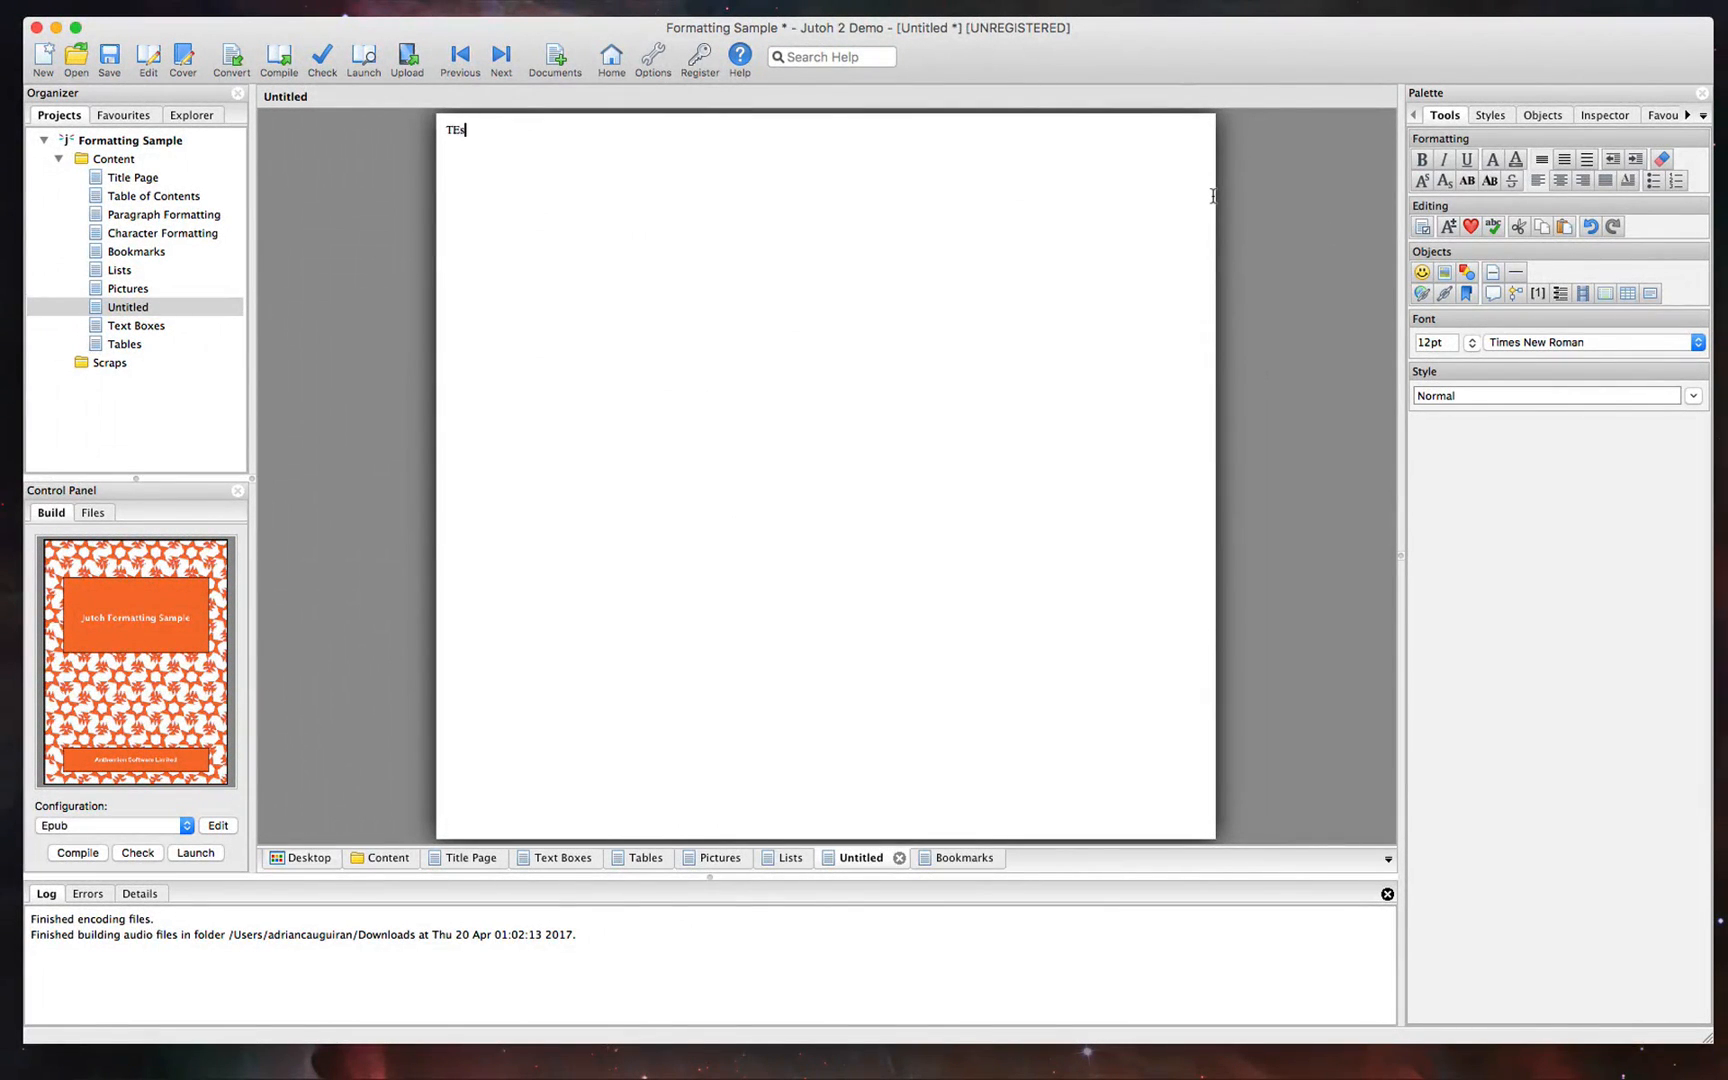
text(est this is some text)
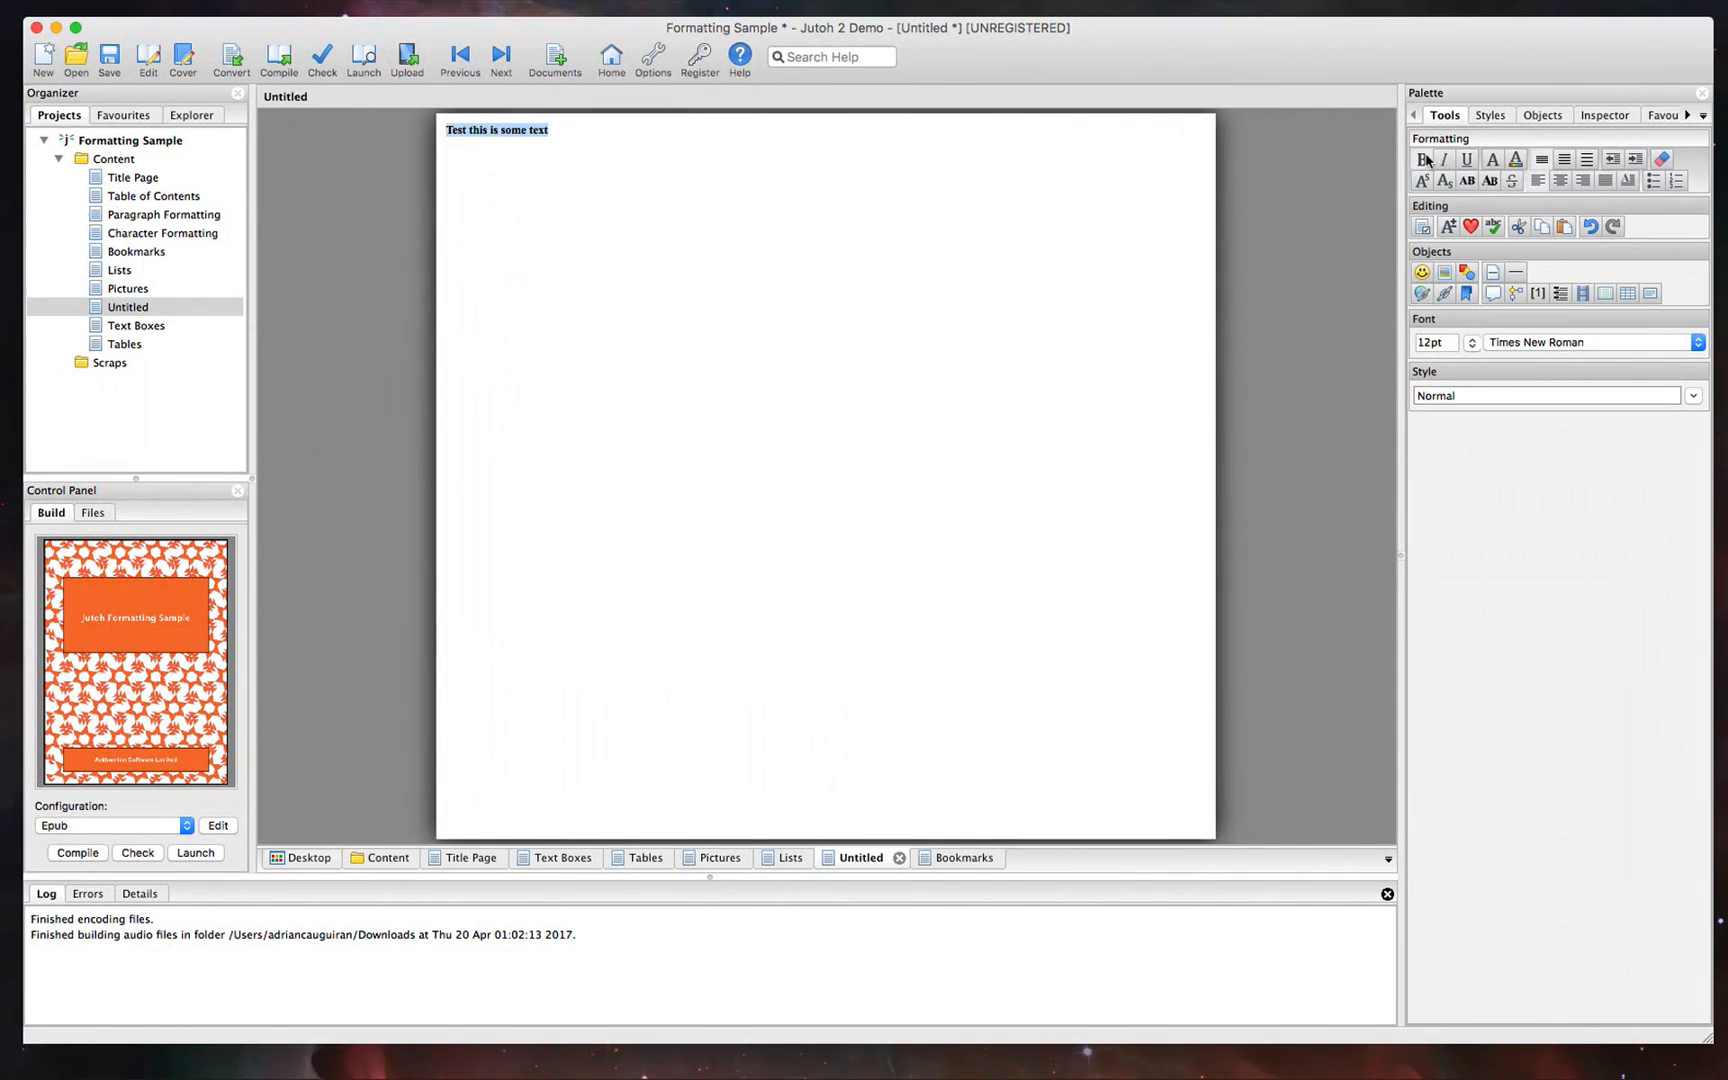
click(1560, 180)
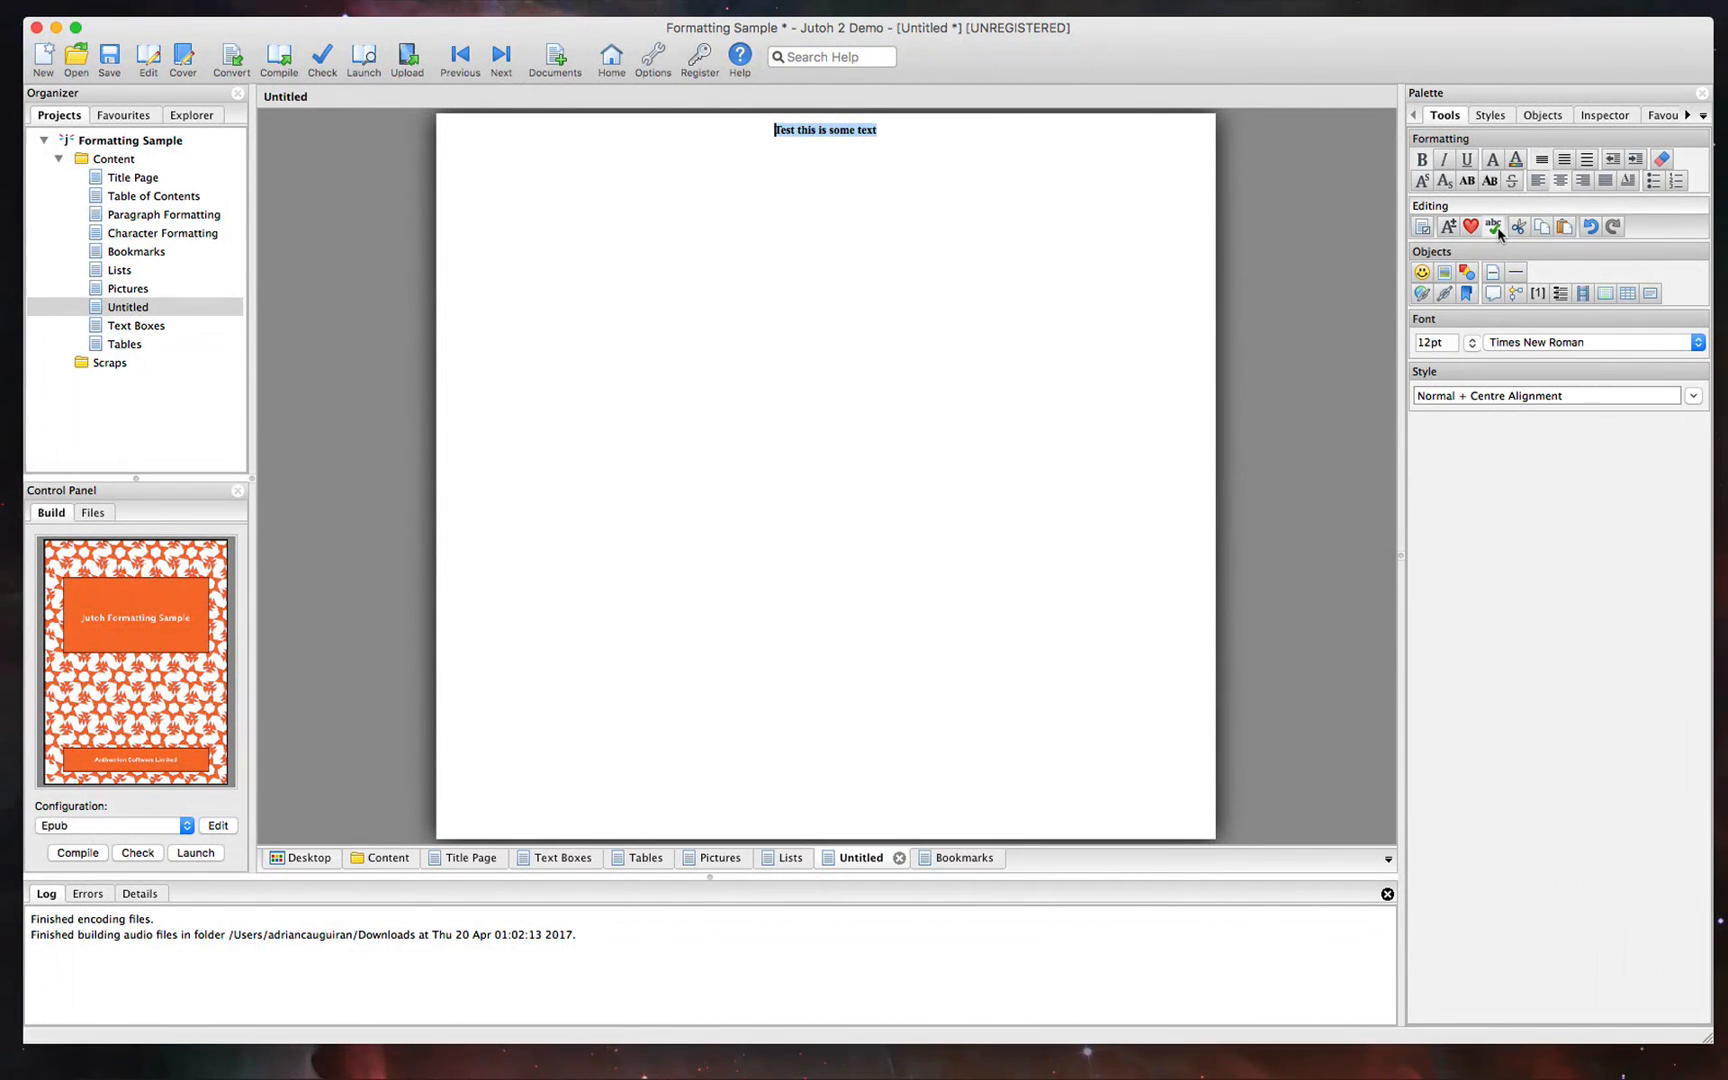
Spell-check the document, continuing to the next document and dismissing the completion message
click(1494, 226)
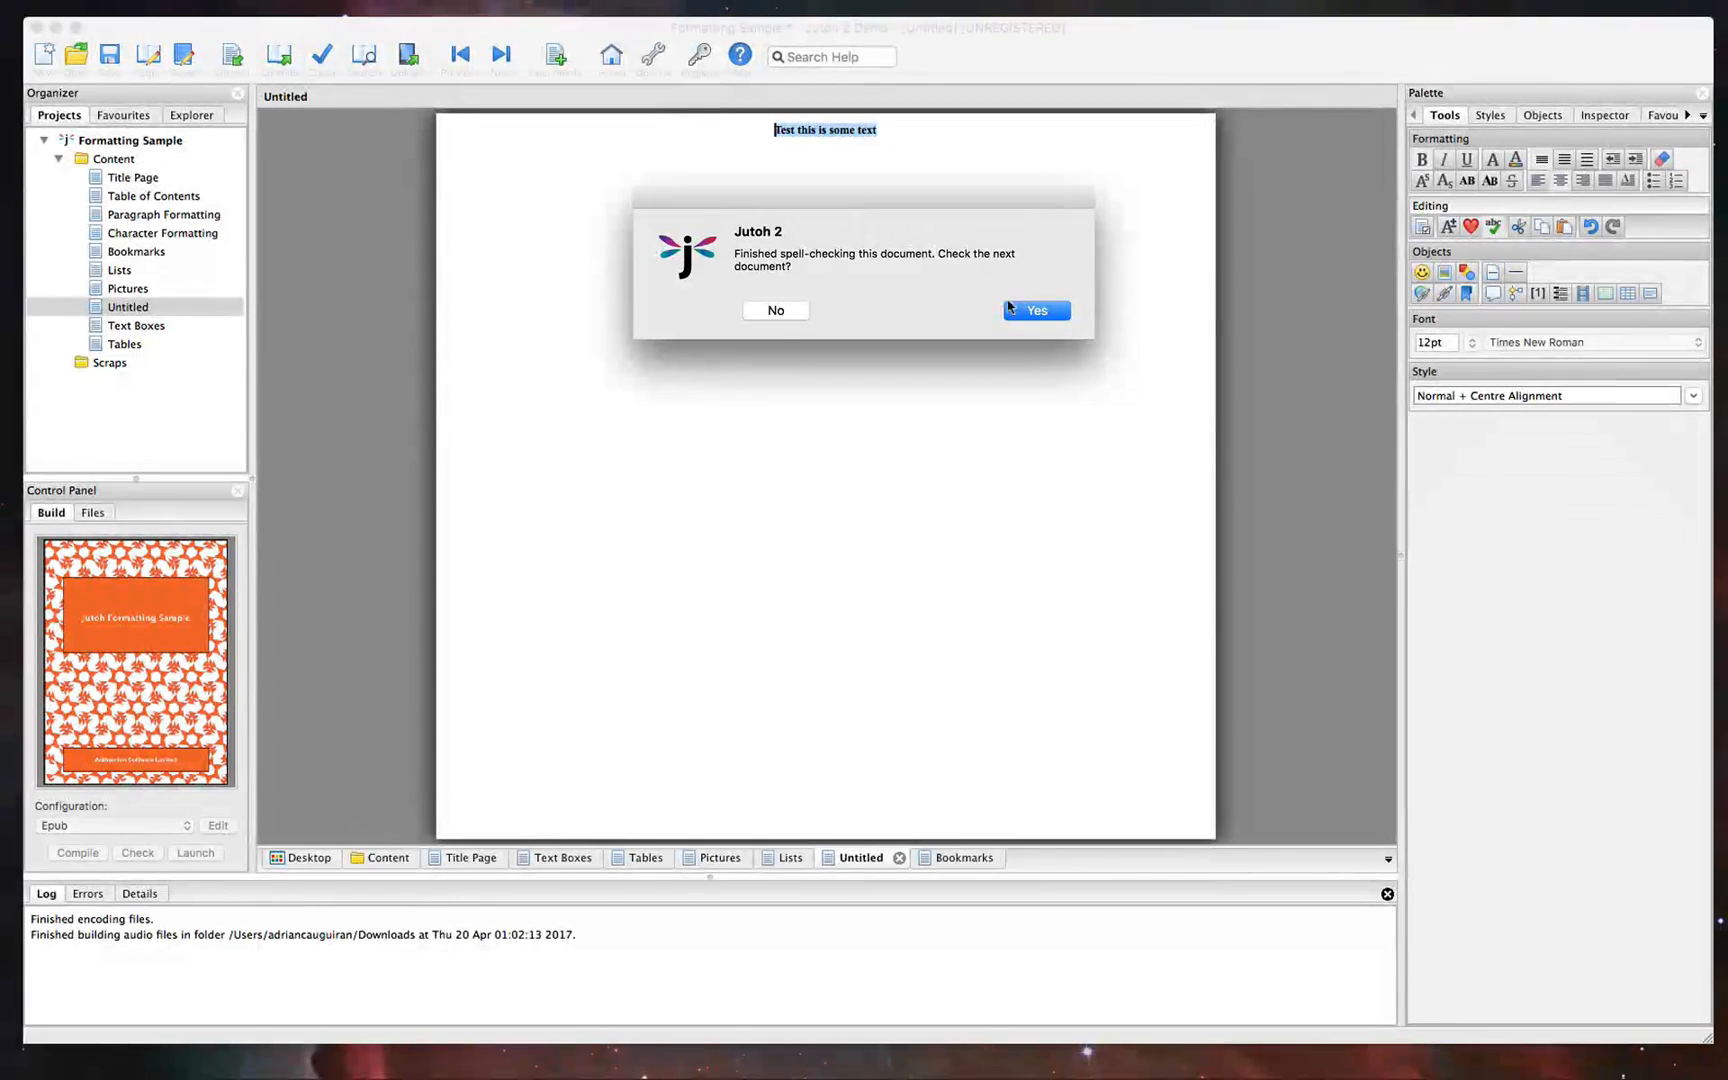
click(1034, 310)
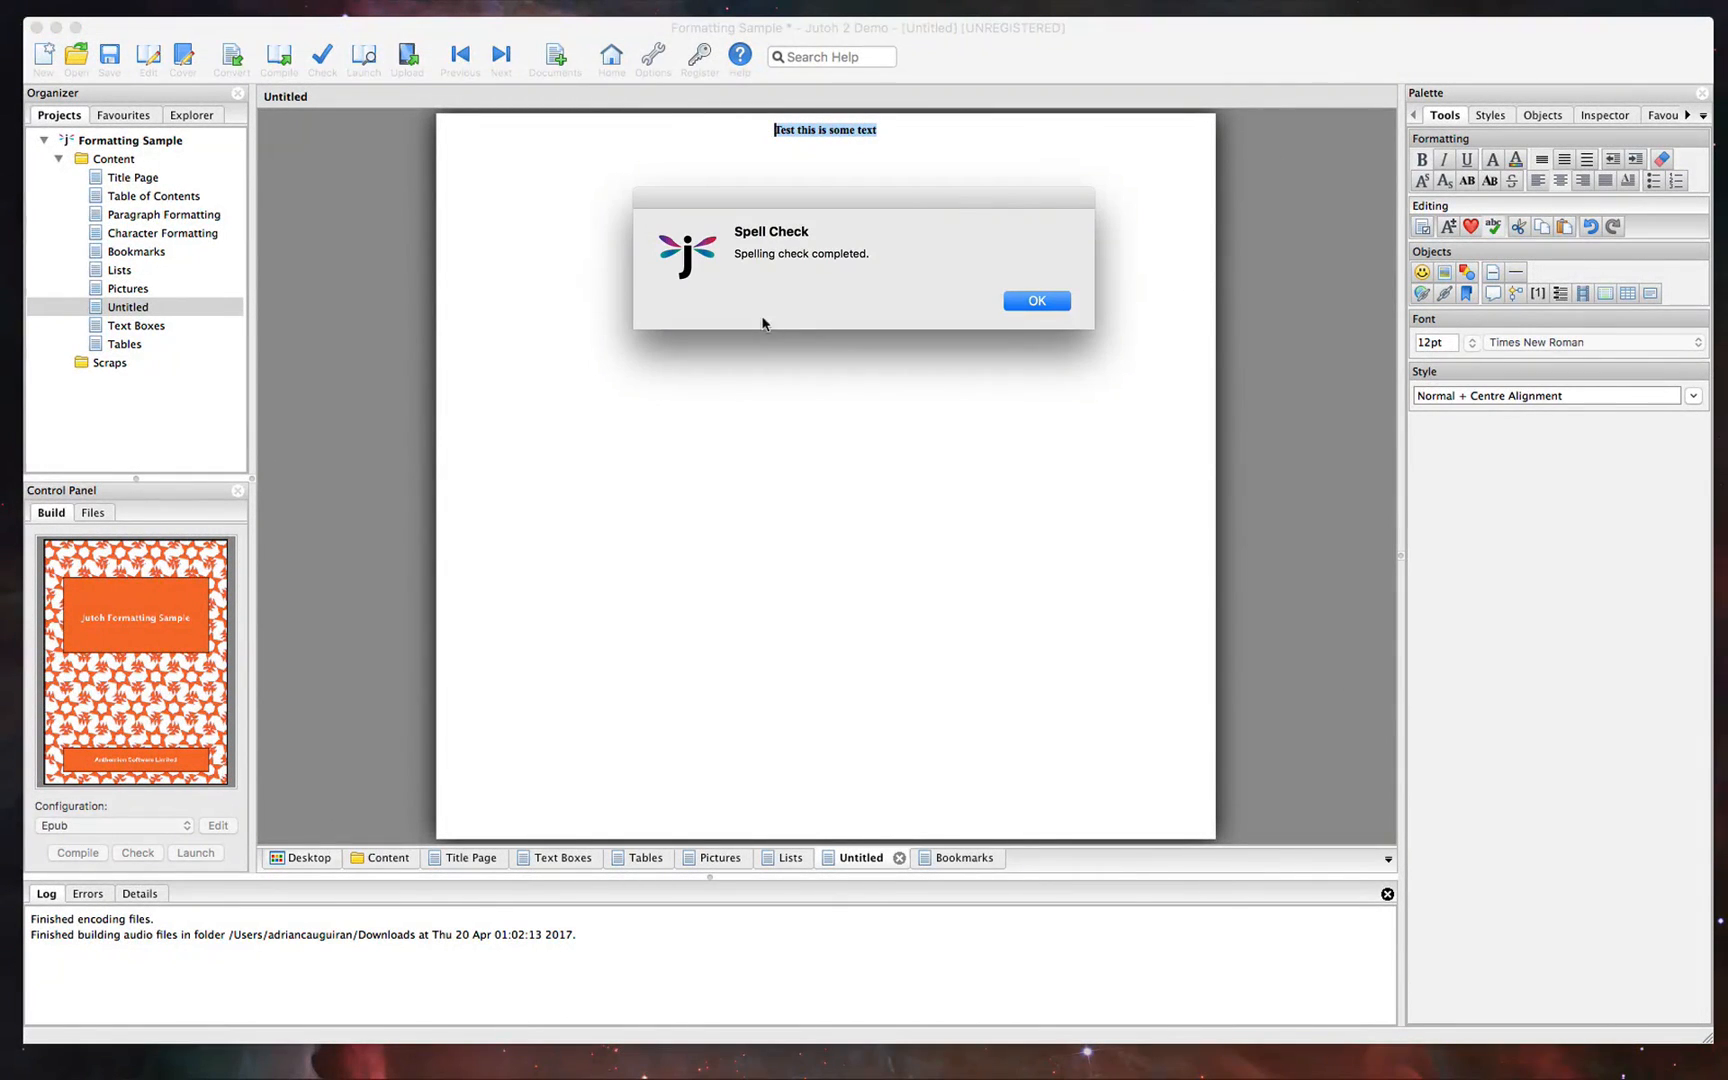
click(1034, 300)
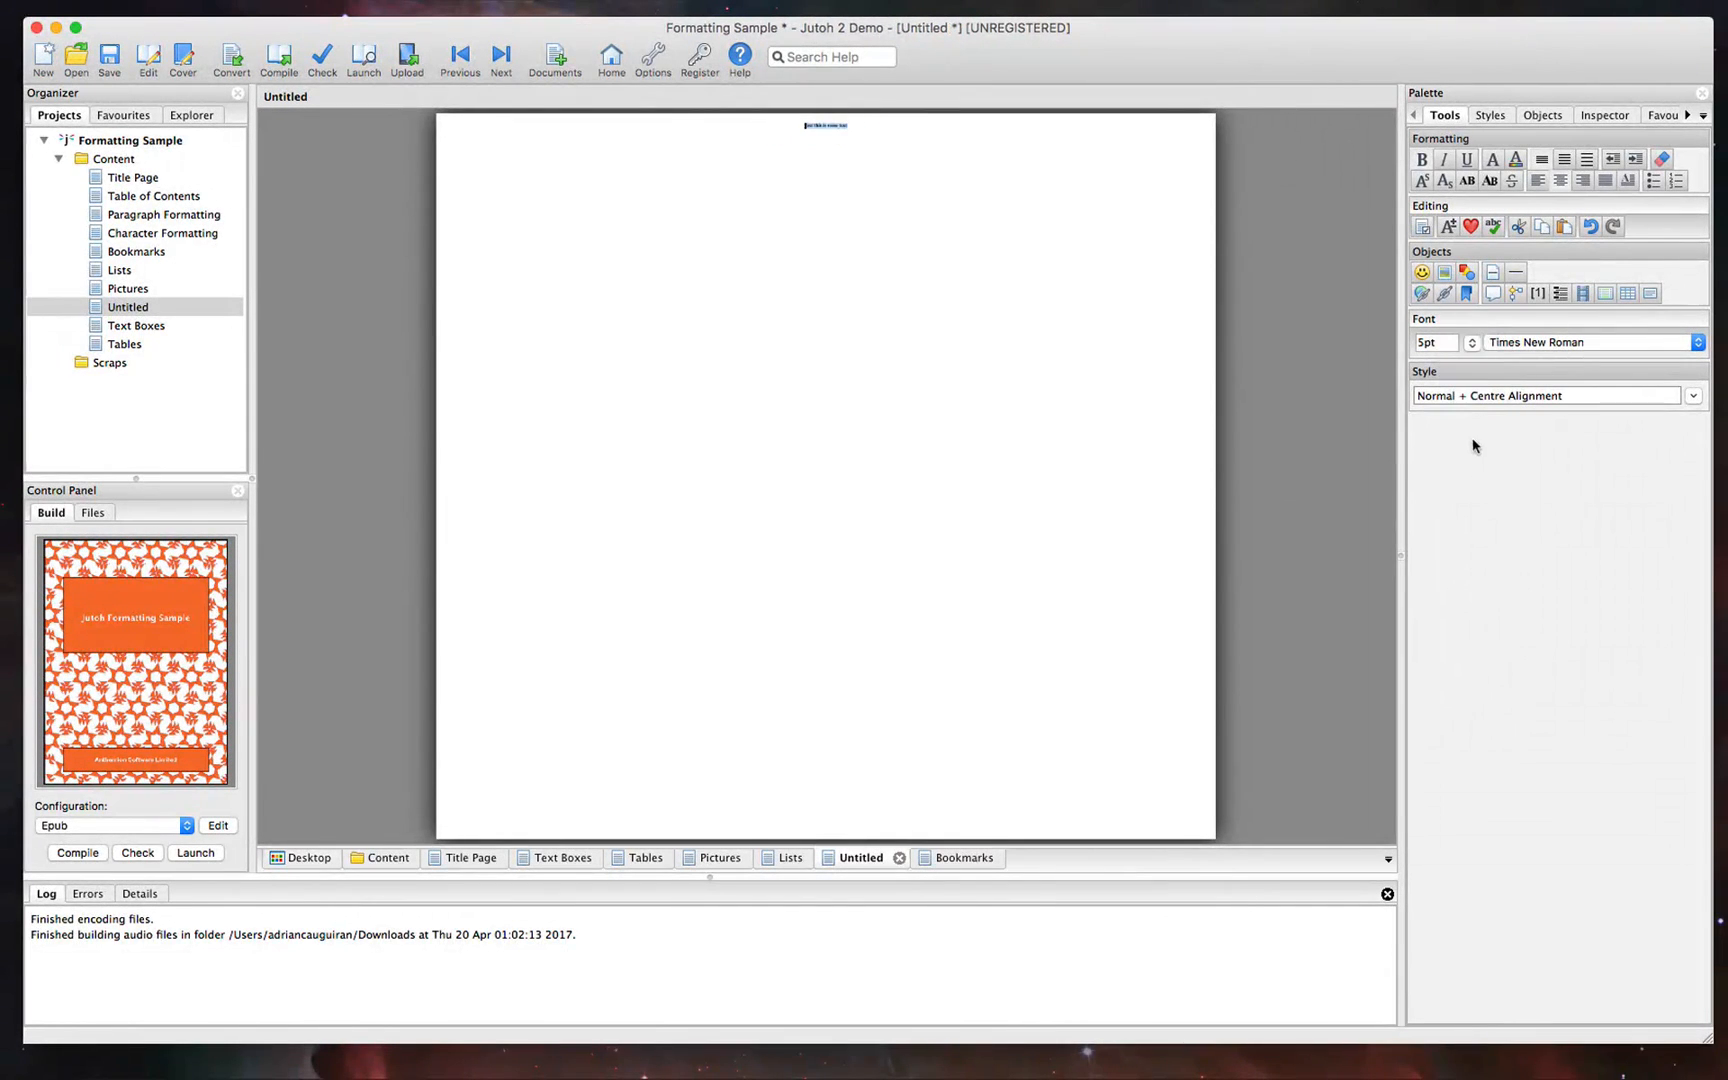
Enlarge the test line and inspect the Heading 2 and Heading 1 styles in the Styles palette
click(1472, 342)
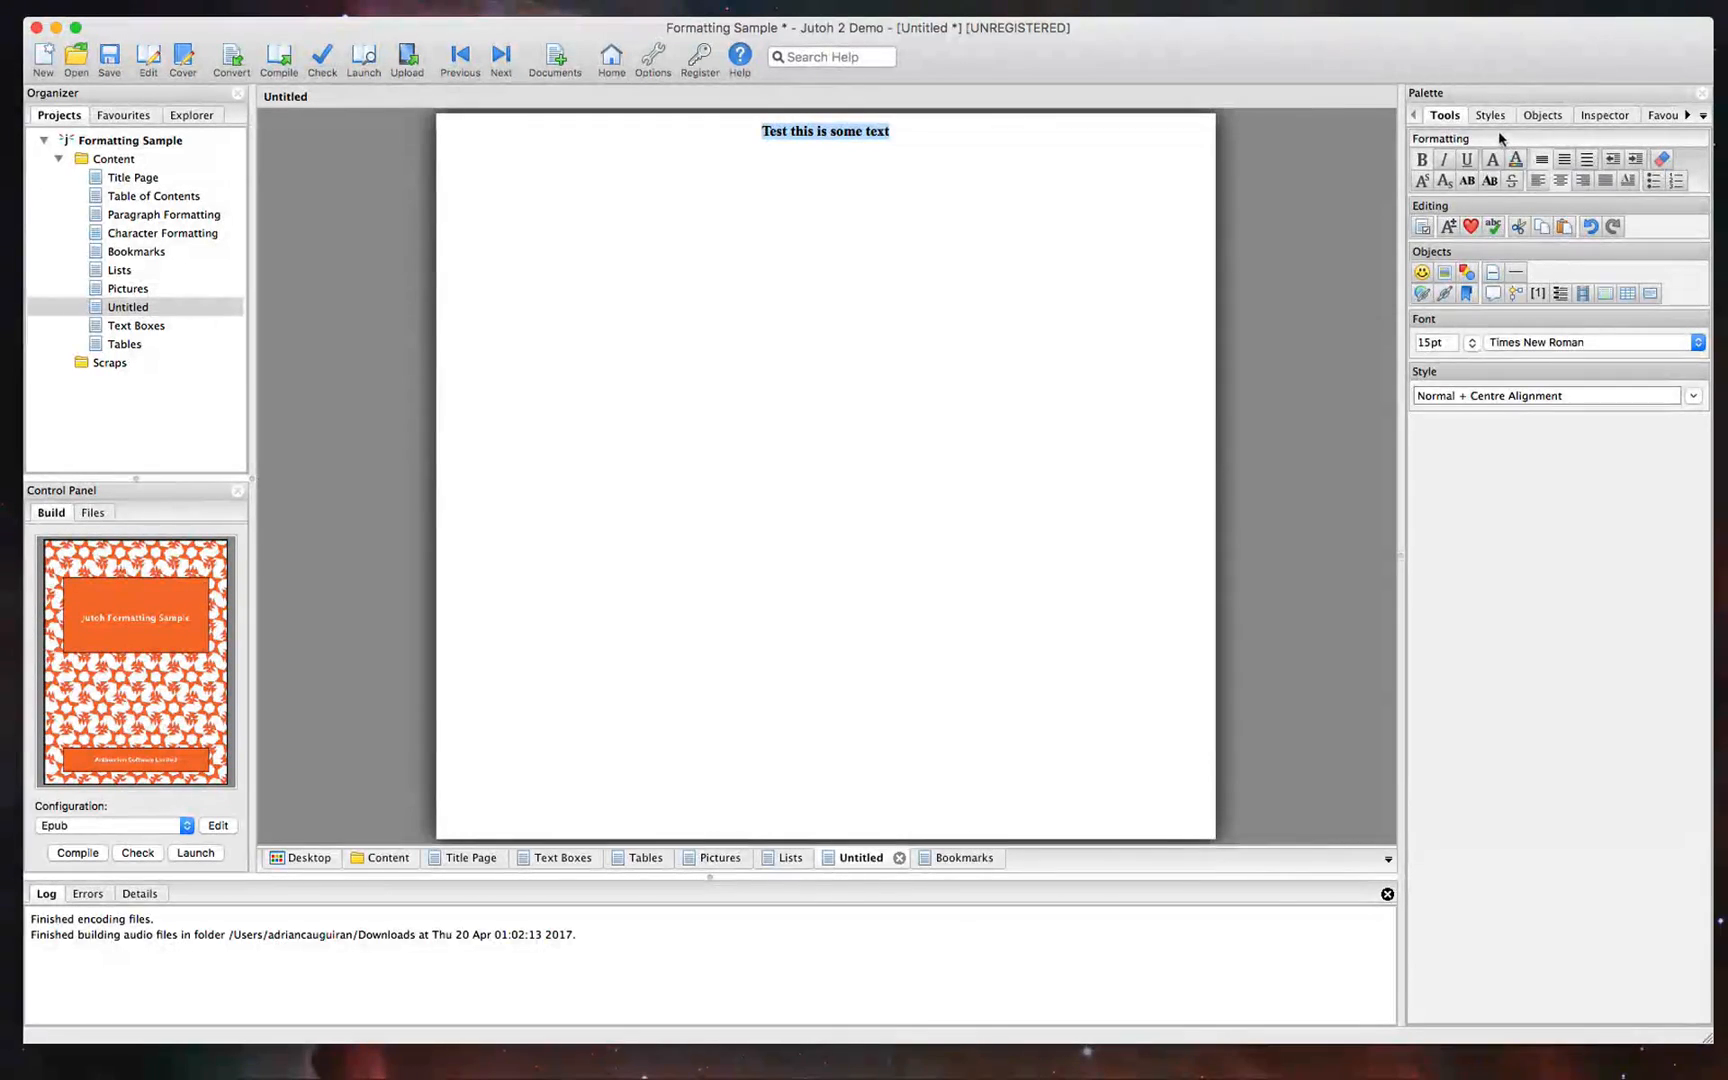
click(1488, 114)
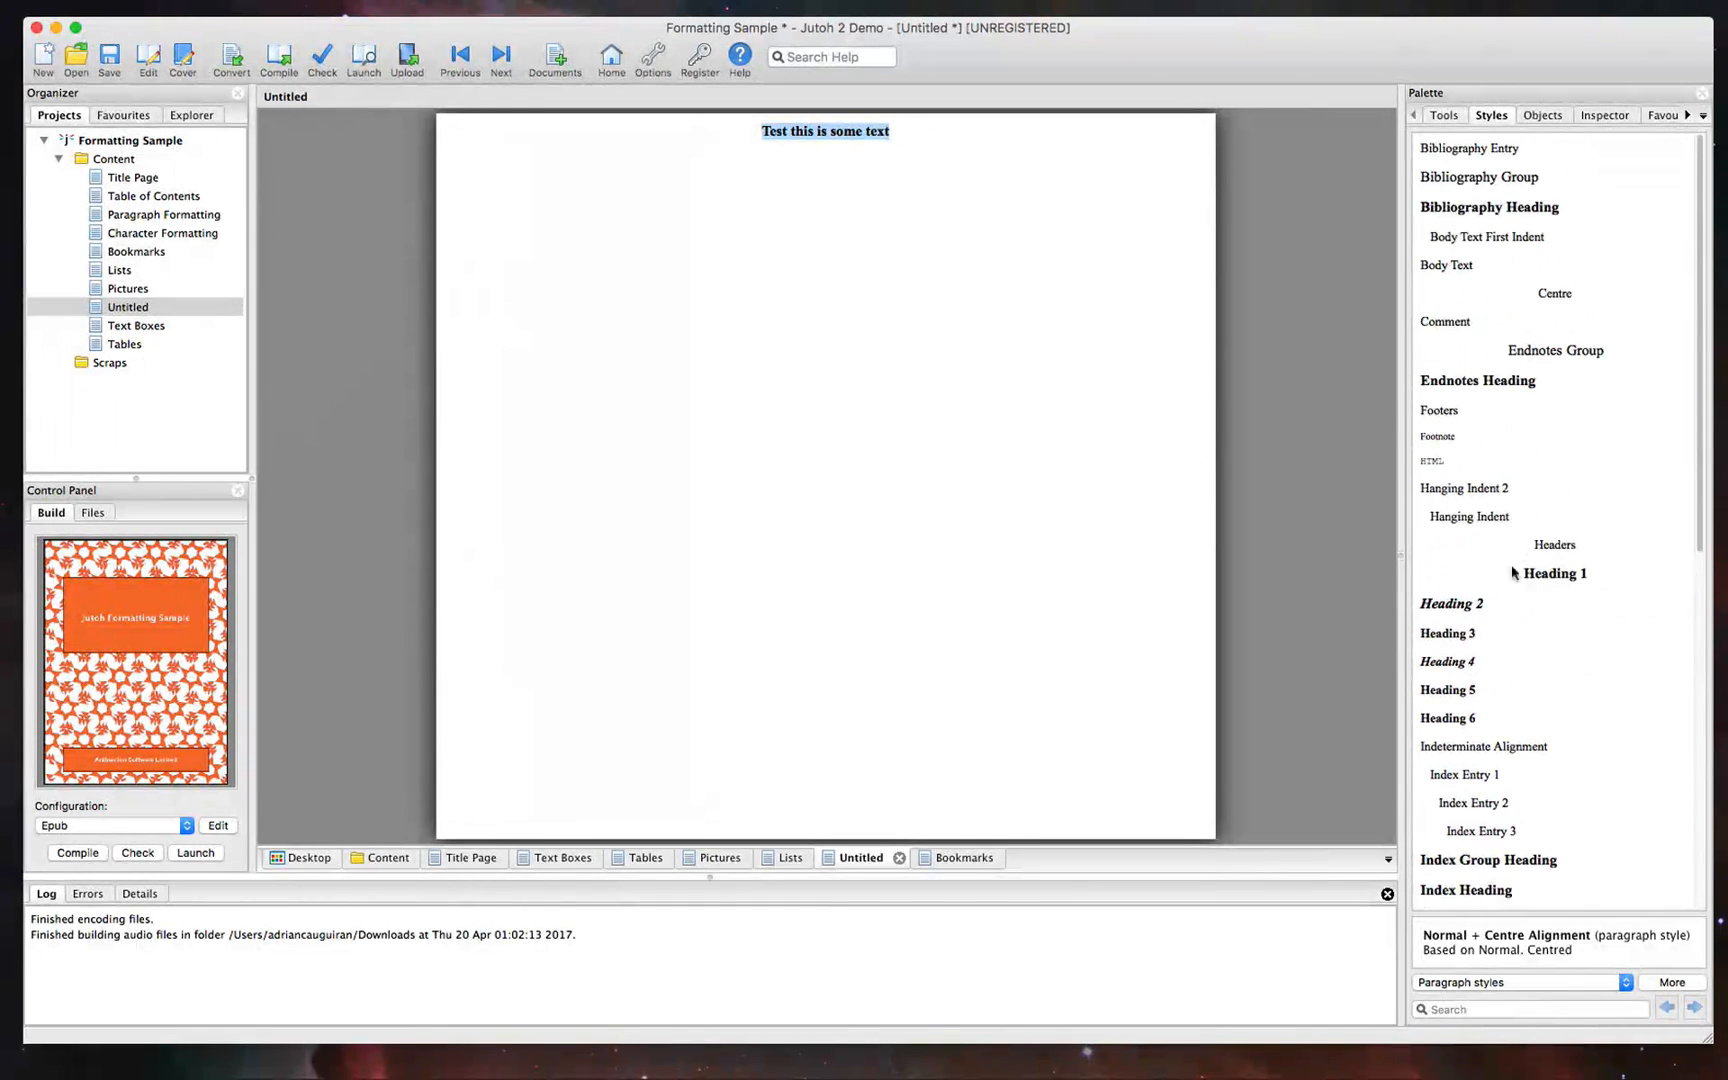
click(1450, 602)
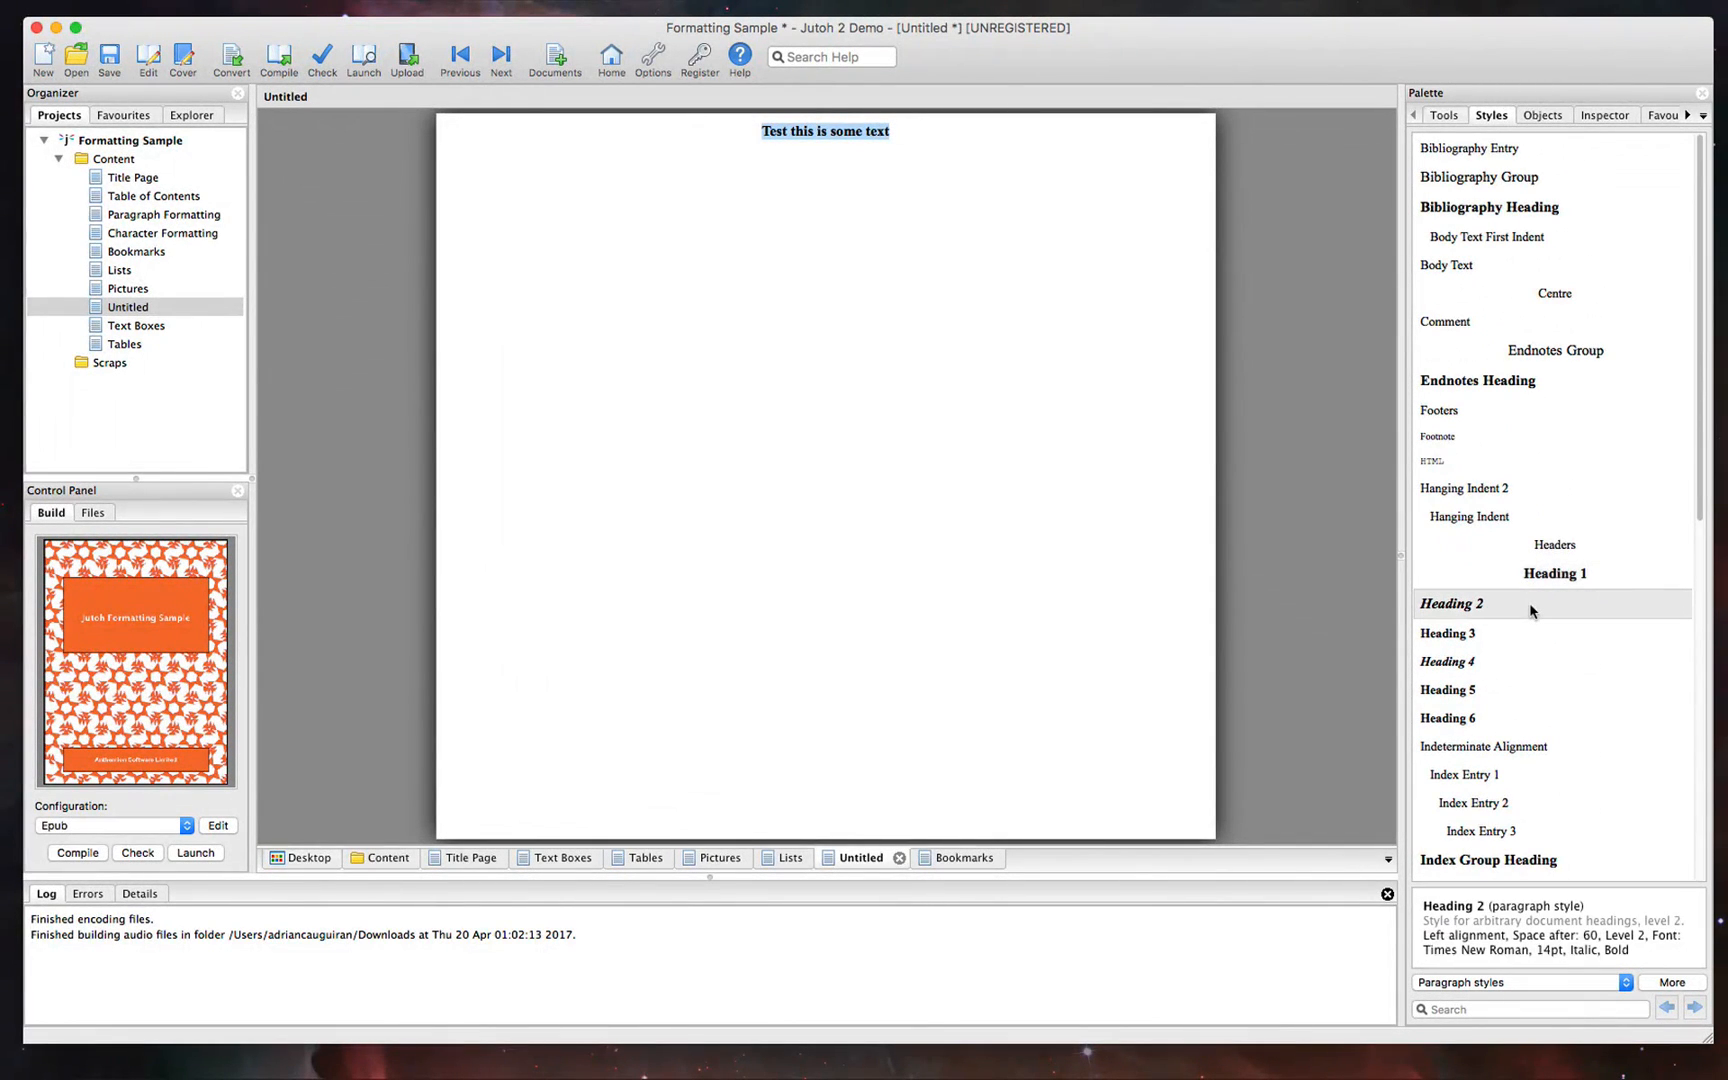
click(1554, 574)
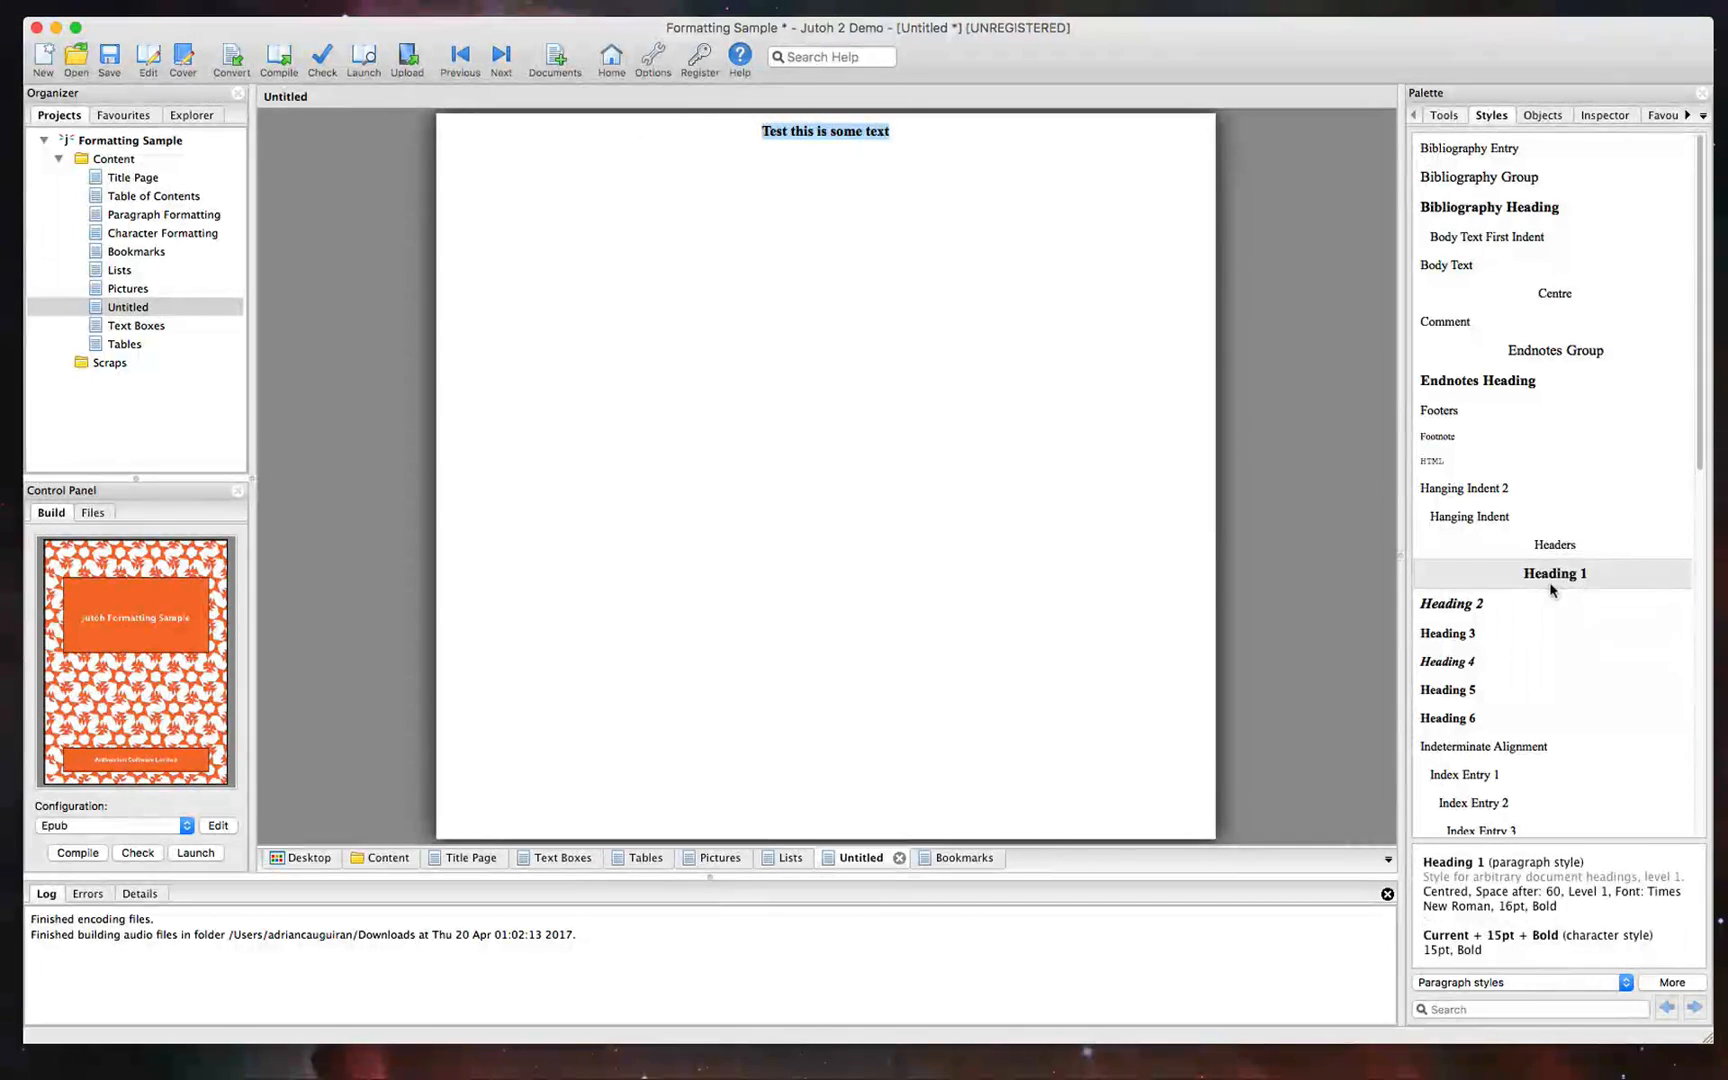
Try Heading 3 on the line, return it to centred bold, then show the insertable objects
click(1446, 632)
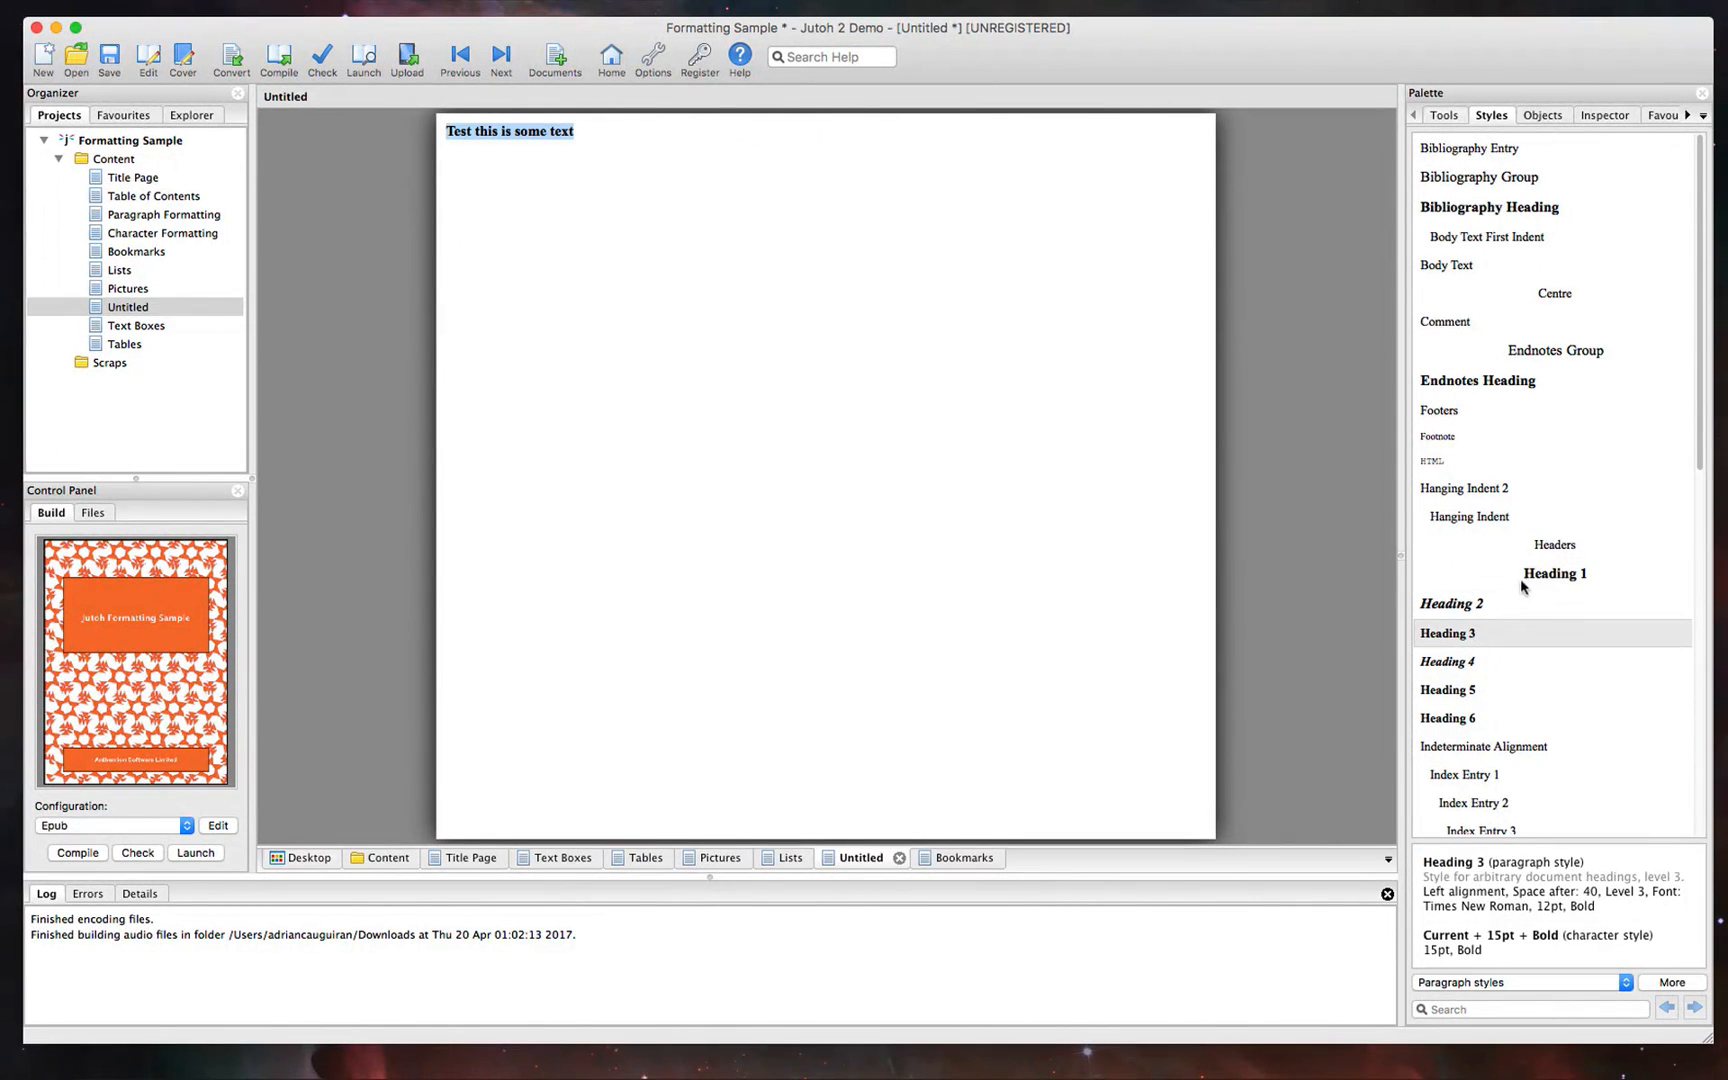
click(1450, 602)
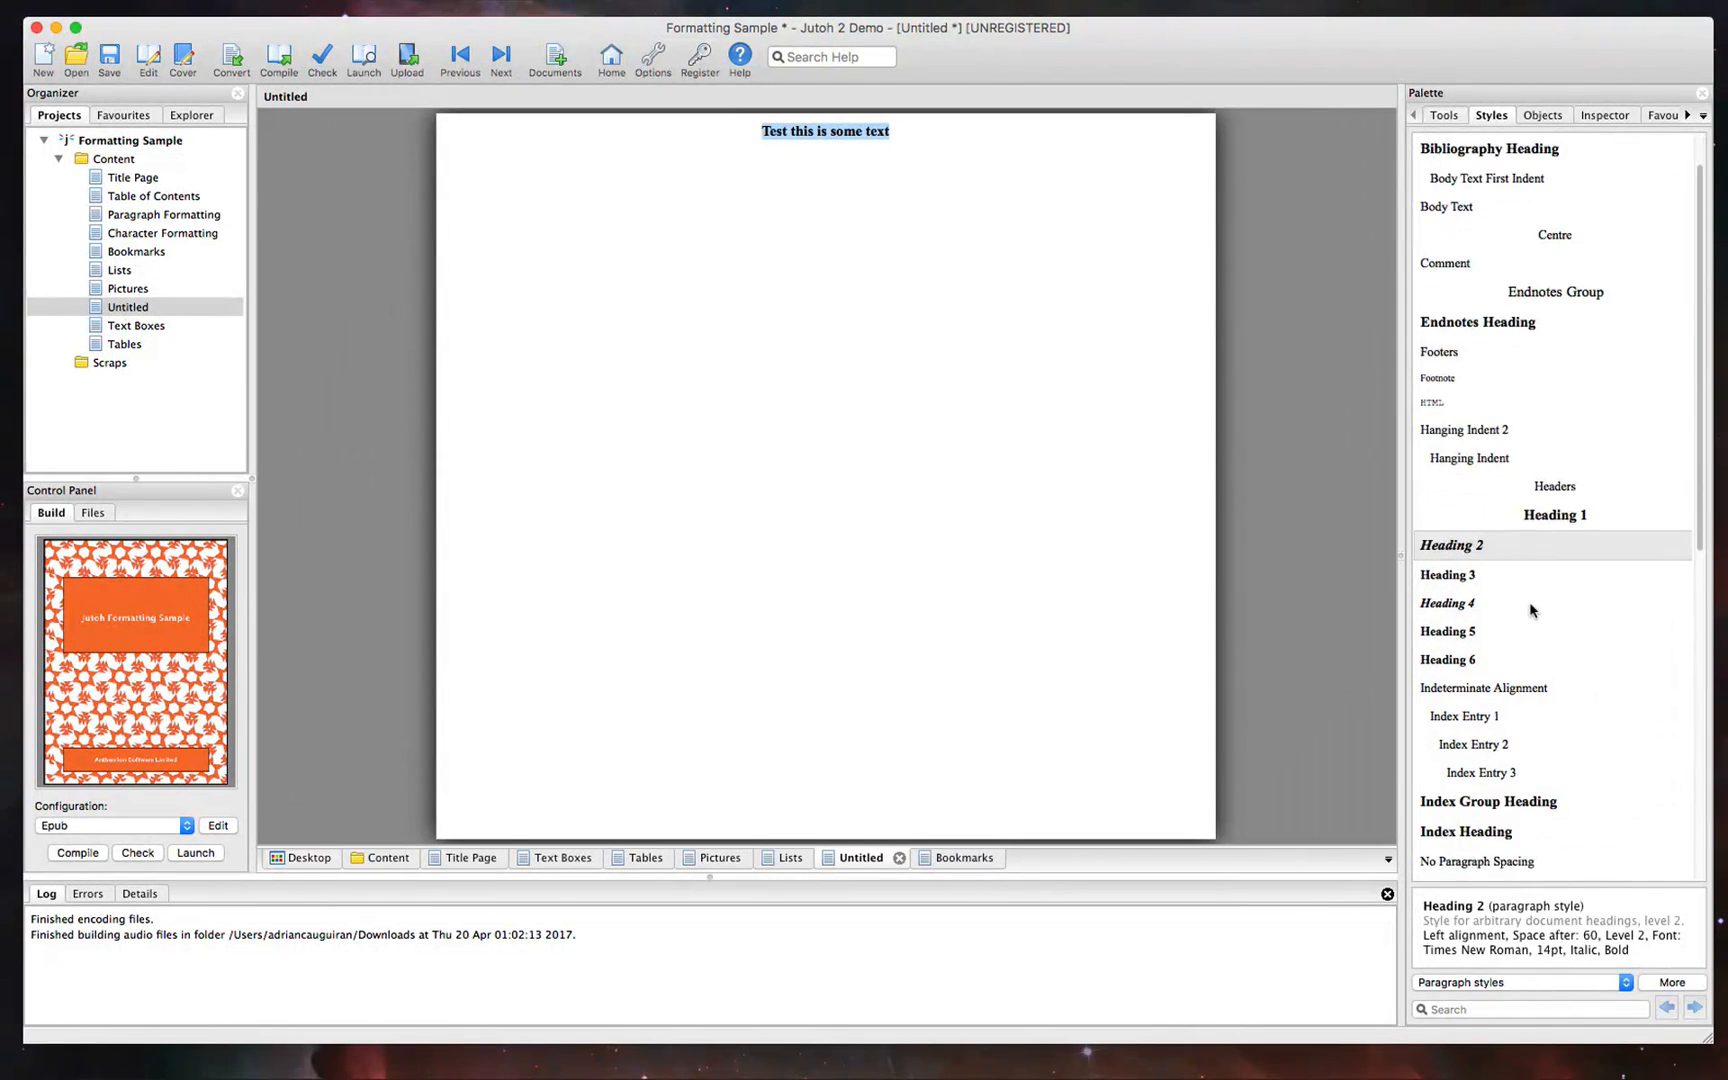
scroll(down, 3)
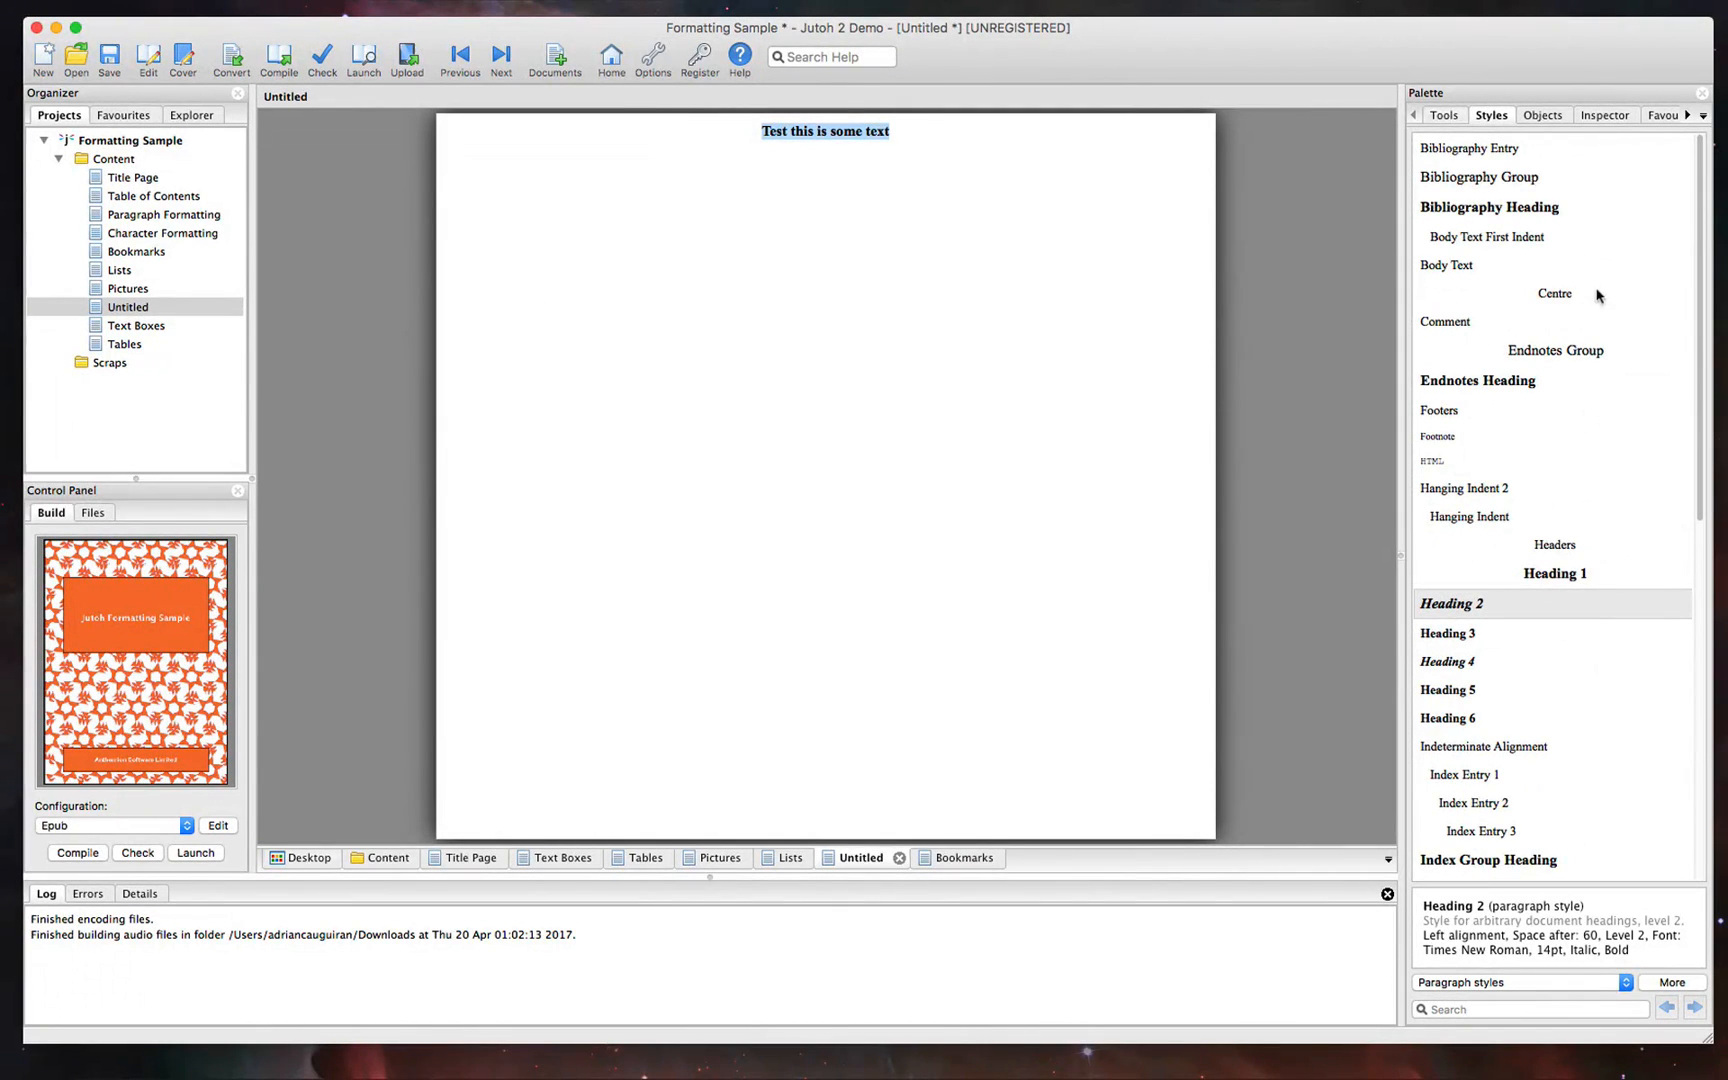
mouse_move(1552, 568)
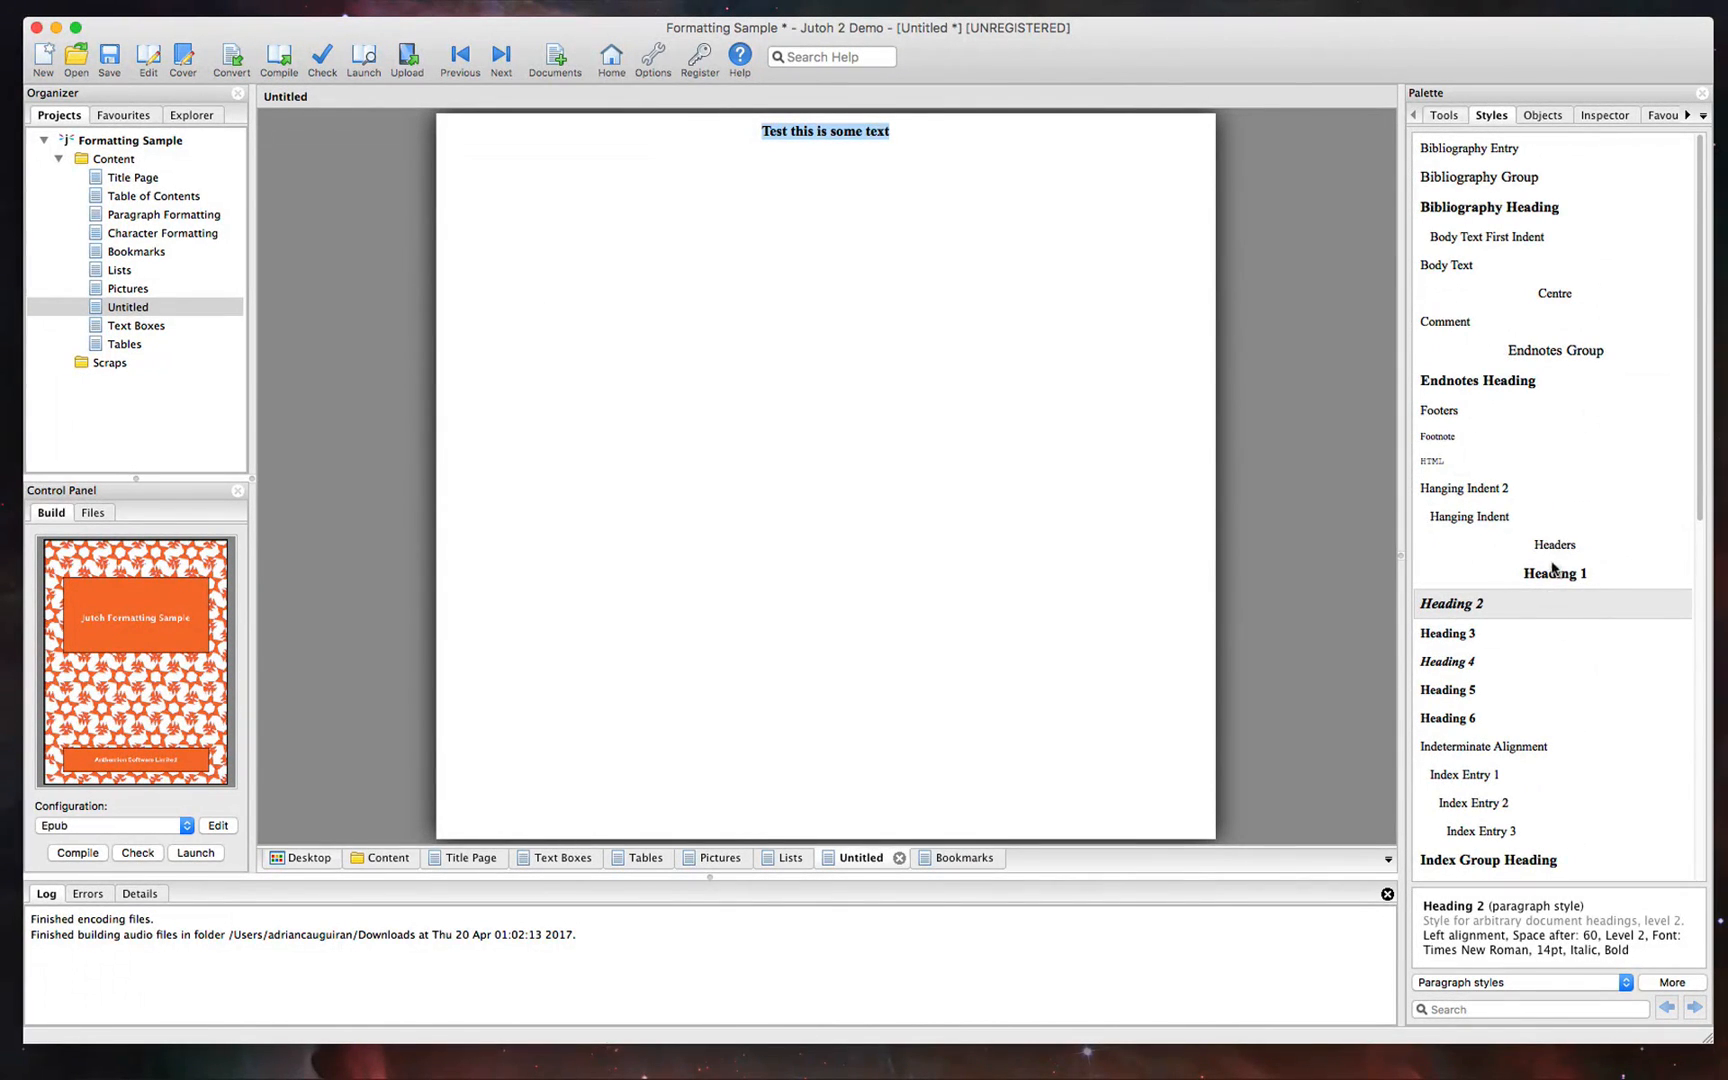
mouse_move(1546, 138)
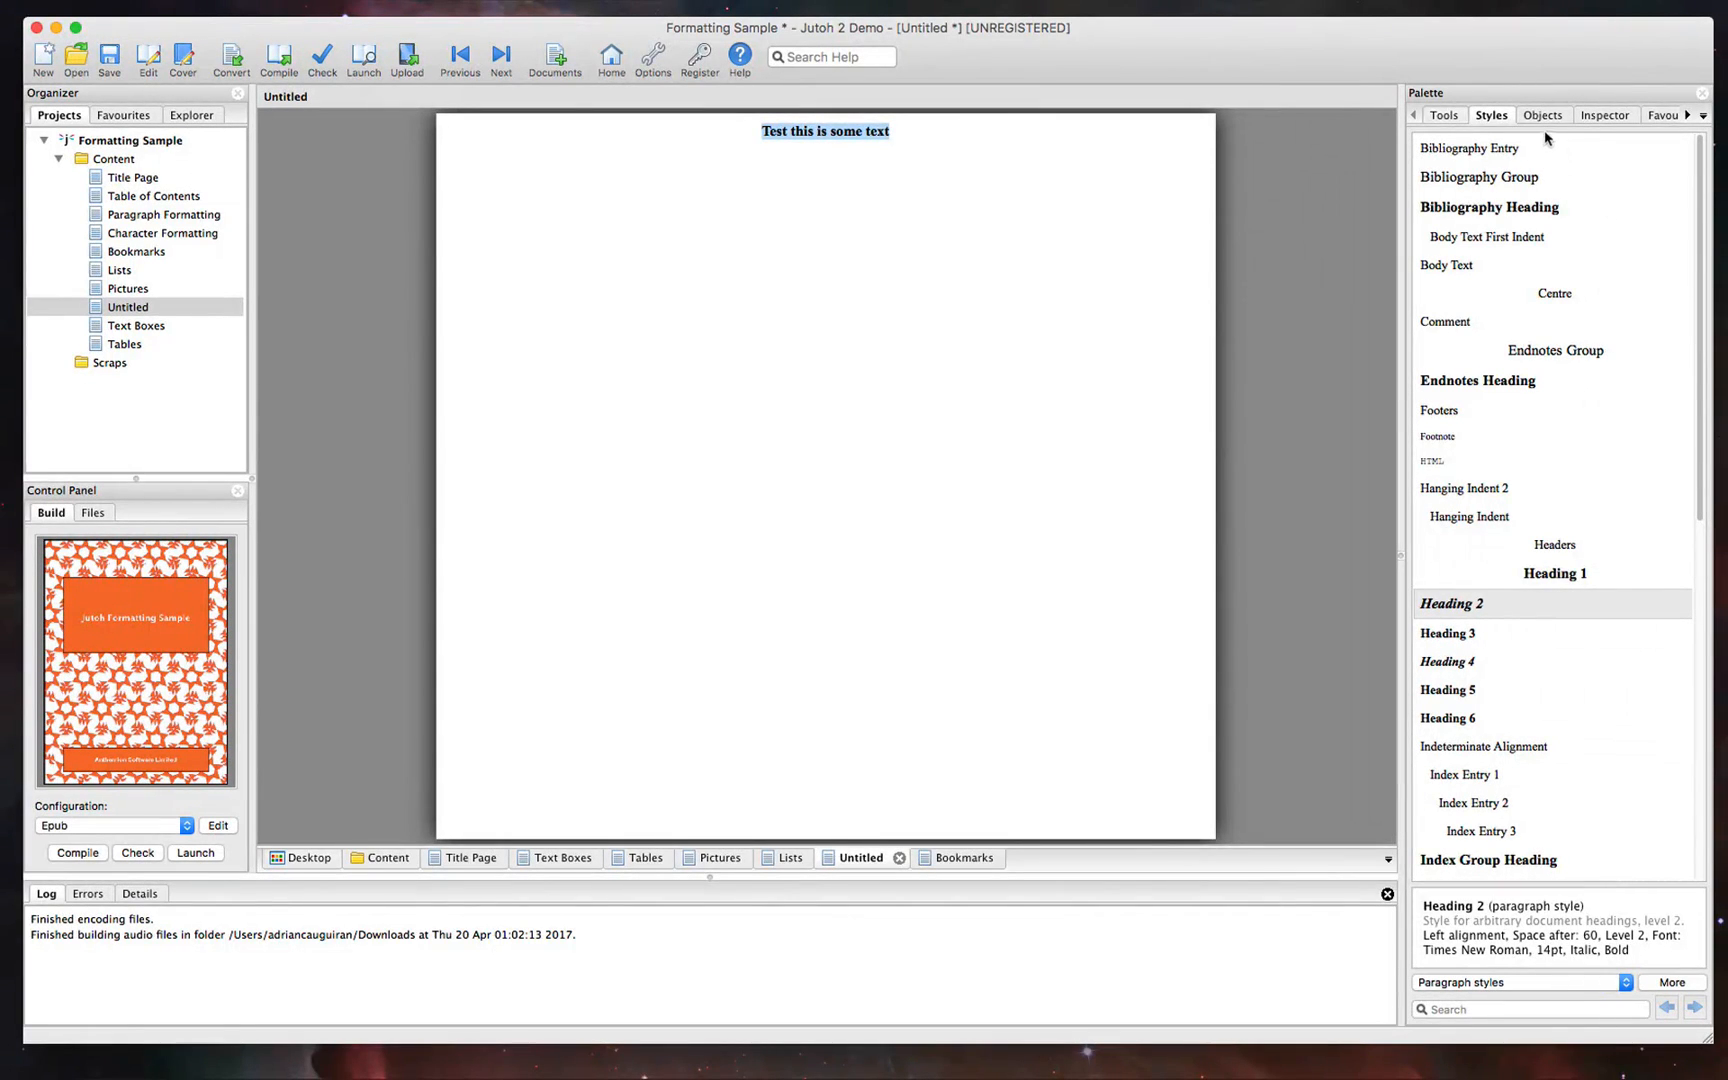
click(1542, 114)
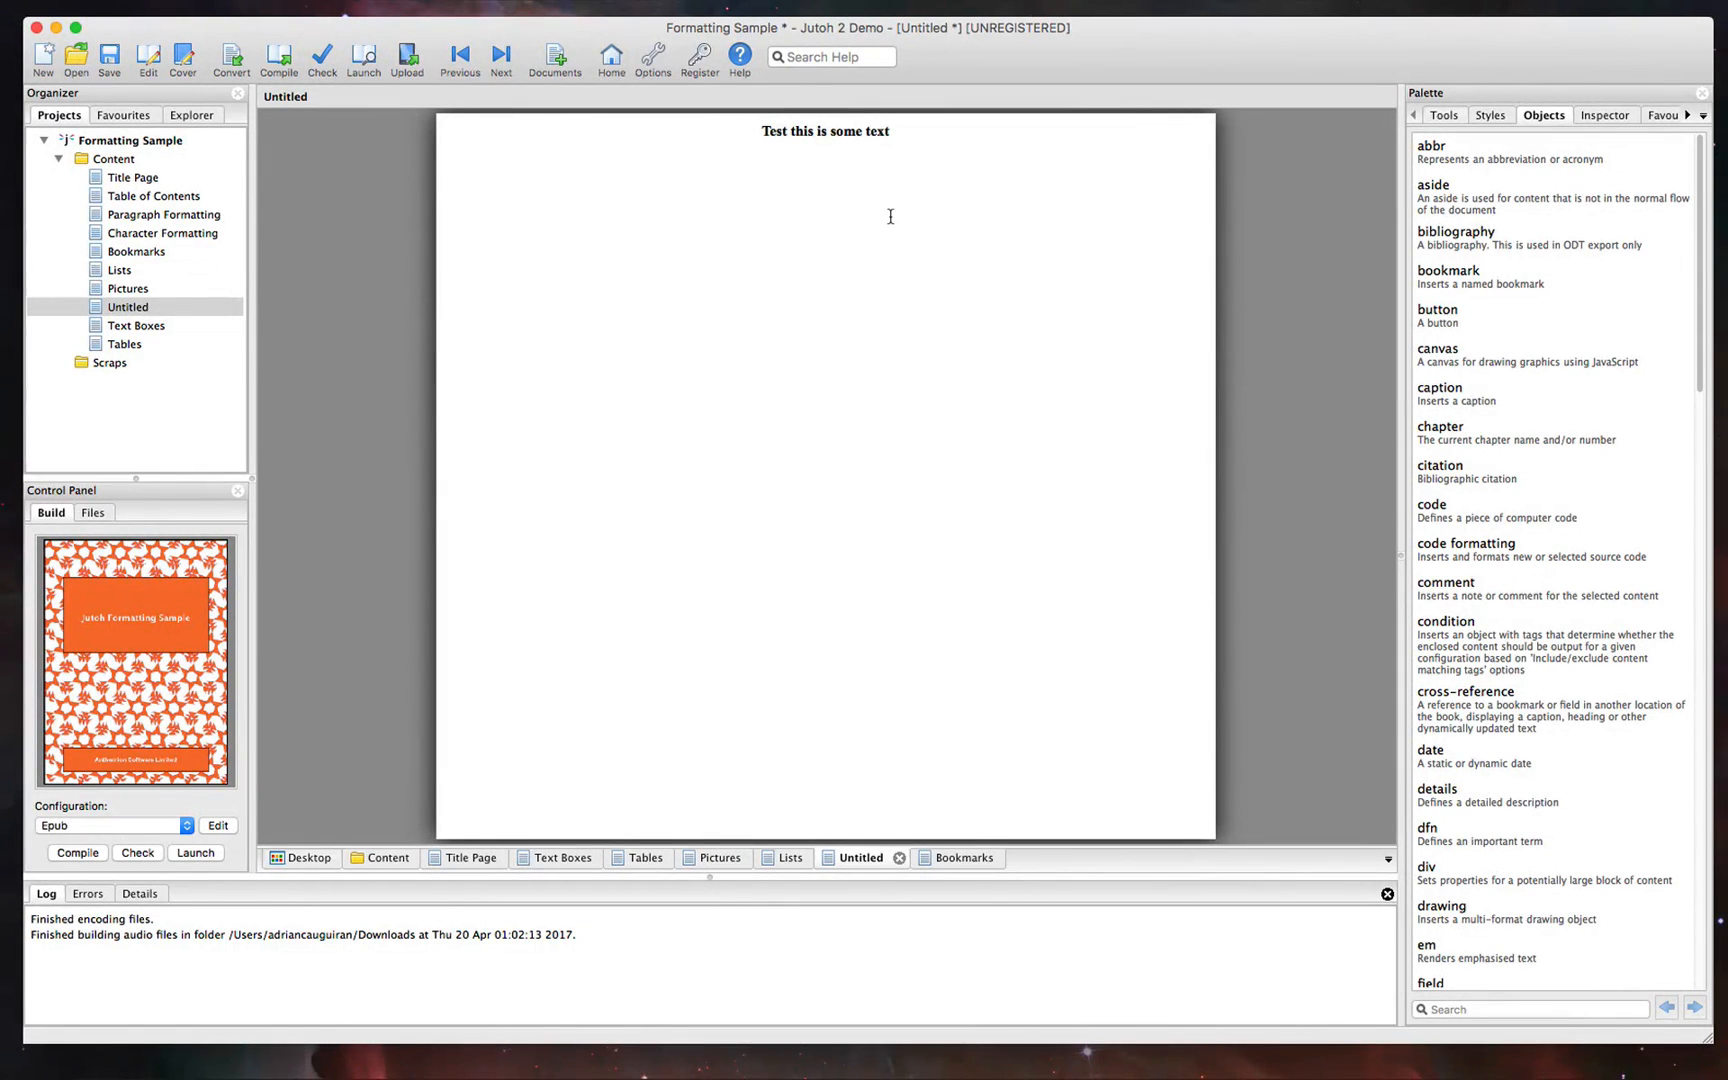
mouse_move(1536, 228)
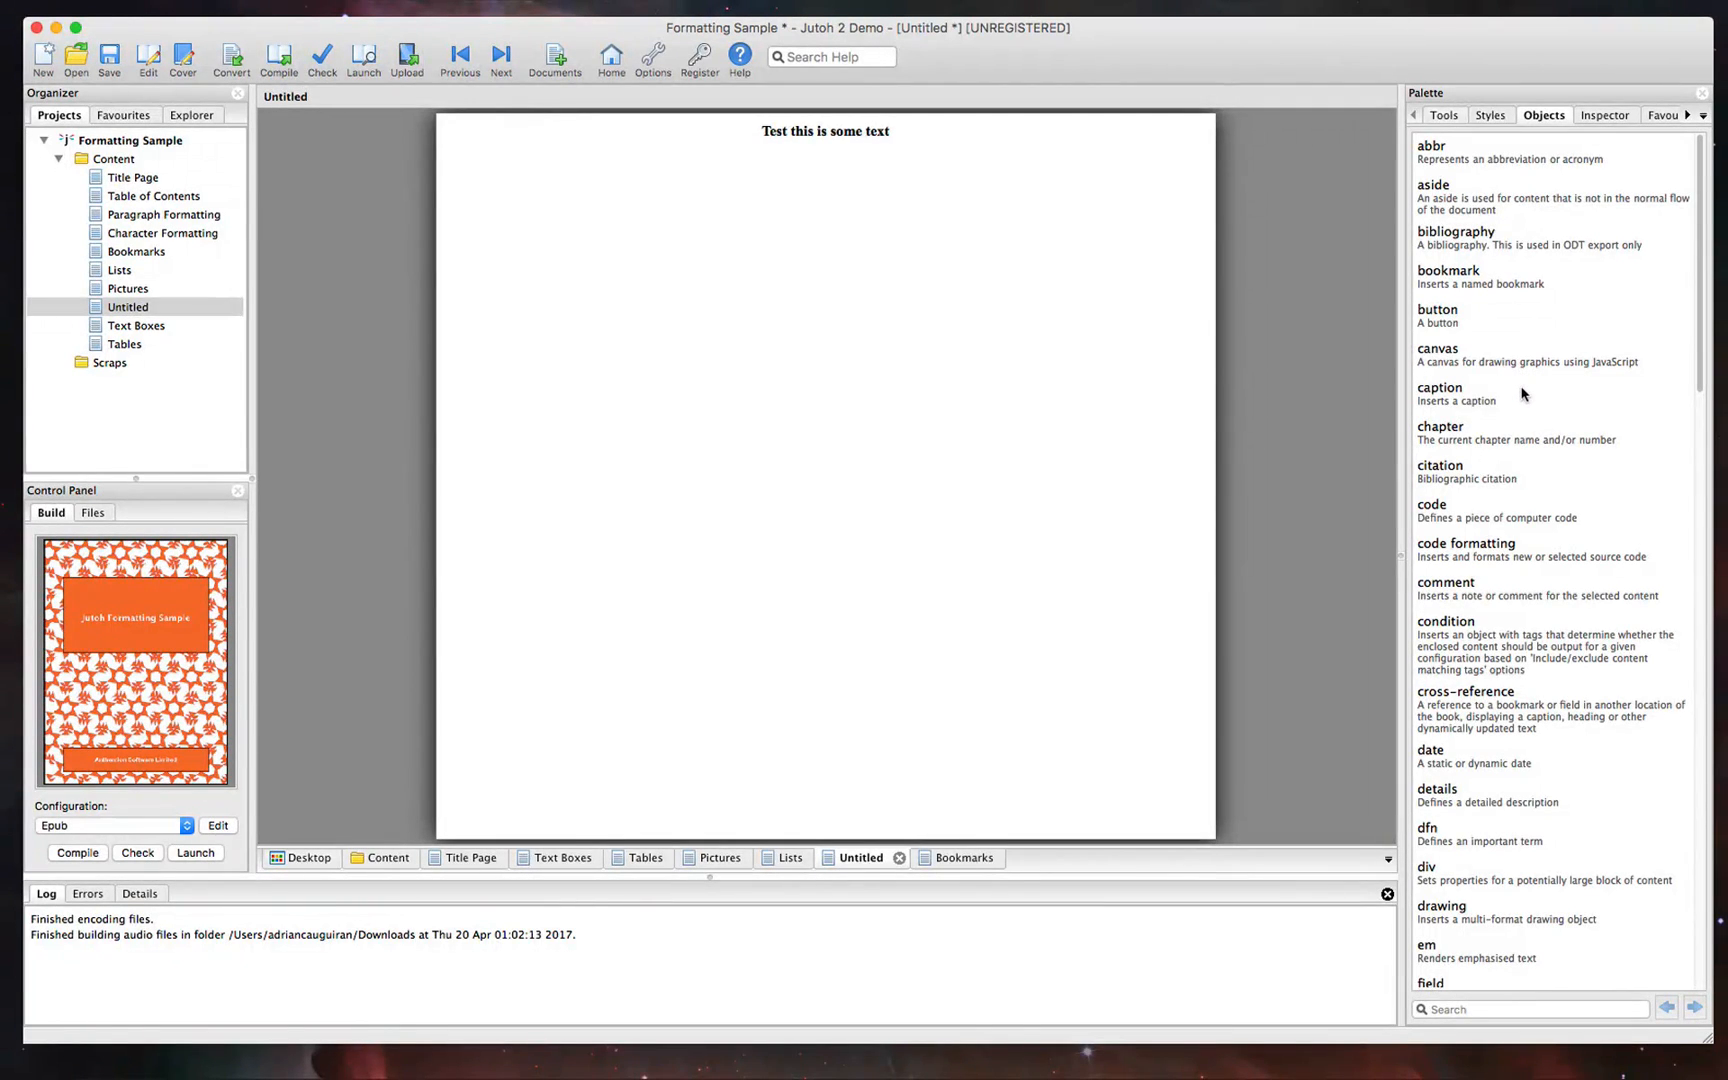
Add the paragraph 'This is some sample text' to the Untitled chapter
text(This s)
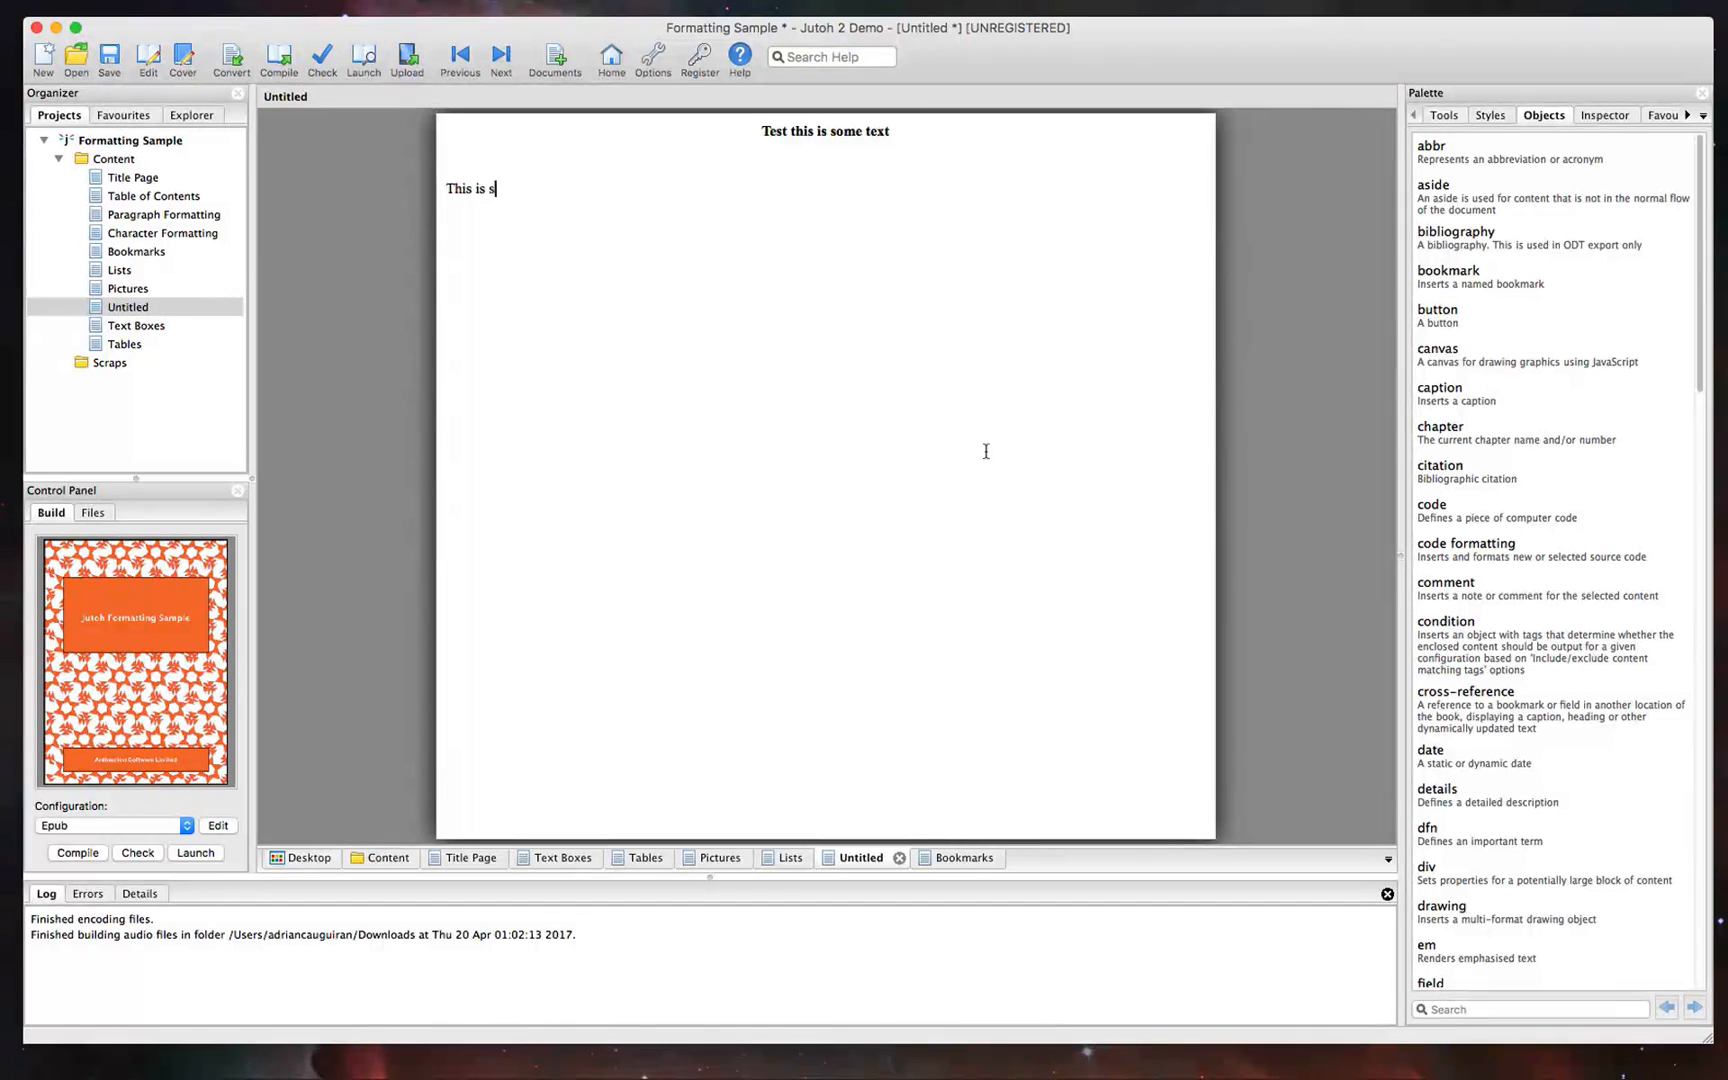
text(ome sample text)
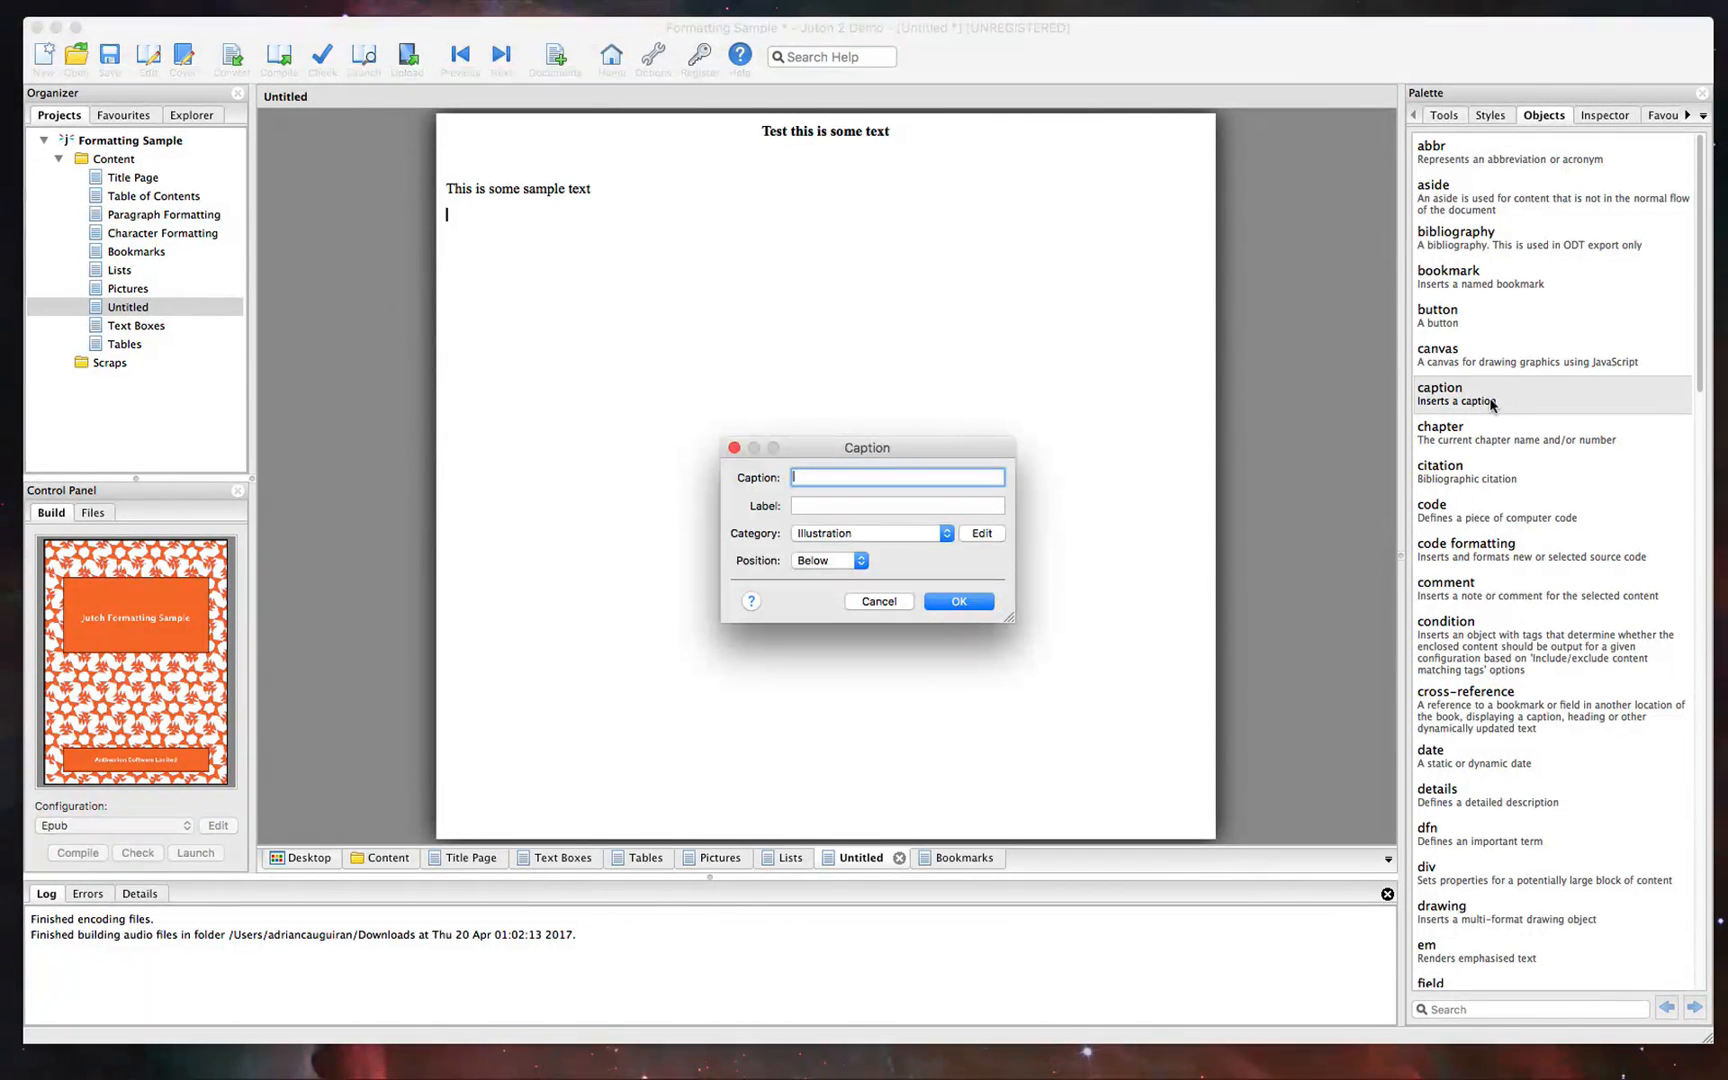
Insert a caption reading 'Test' with label 1 and category Figure
text(Test)
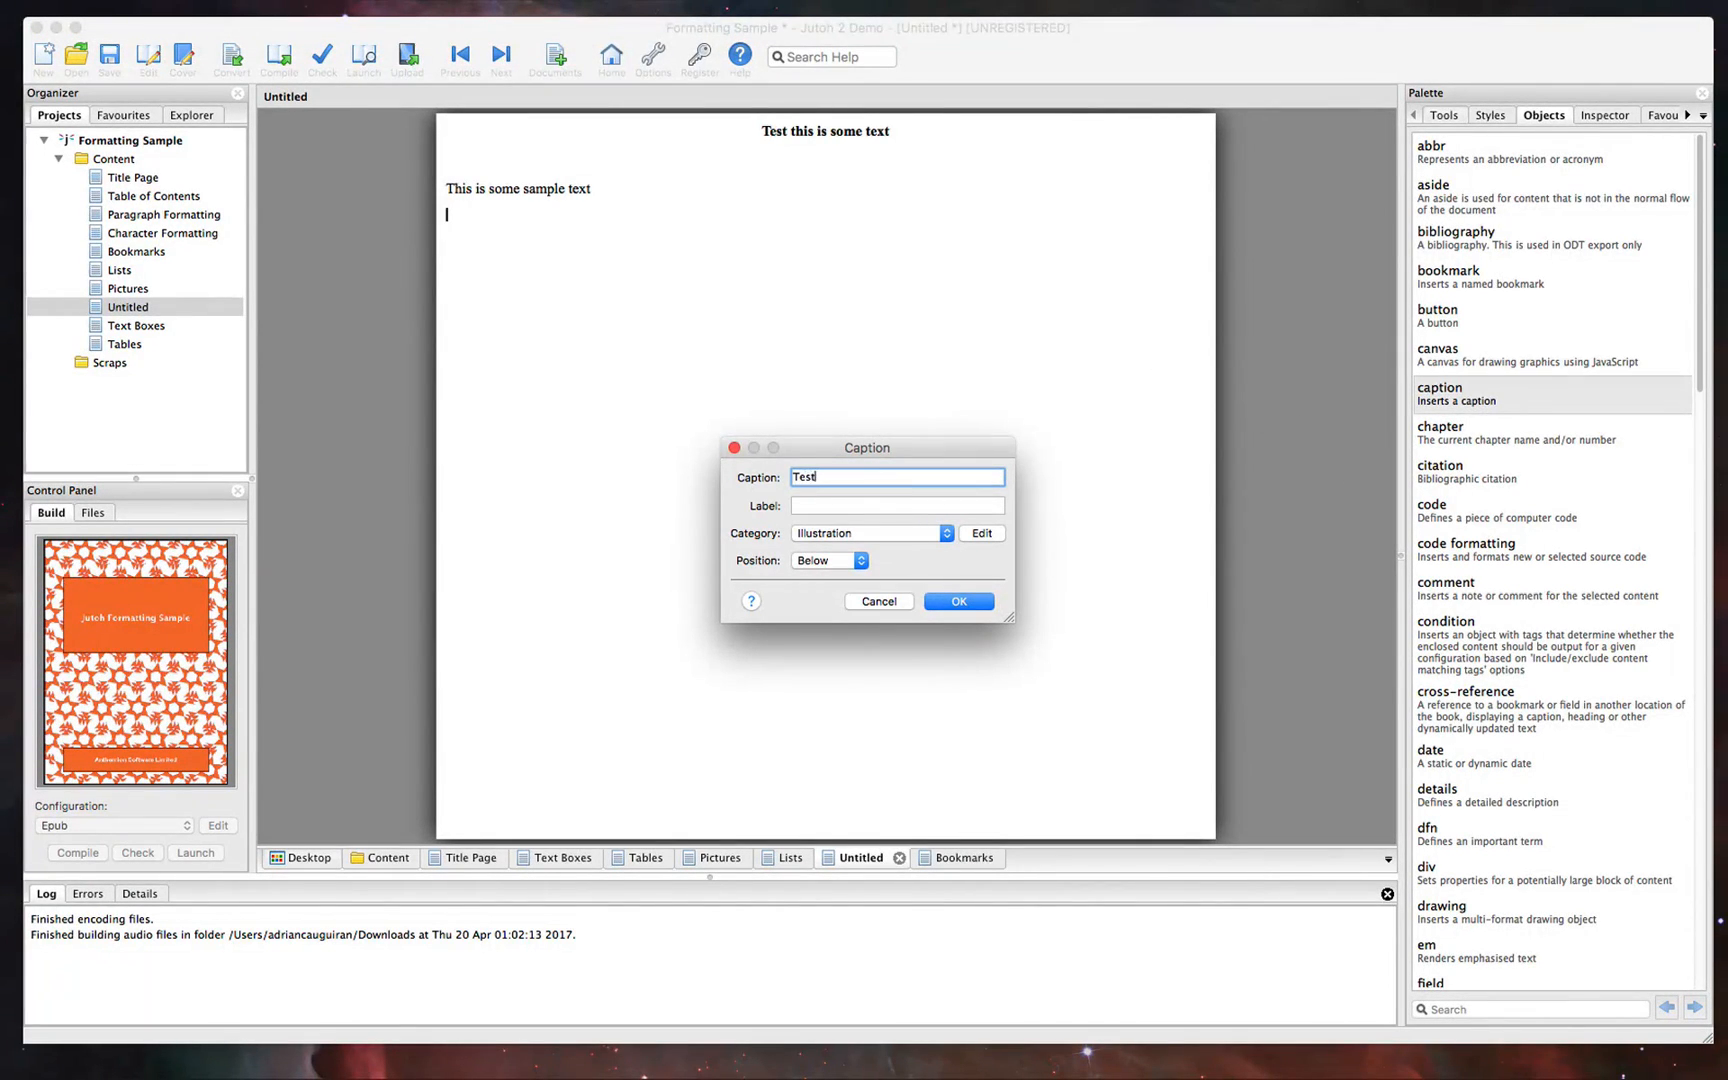
click(894, 504)
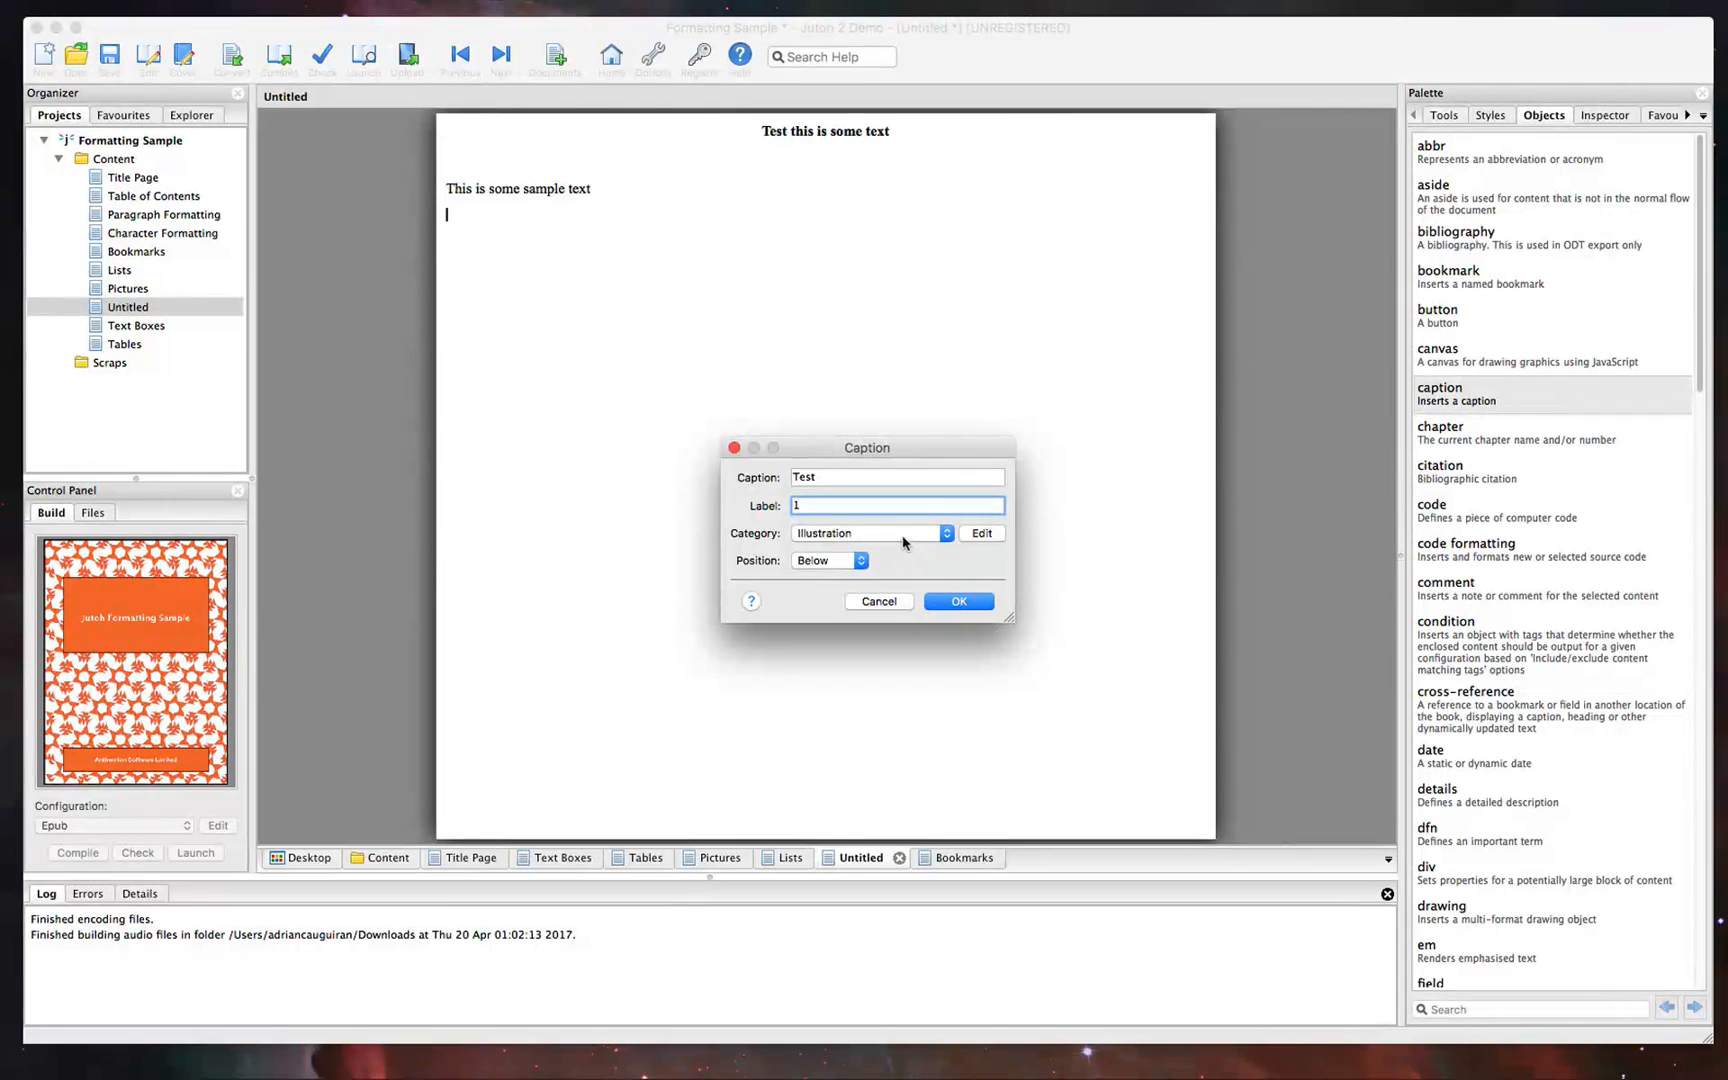
click(868, 534)
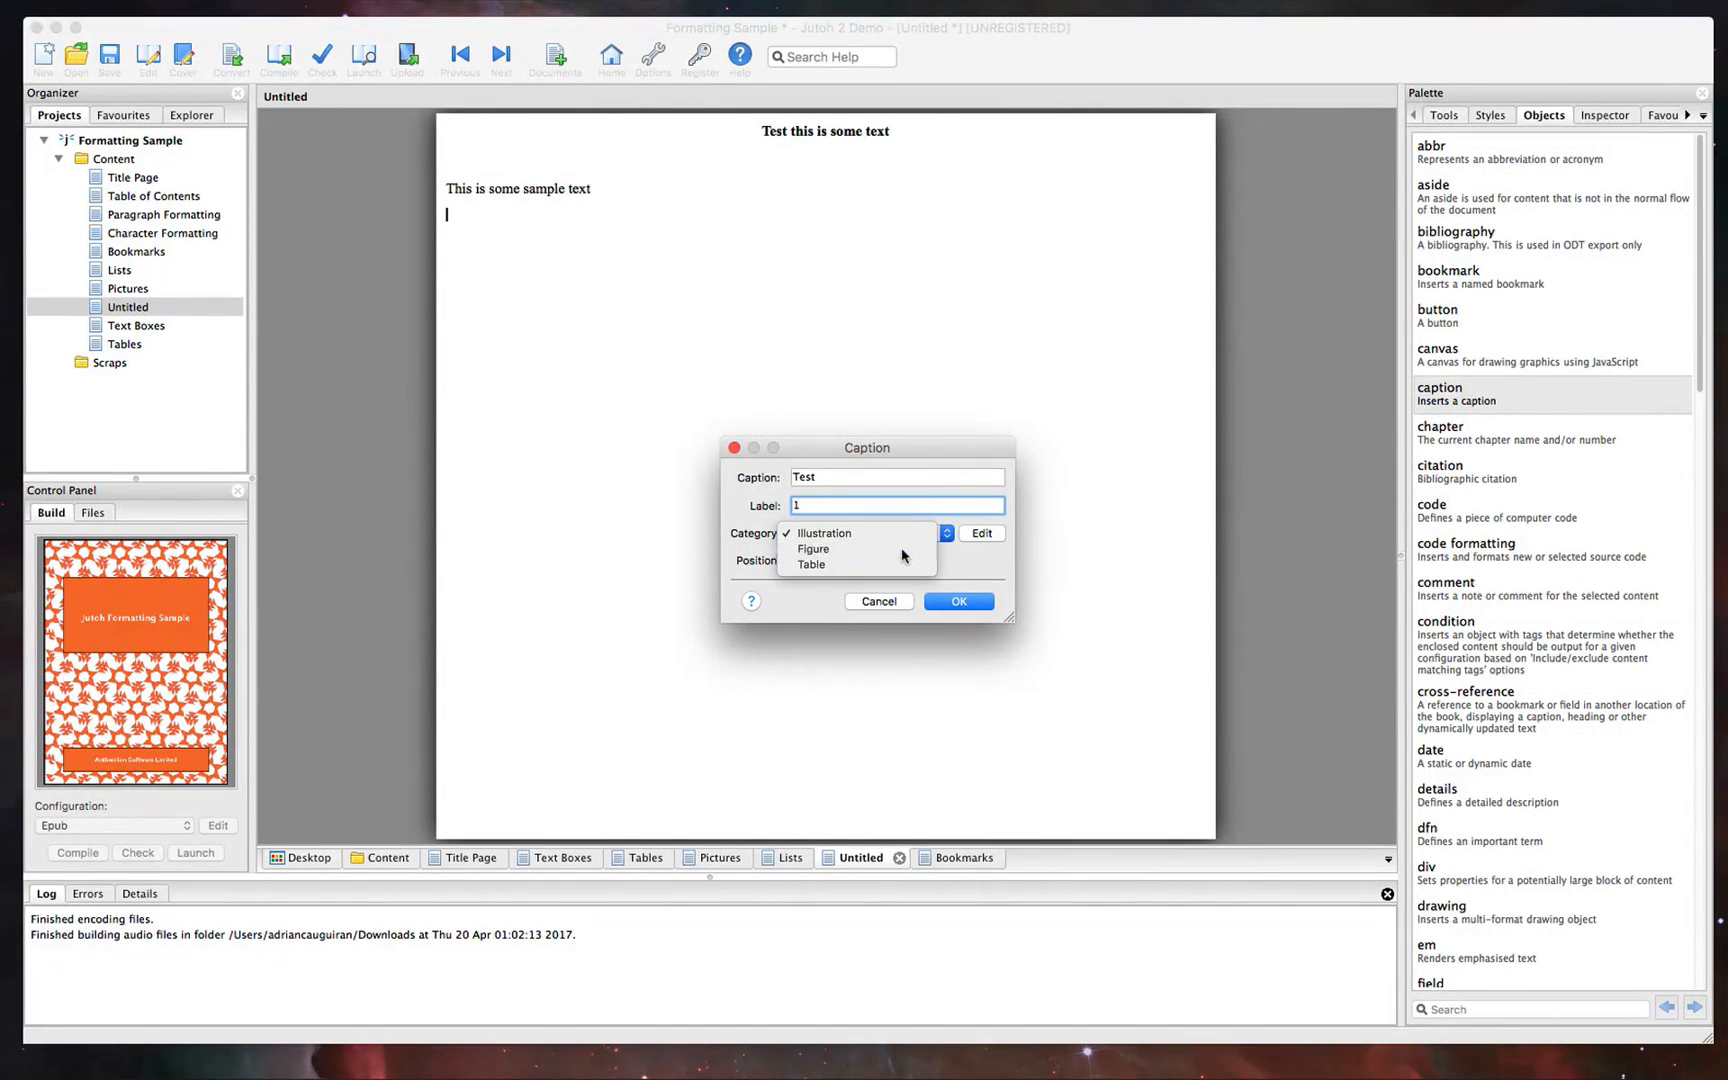
click(956, 602)
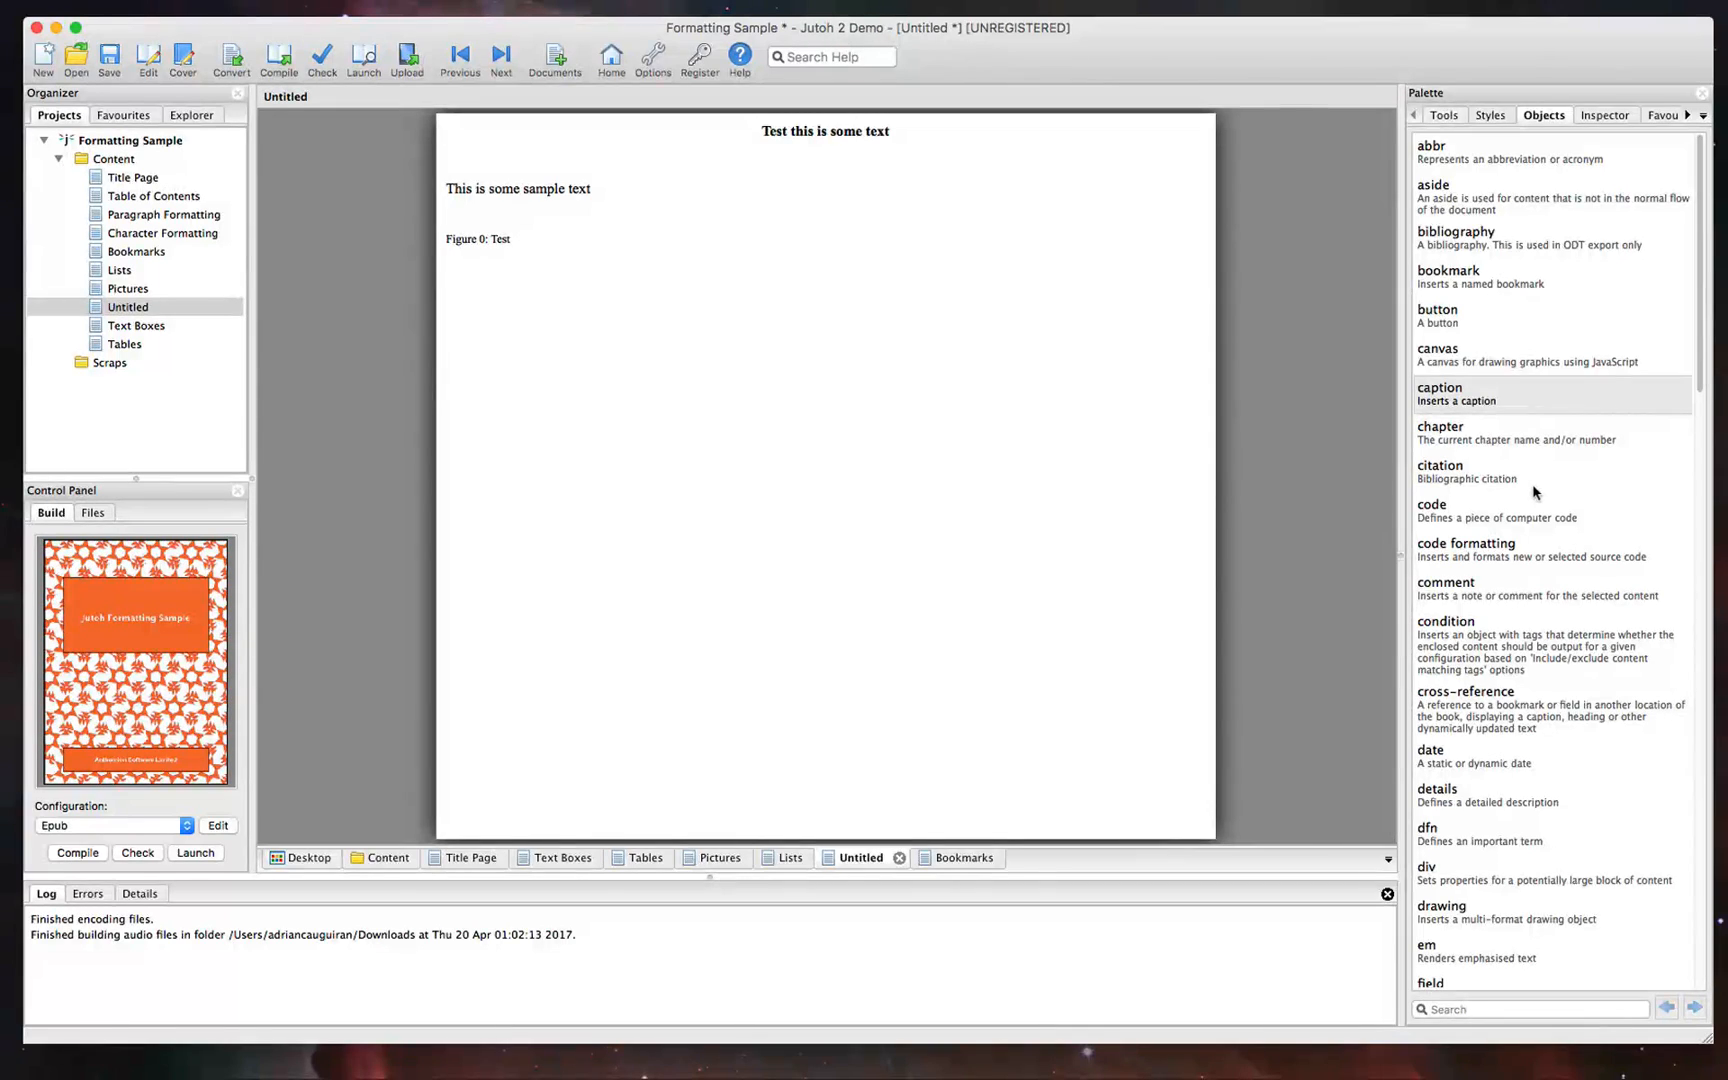
Insert a chapter-name field after reviewing its display type and outline level
scroll(down, 3)
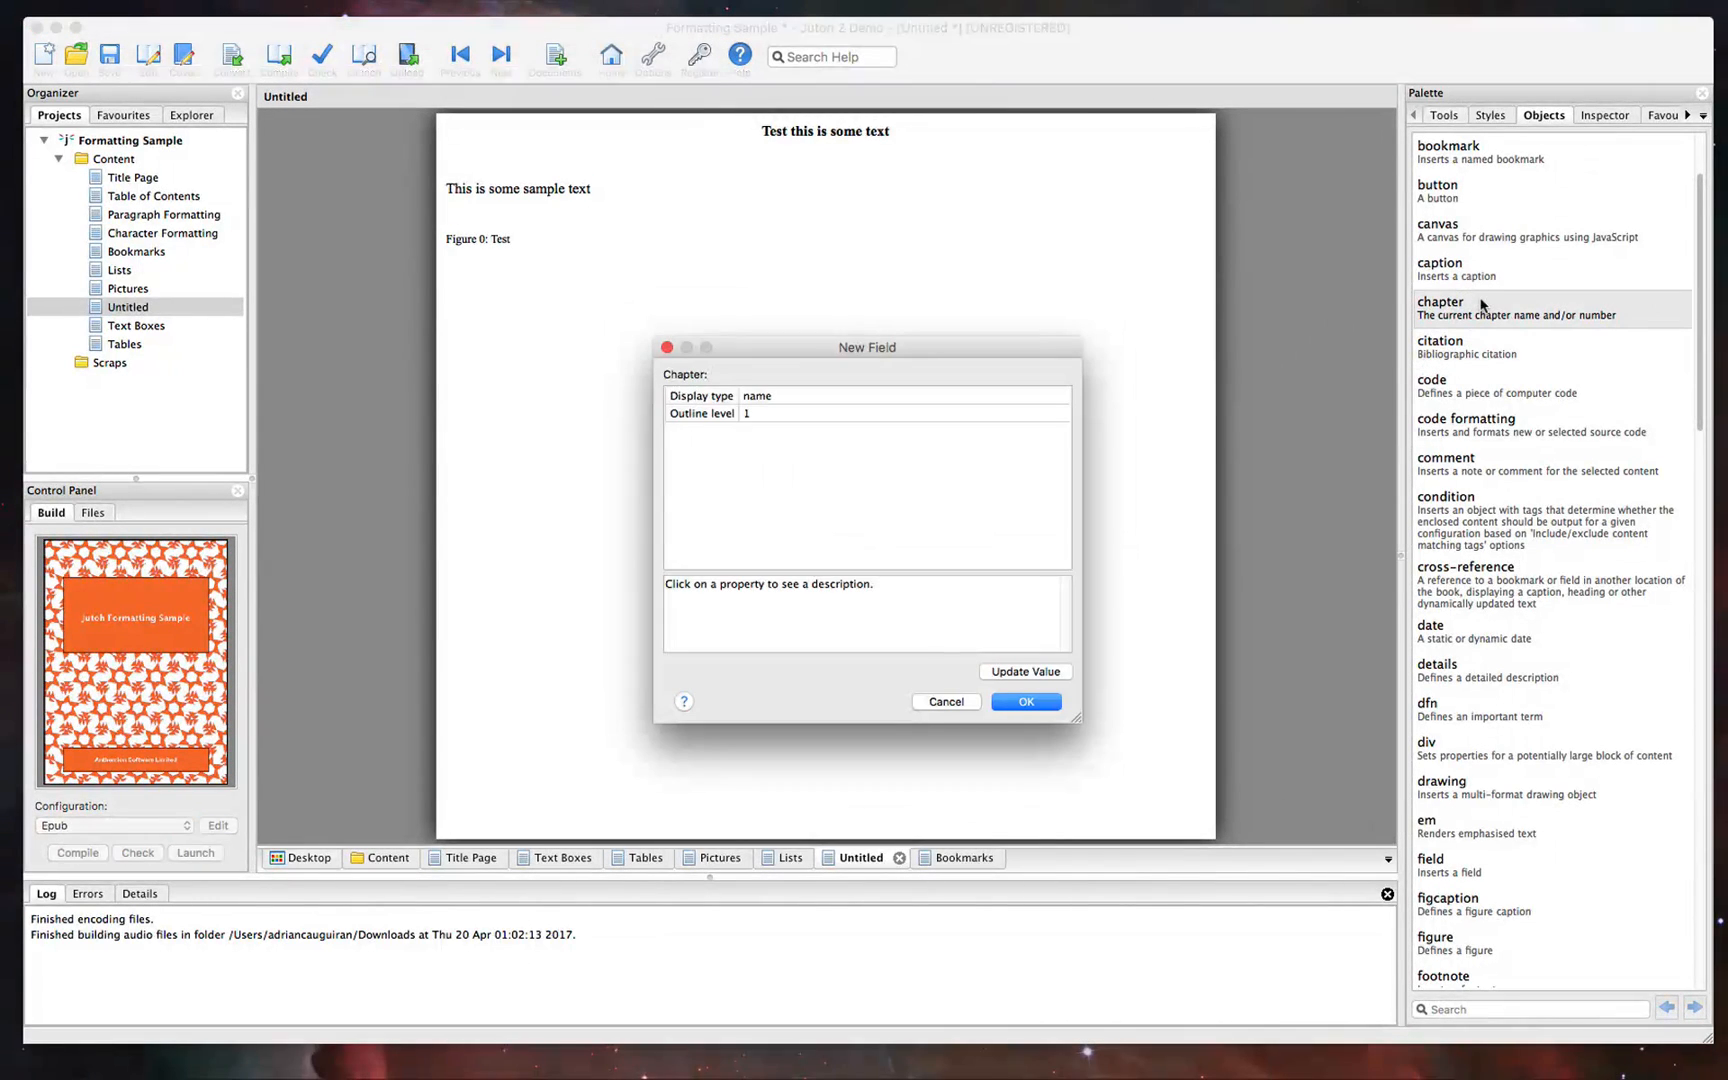
click(704, 412)
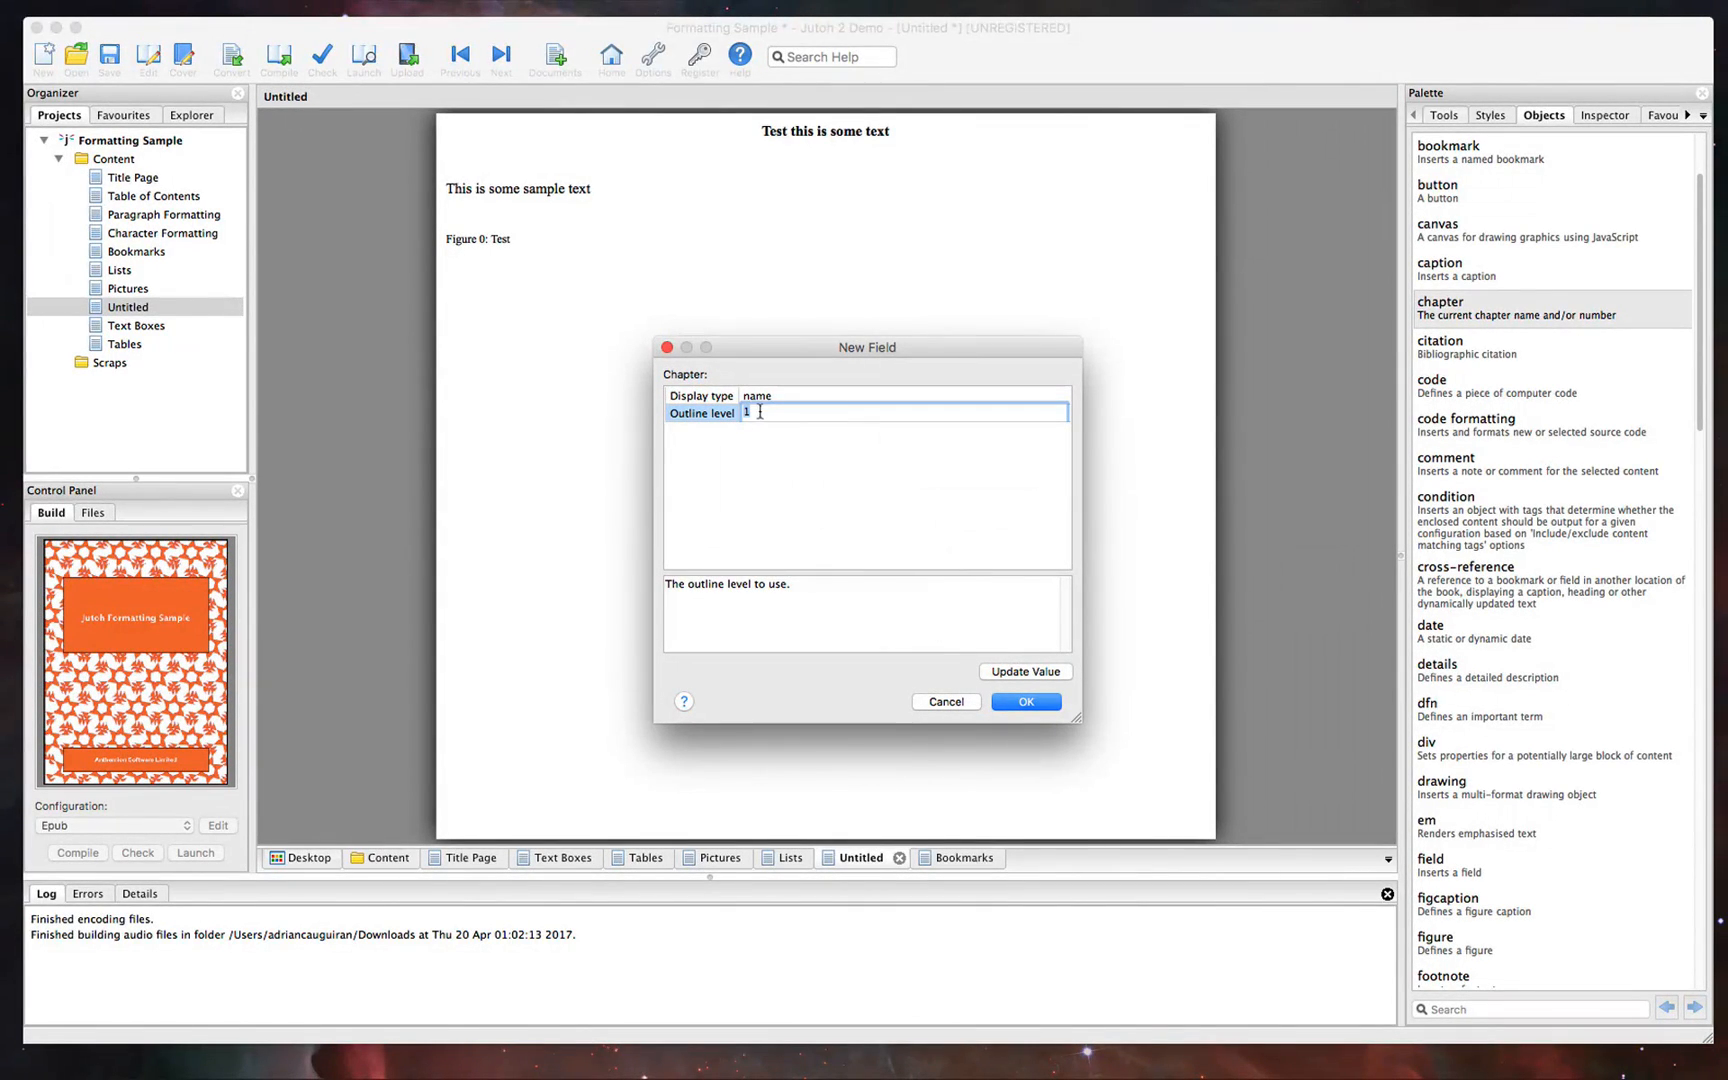
click(1024, 702)
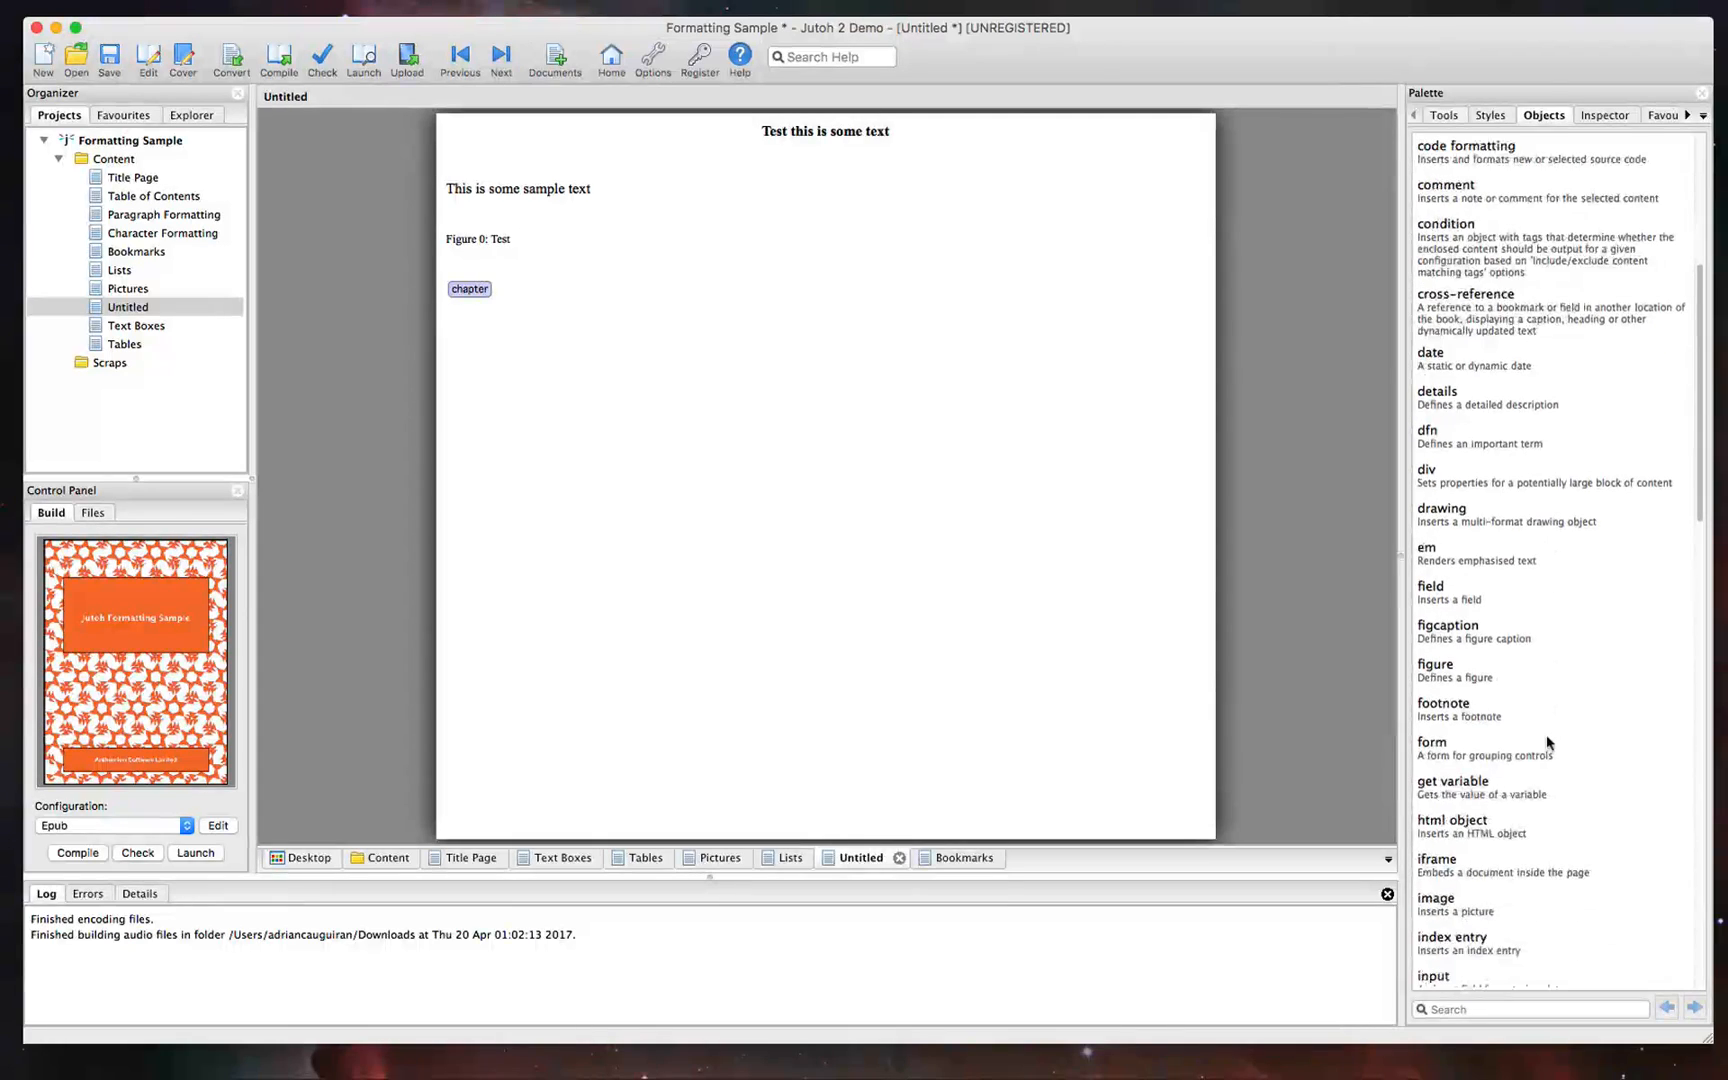
scroll(down, 3)
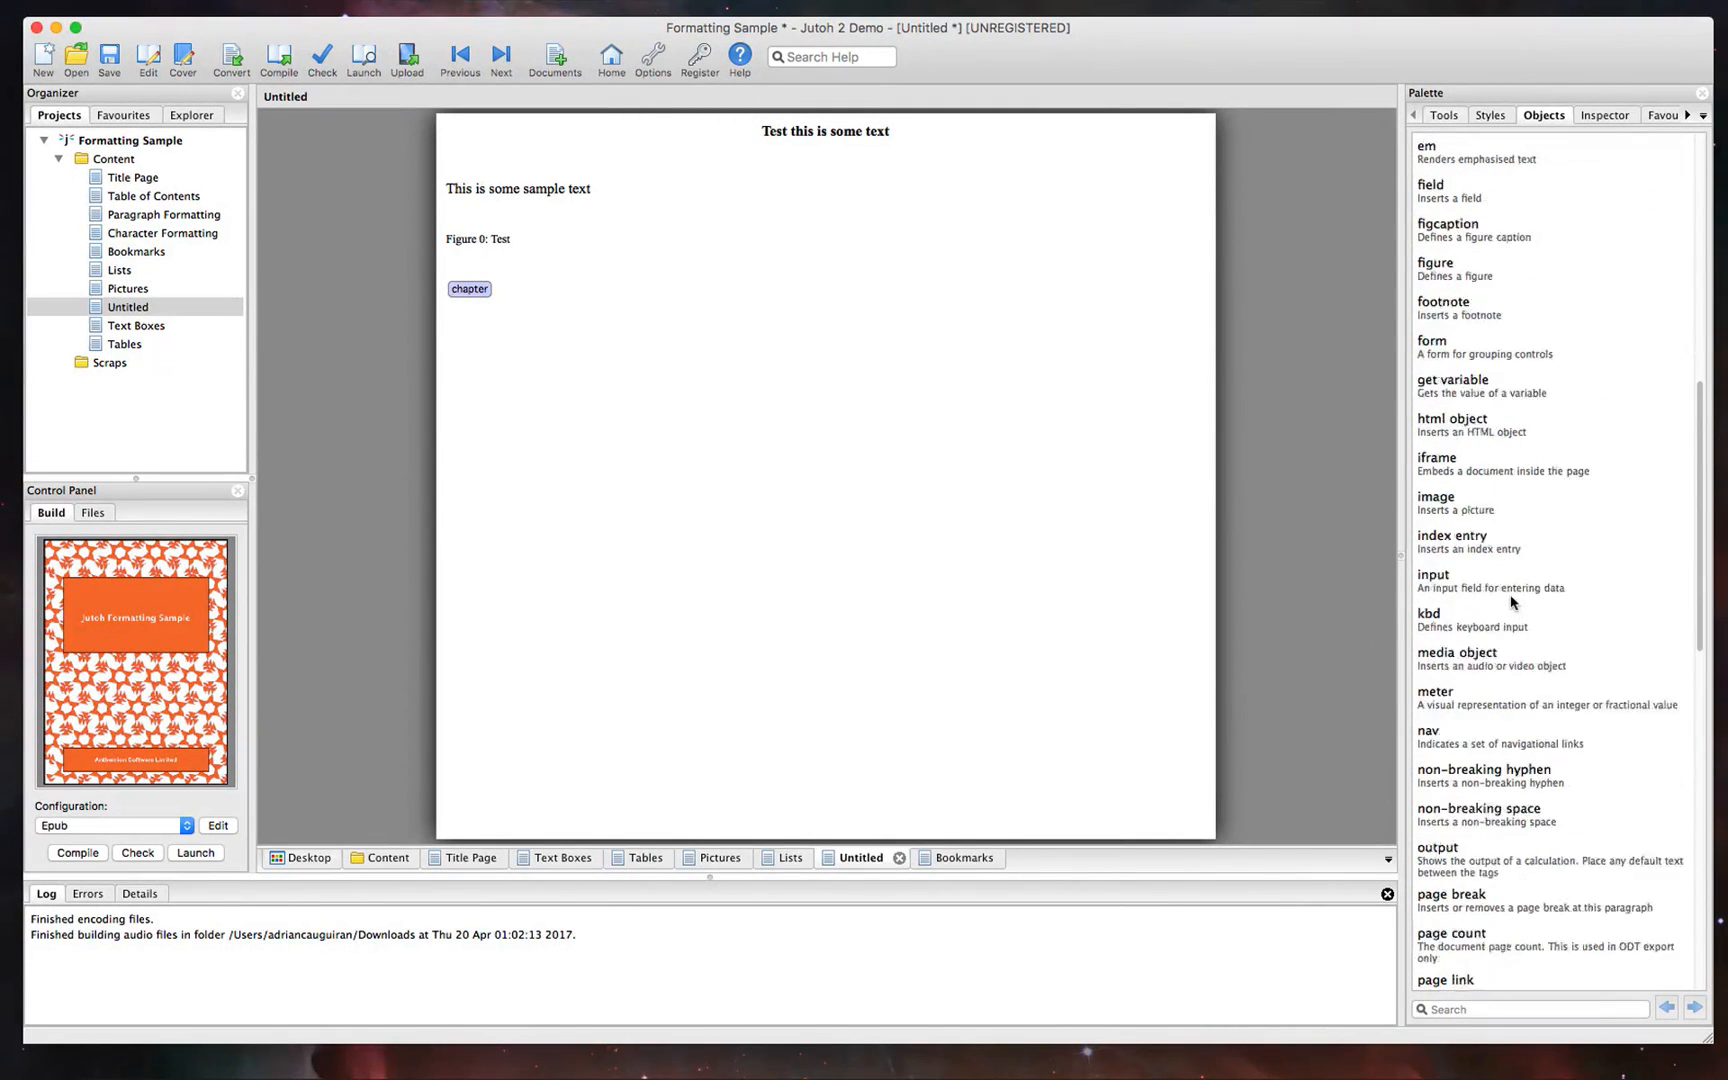
scroll(down, 3)
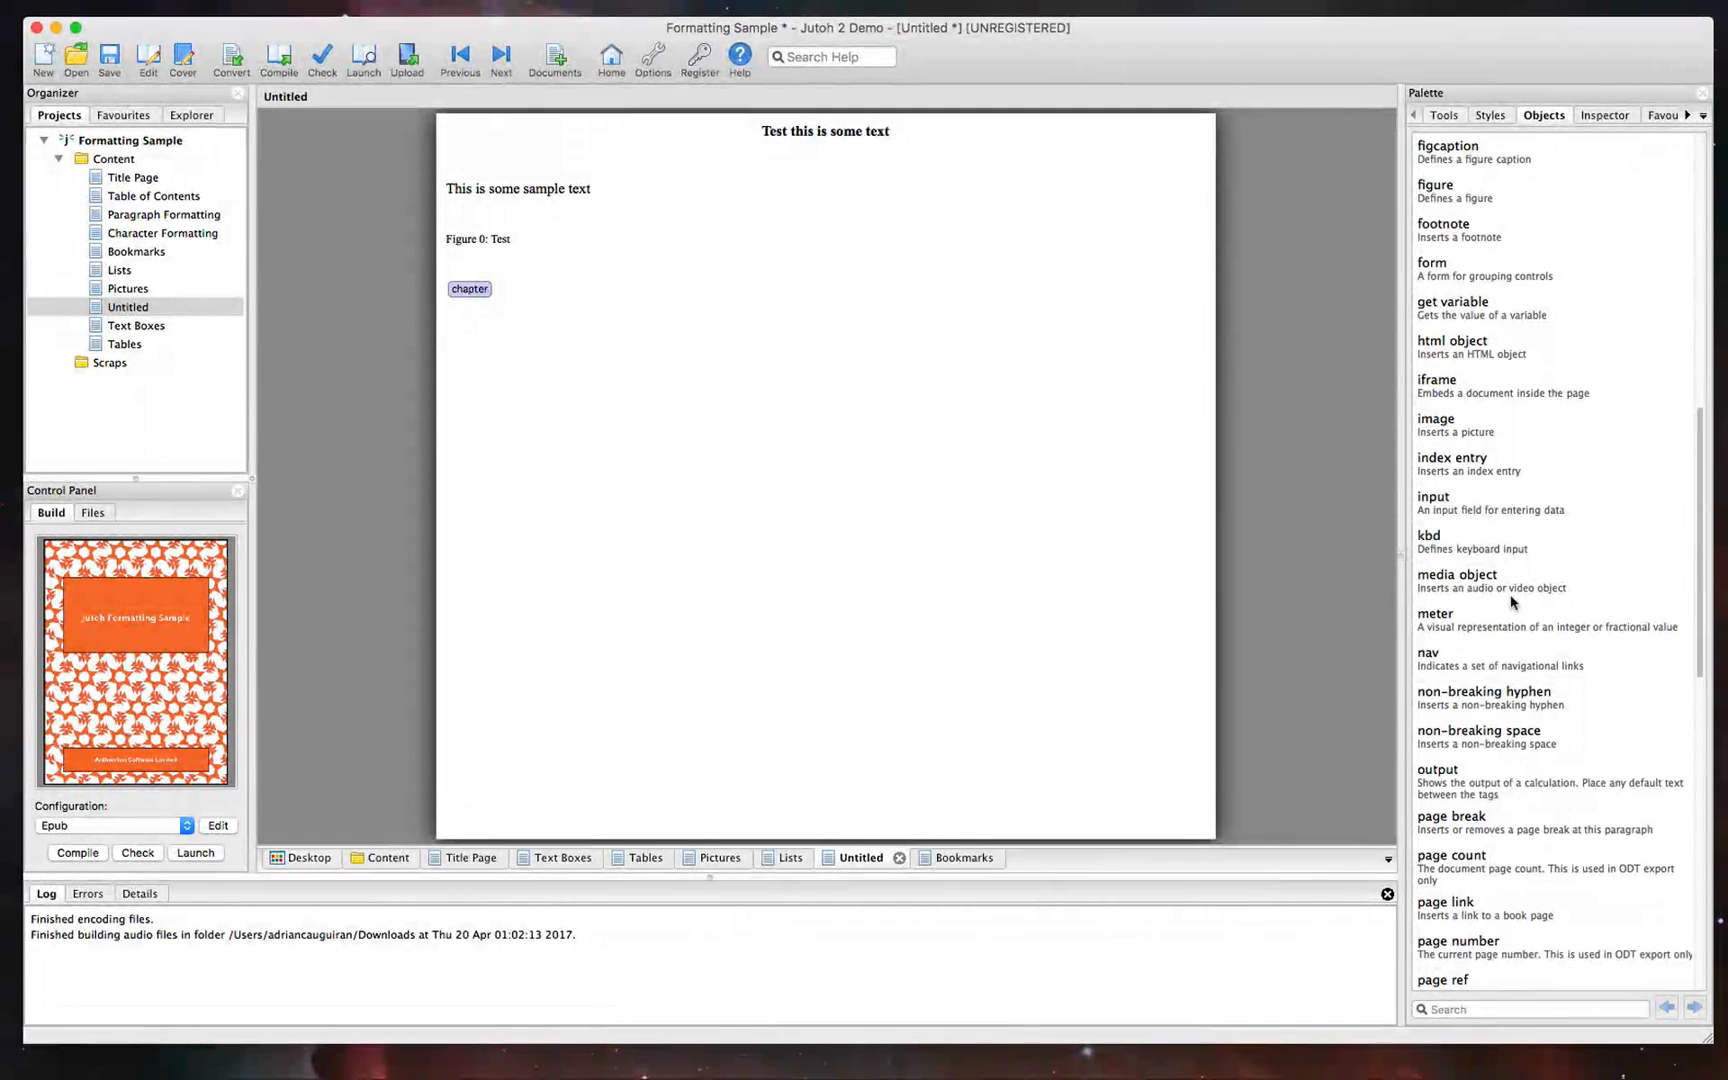
mouse_move(1498, 598)
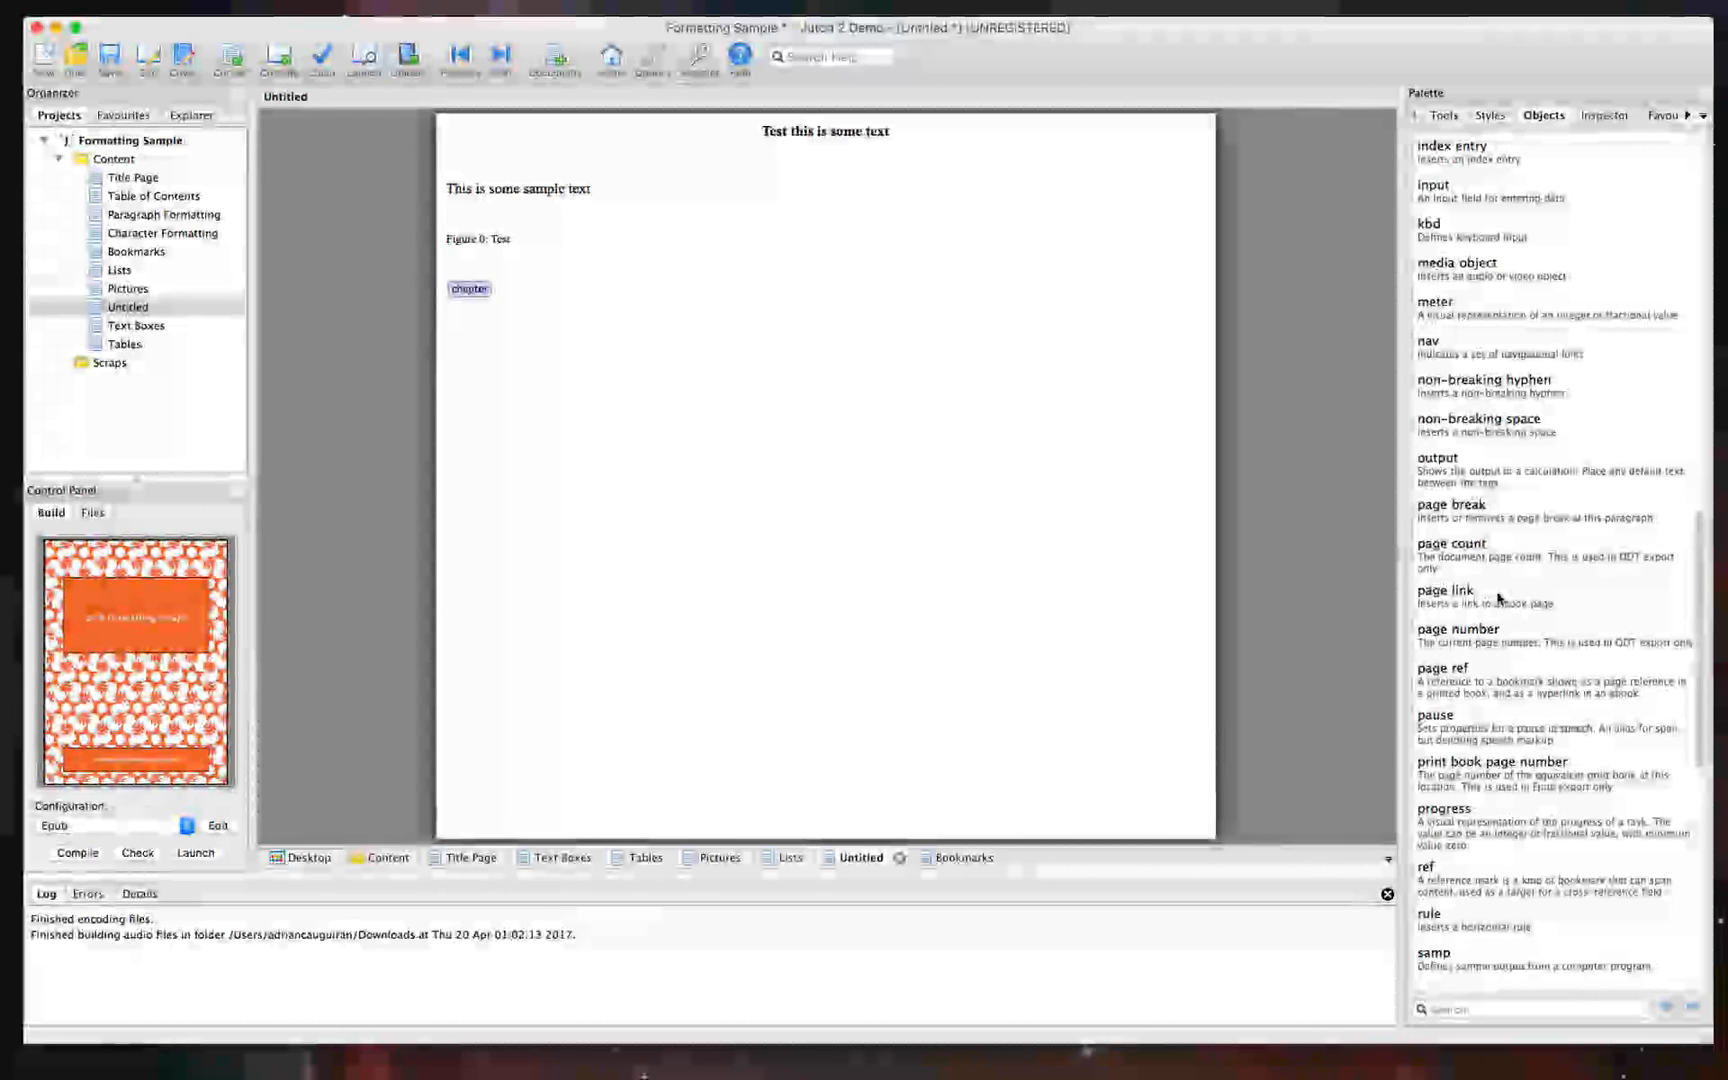
scroll(down, 3)
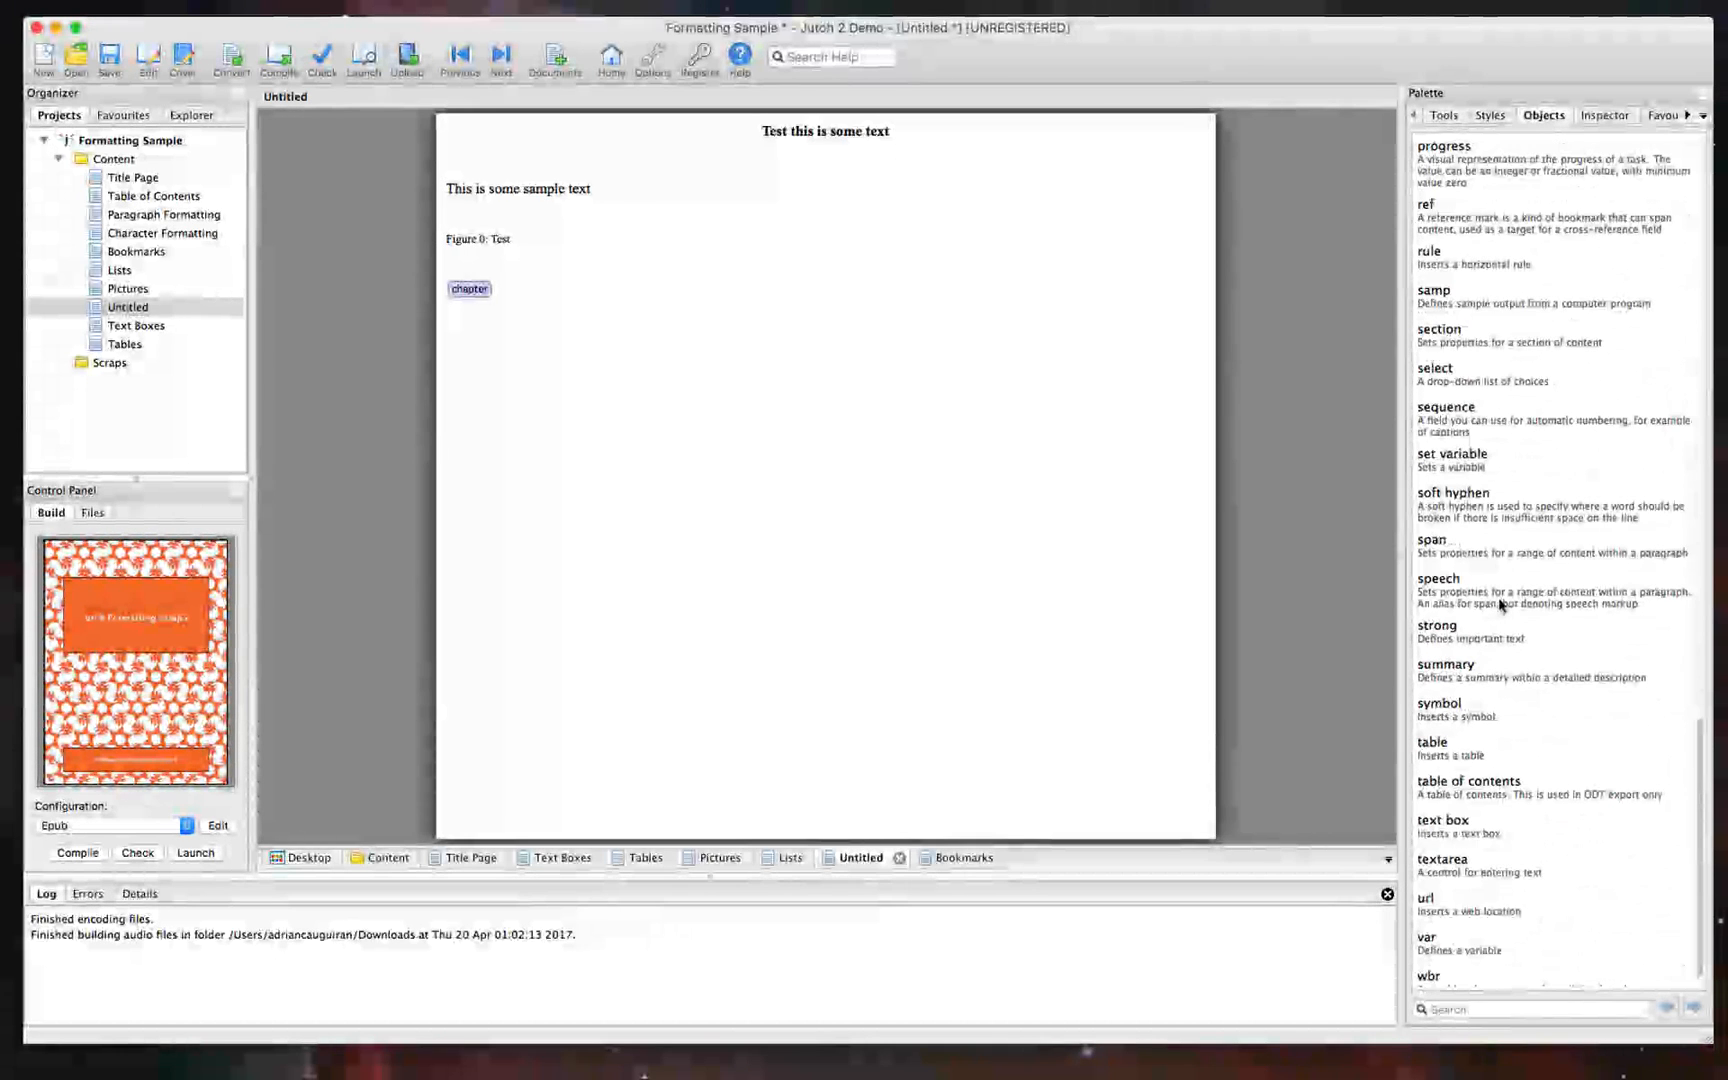
scroll(down, 3)
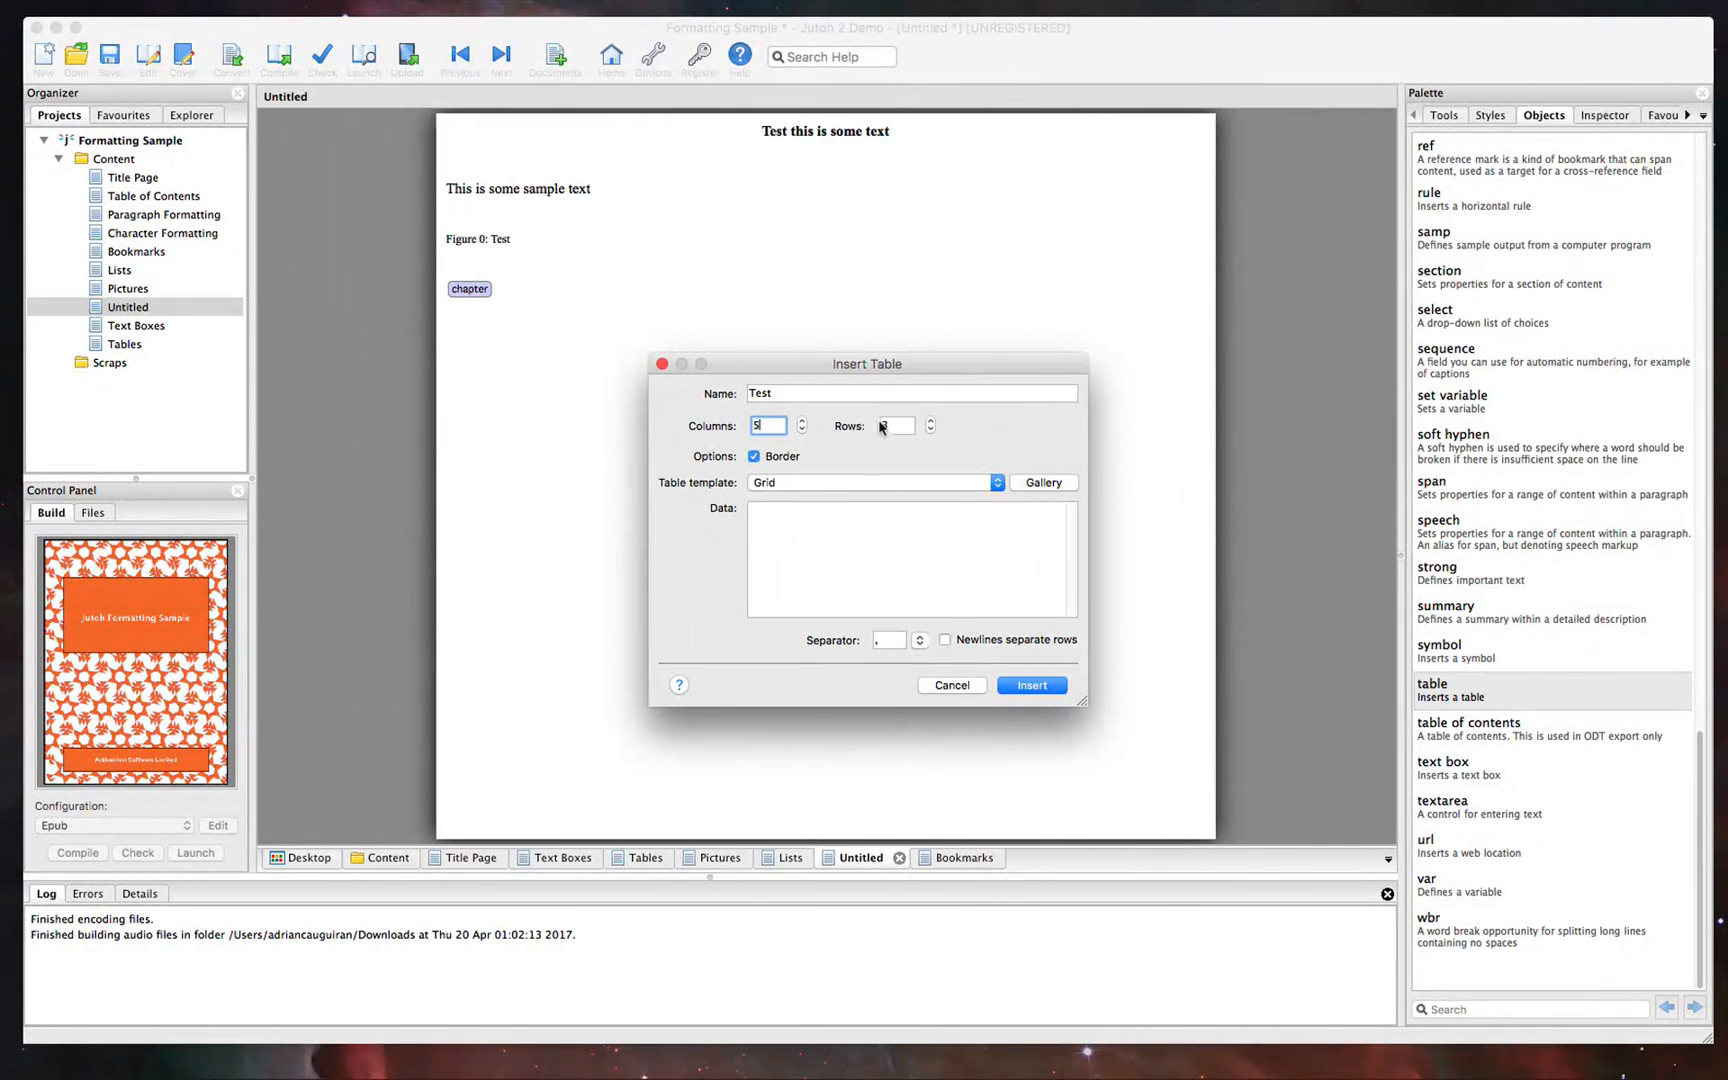
Insert a 5 by 5 table named Test using the Grid template
click(874, 482)
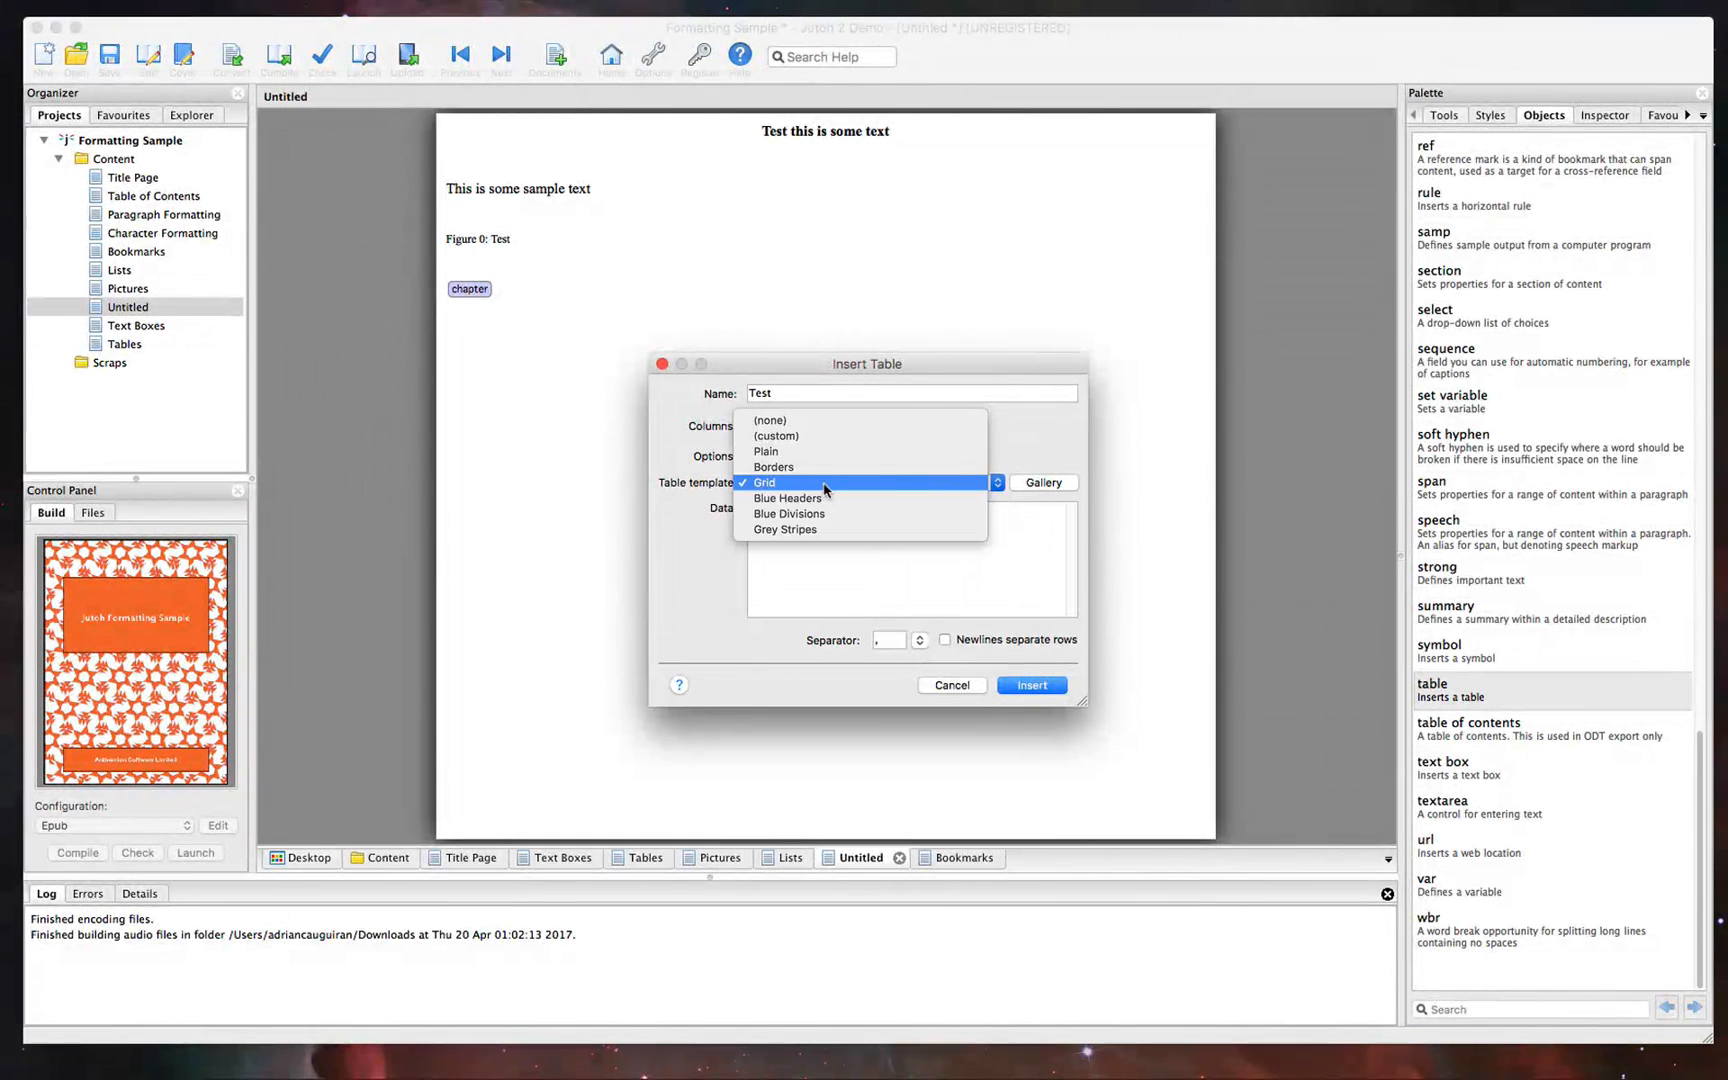
click(762, 482)
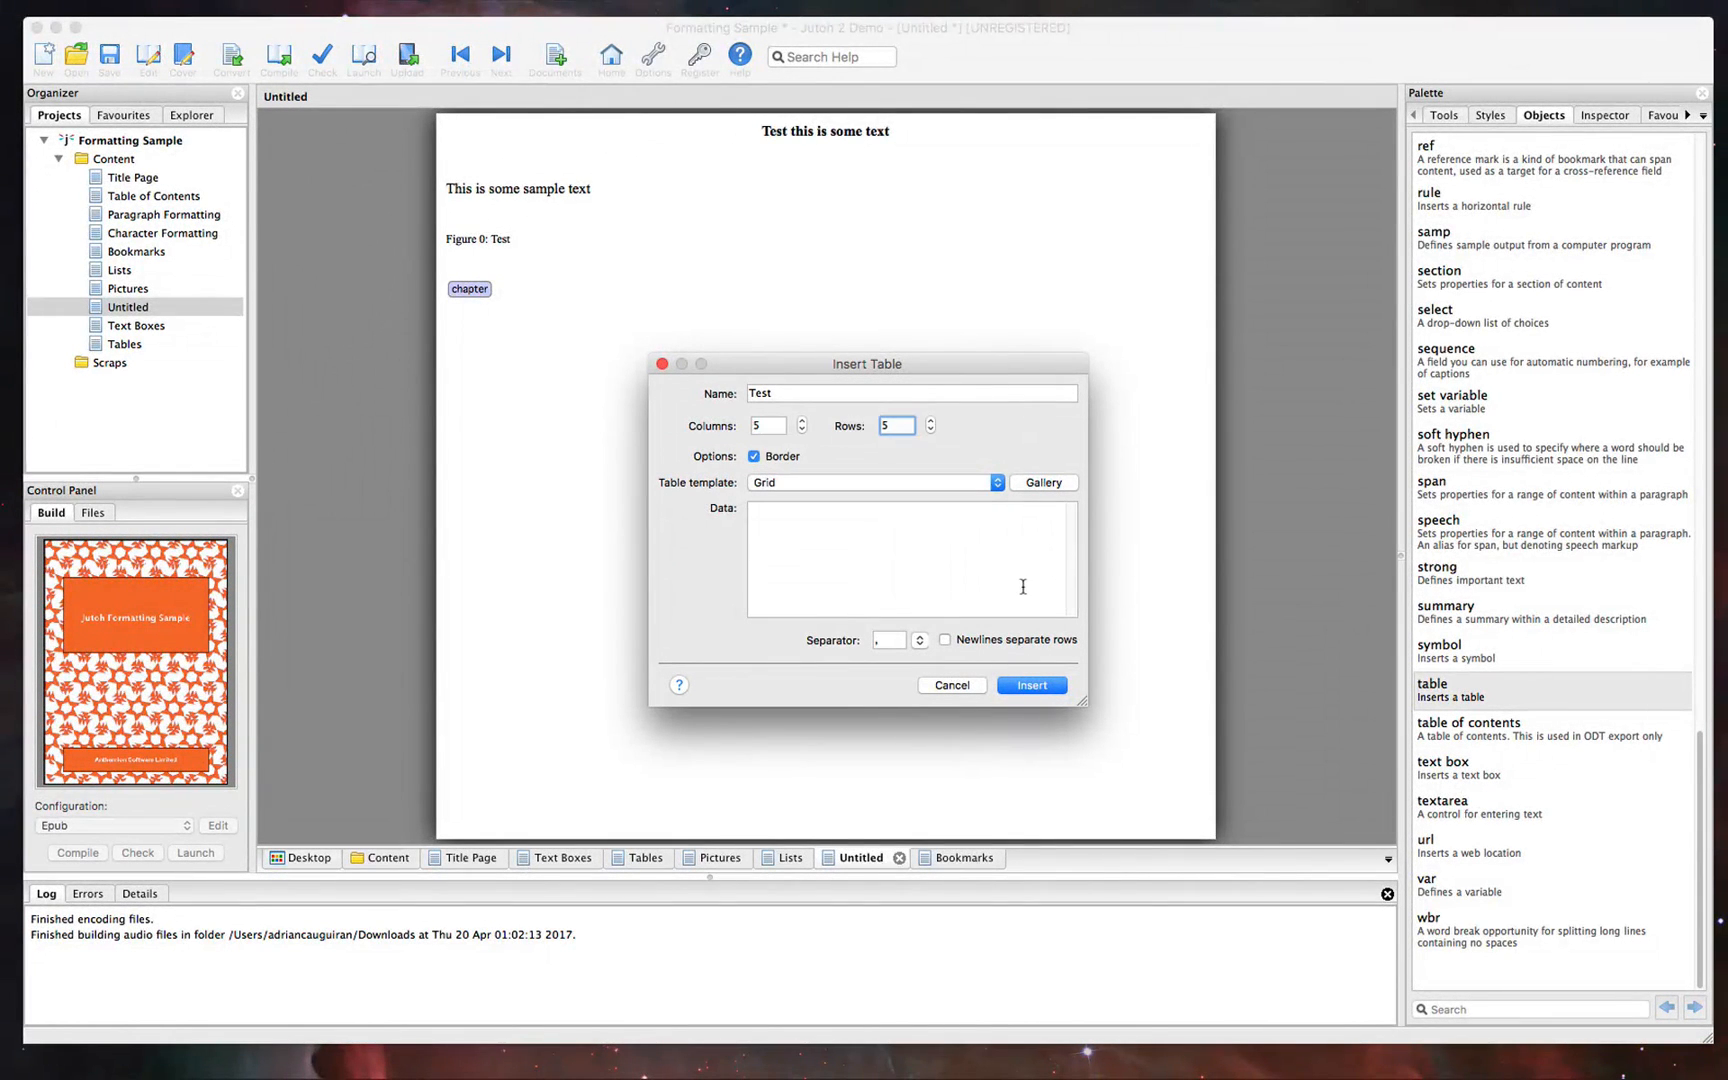
click(910, 558)
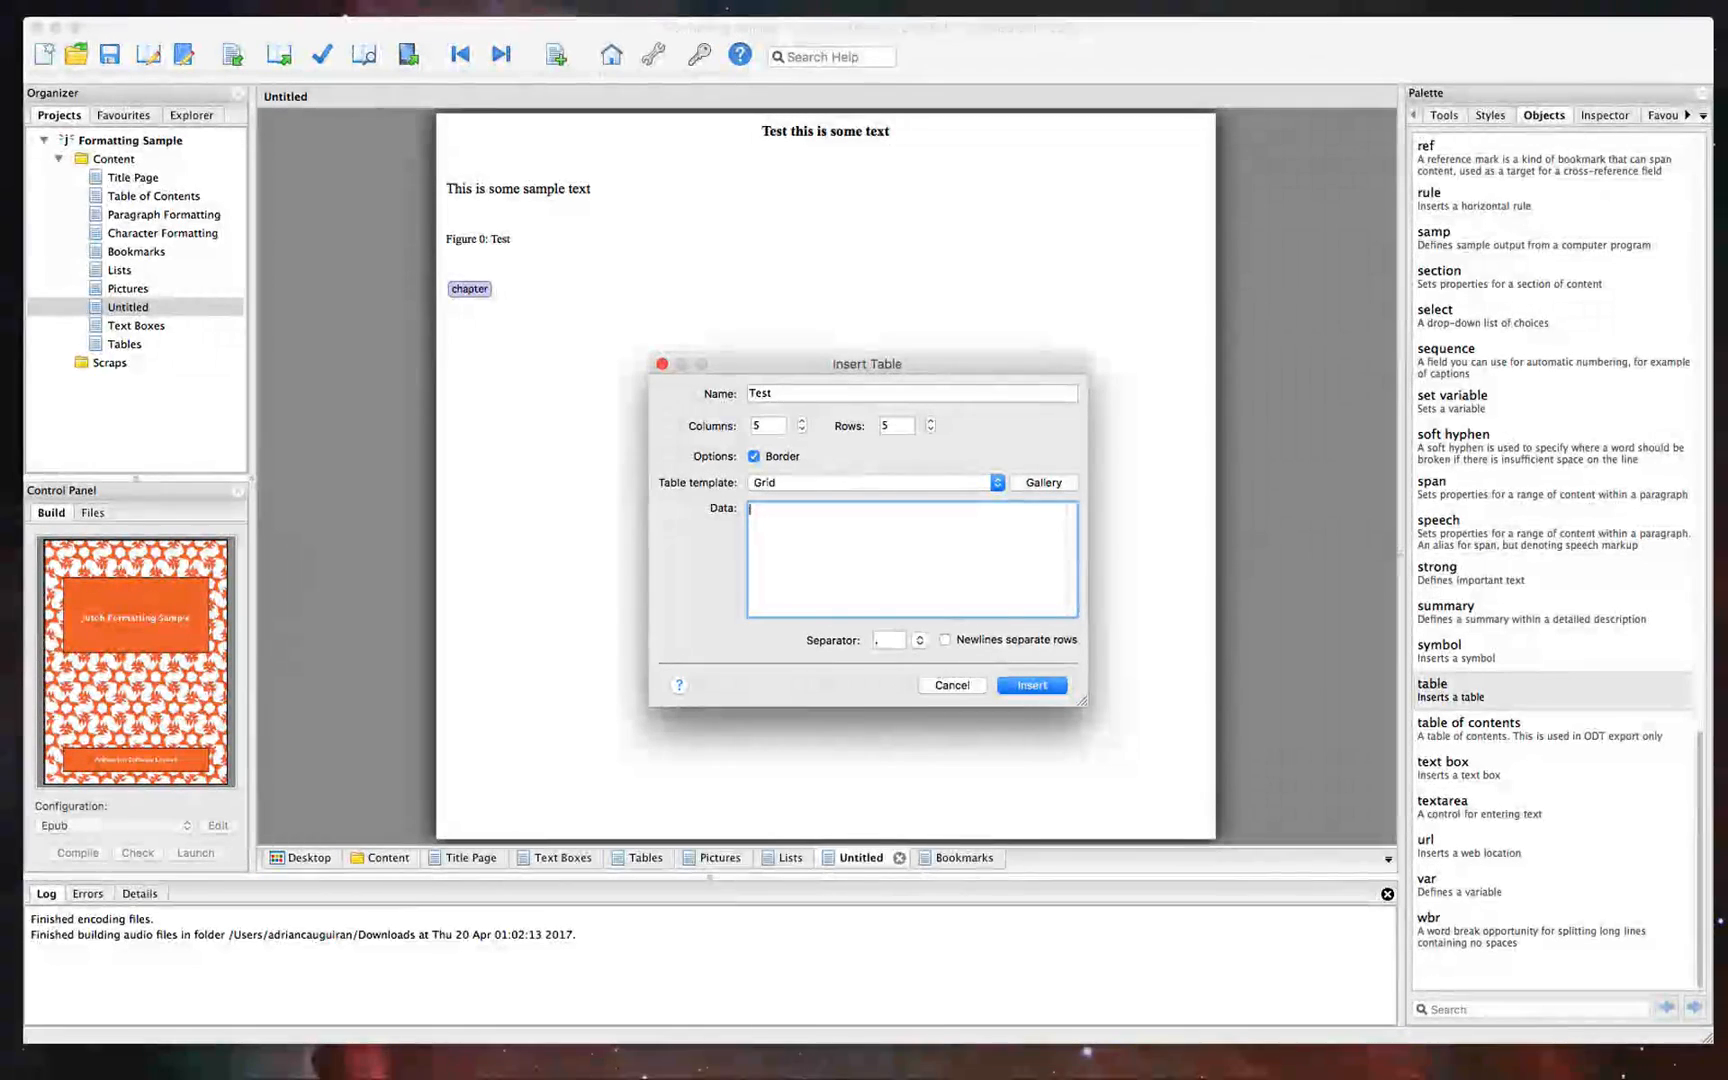
click(1030, 684)
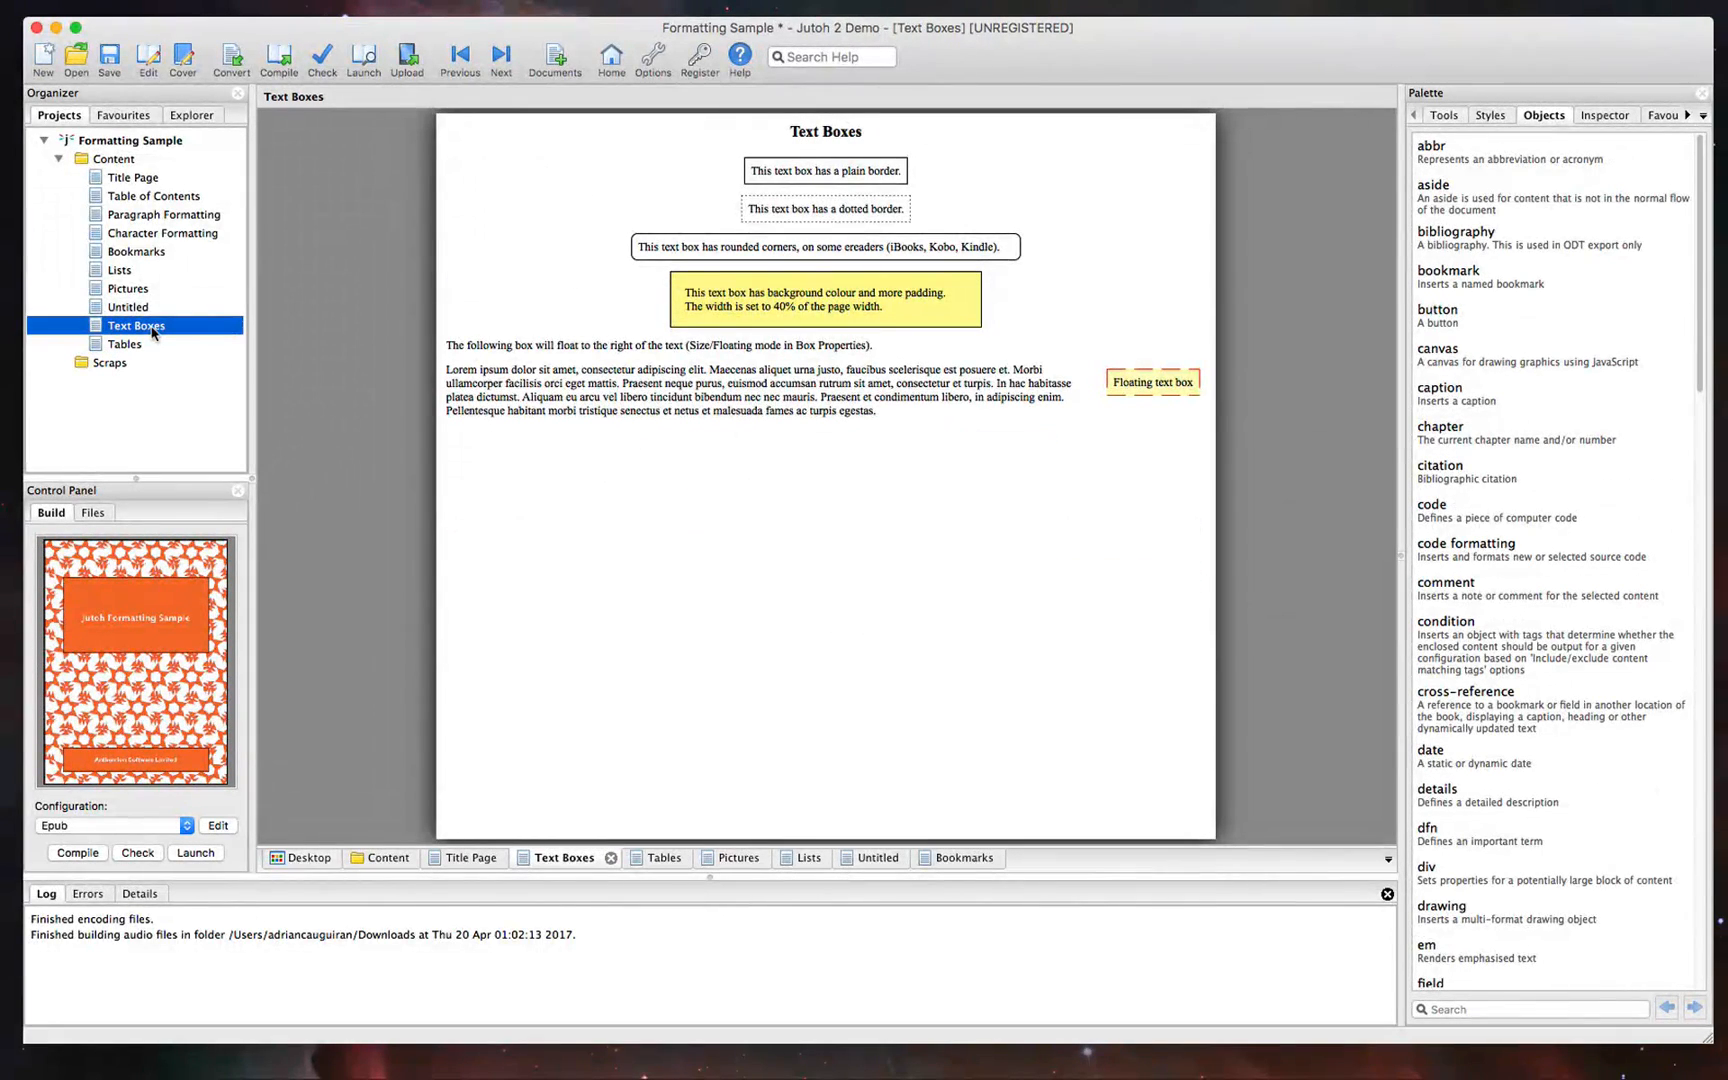
Browse the Pictures, Bookmarks and Table of Contents chapters, then show the Inspector's content types
click(128, 288)
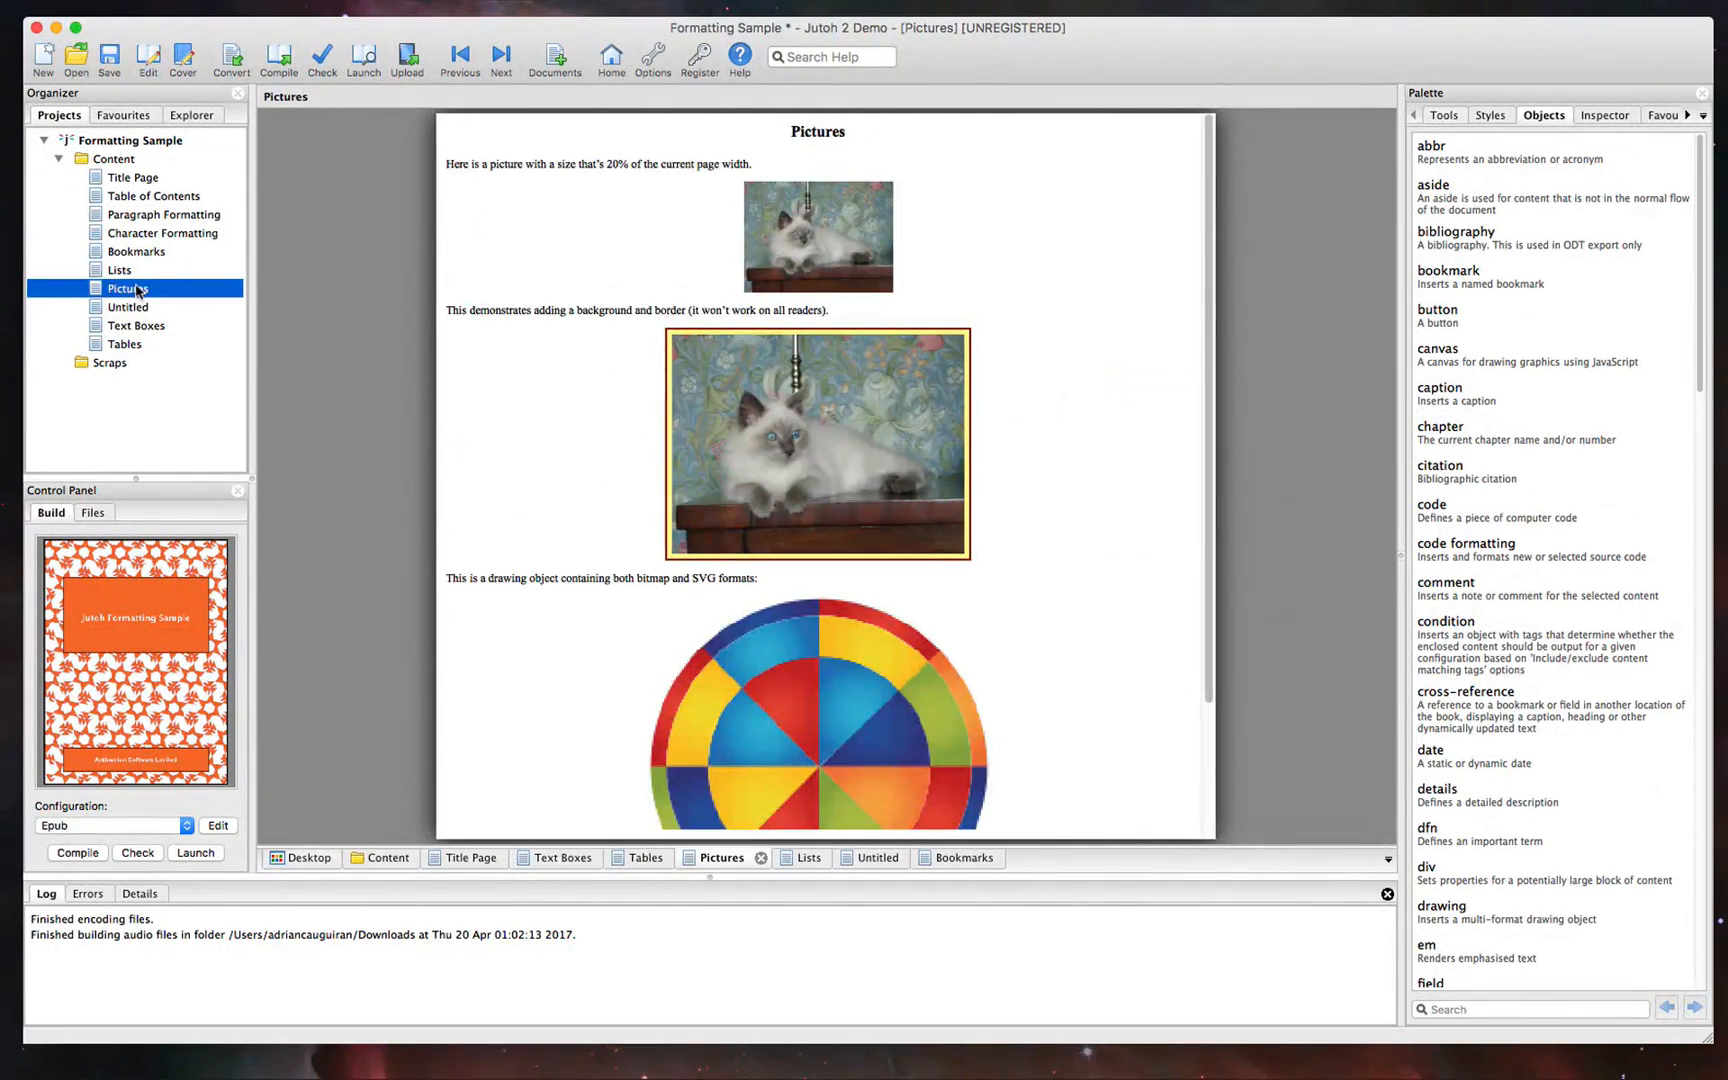
click(138, 252)
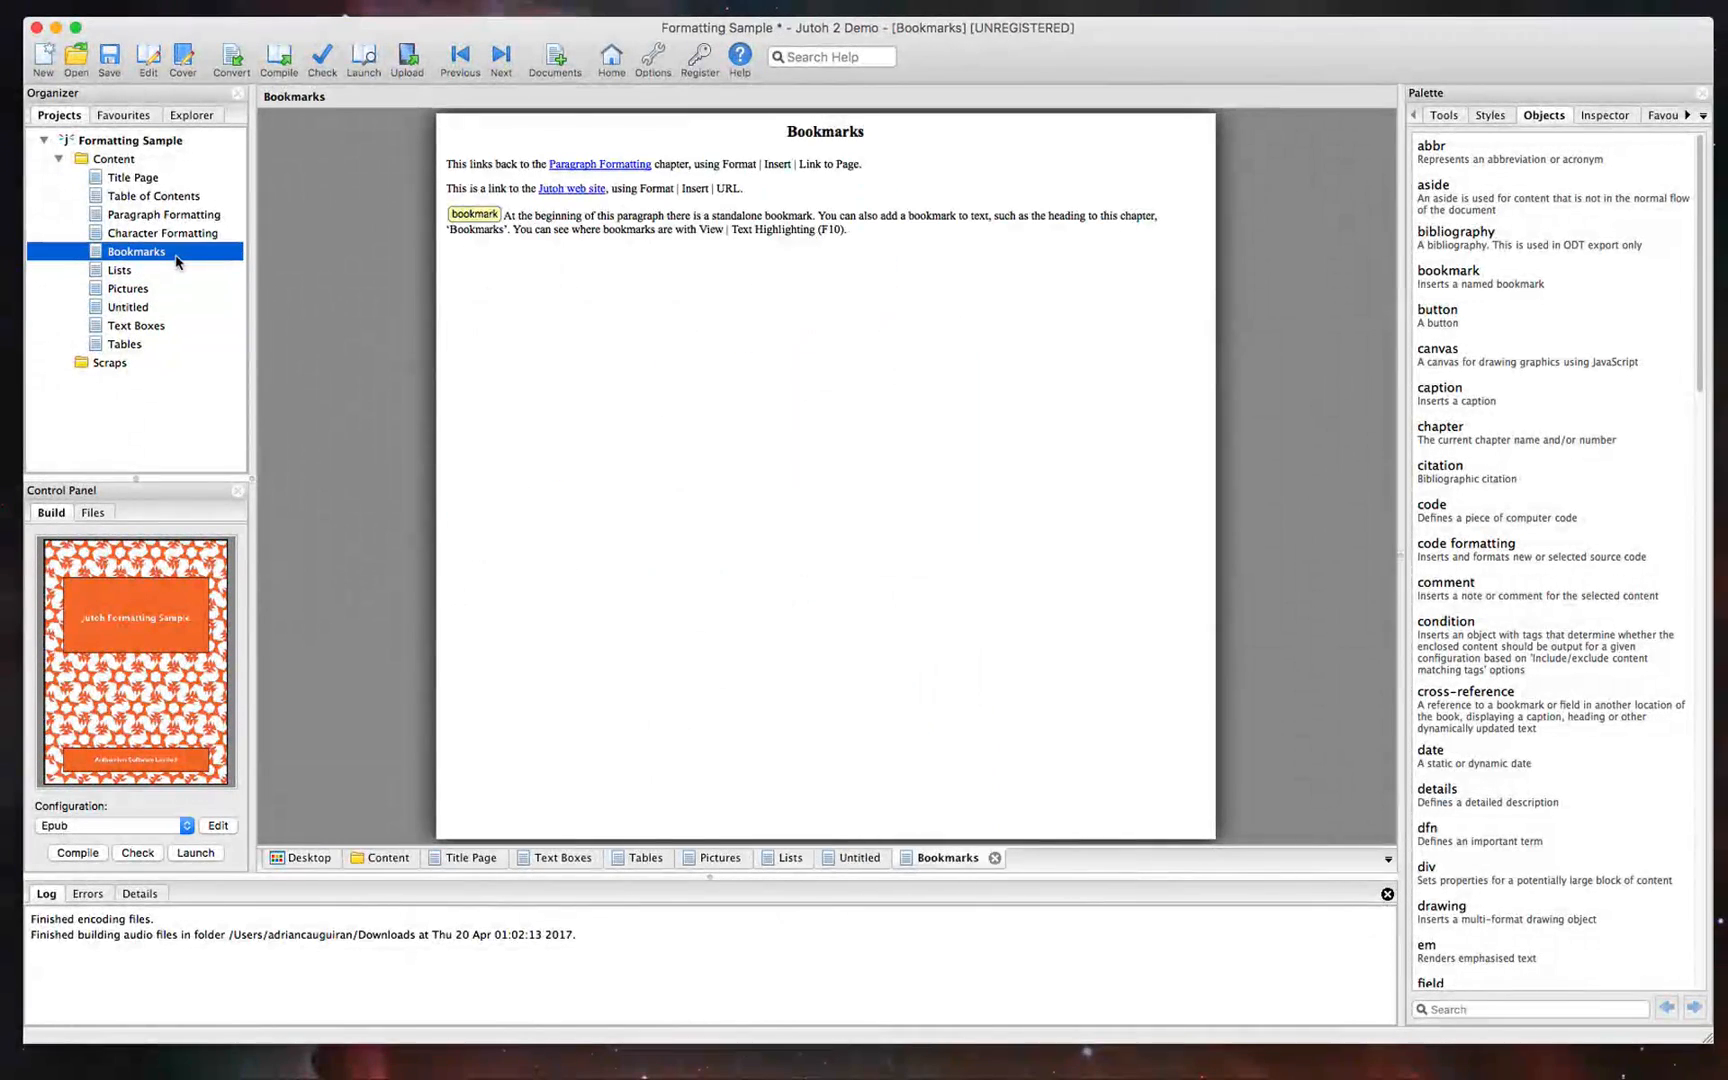
click(164, 214)
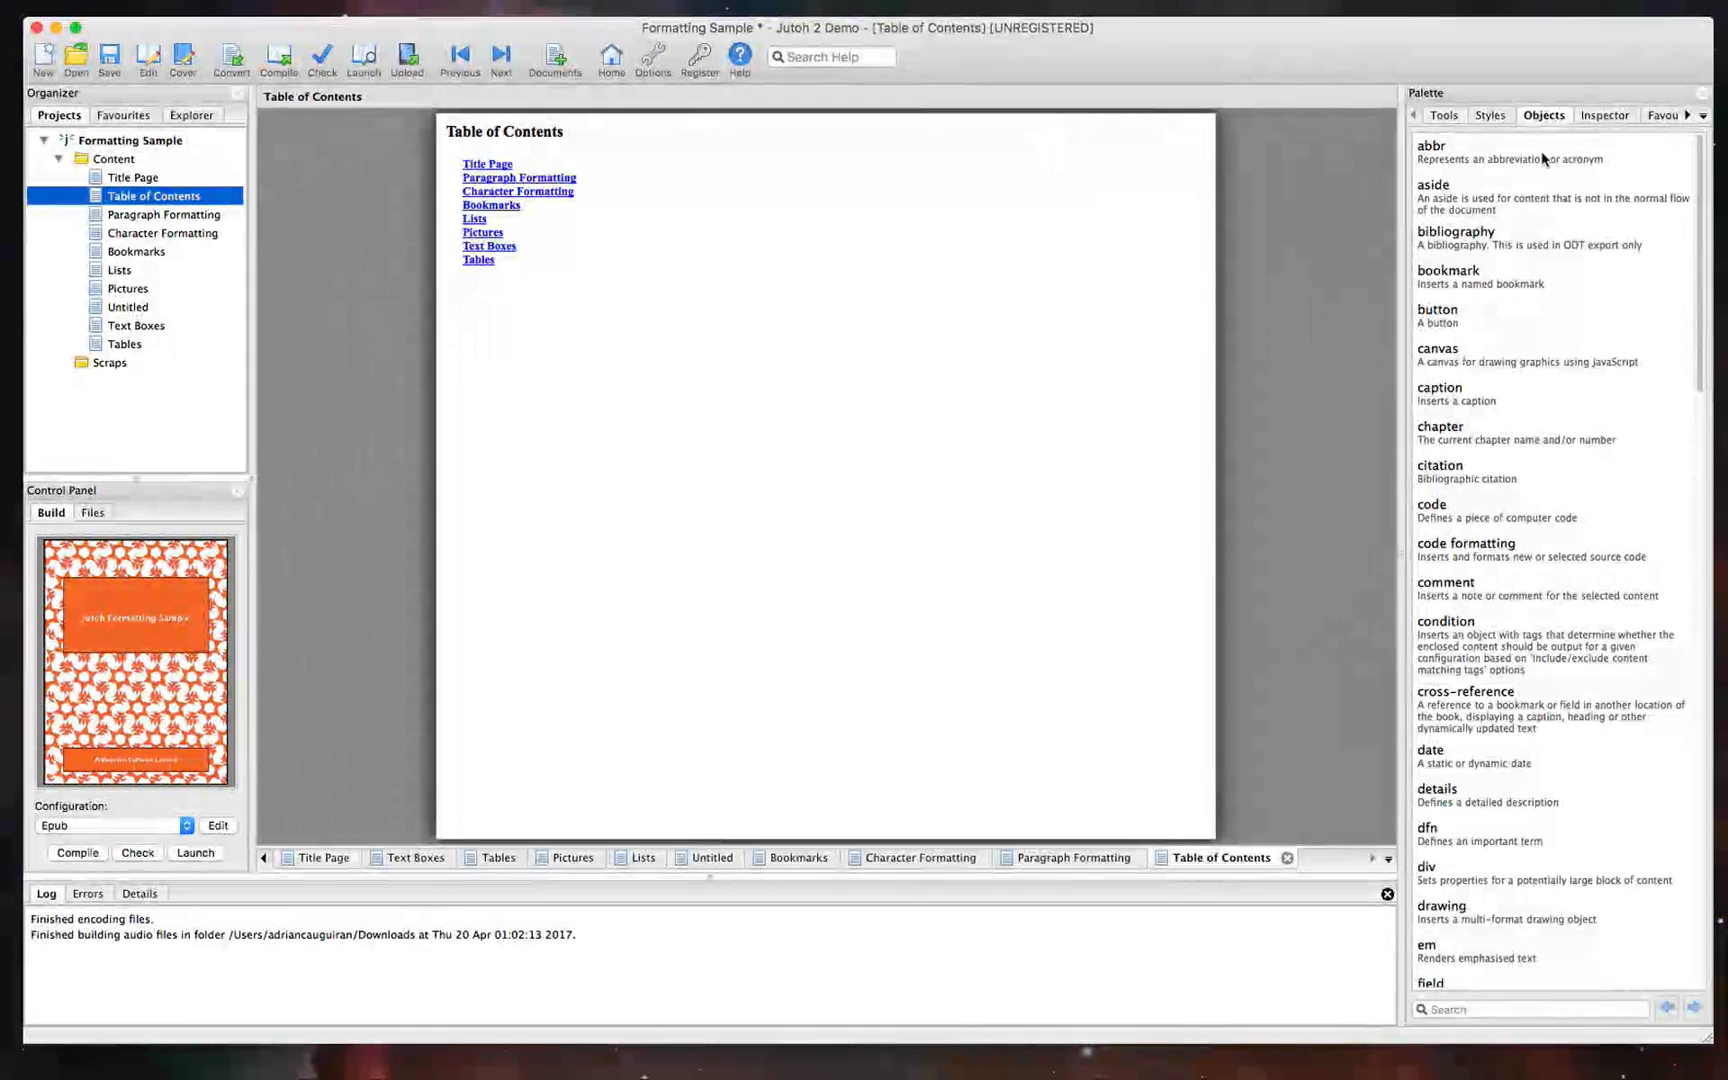
click(1604, 114)
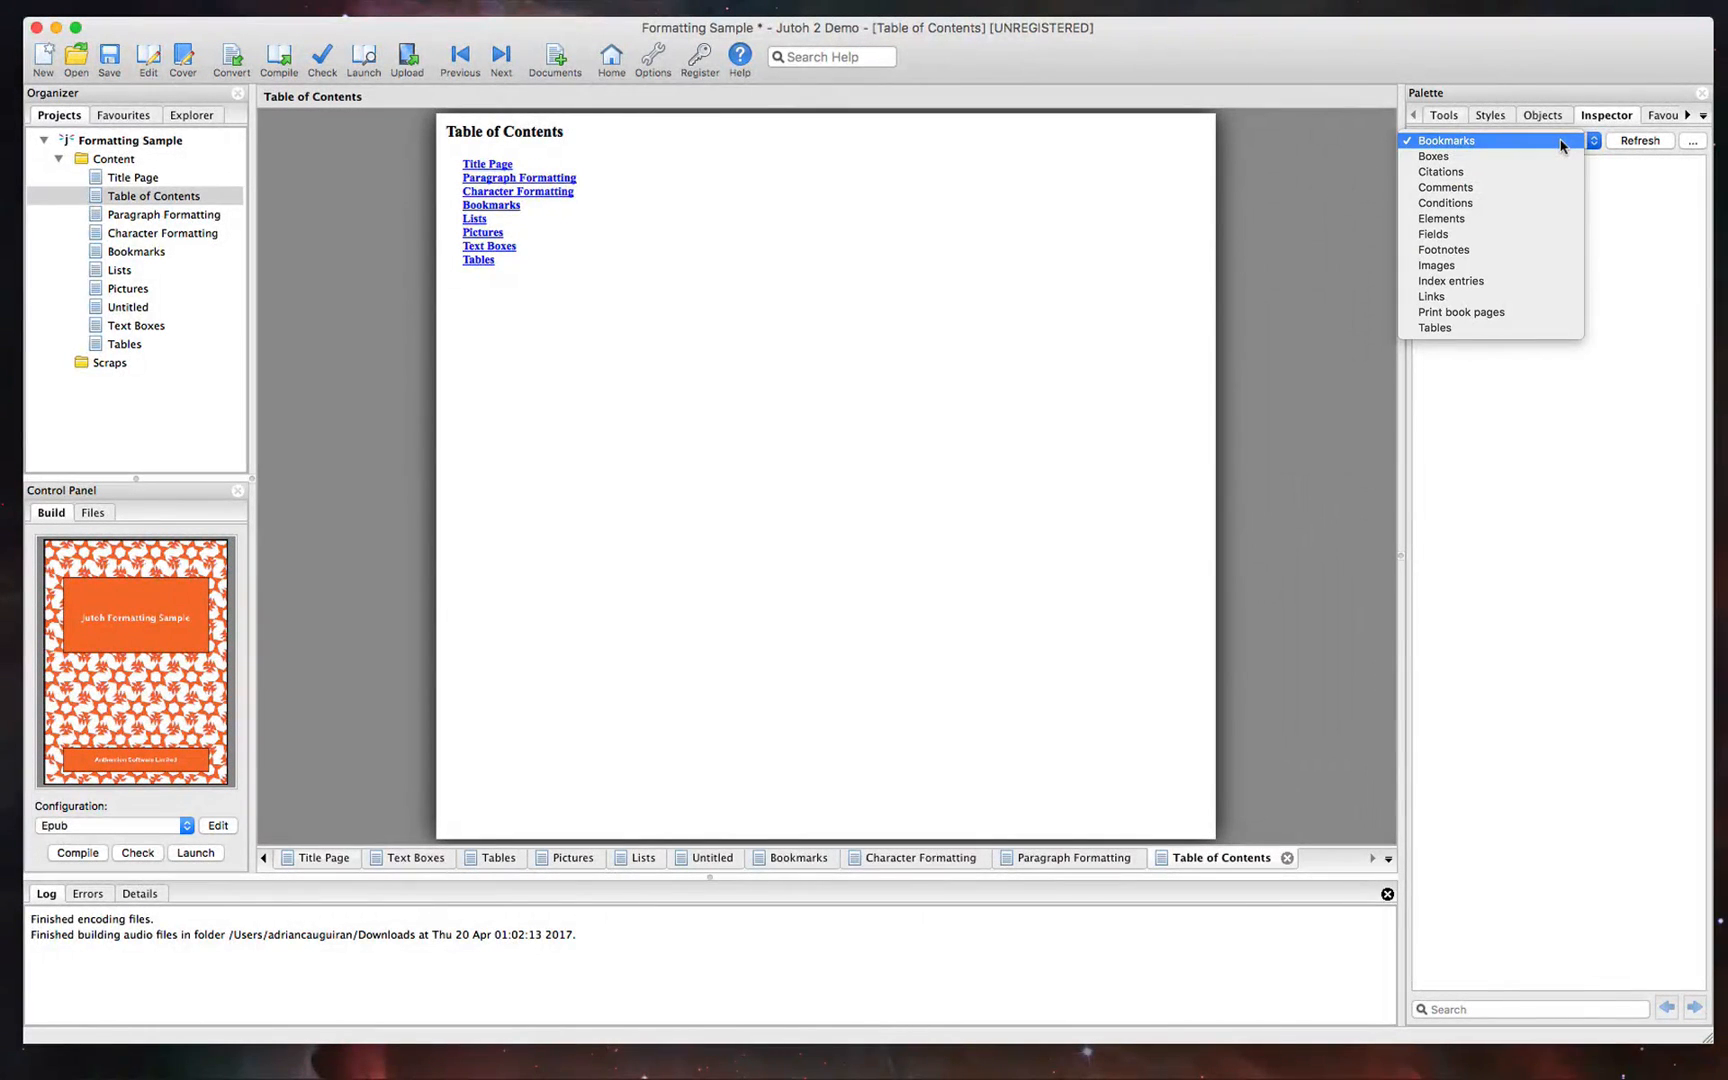
Switch to the Speech tools and open the Character Formatting chapter
click(1446, 140)
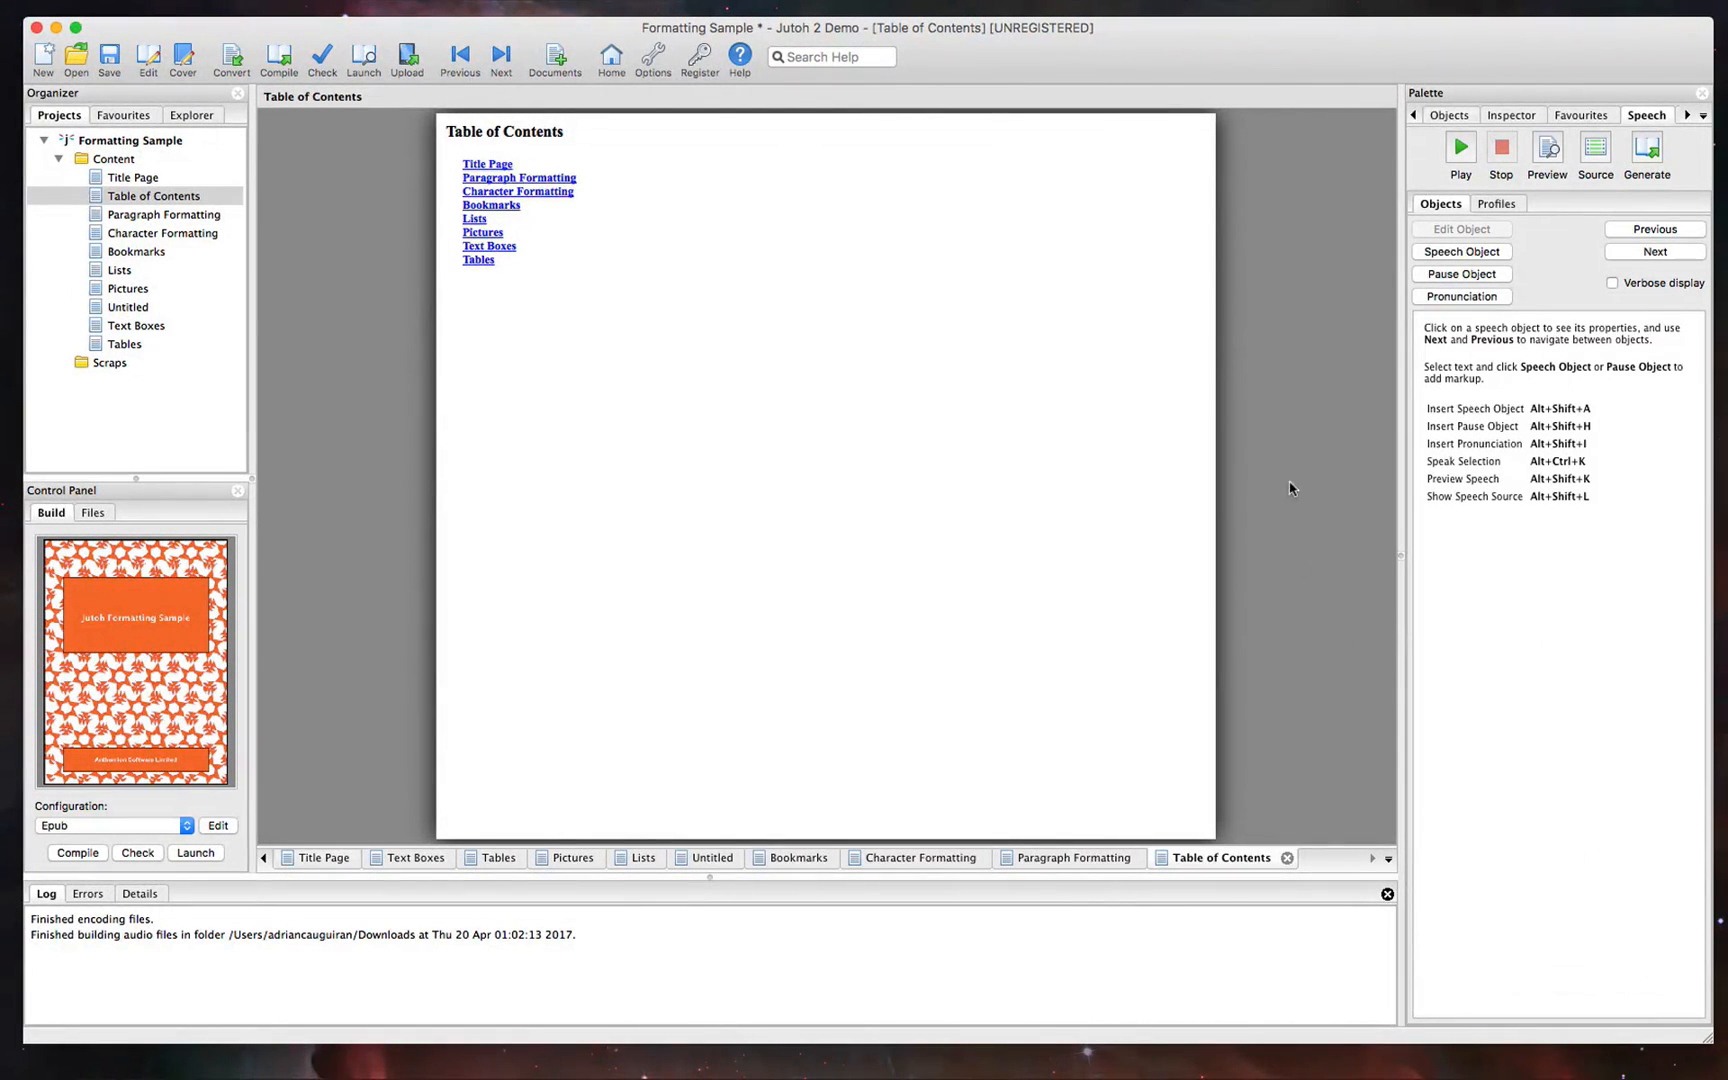
click(162, 232)
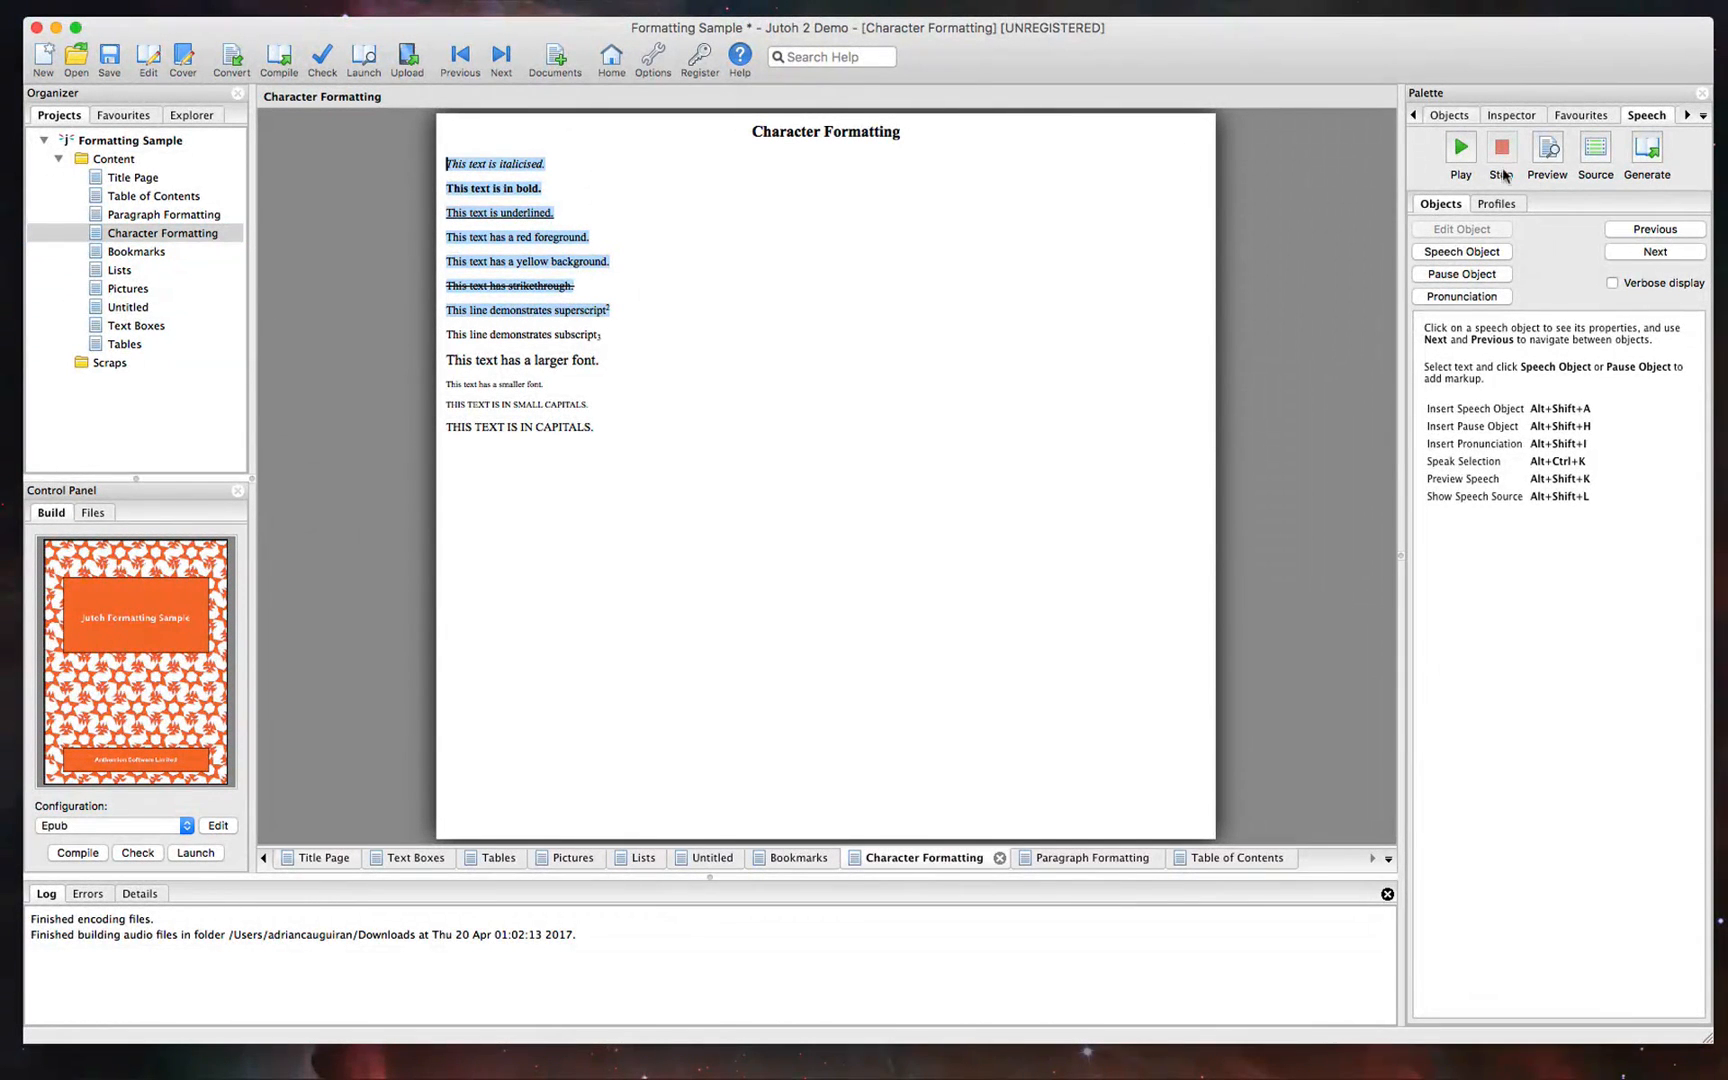
Play and stop speech for the selected text, then bring up its Speech Properties
click(1460, 152)
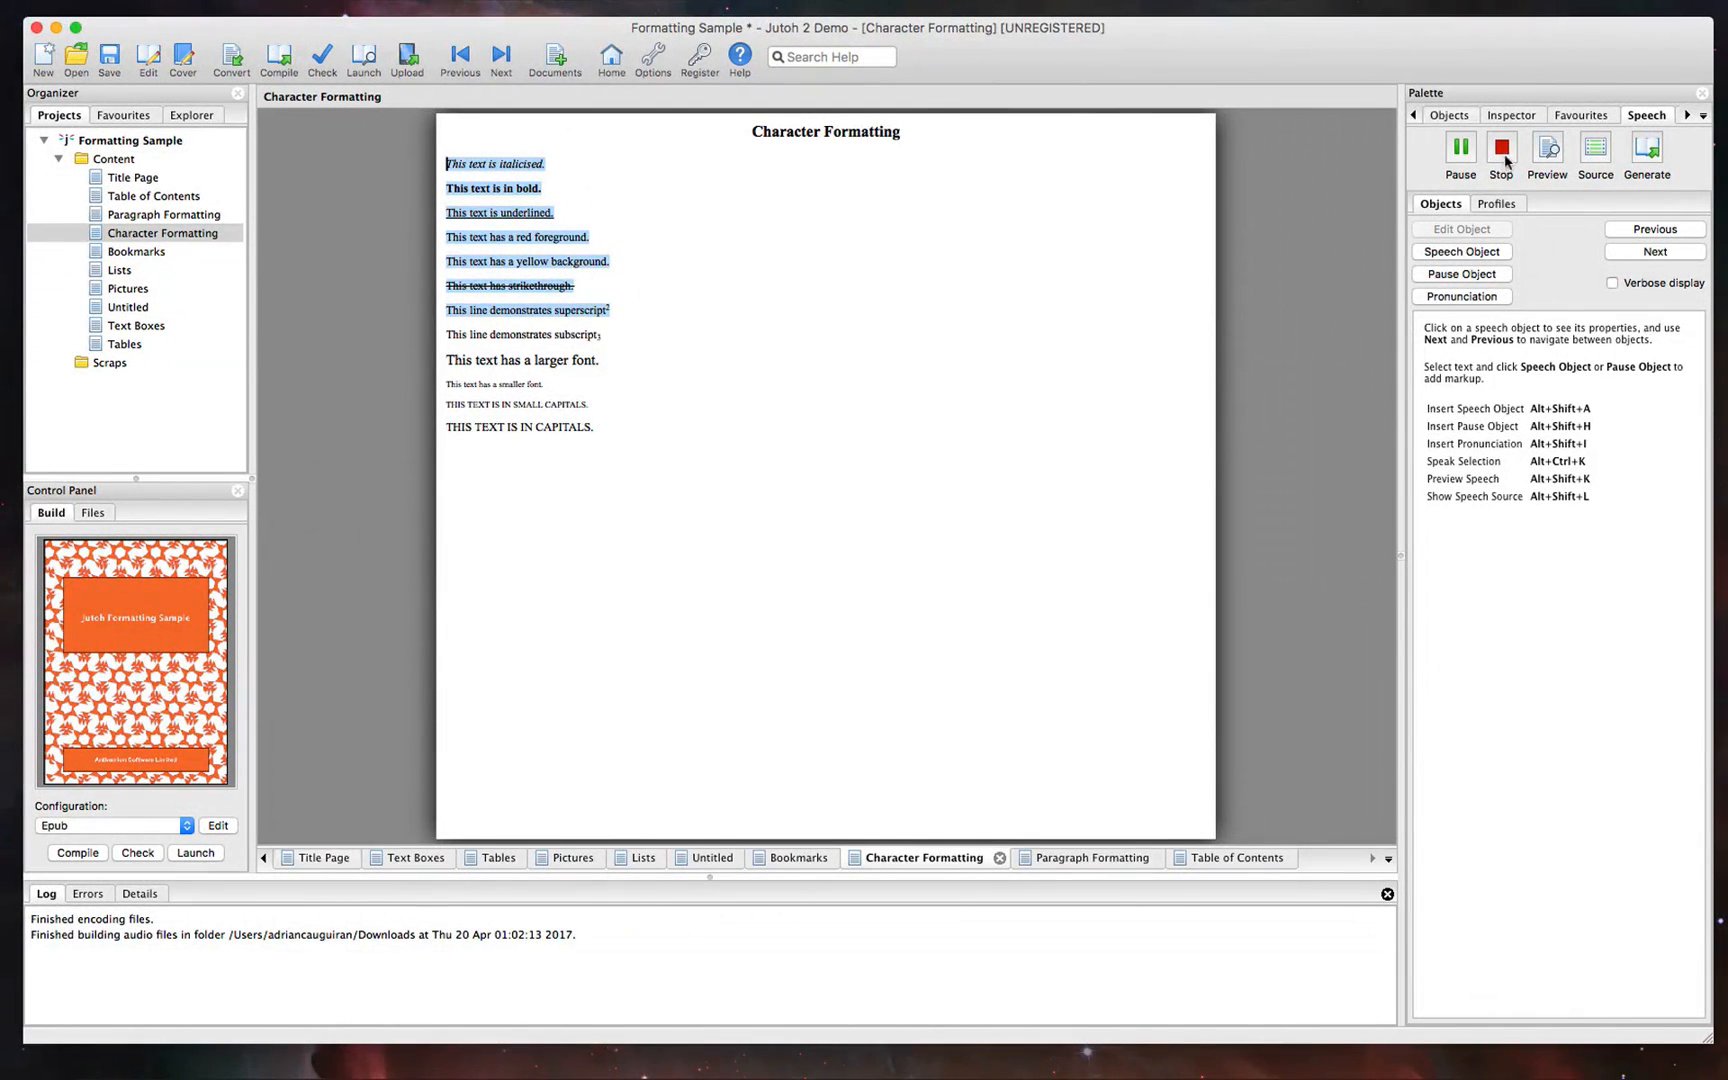
click(1500, 152)
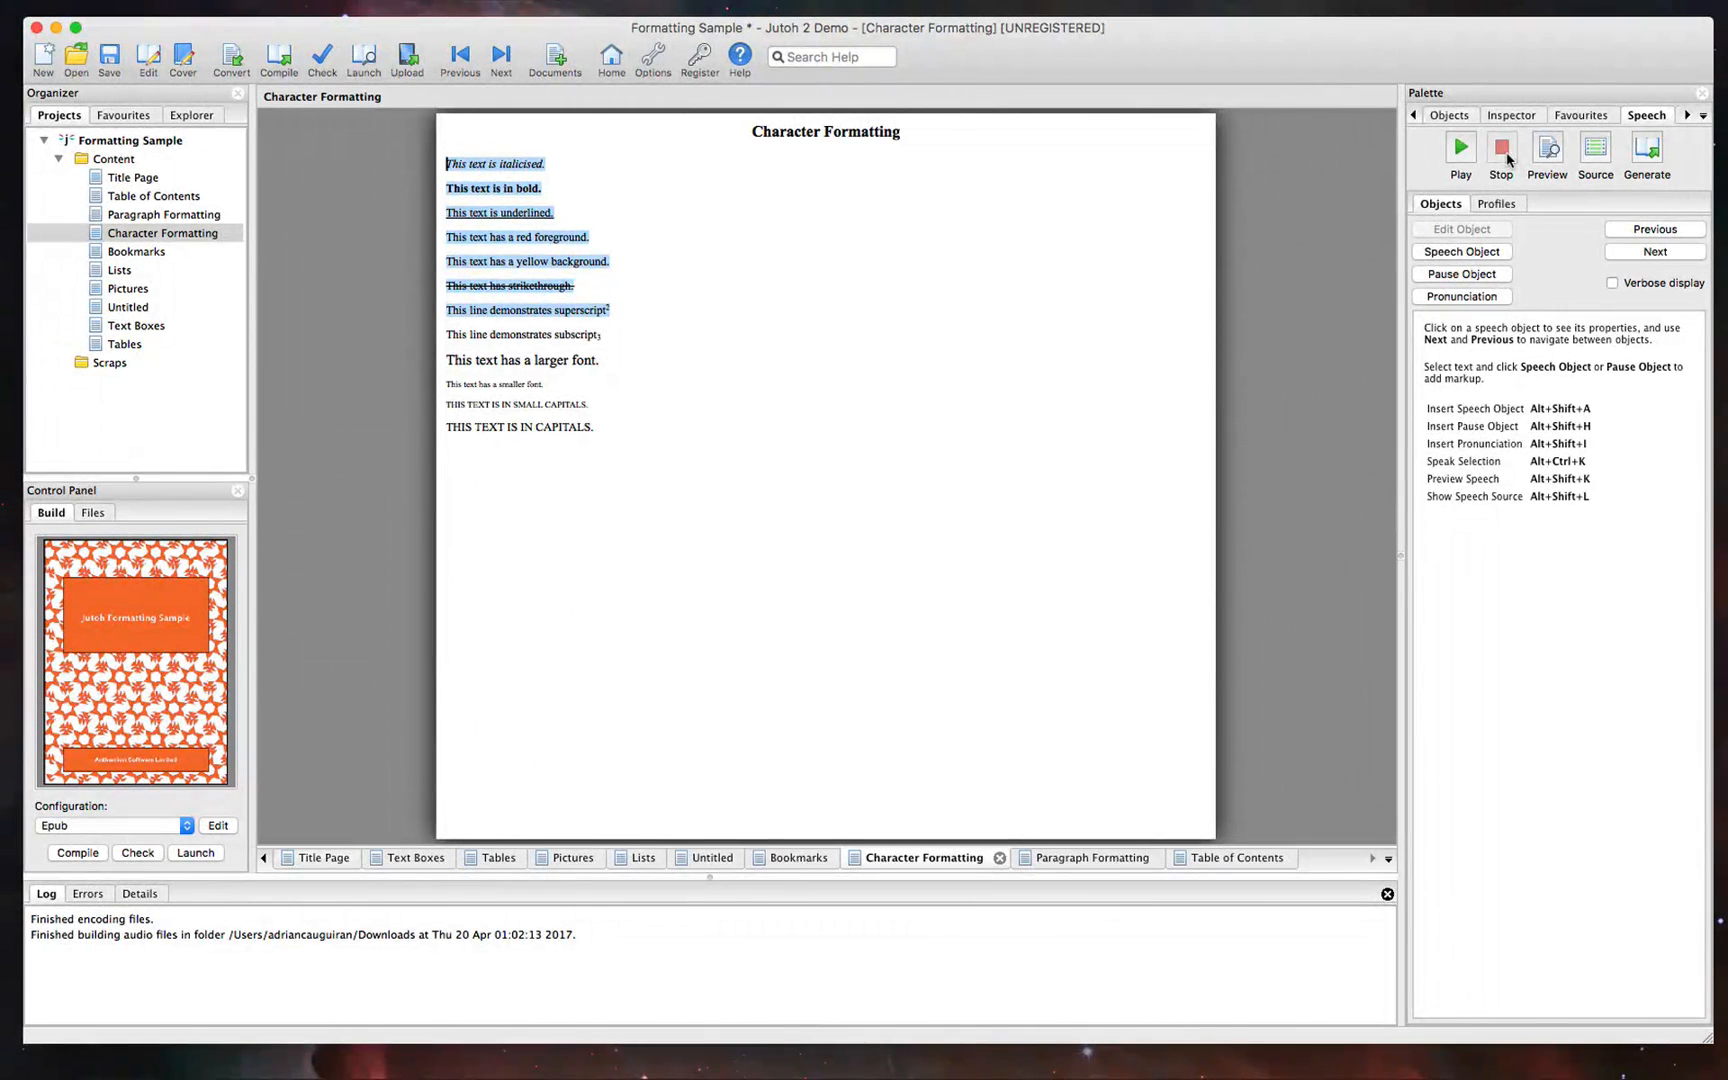
mouse_move(1500, 148)
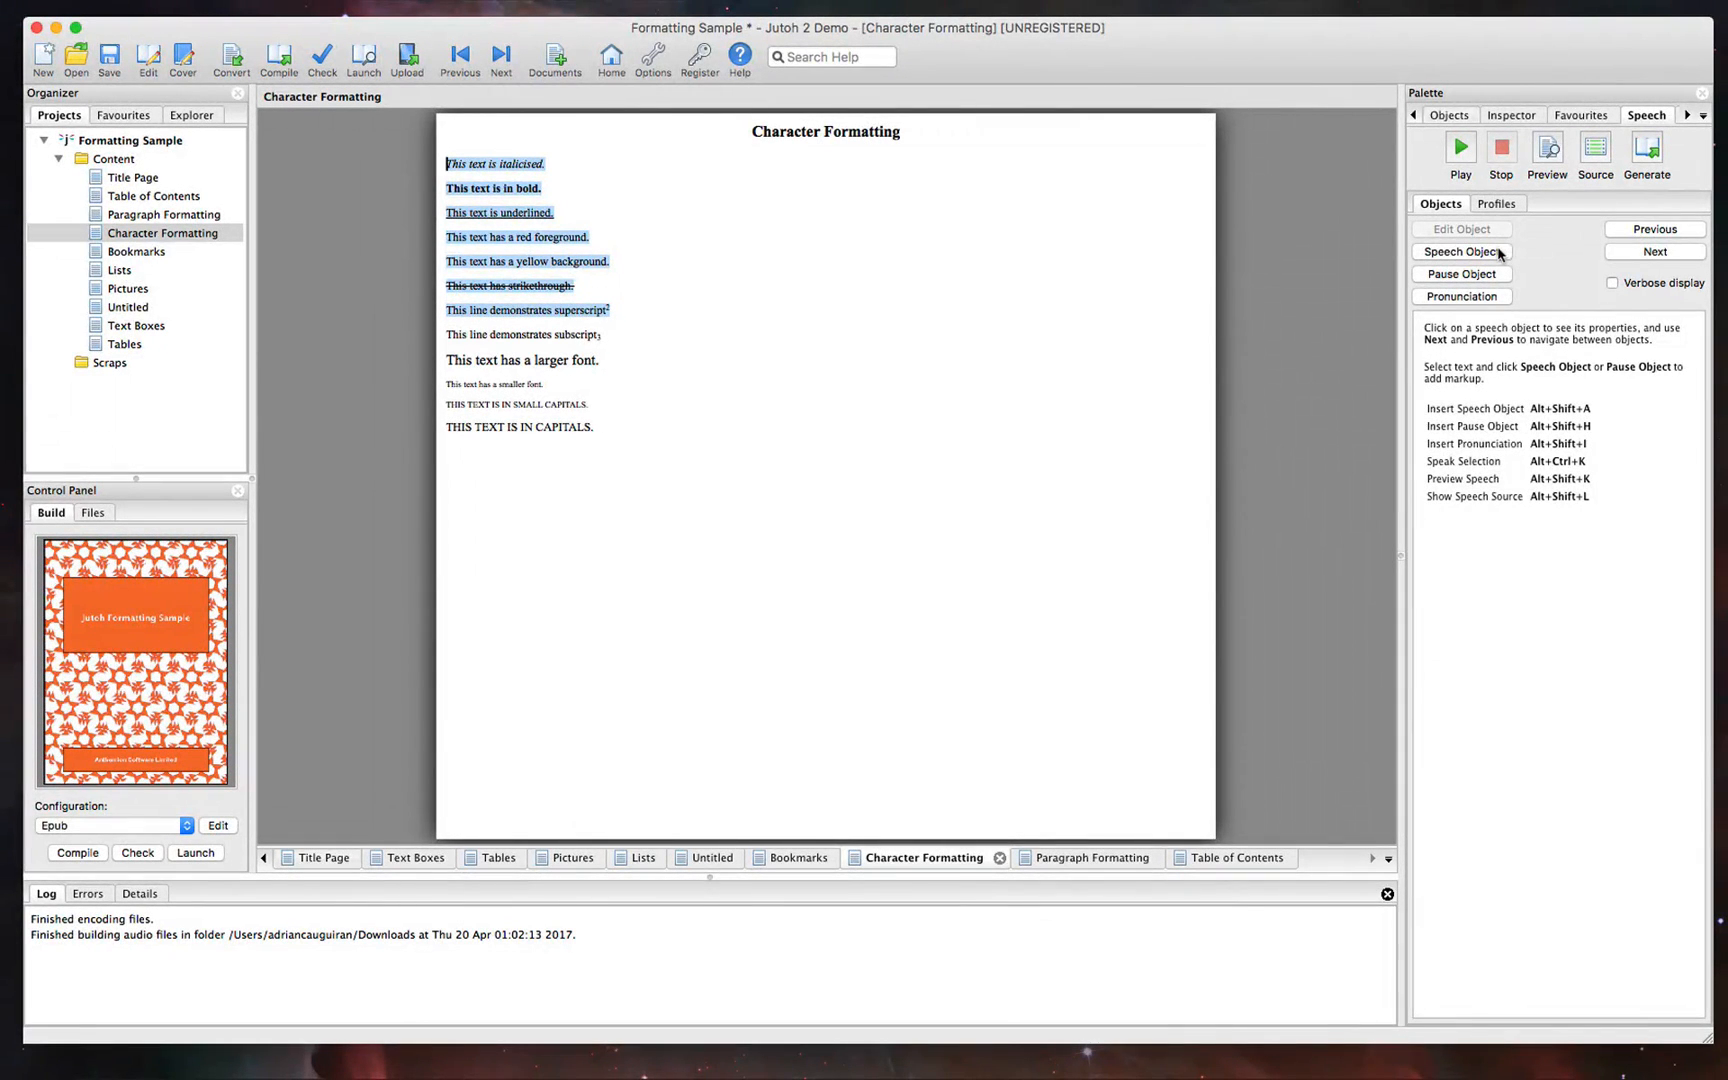
mouse_move(1462, 252)
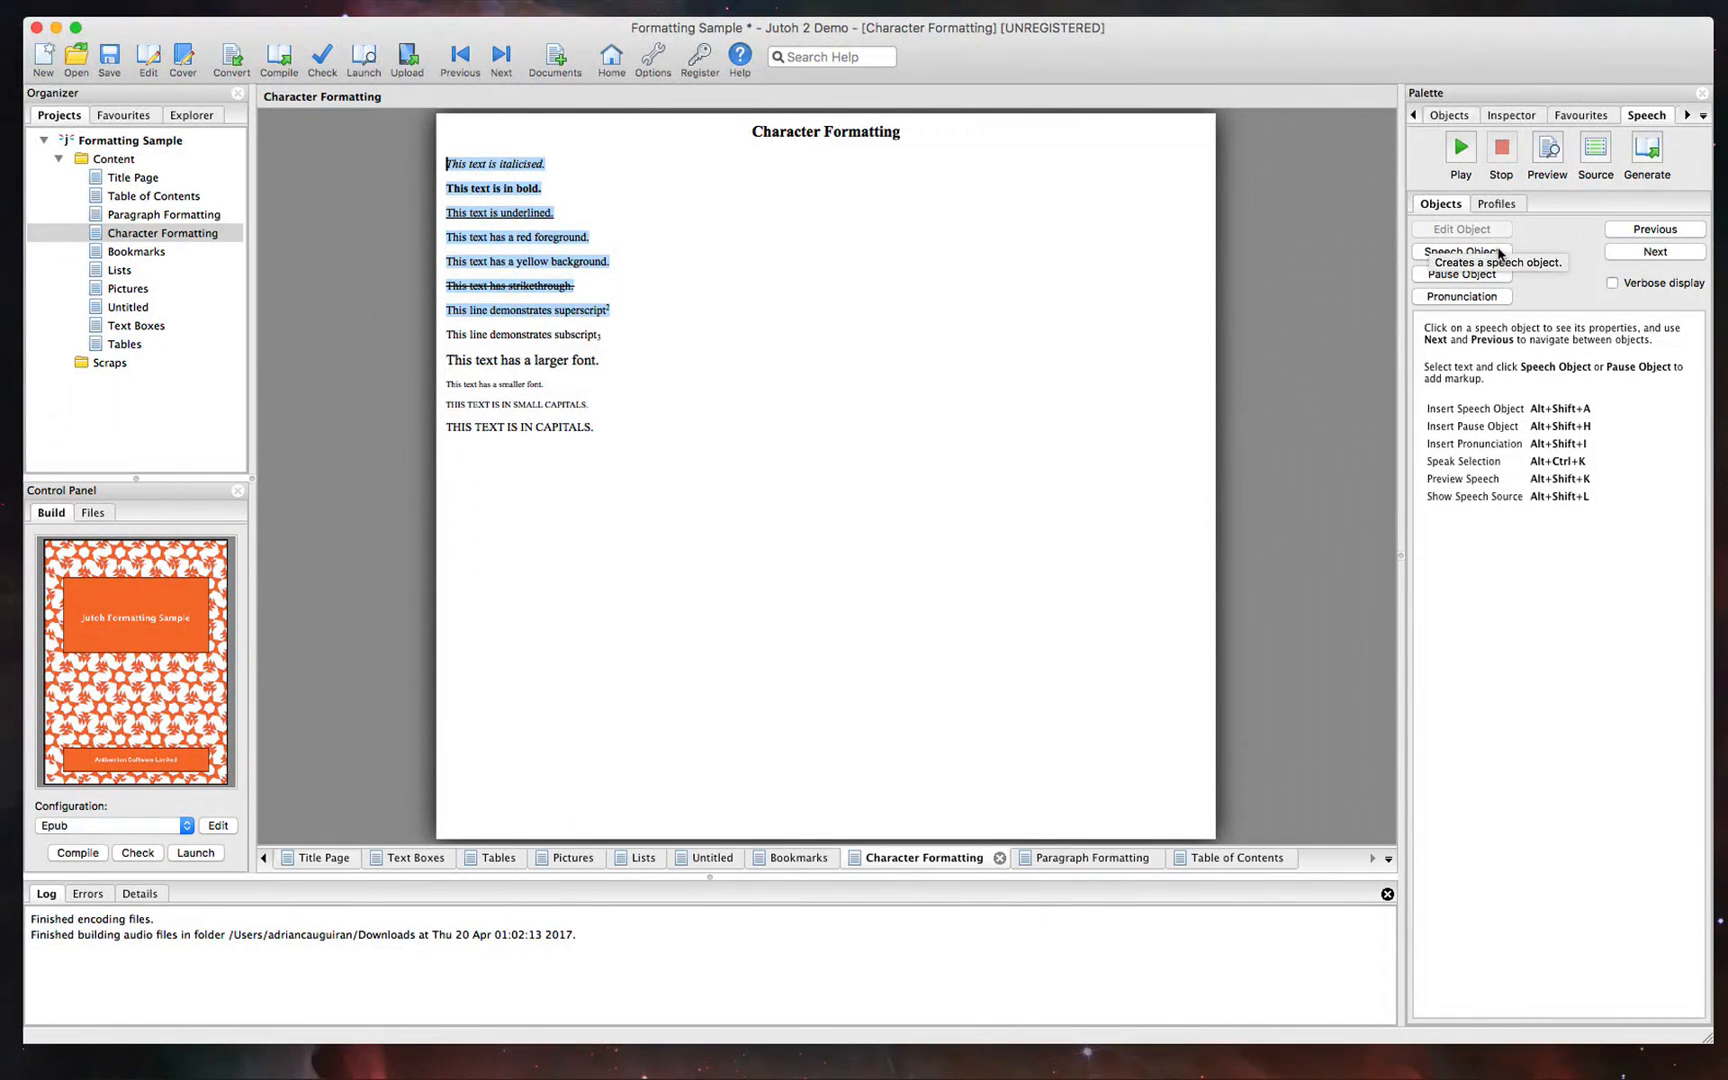
click(1460, 252)
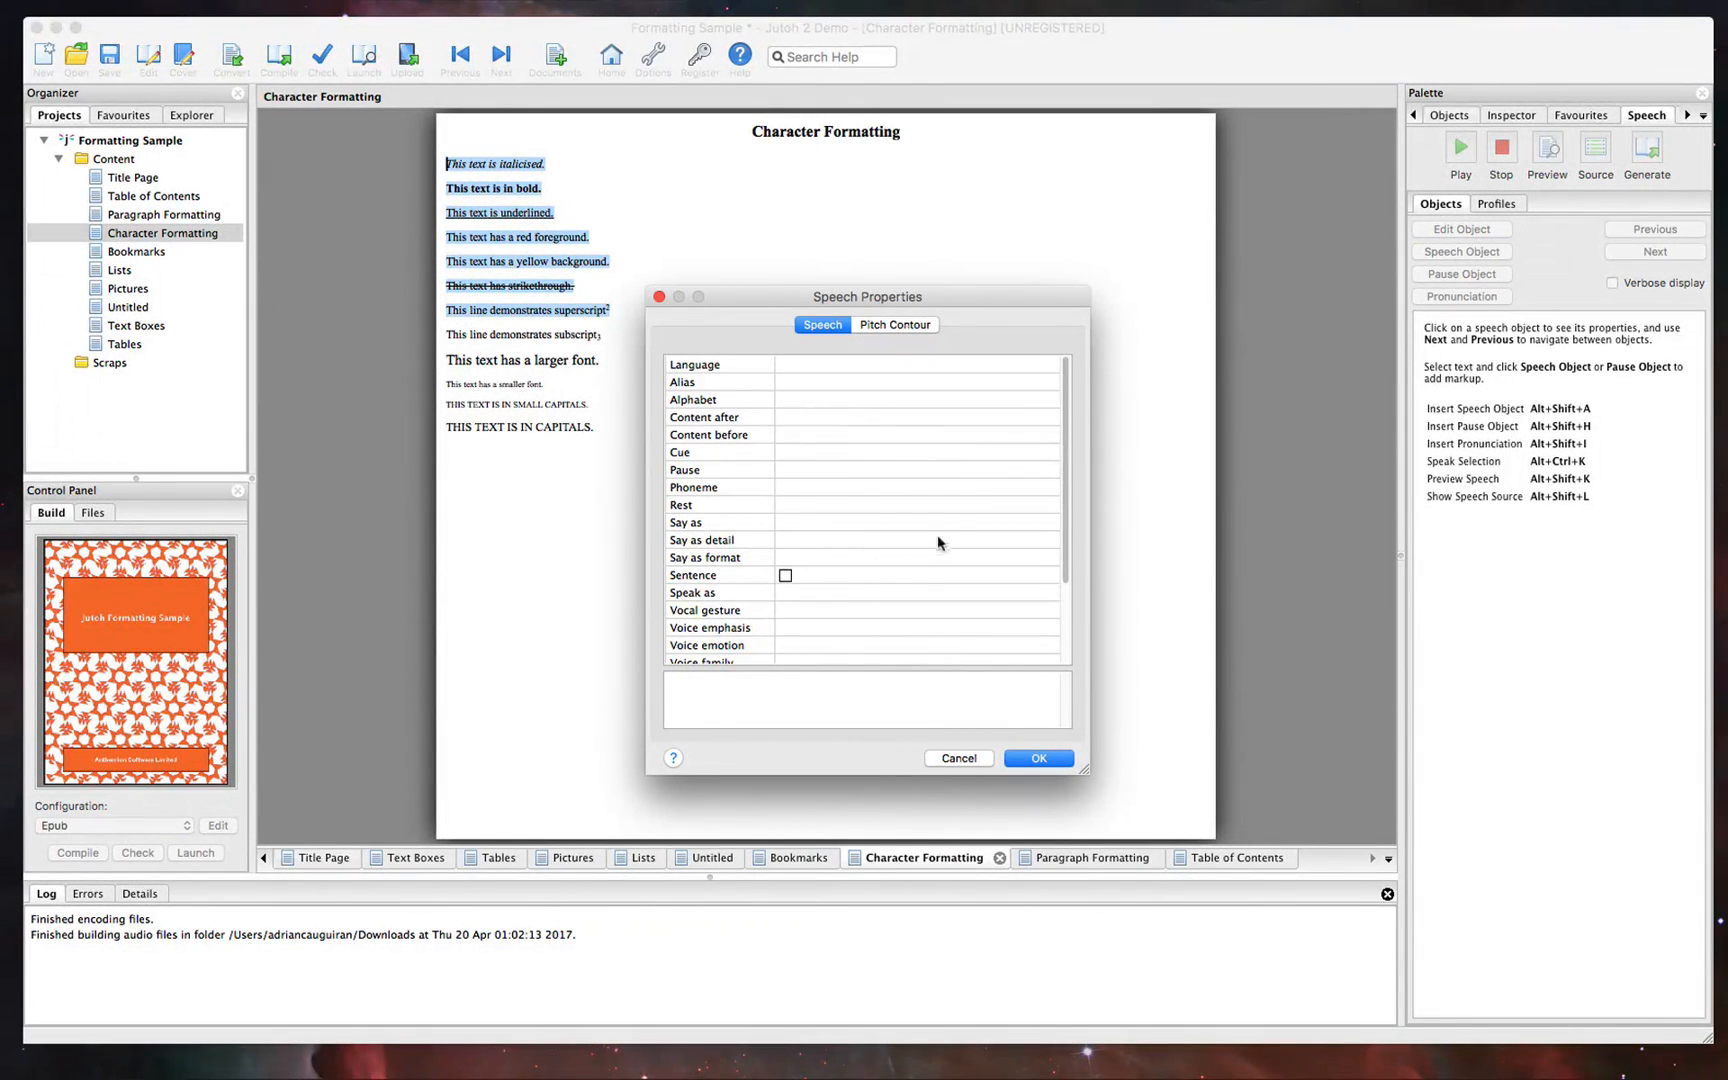
Cancel the Speech Properties dialog, returning to Character Formatting
click(904, 522)
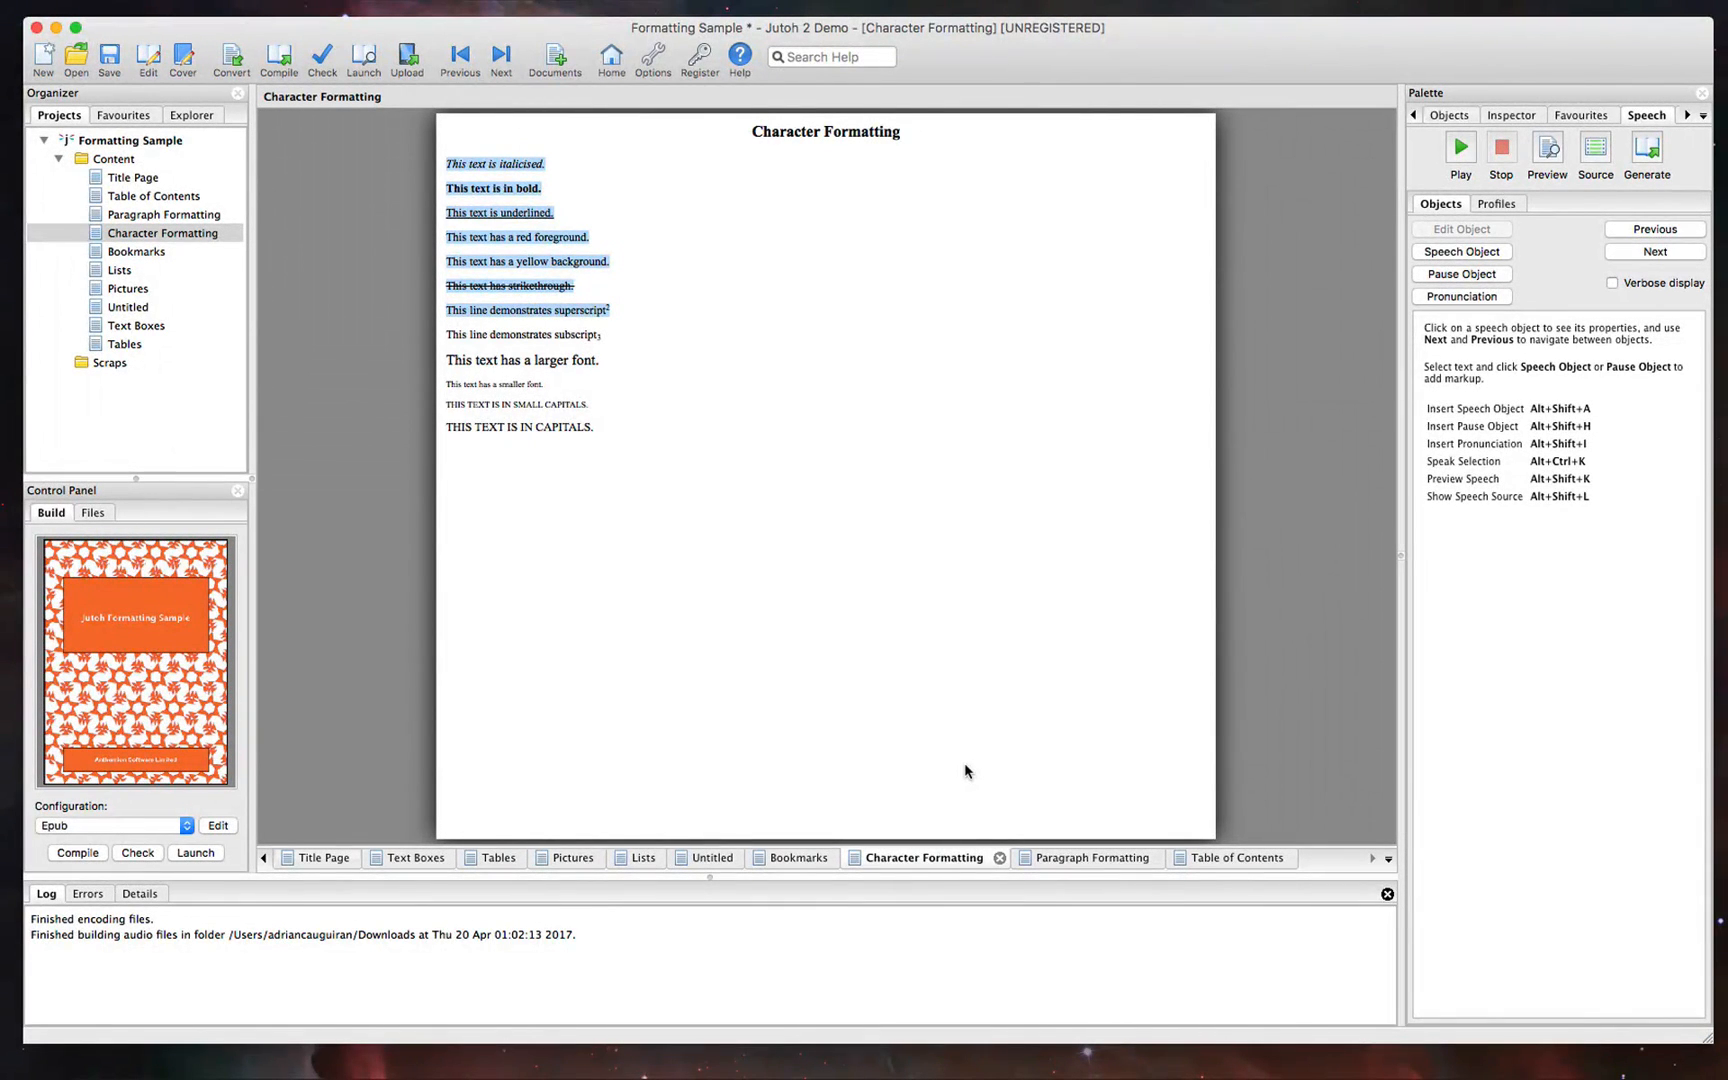
mouse_move(1522, 252)
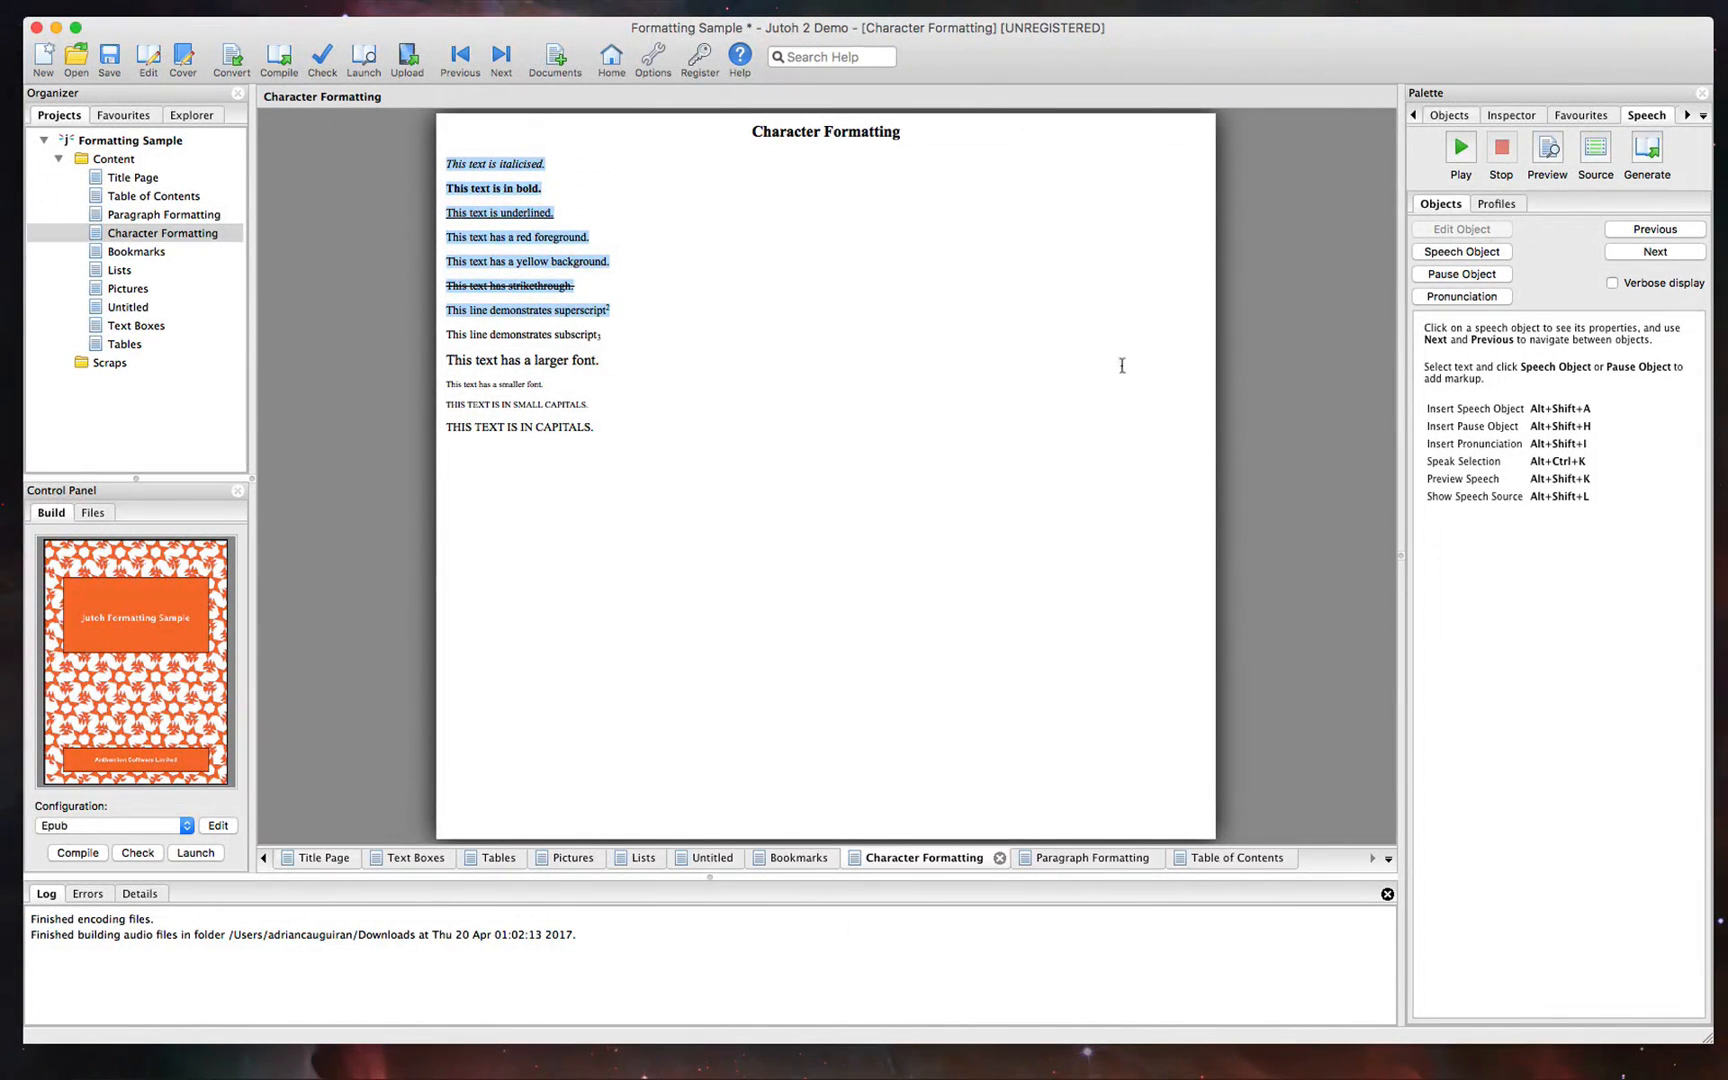
mouse_move(826, 472)
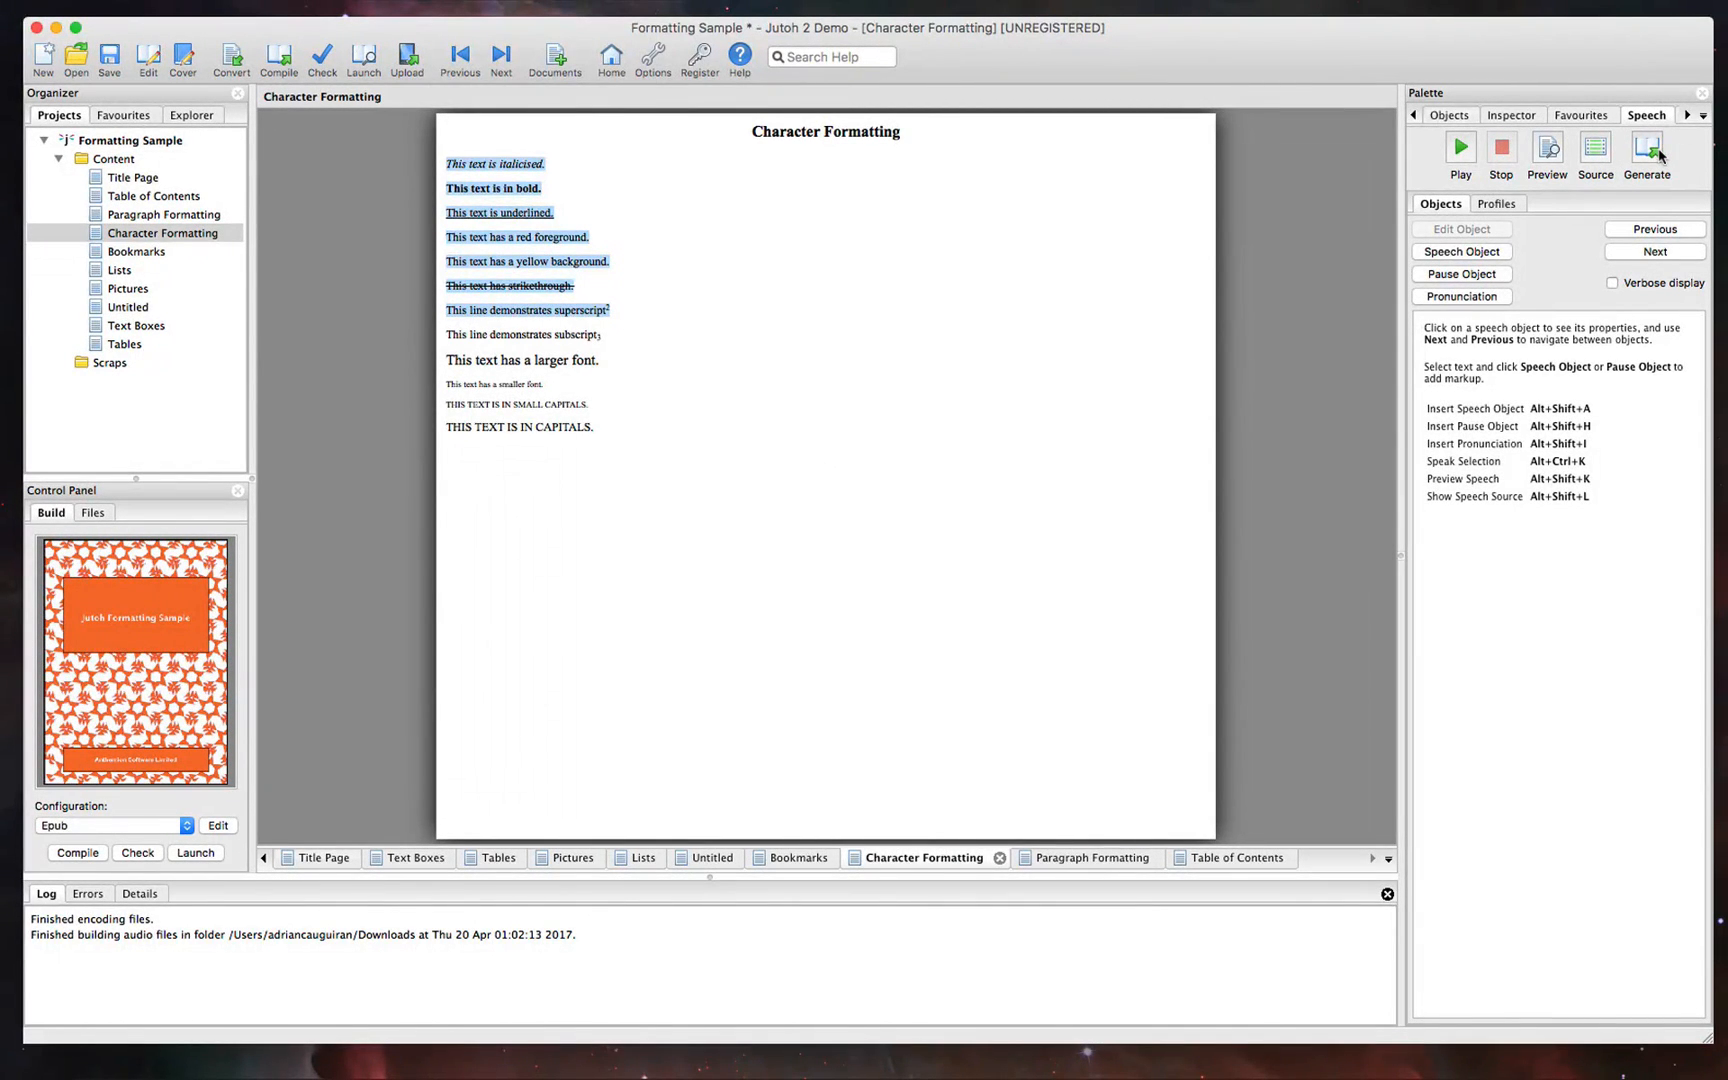
mouse_move(1646, 148)
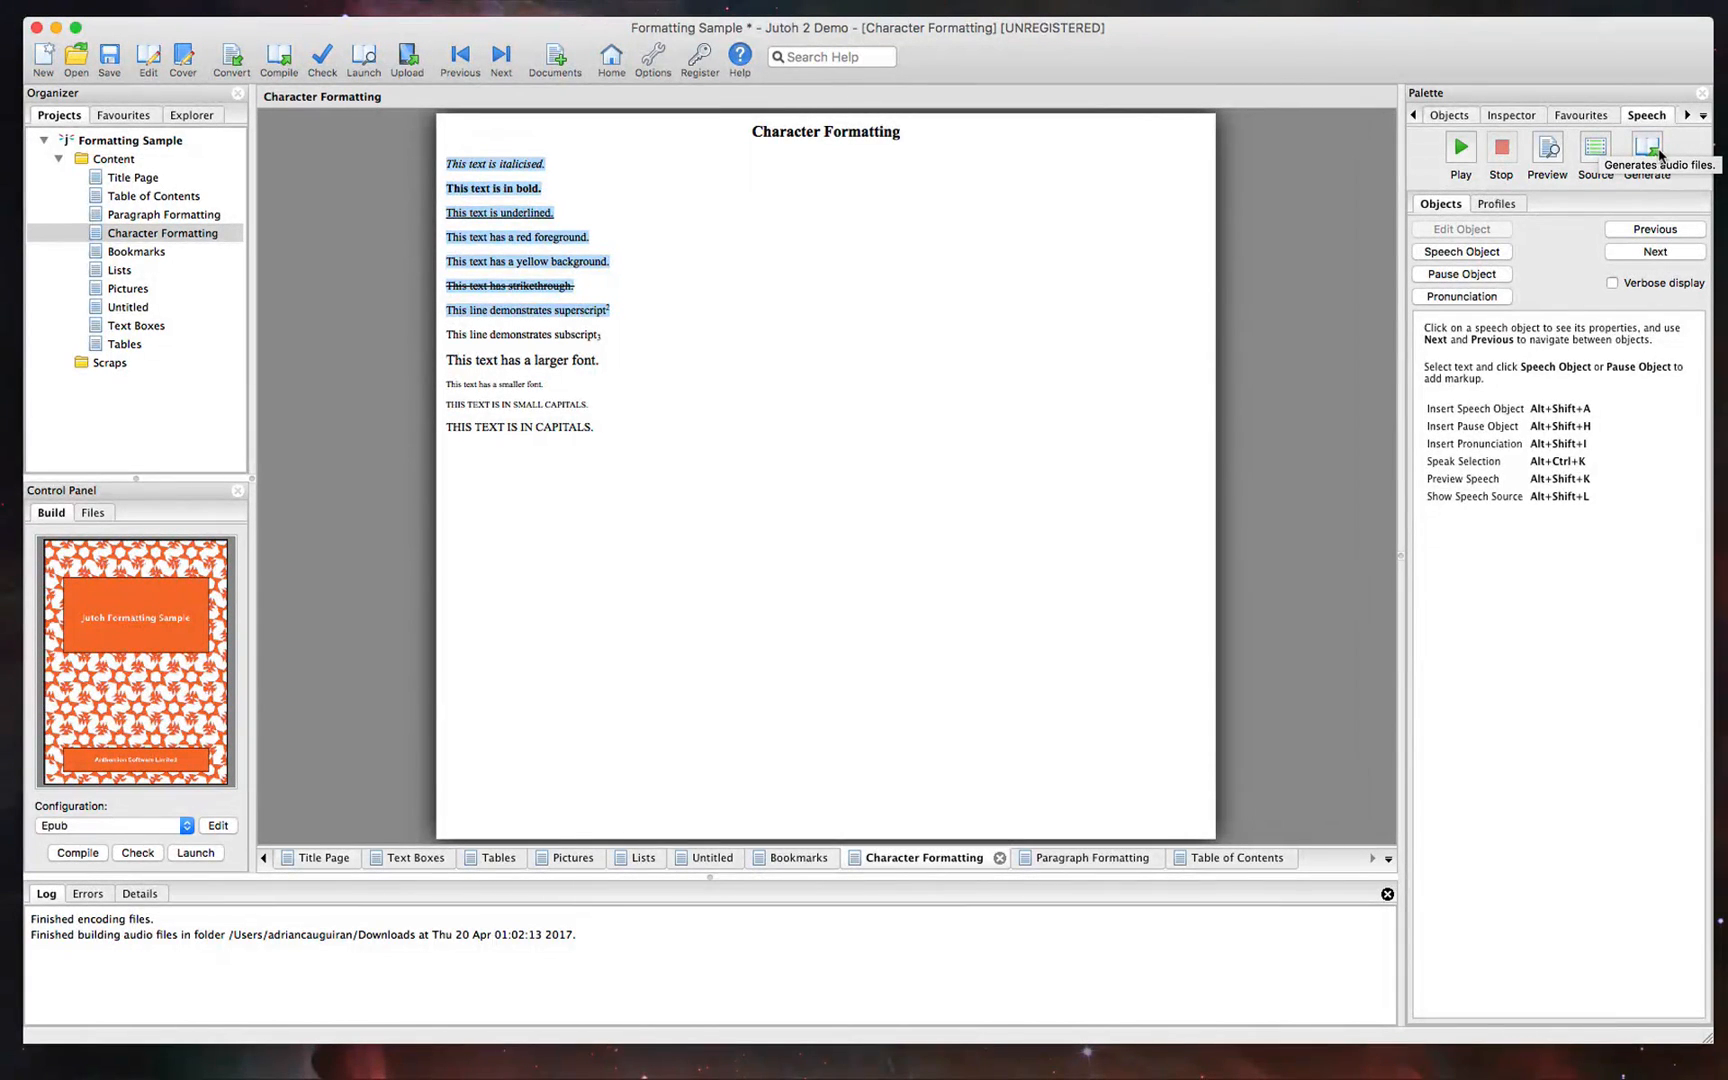
mouse_move(166, 988)
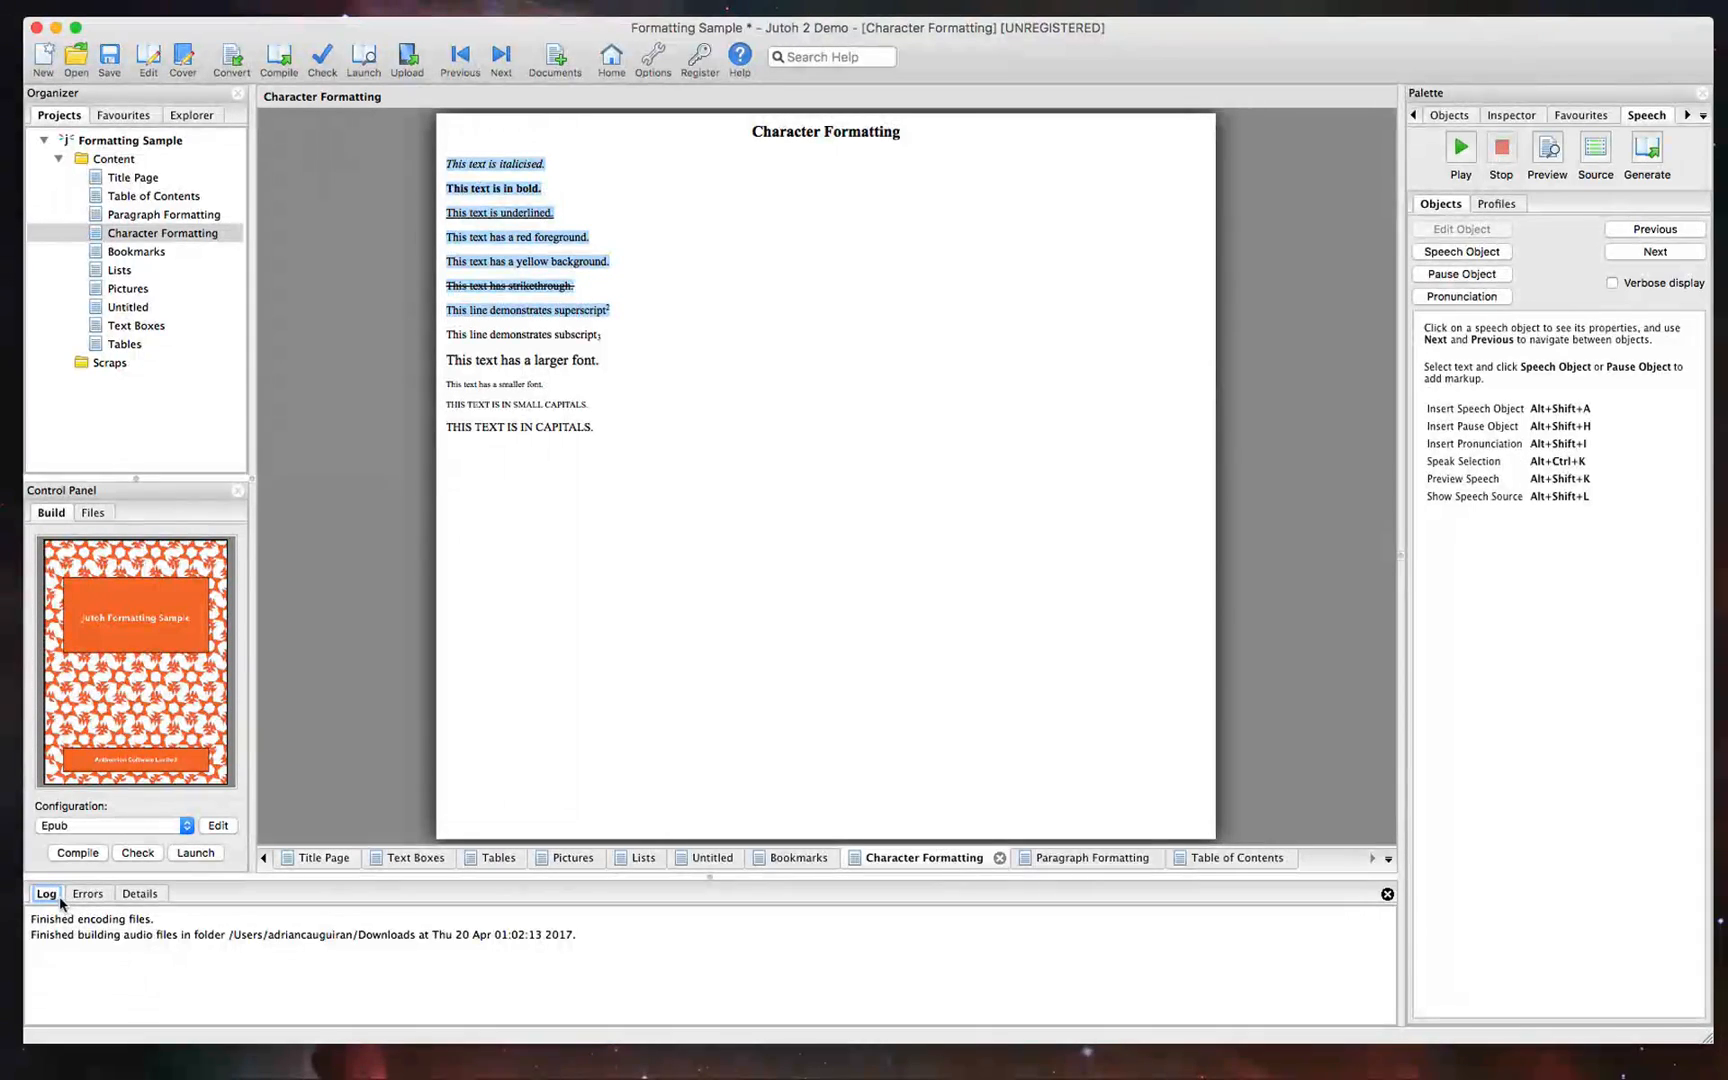
Show the Details log and compile the Formatting Sample into an Epub
click(140, 894)
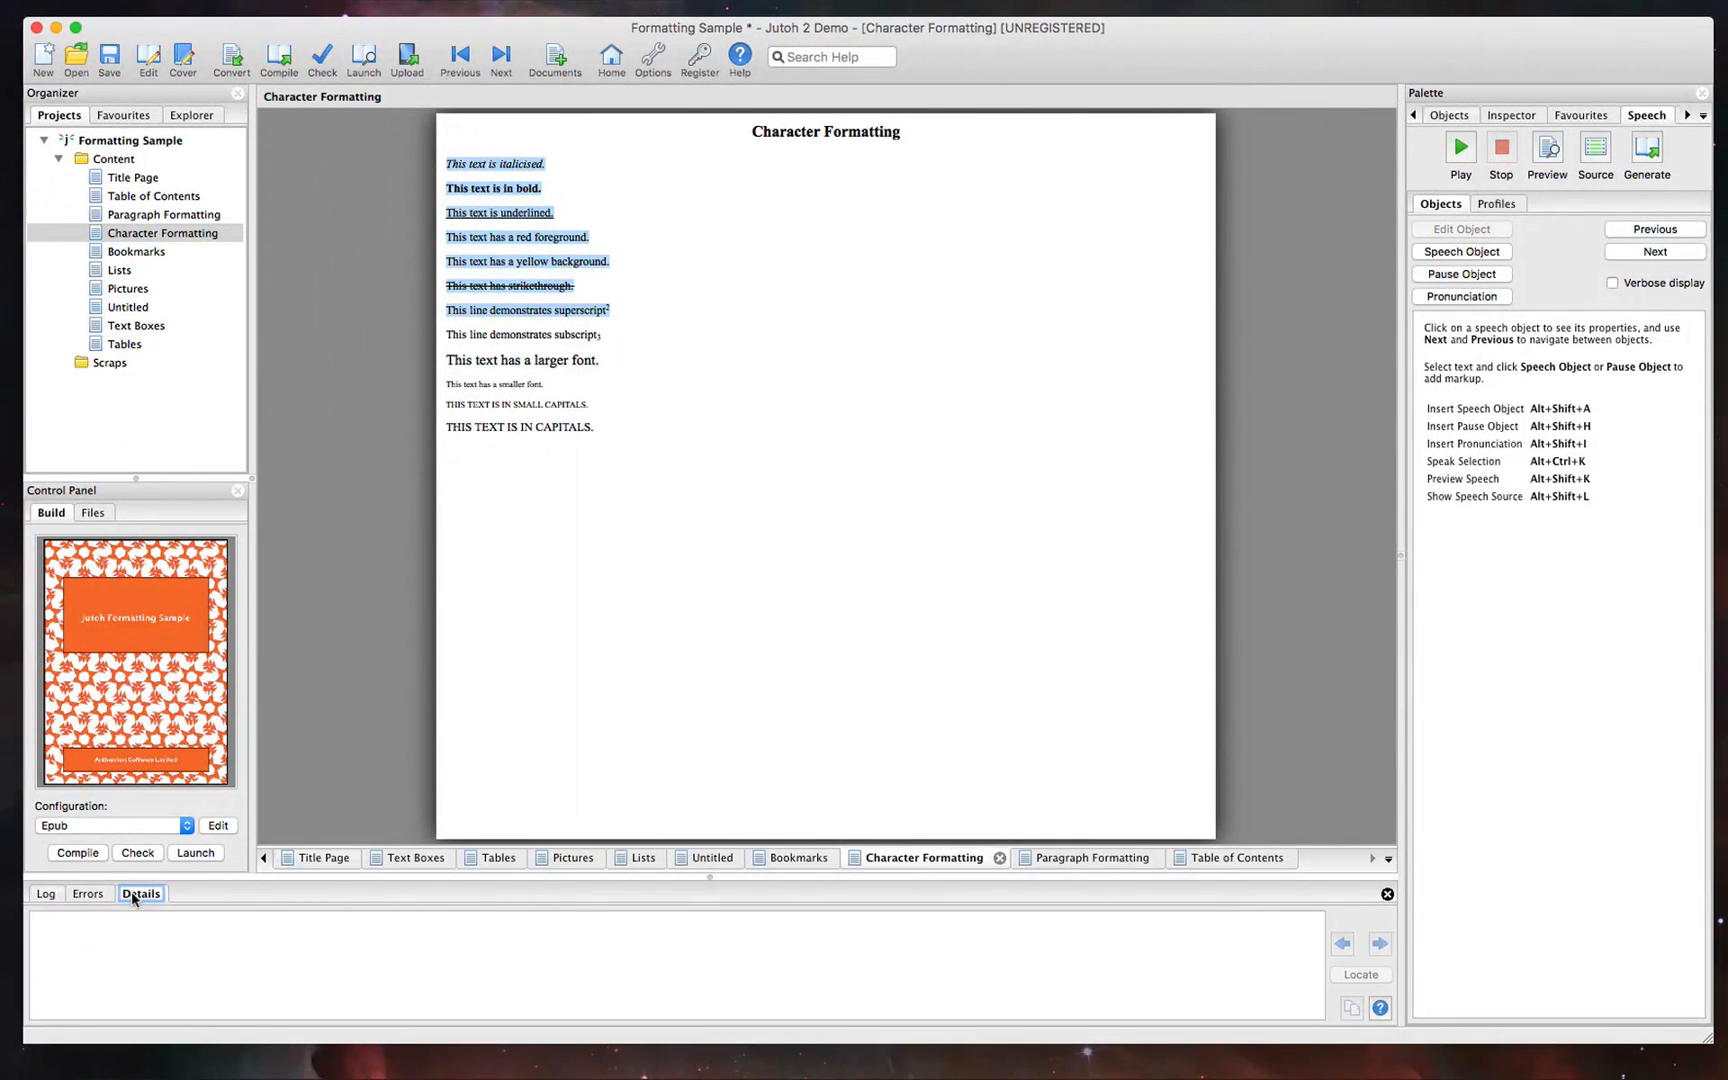
mouse_move(522, 144)
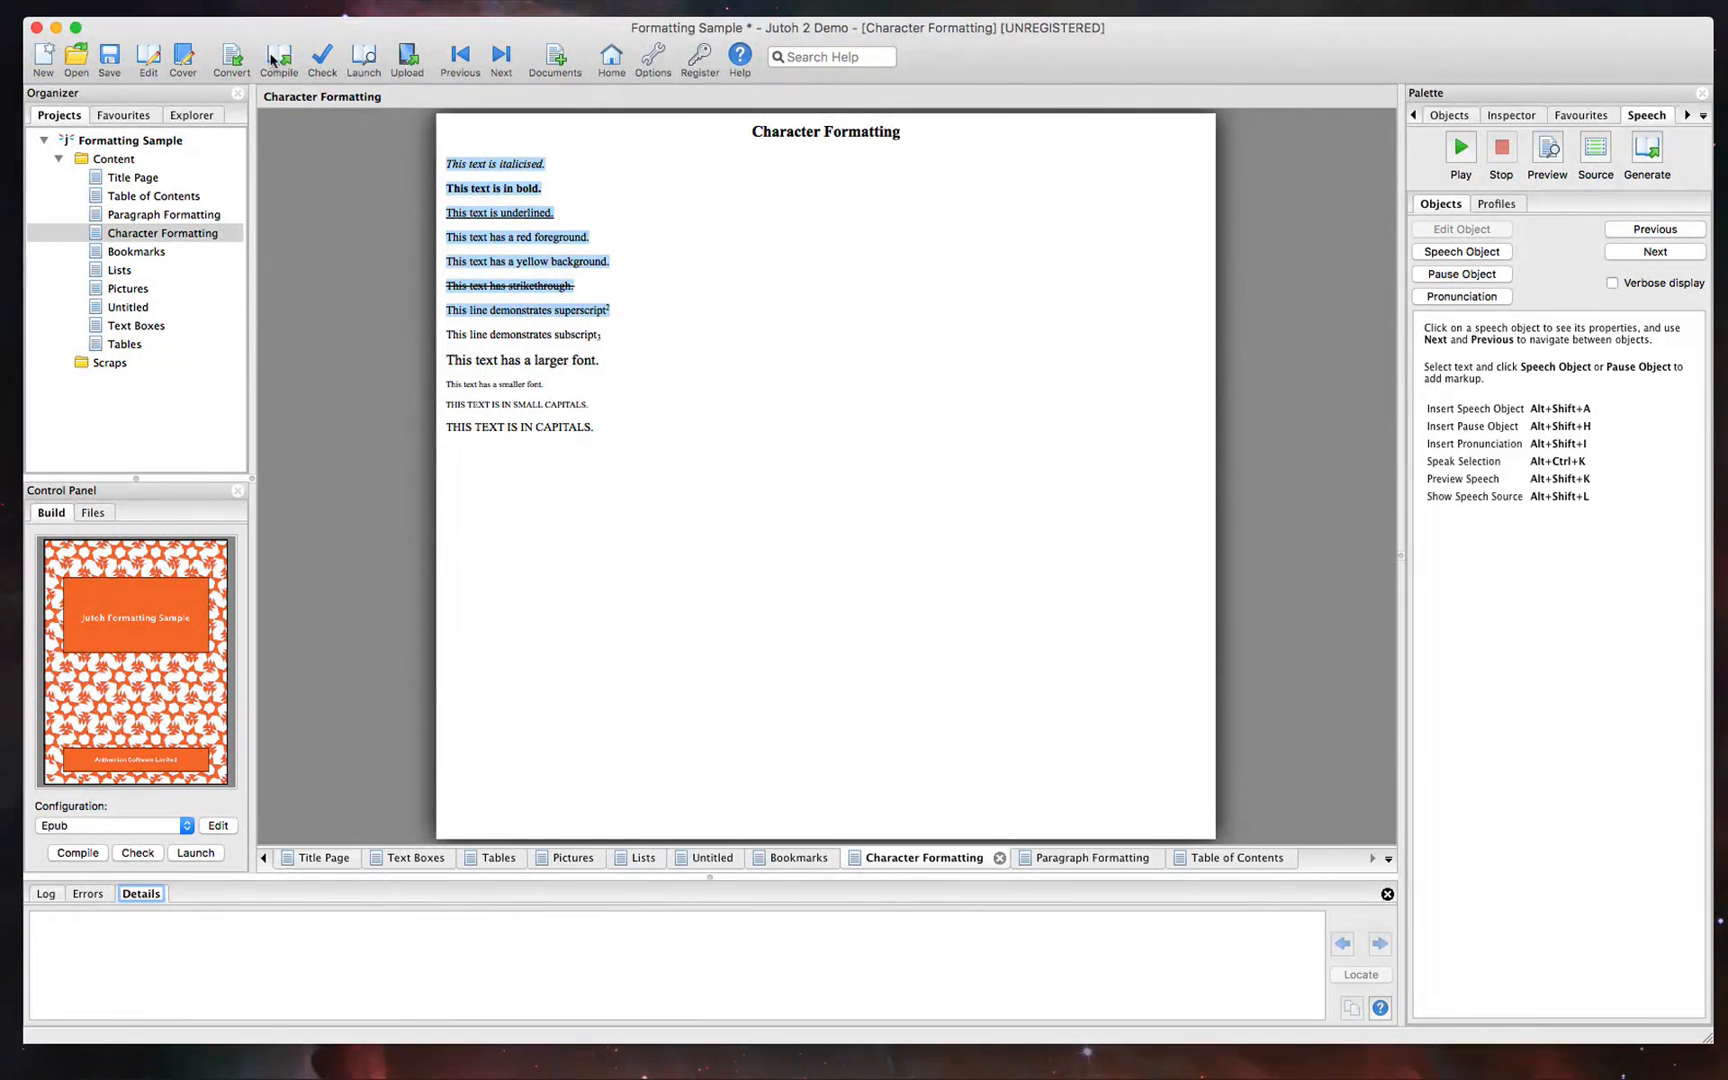
click(278, 58)
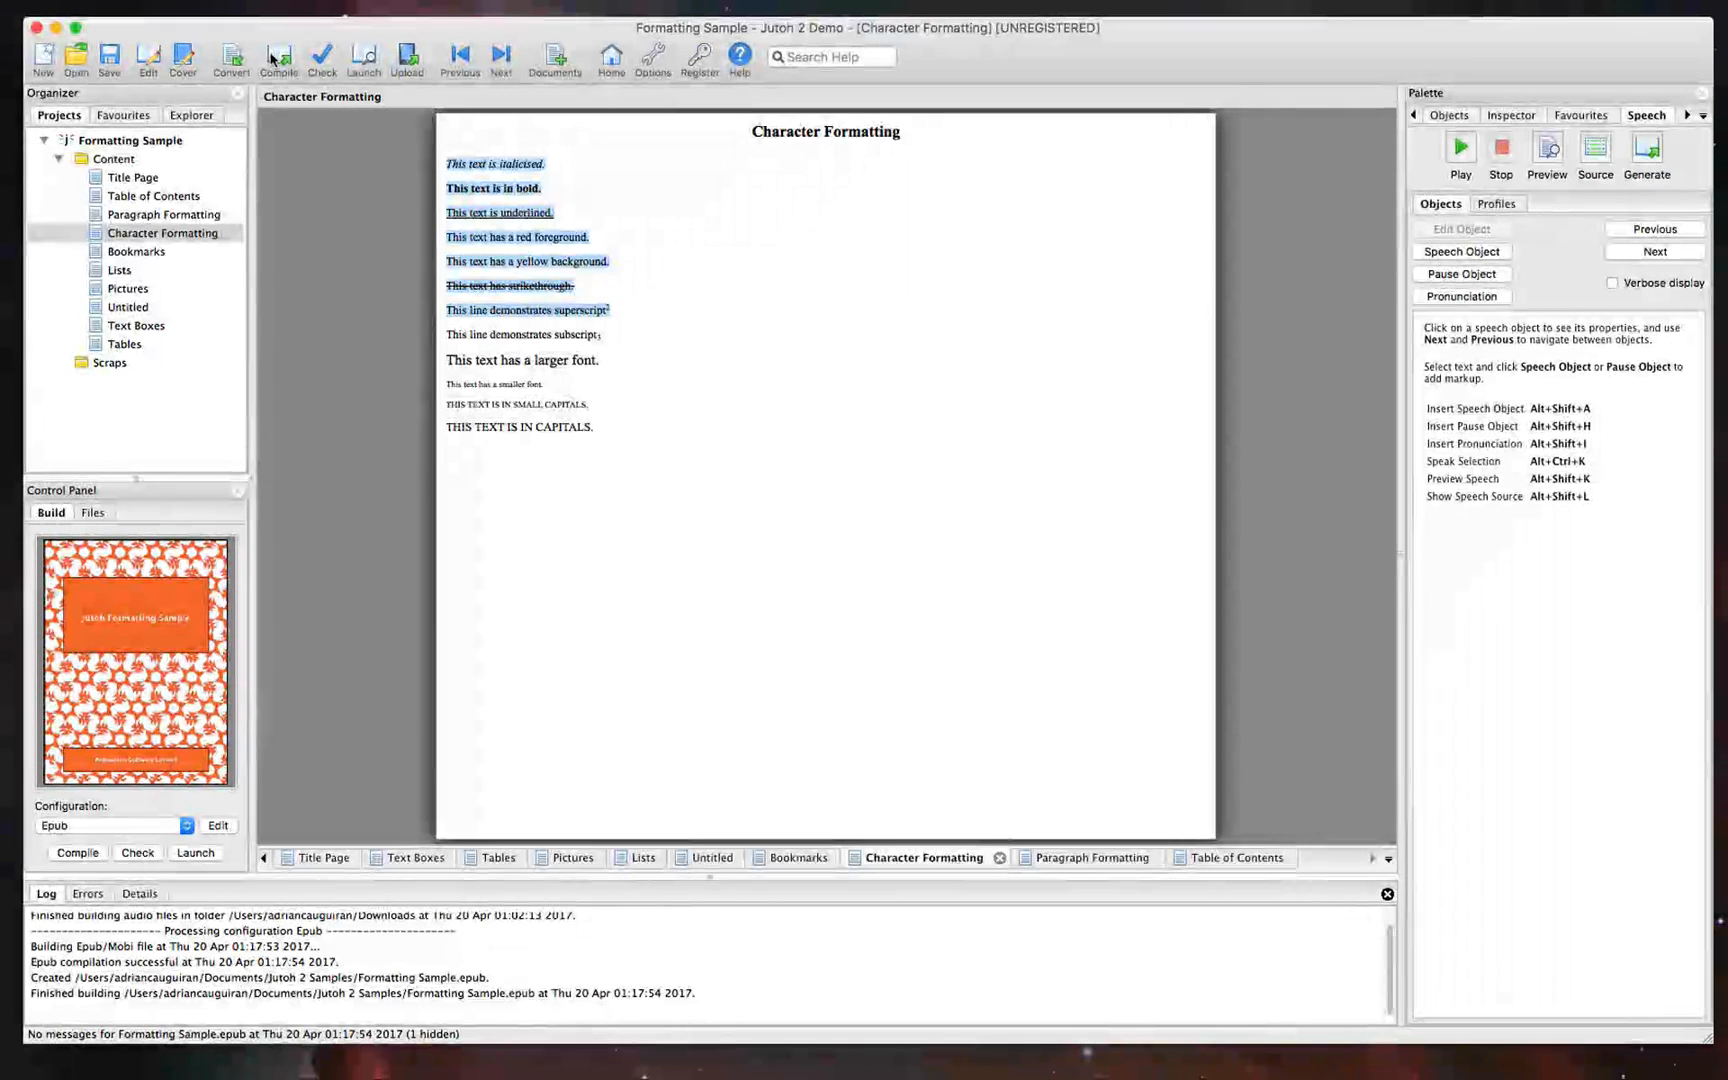
click(406, 58)
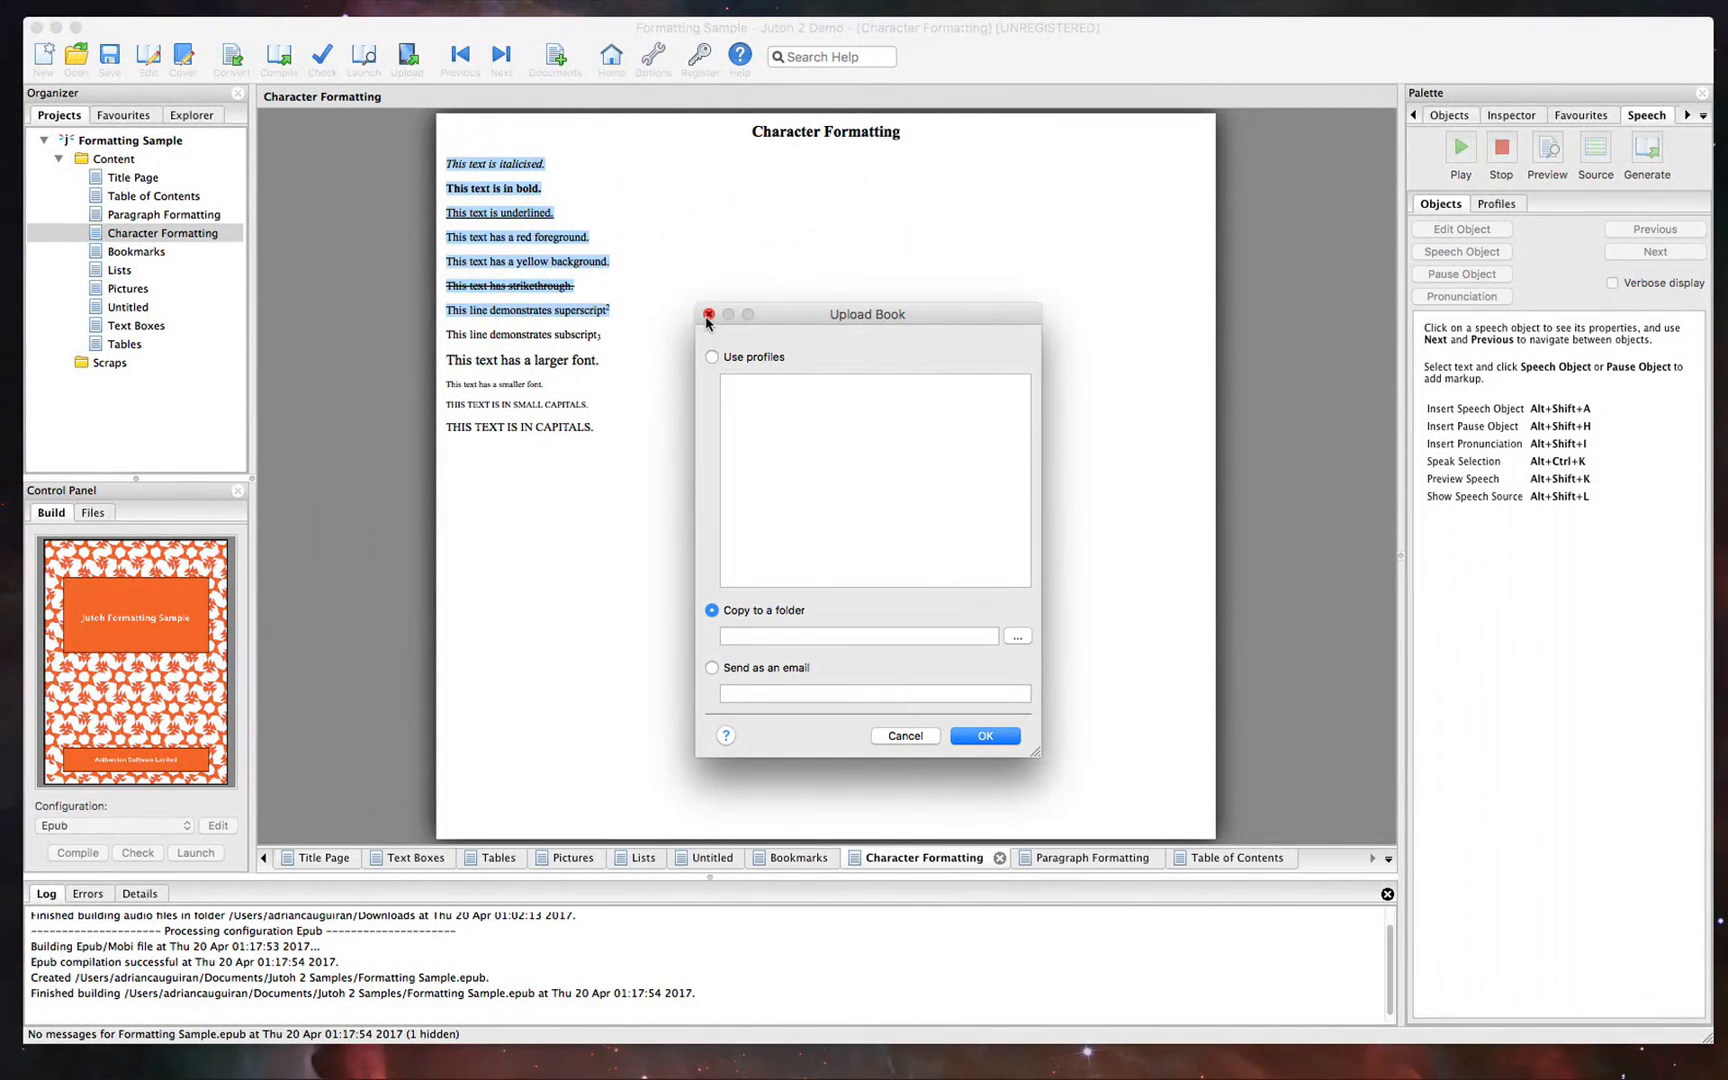
click(708, 320)
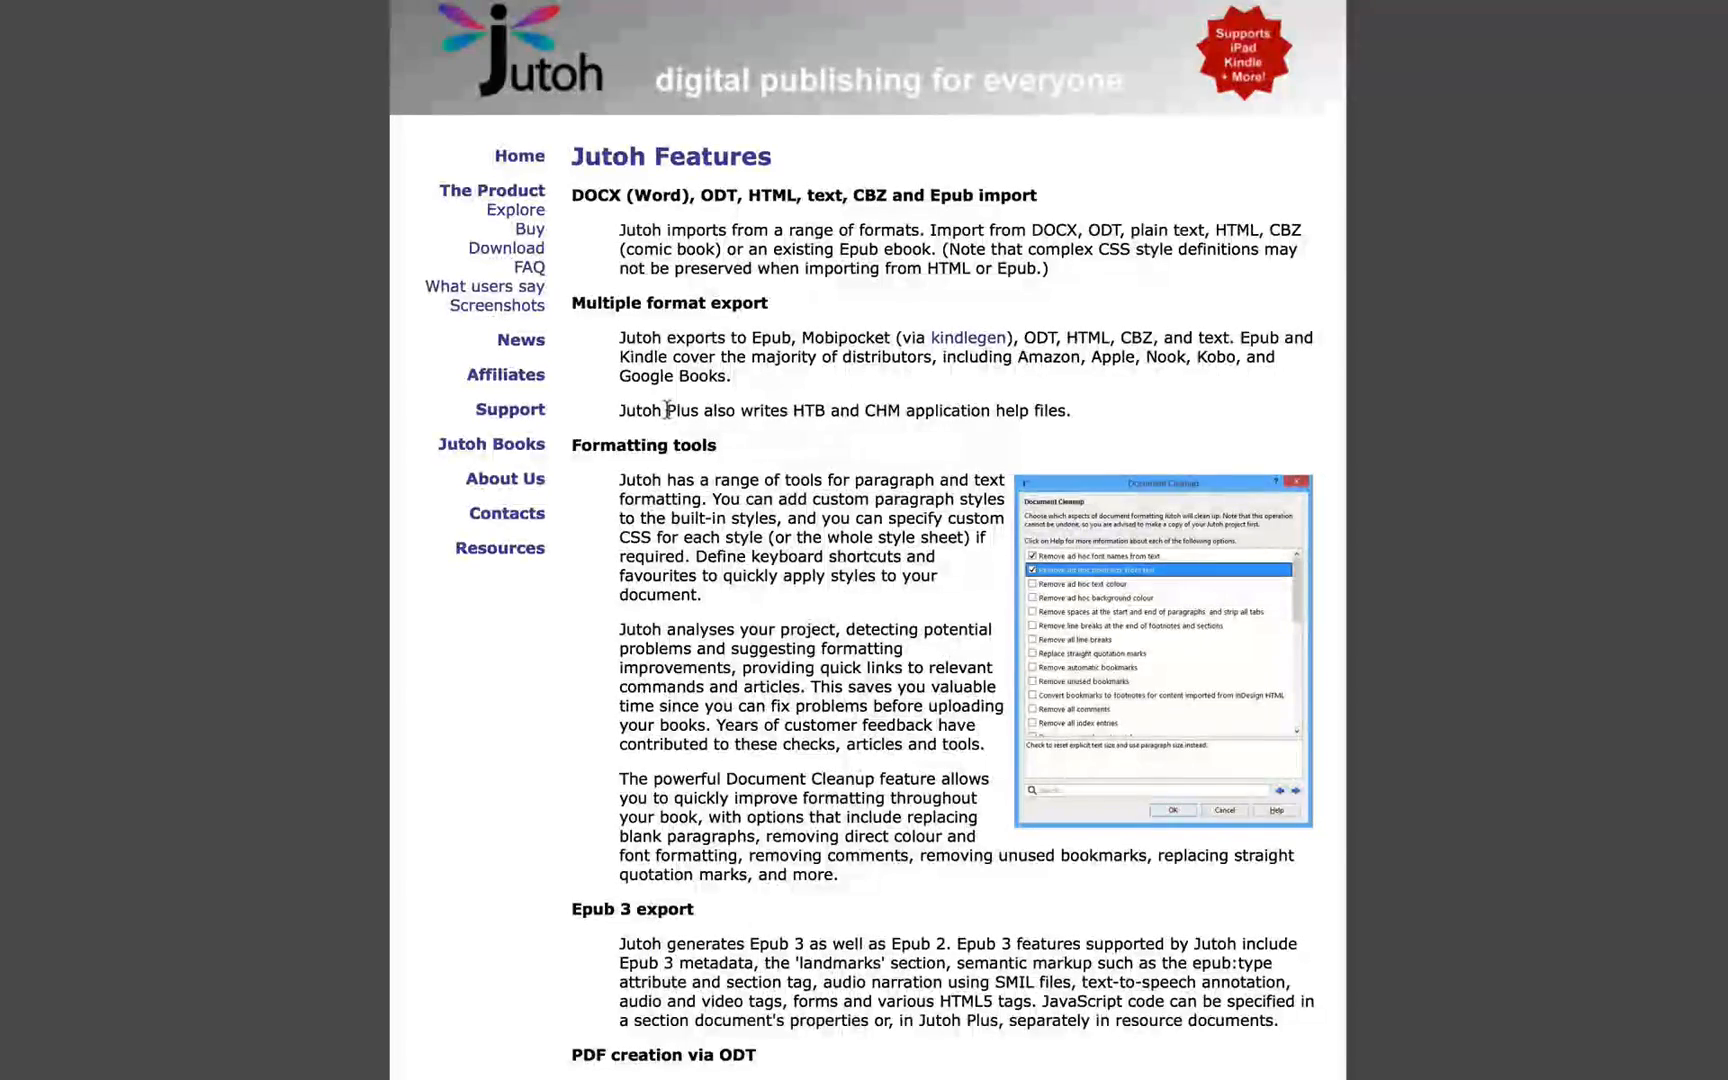
Scroll through the Jutoh Features page from import formats to the spelling checker
scroll(down, 3)
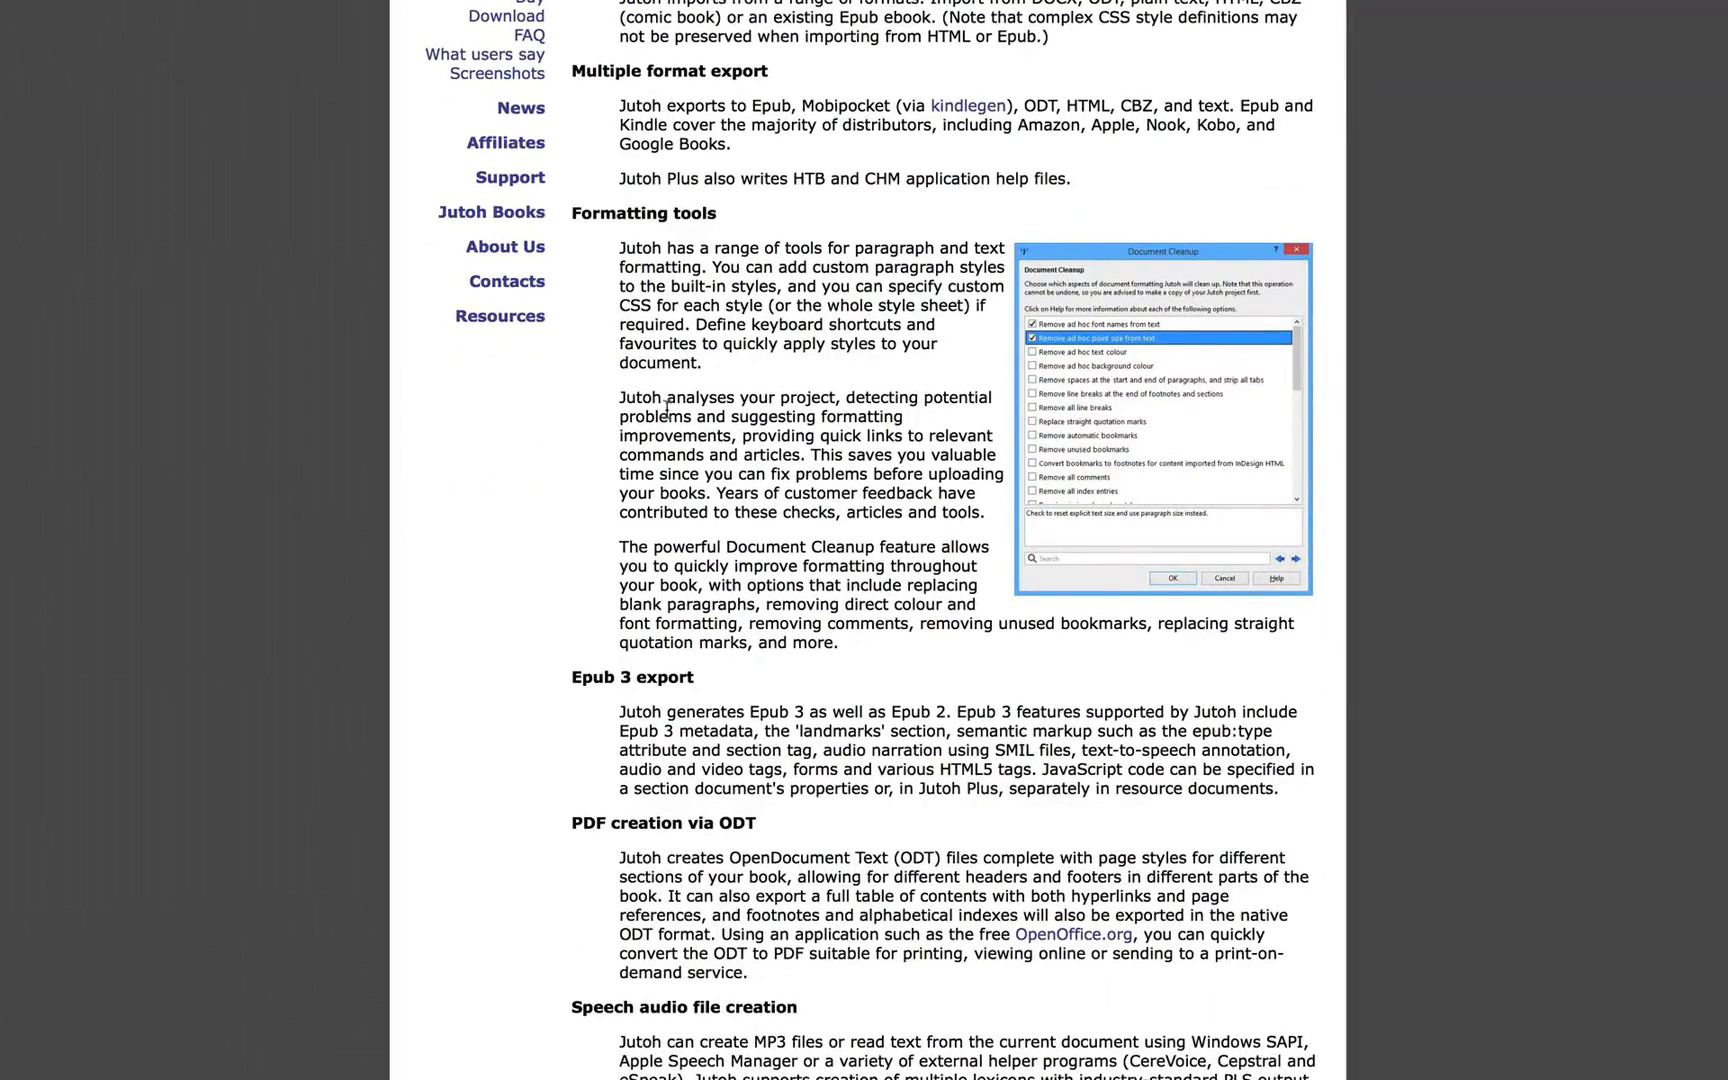
scroll(down, 3)
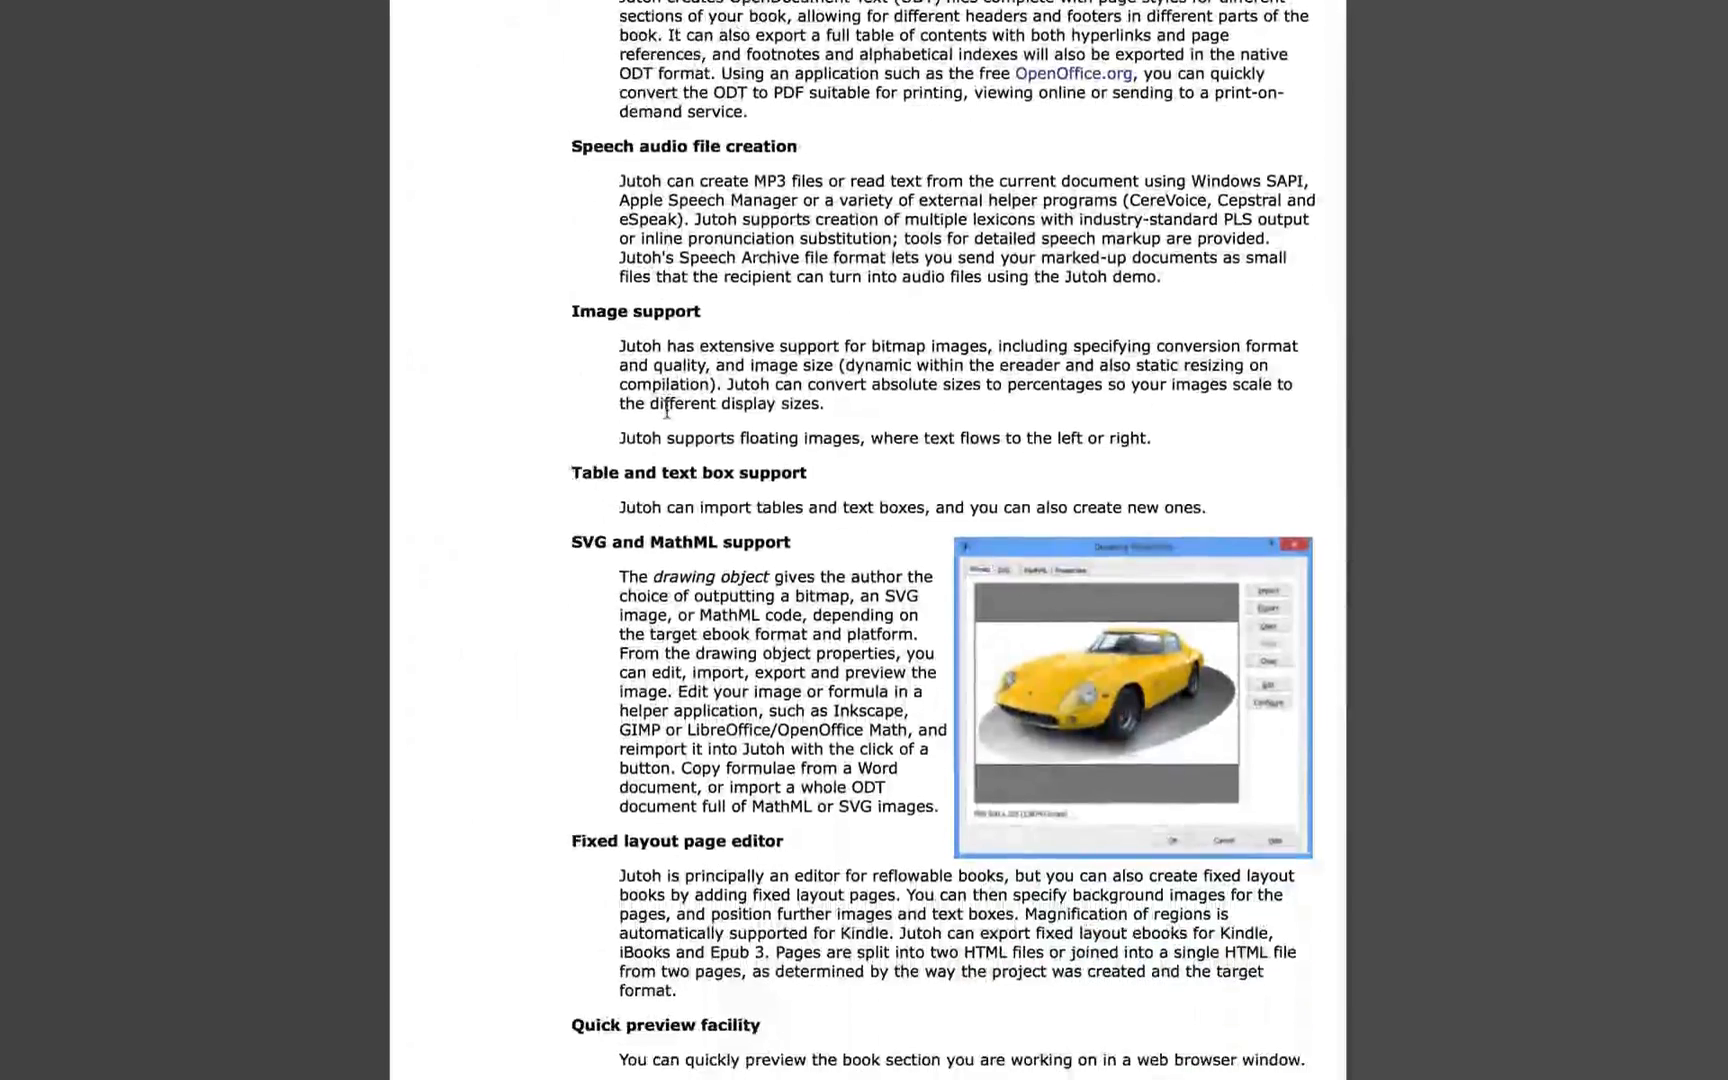
scroll(down, 3)
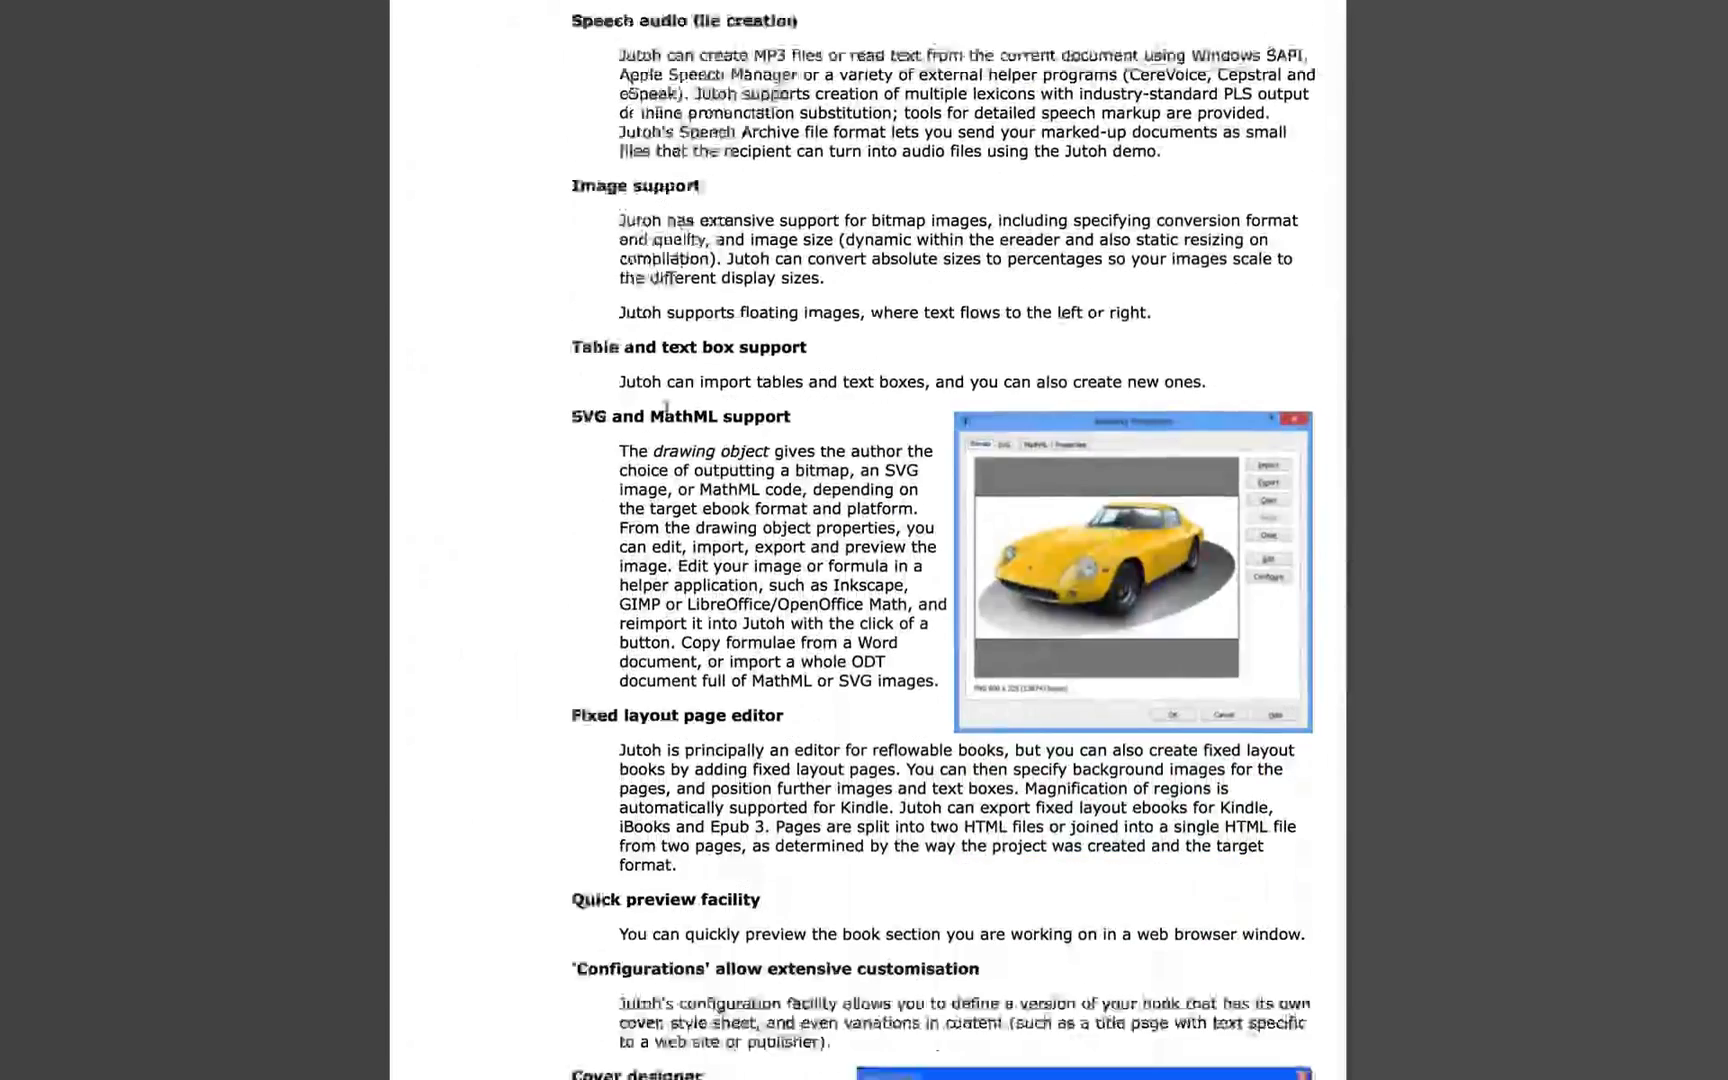
scroll(down, 3)
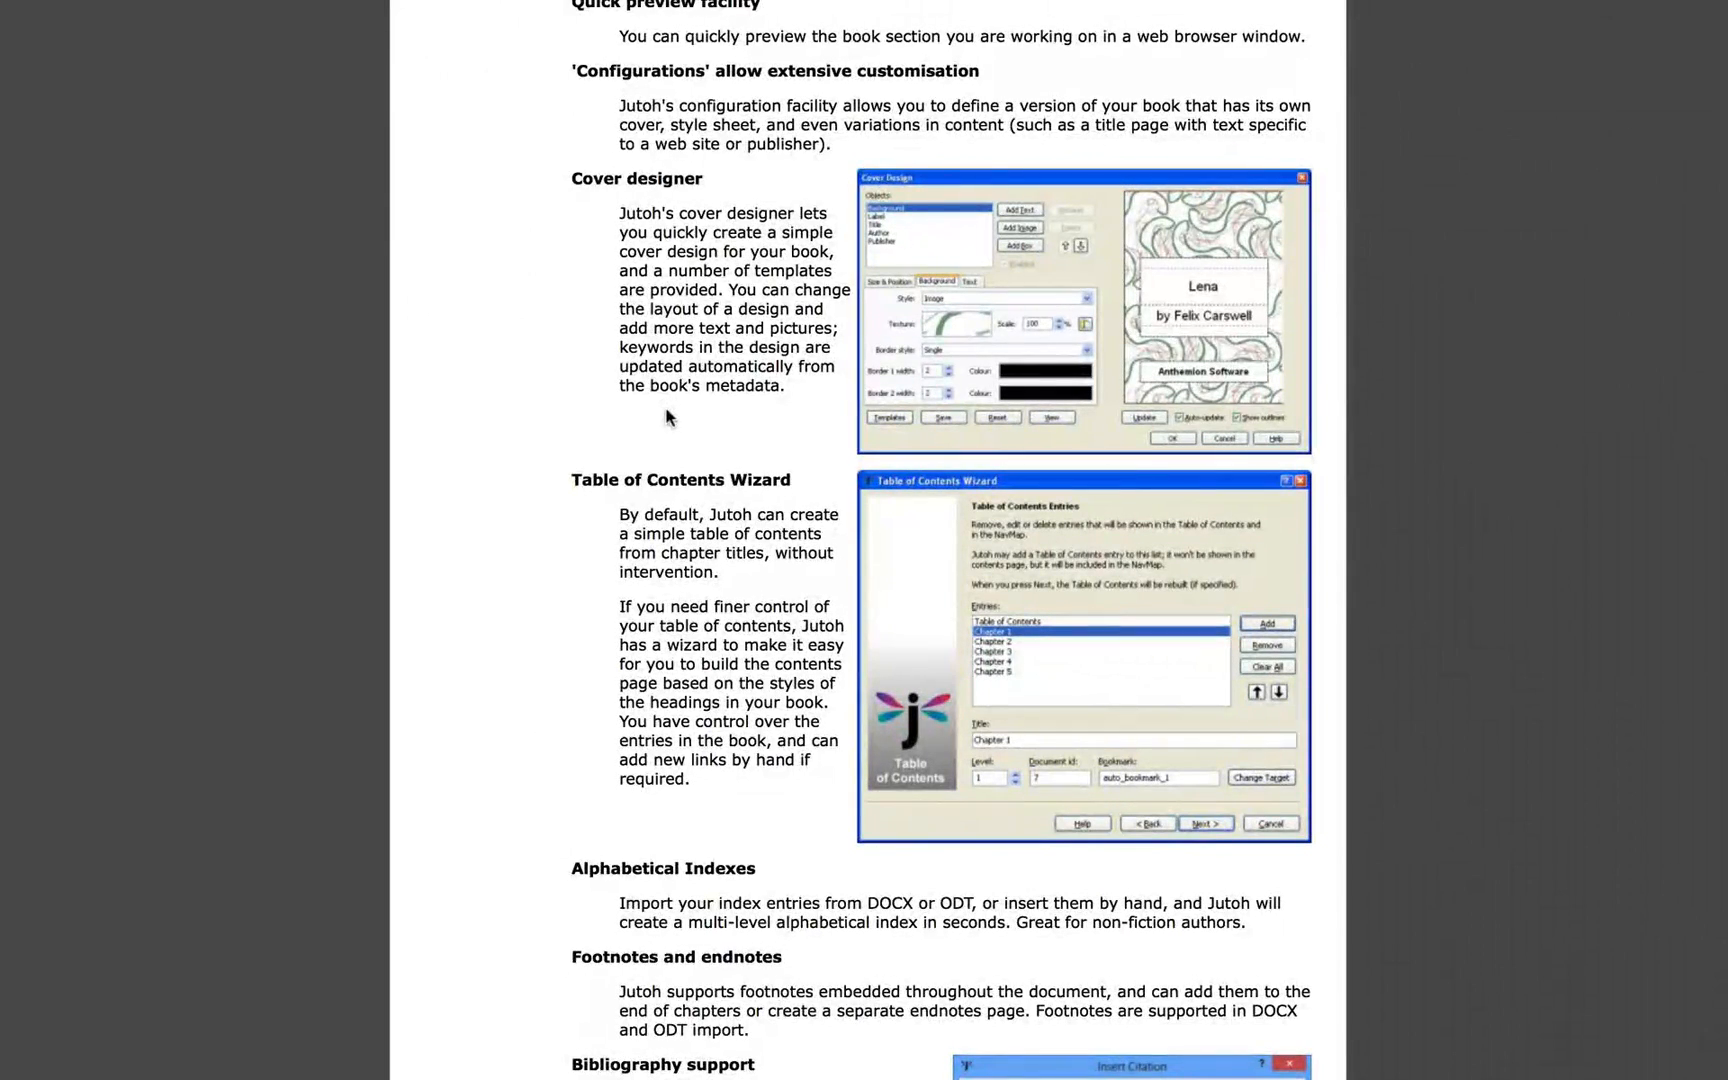
scroll(down, 3)
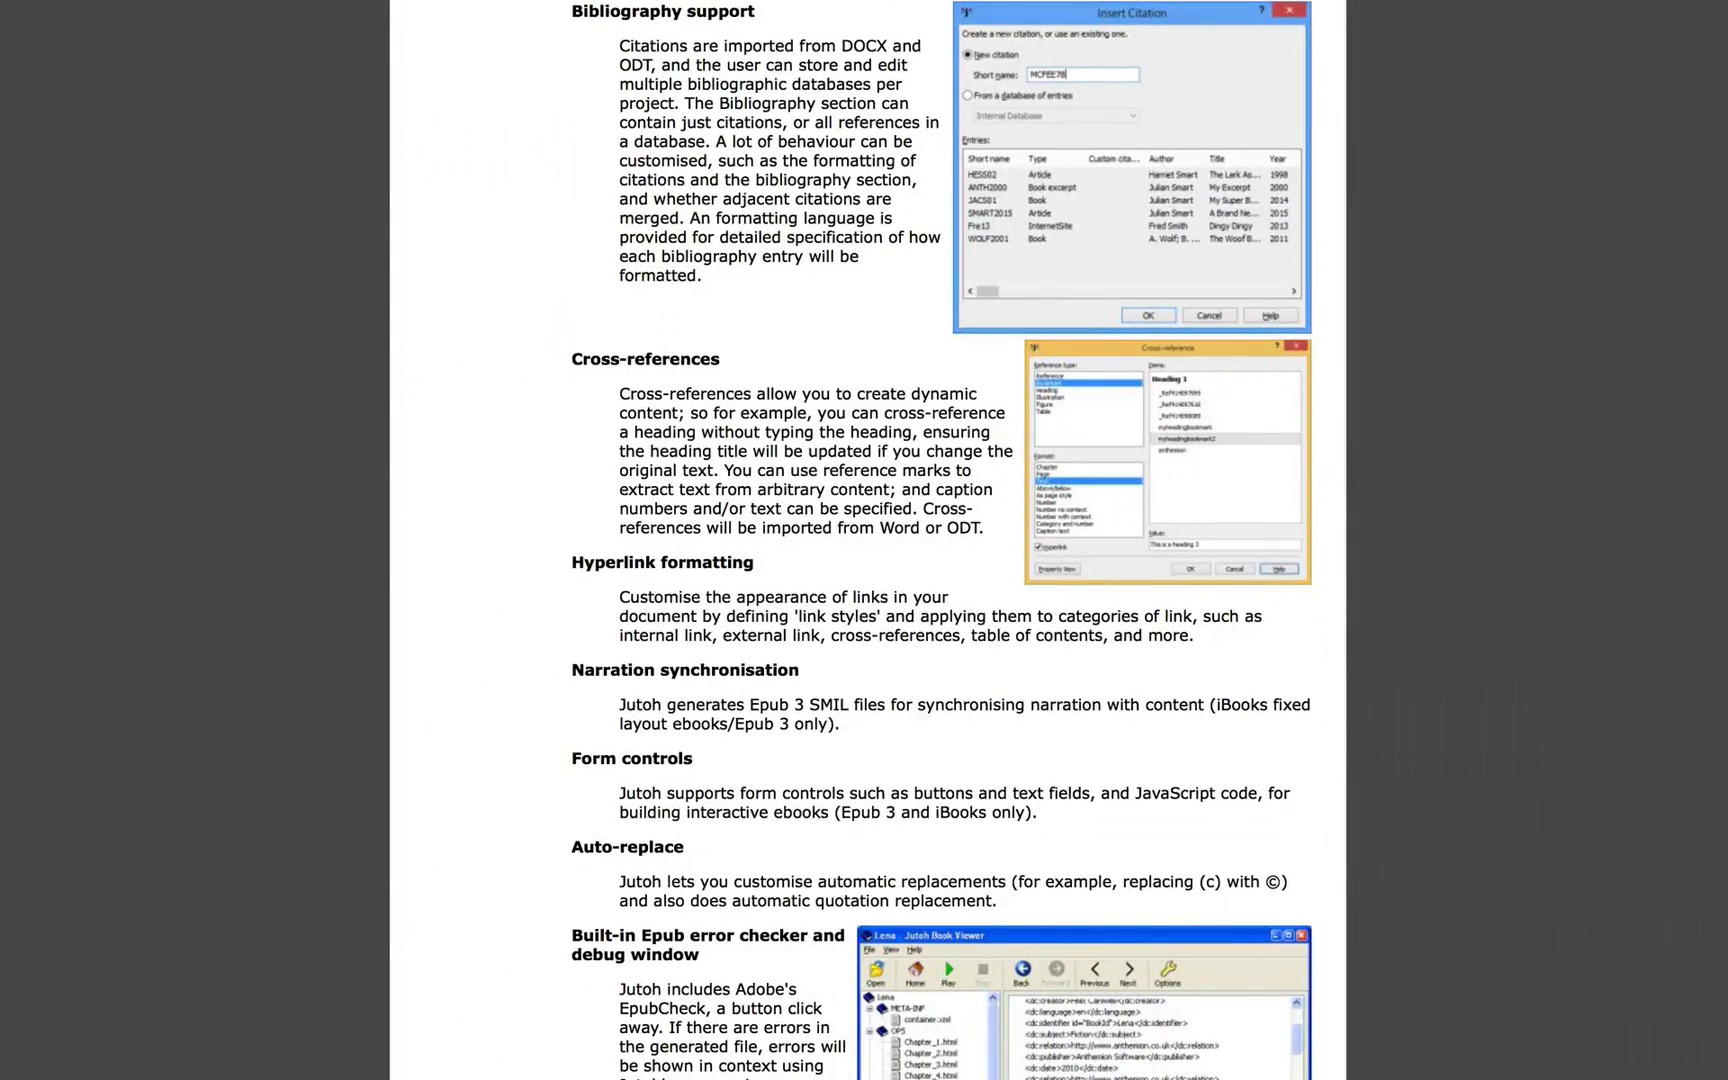
scroll(down, 3)
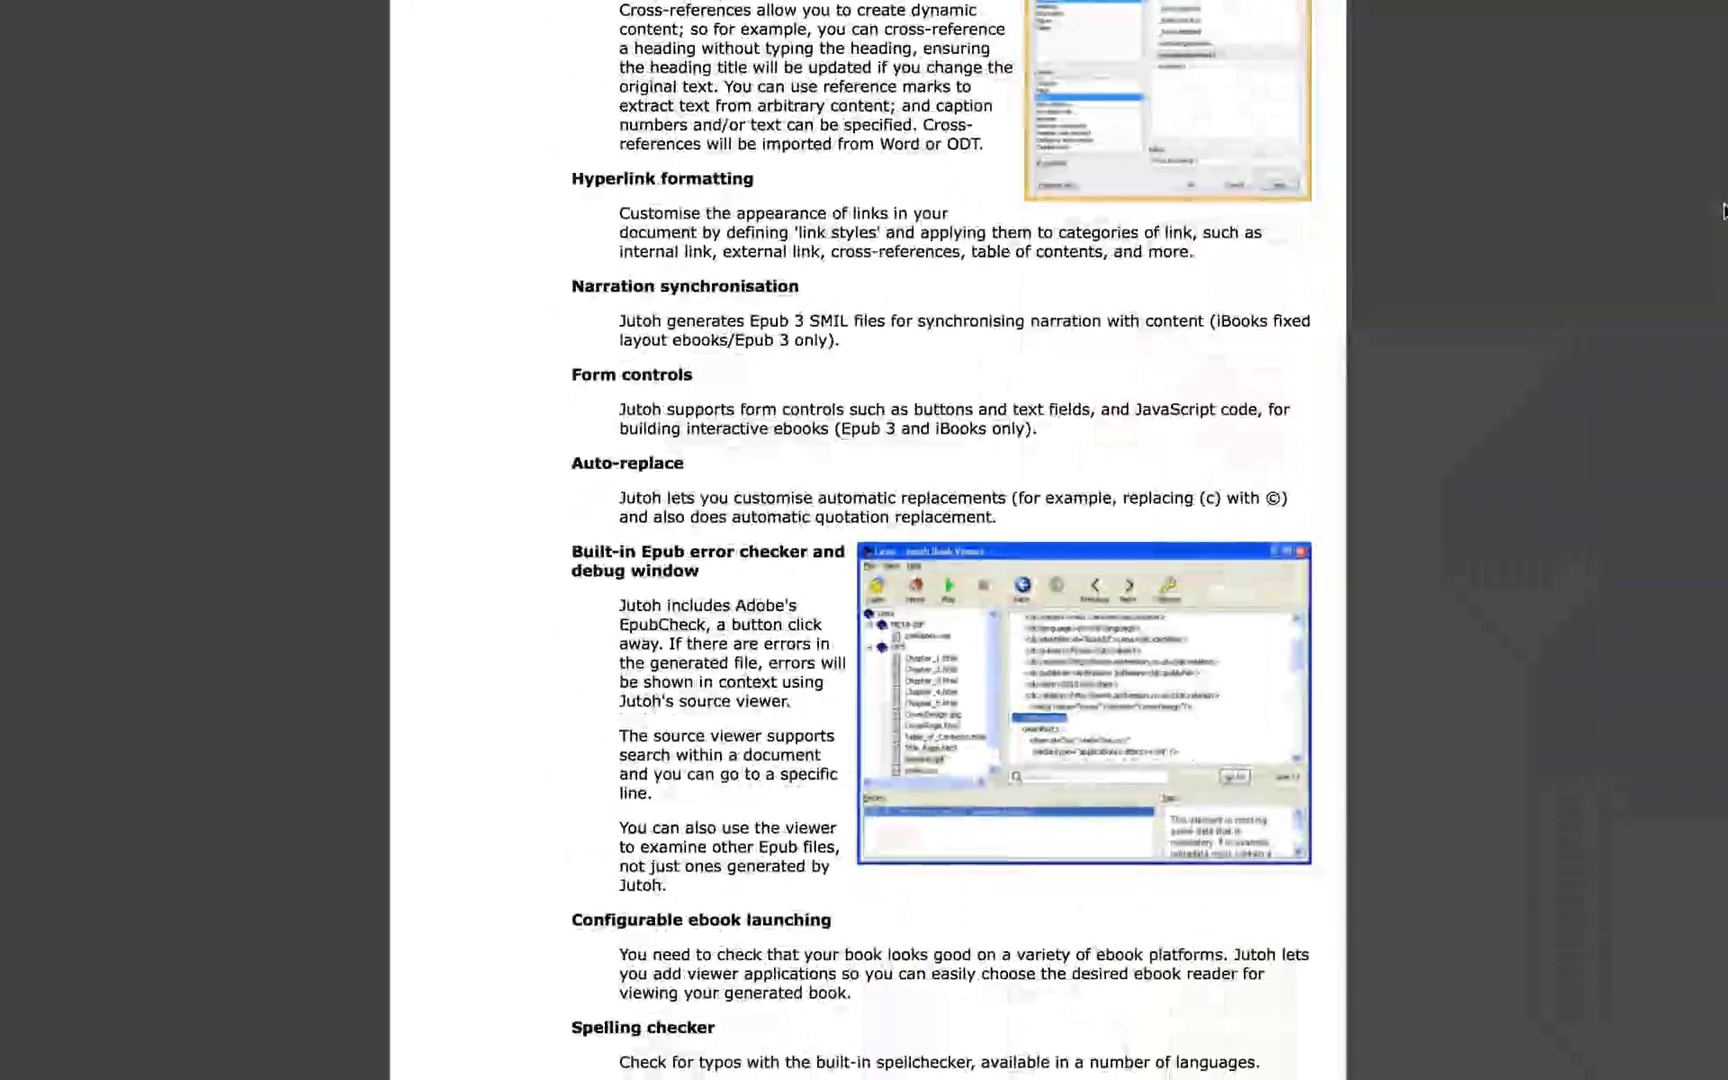
scroll(down, 3)
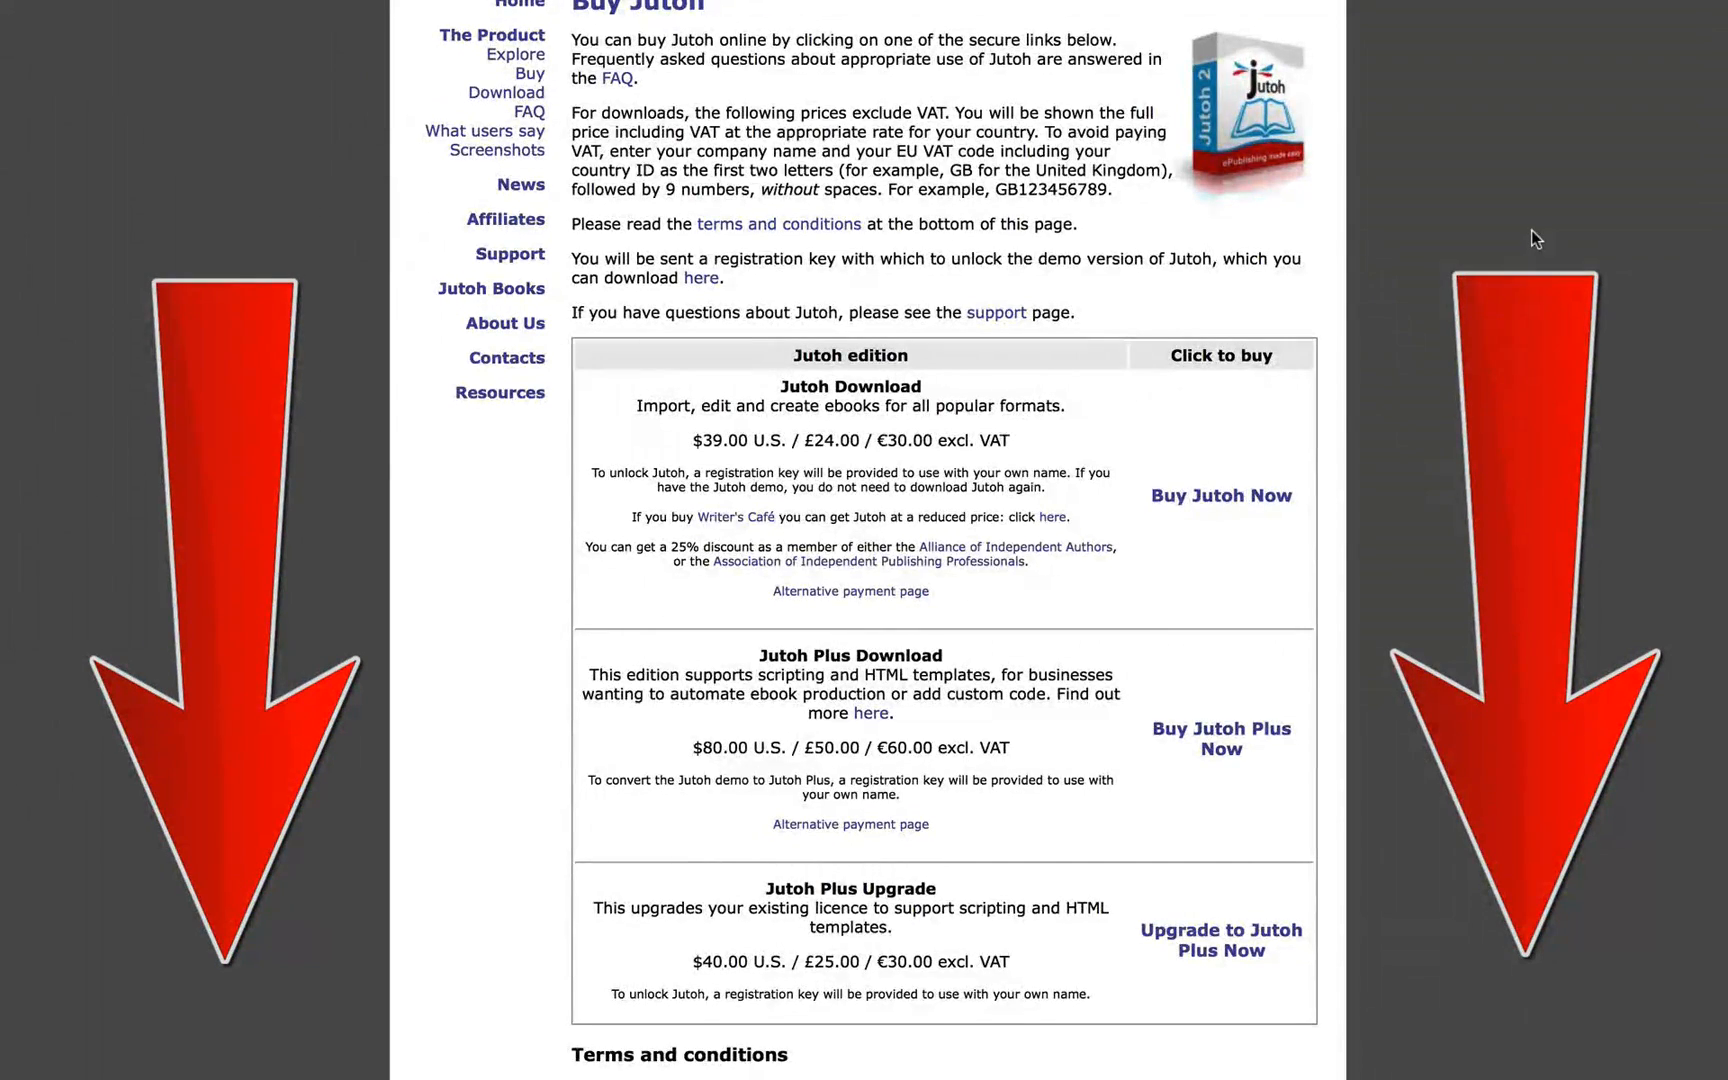
Scroll the Buy page to the edition pricing table and Terms and conditions
scroll(down, 3)
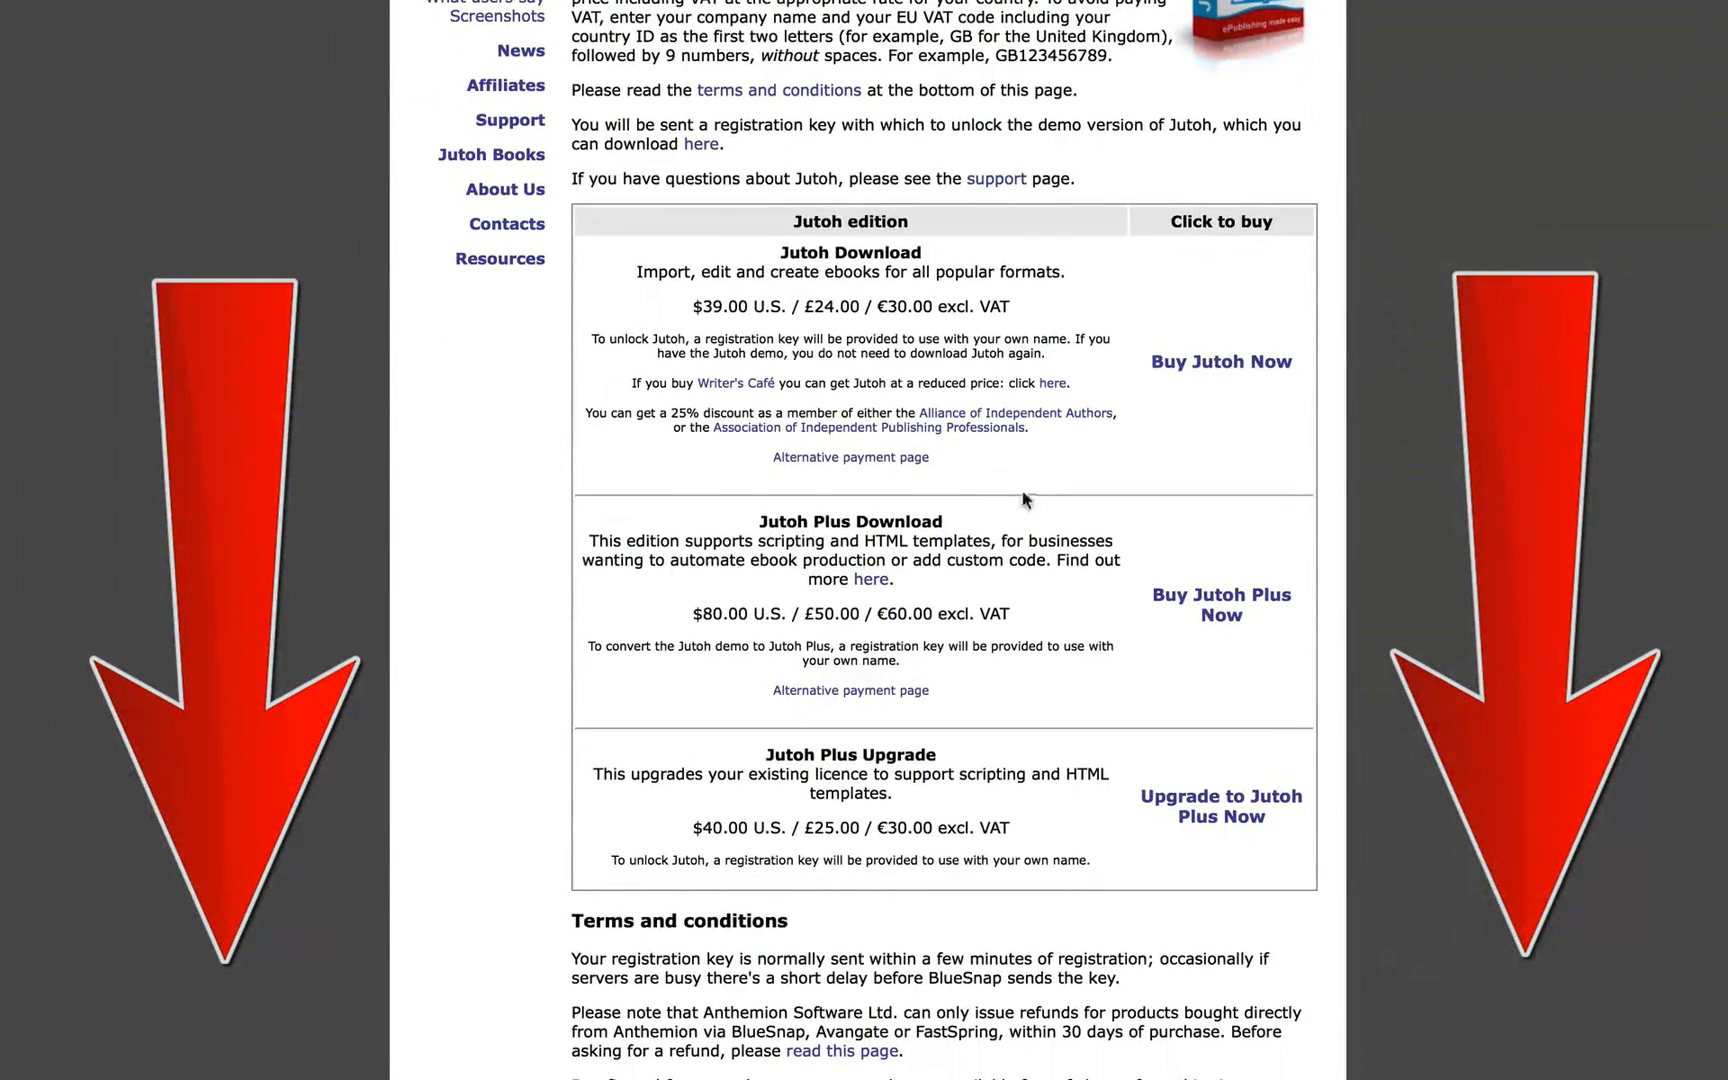